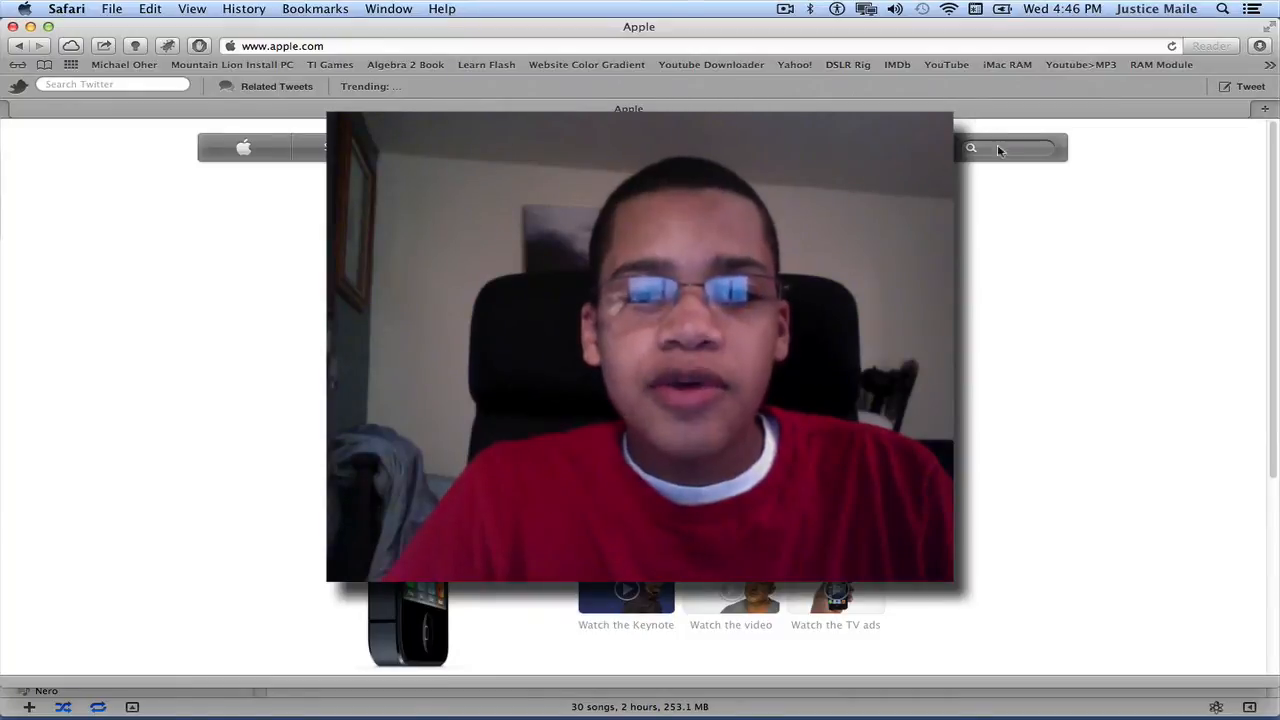
mouse_move(184, 430)
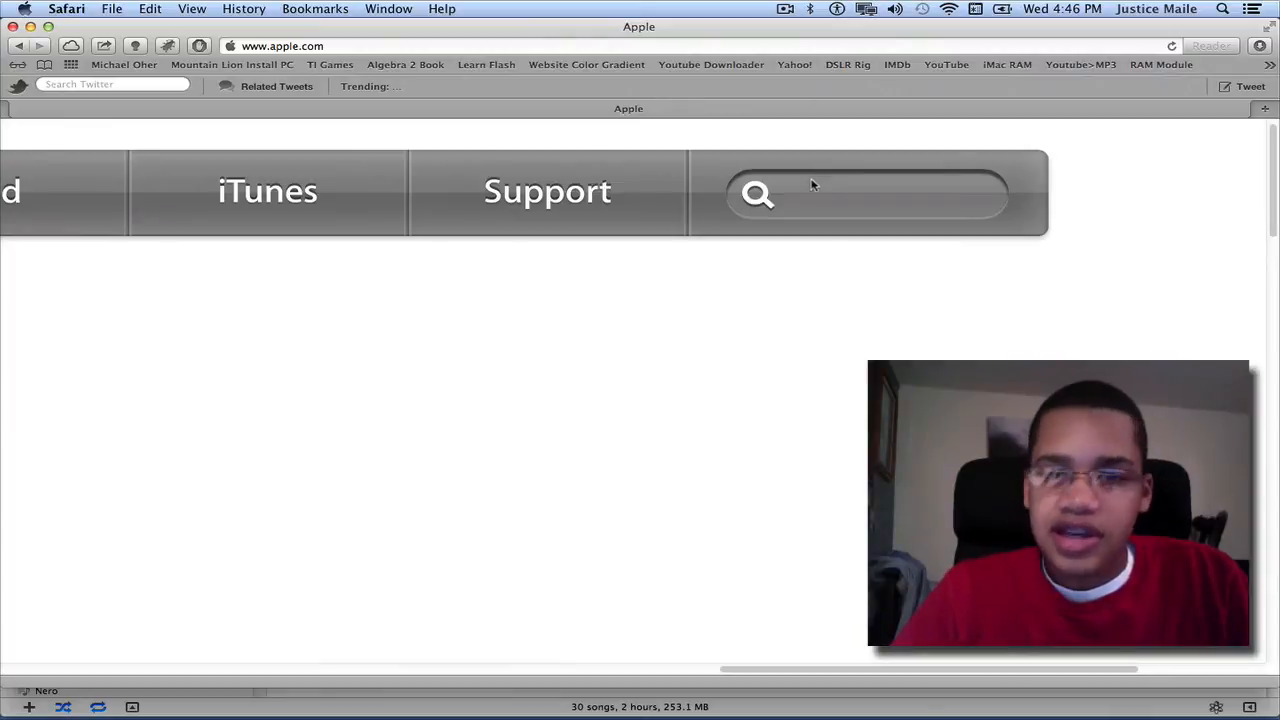
Step: Remove the extra indent before the opening style tag so it lines up with the search div
left_click(810, 194)
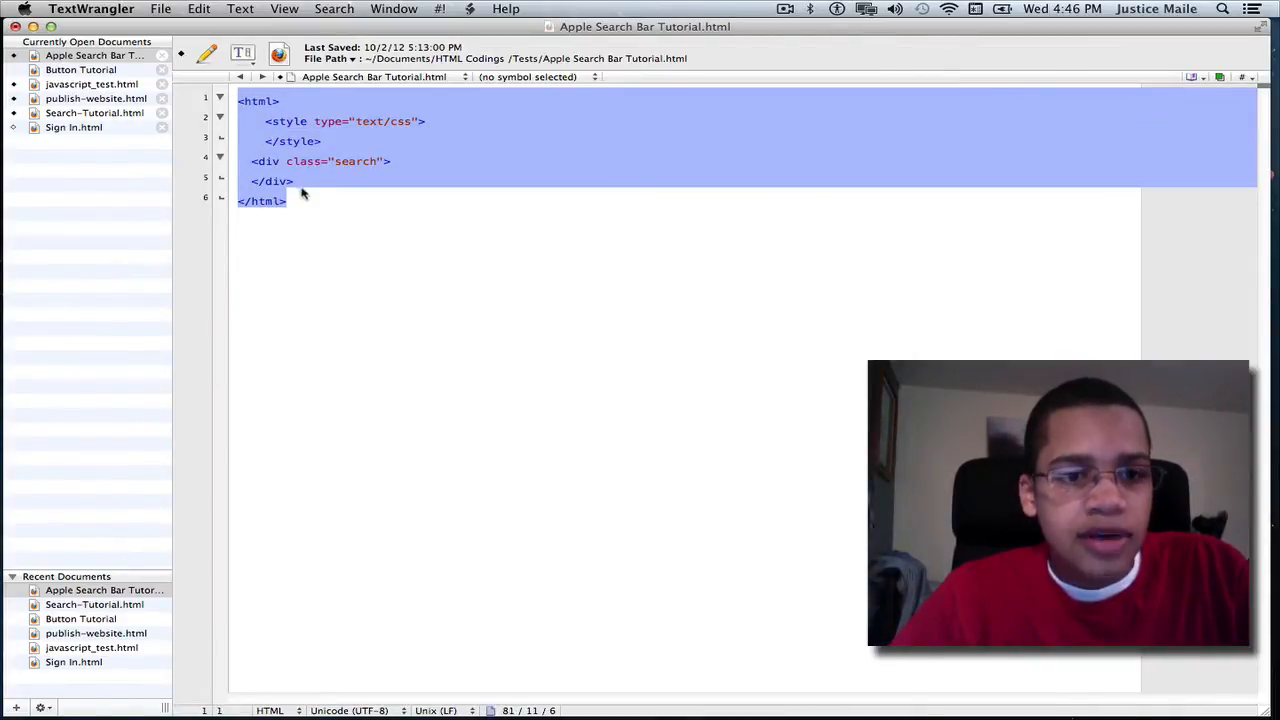
left_click(304, 200)
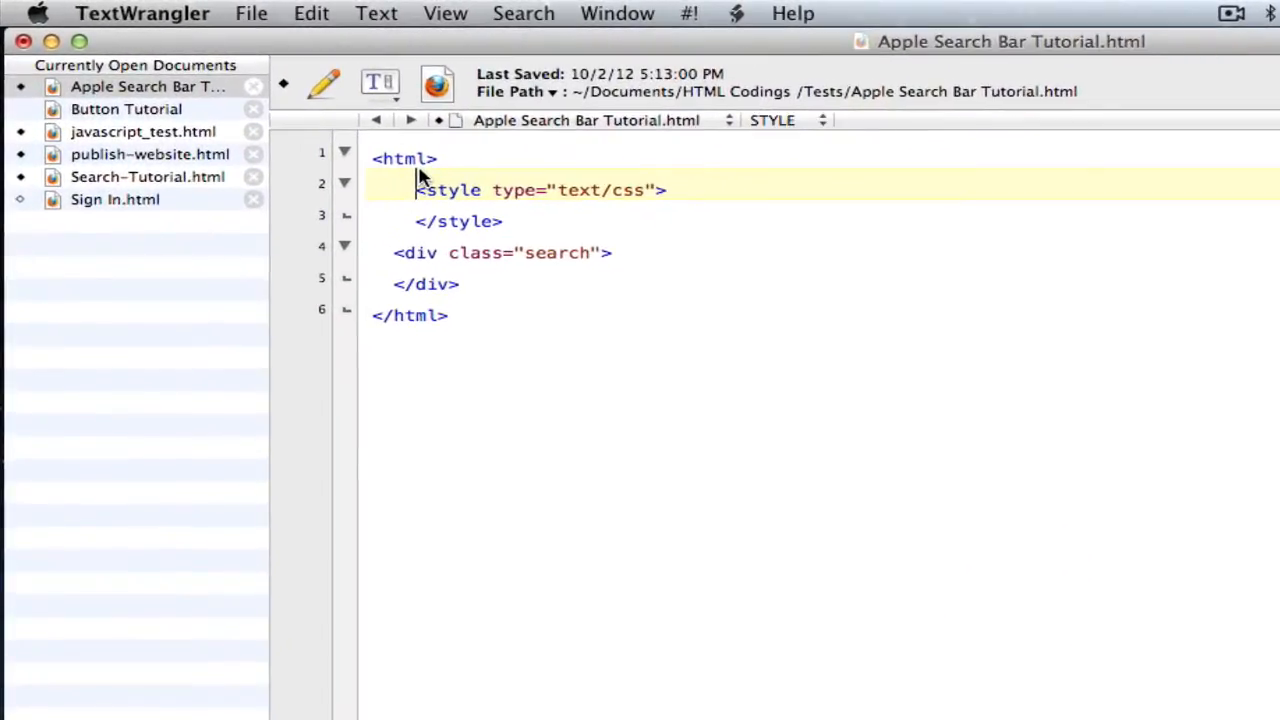
double_click(402, 158)
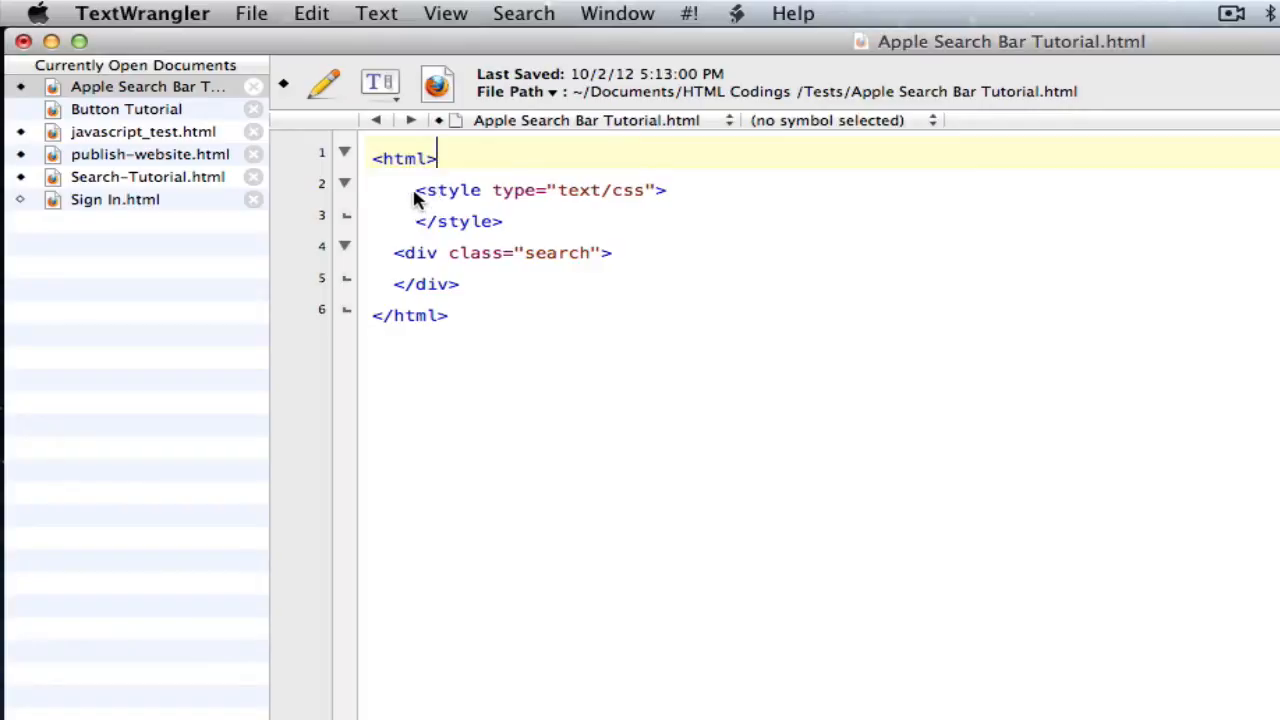
left_click_drag(418, 190, 504, 220)
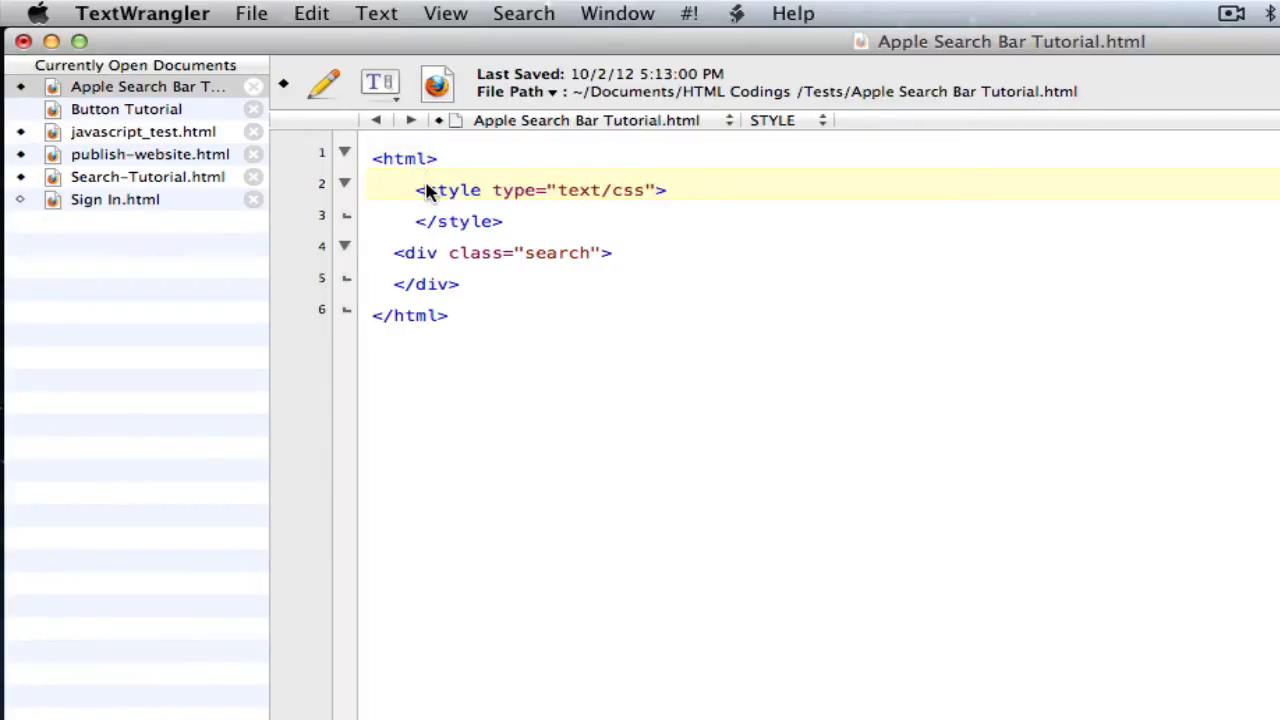
mouse_move(420, 200)
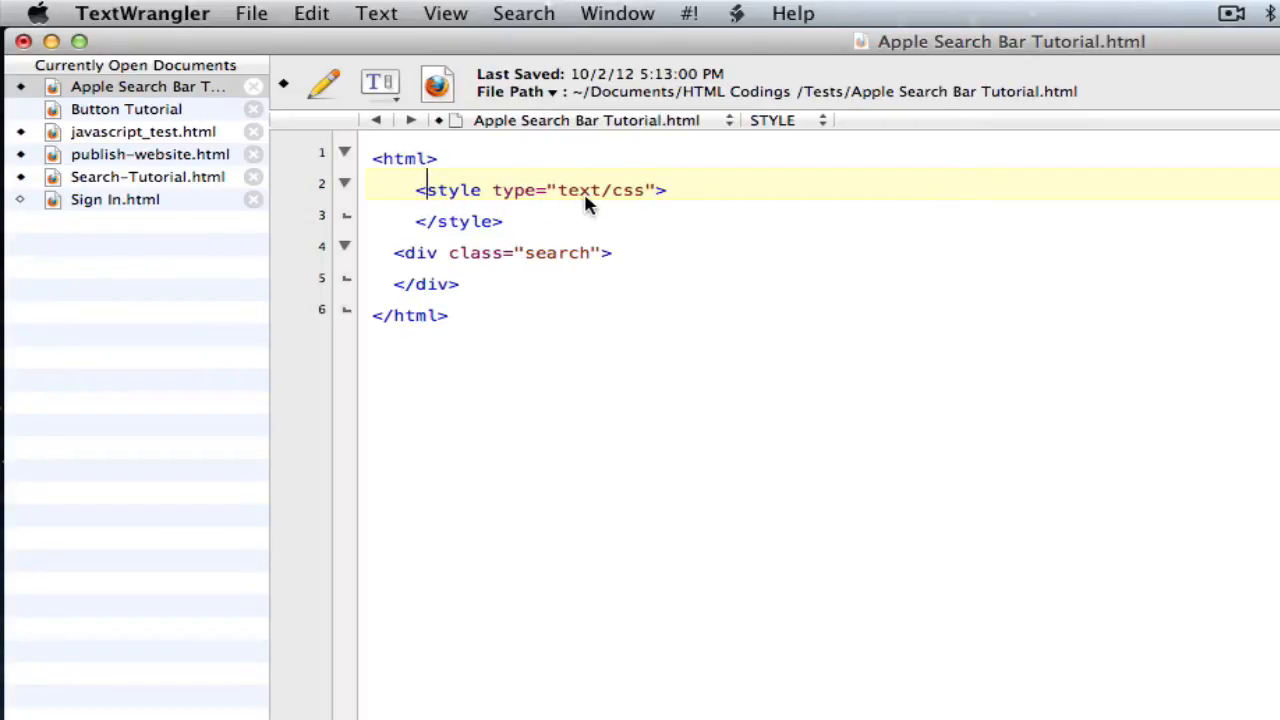
mouse_move(620, 208)
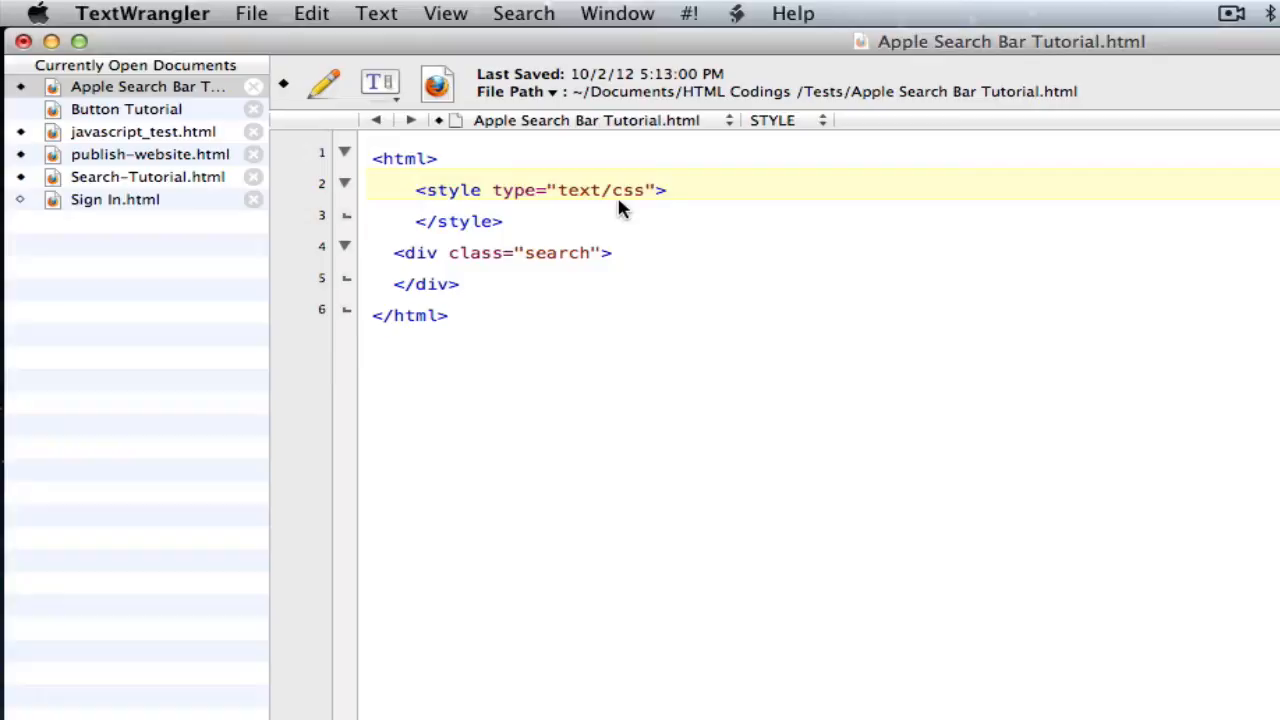
mouse_move(518, 232)
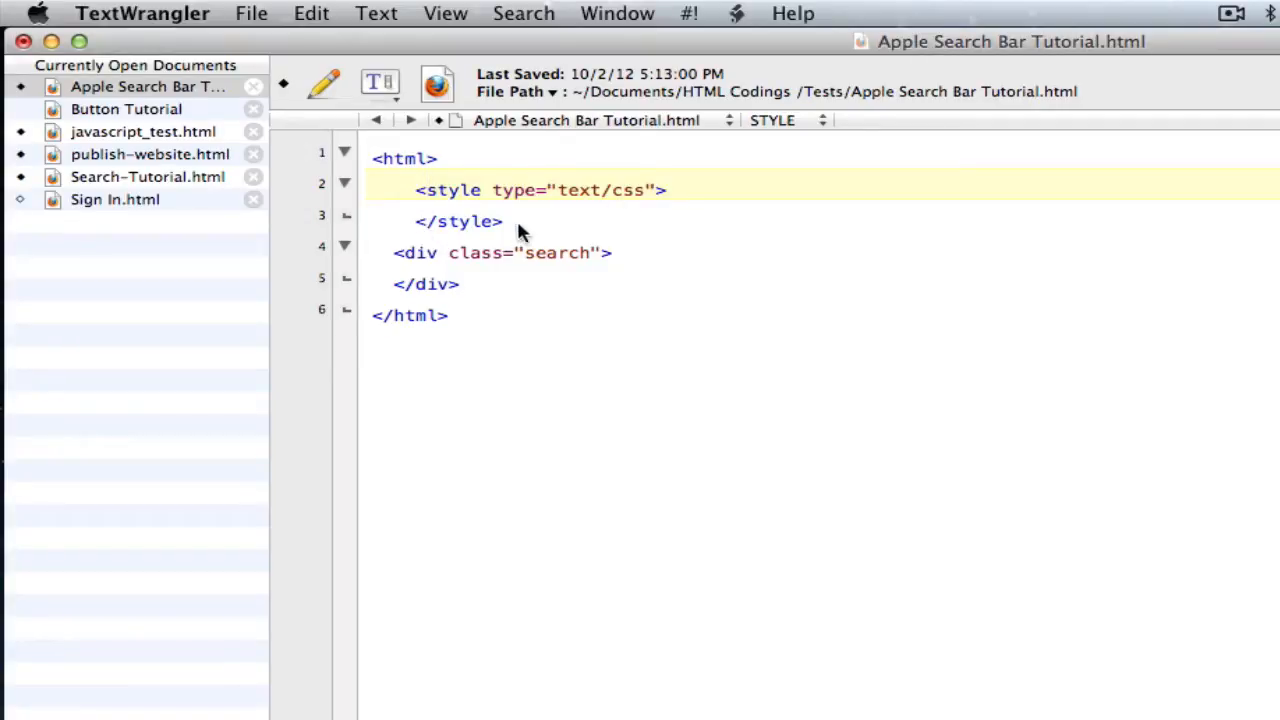
Step: Add an empty line right after <div class="search"> ready for the div's contents
left_click(460, 284)
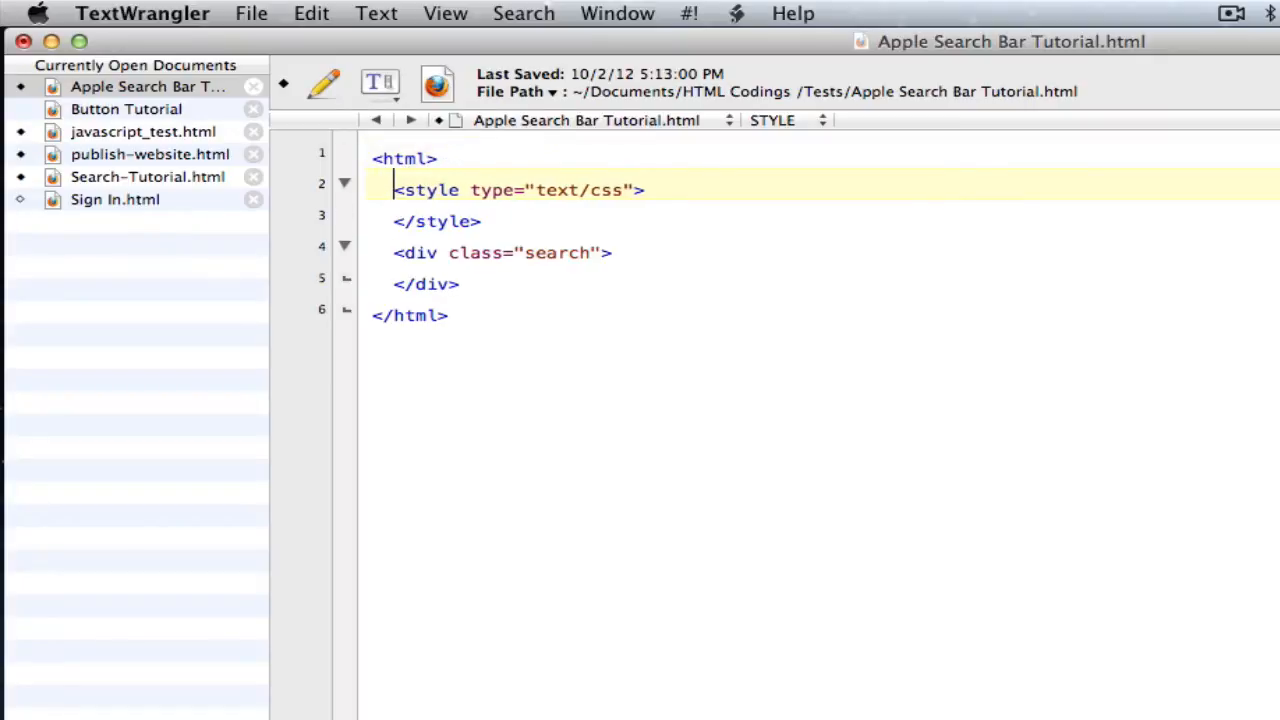
left_click_drag(394, 252, 460, 284)
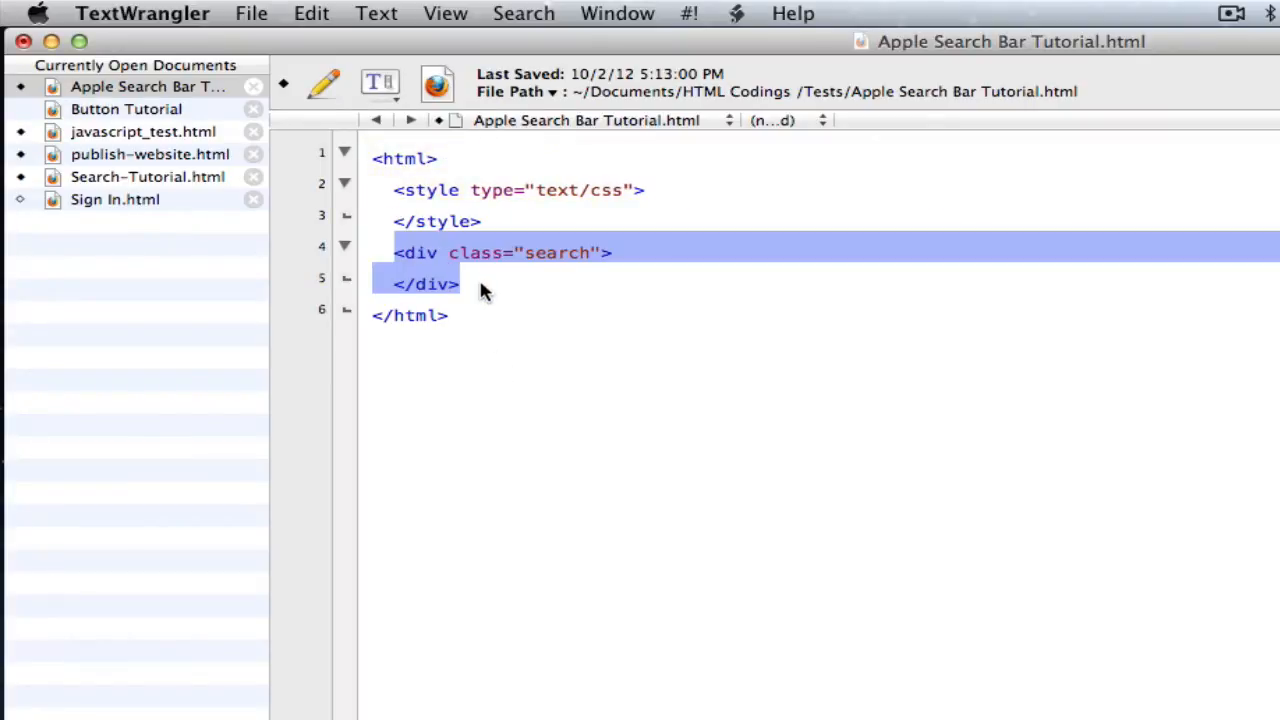
left_click(612, 252)
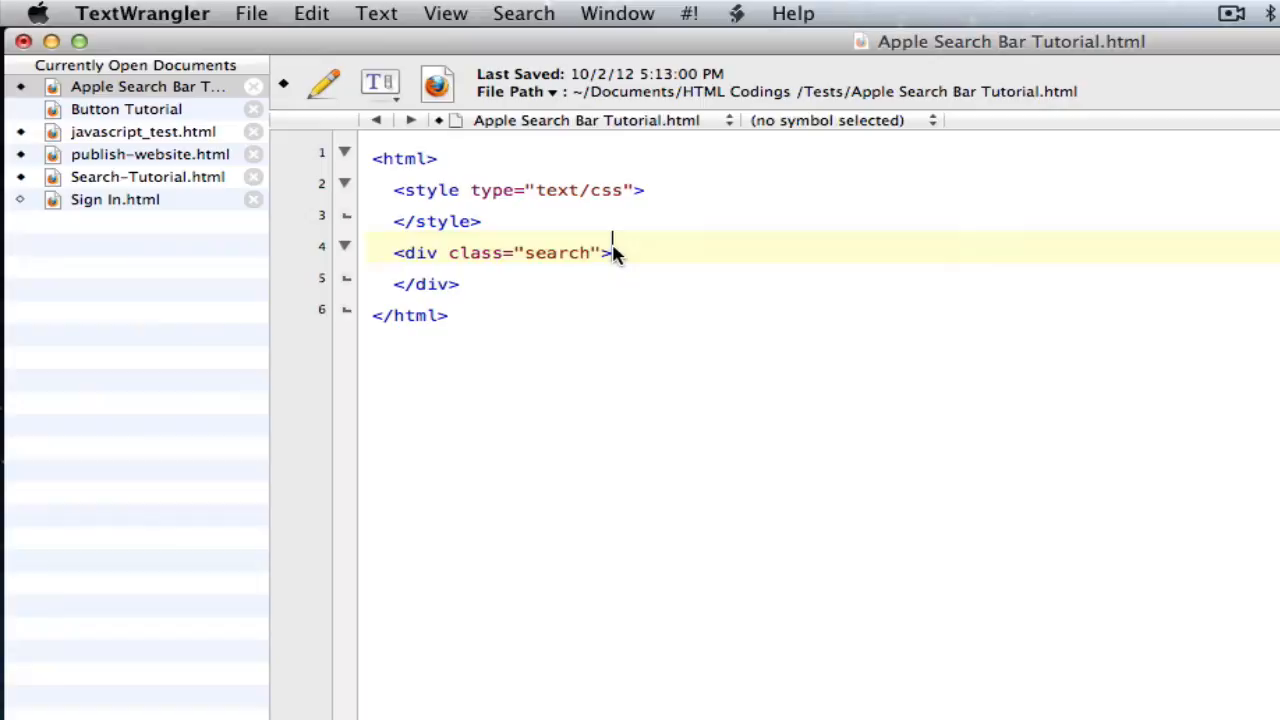
key("Return")
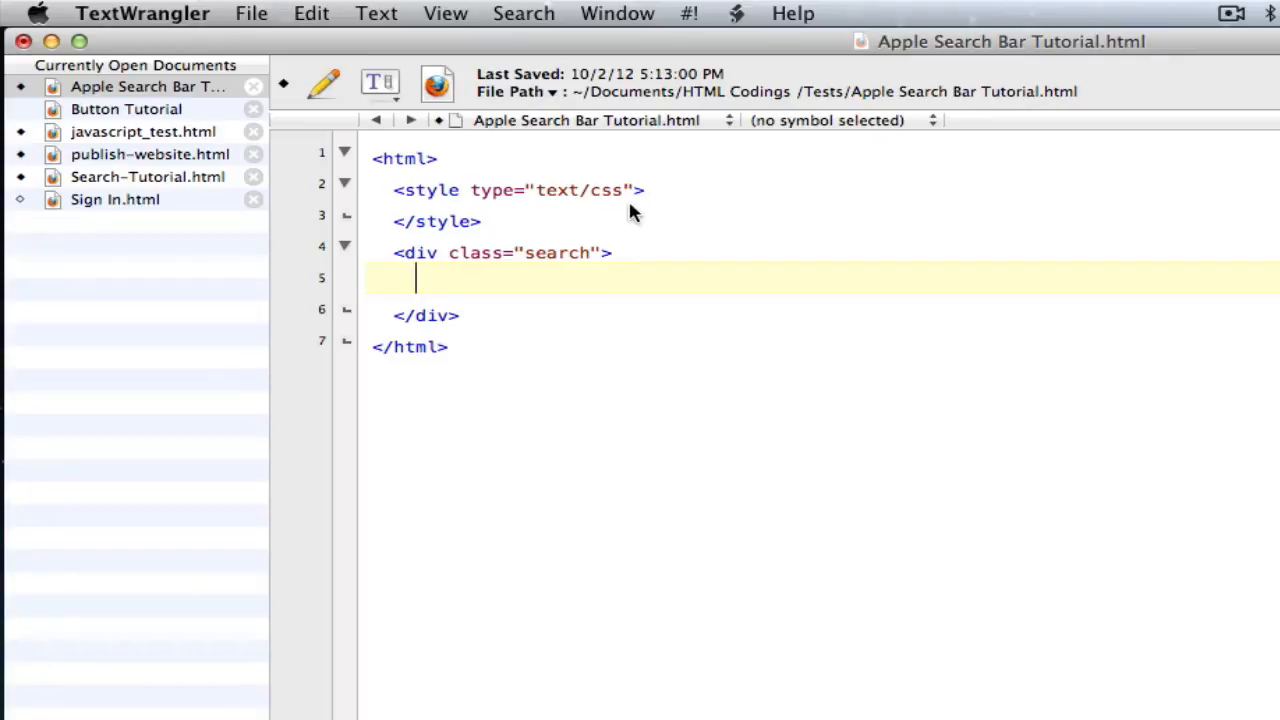
mouse_move(460, 296)
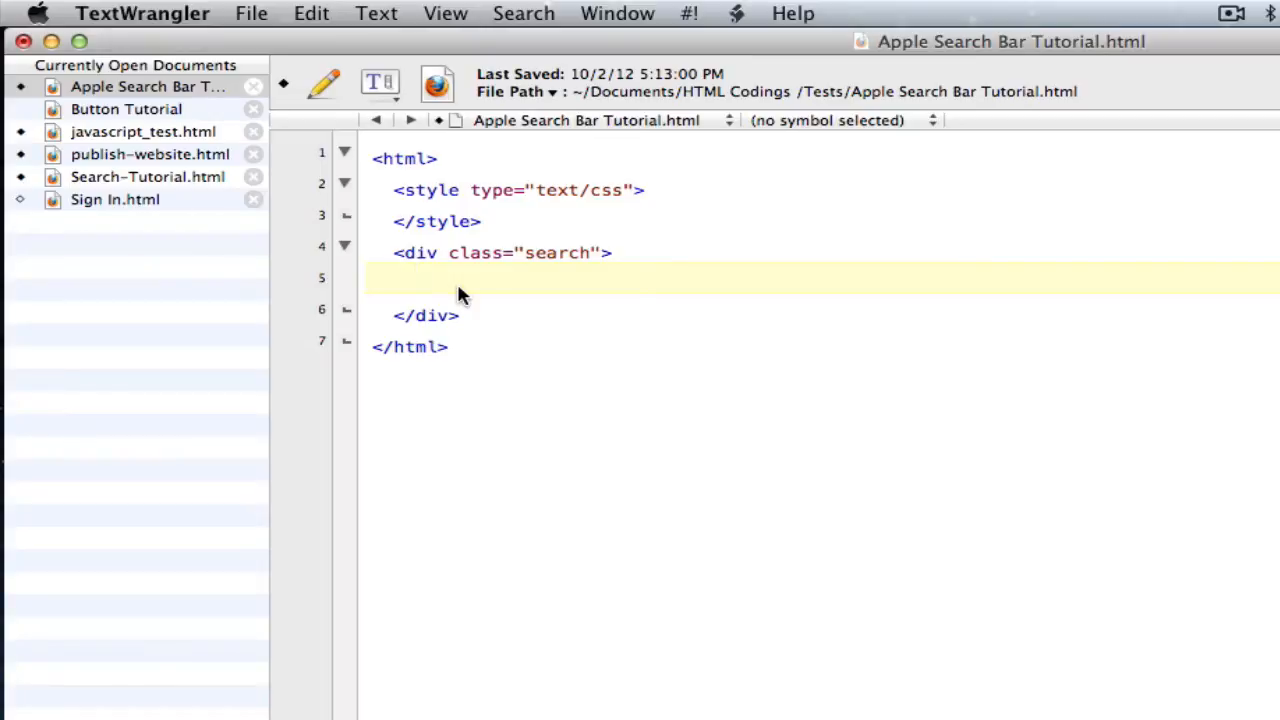
left_click(416, 278)
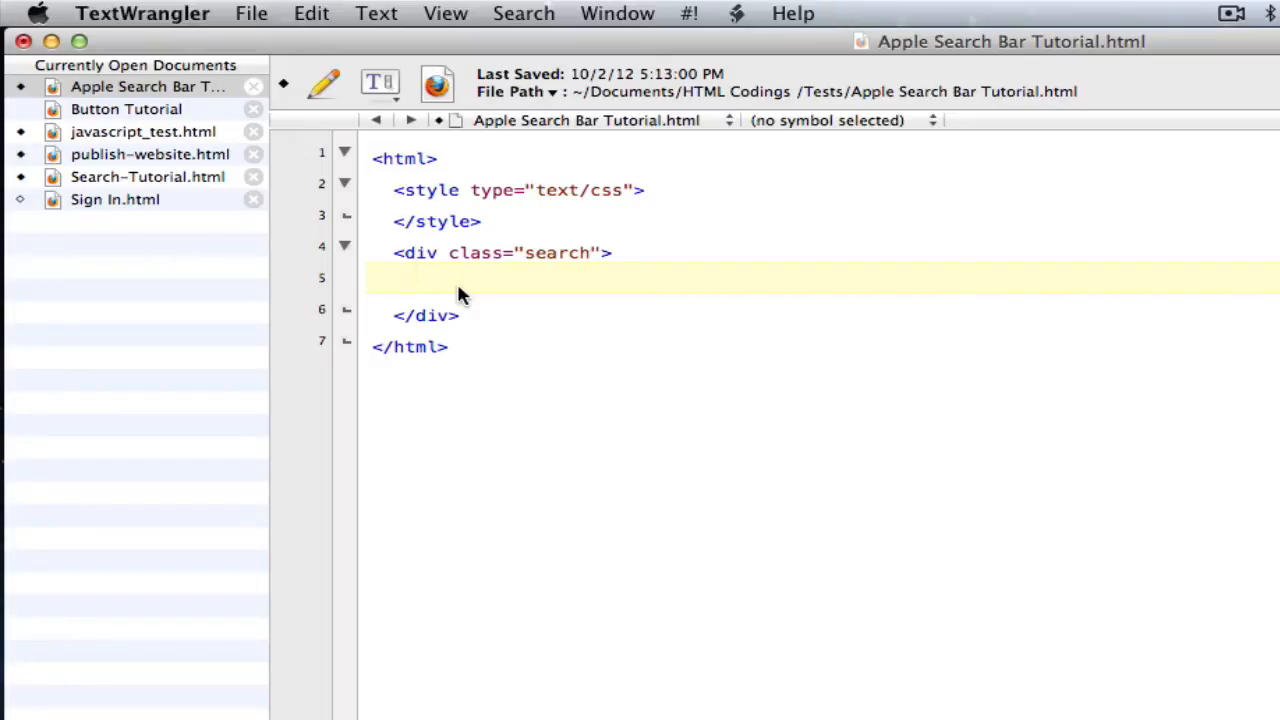
Step: Add an <img width="1" height="1"/> tag inside the search div
left_click(416, 278)
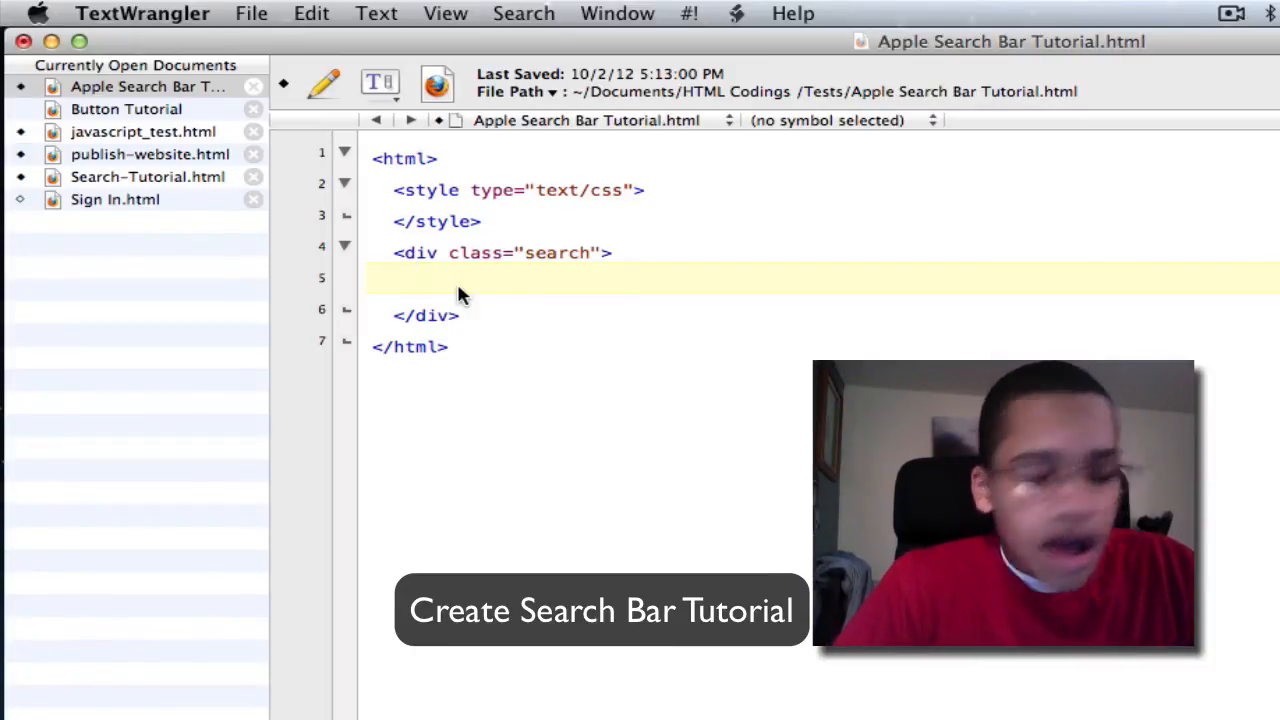
type("<im")
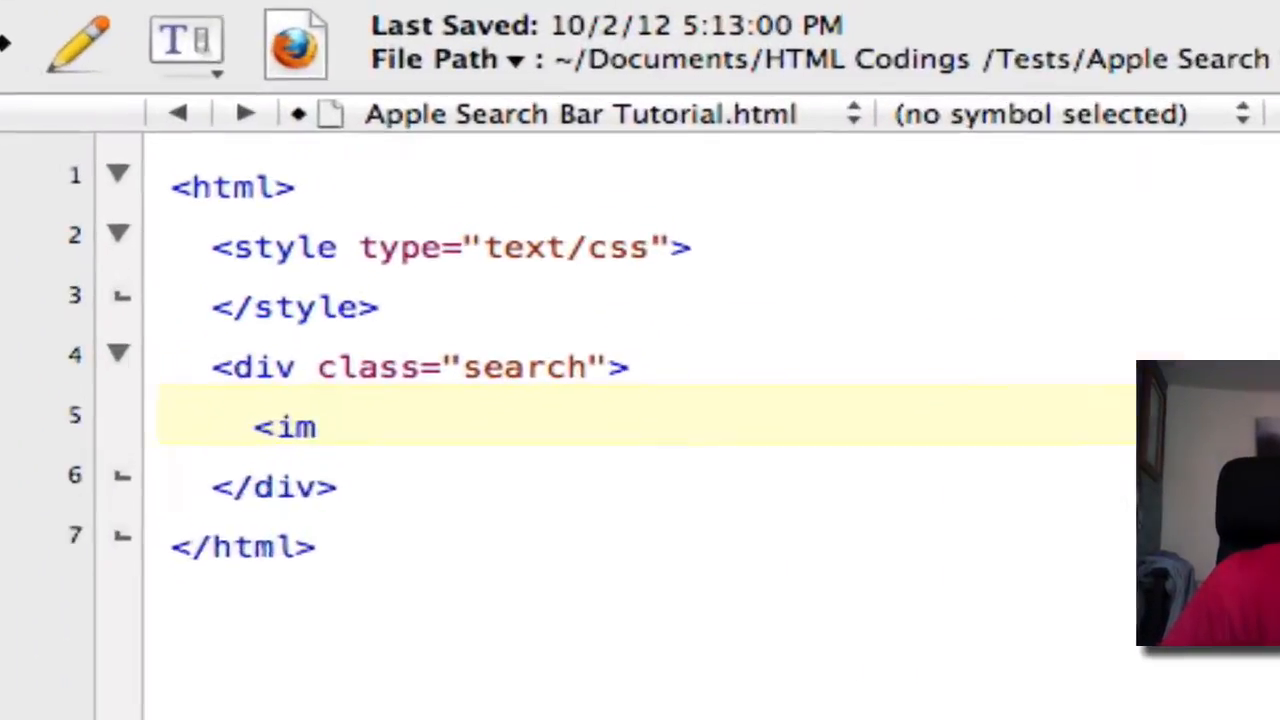
type("g")
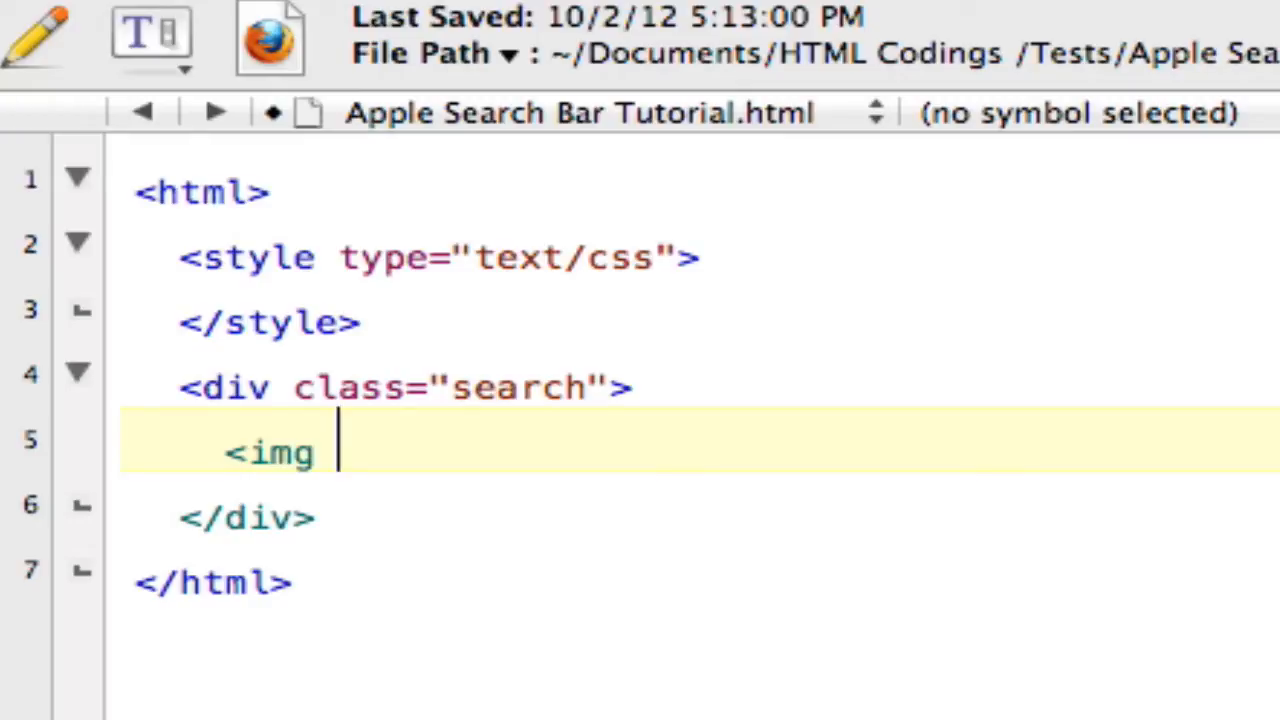
type("width")
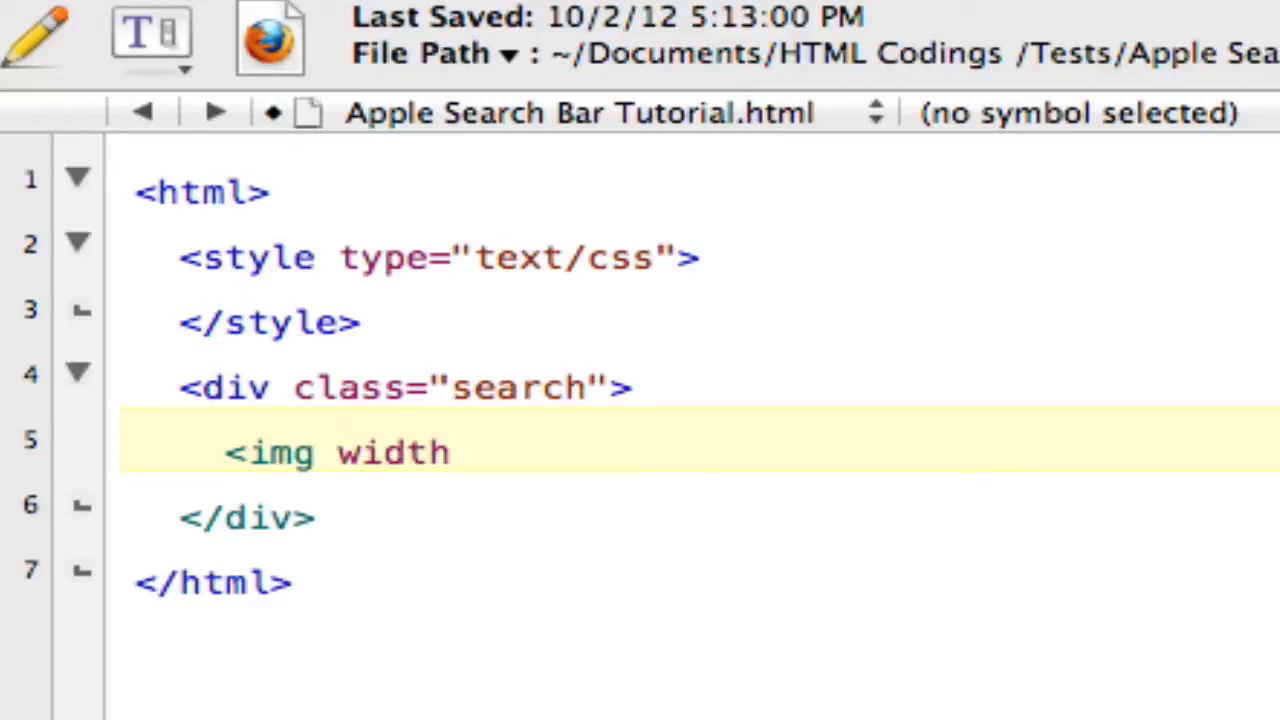
type("=\"")
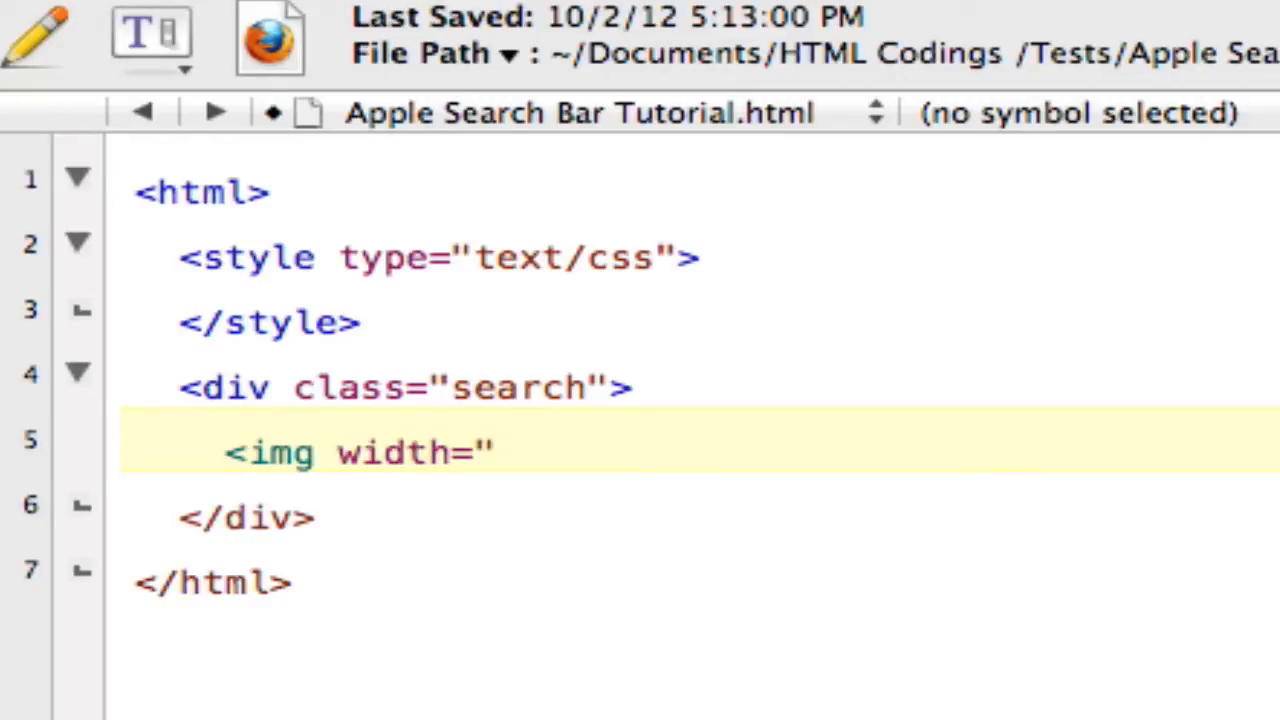
type("1\" h")
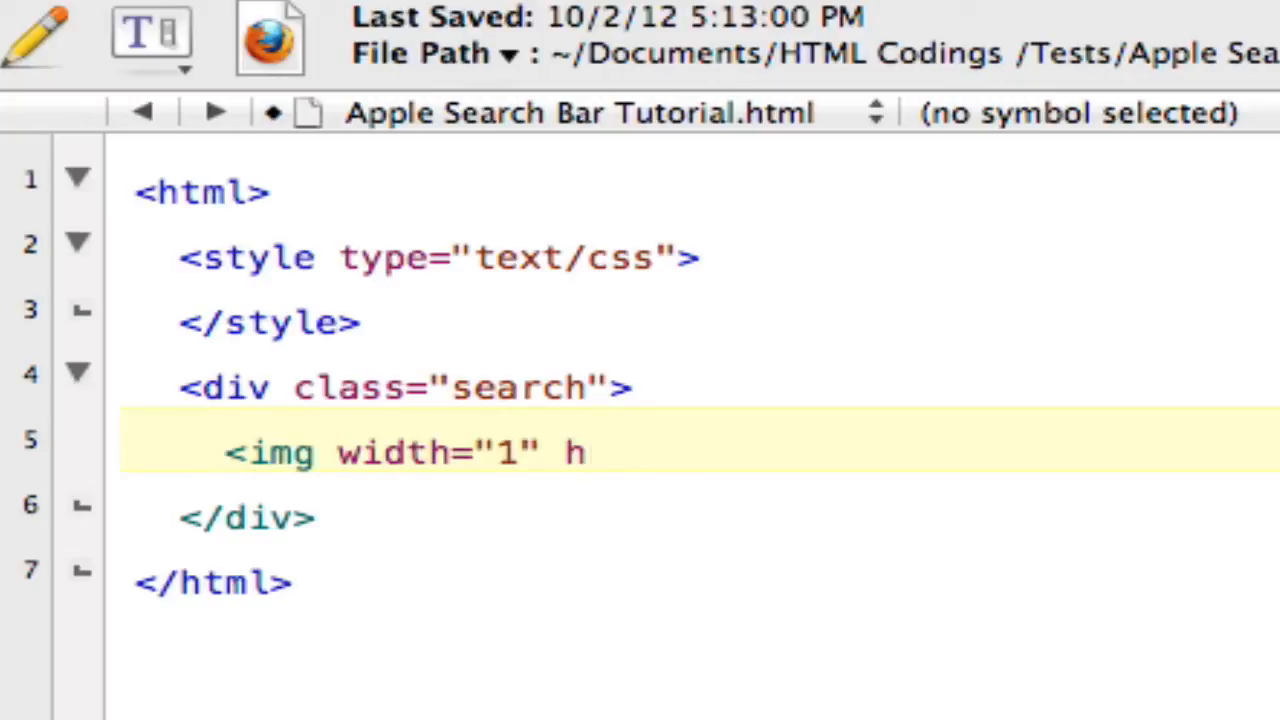
type("eight=\"")
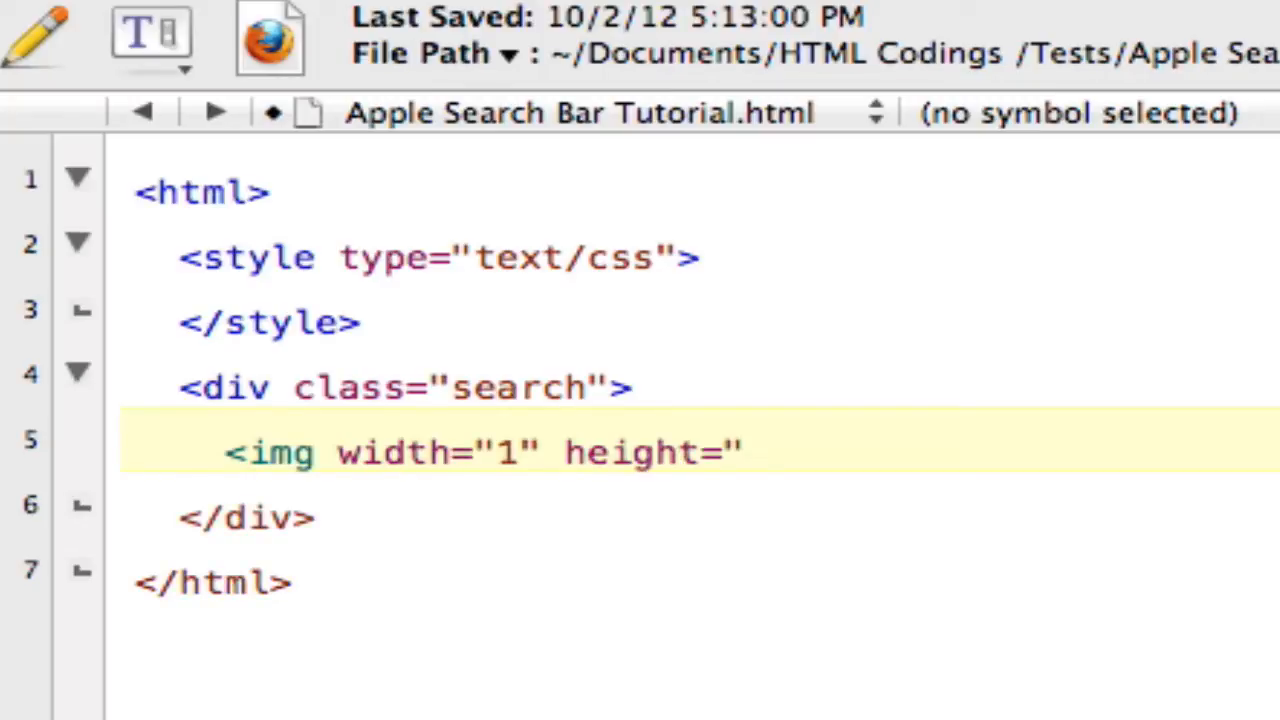
type("1\"")
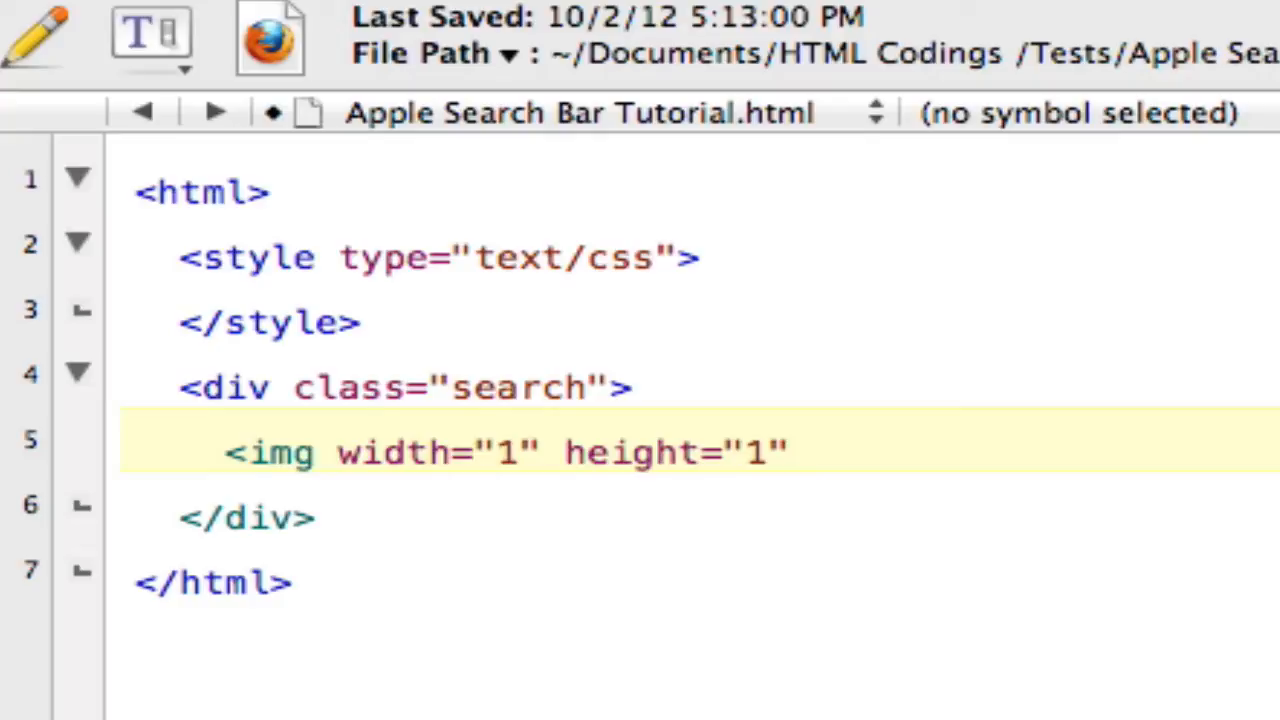
type("/>")
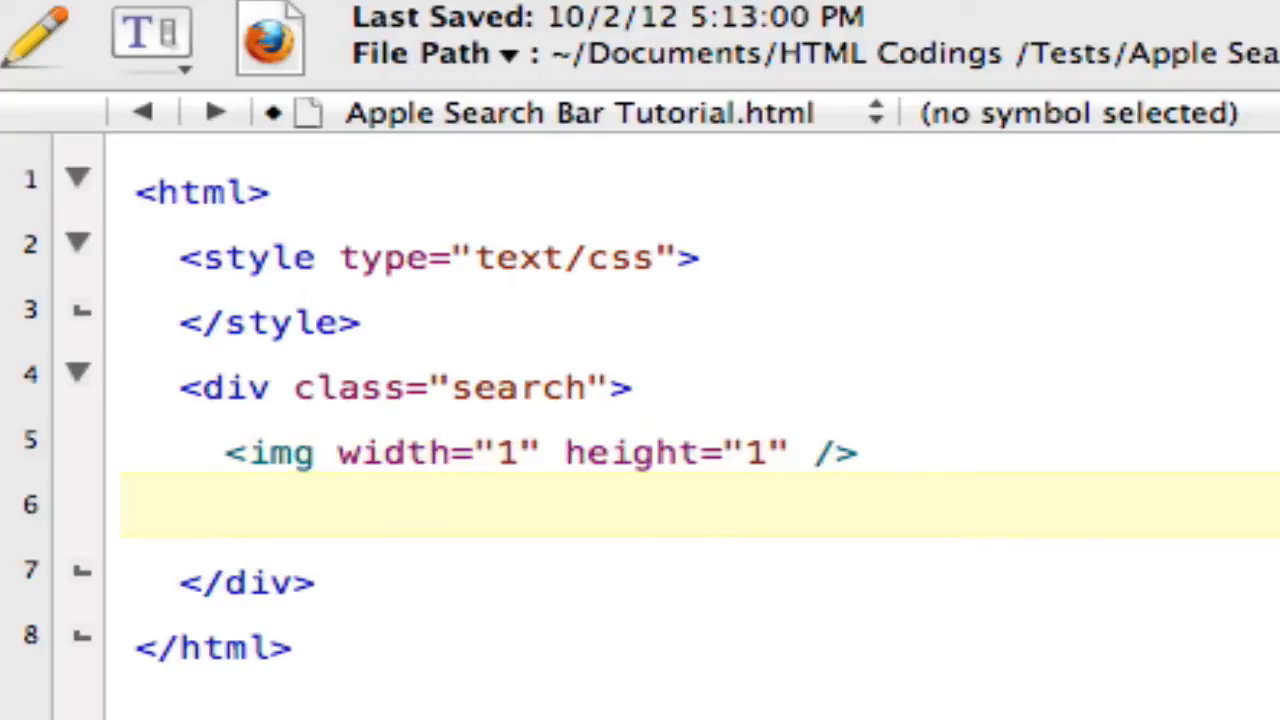
Step: Add a <form action="example.com/search/php"> tag and start a new line below it
type("<form")
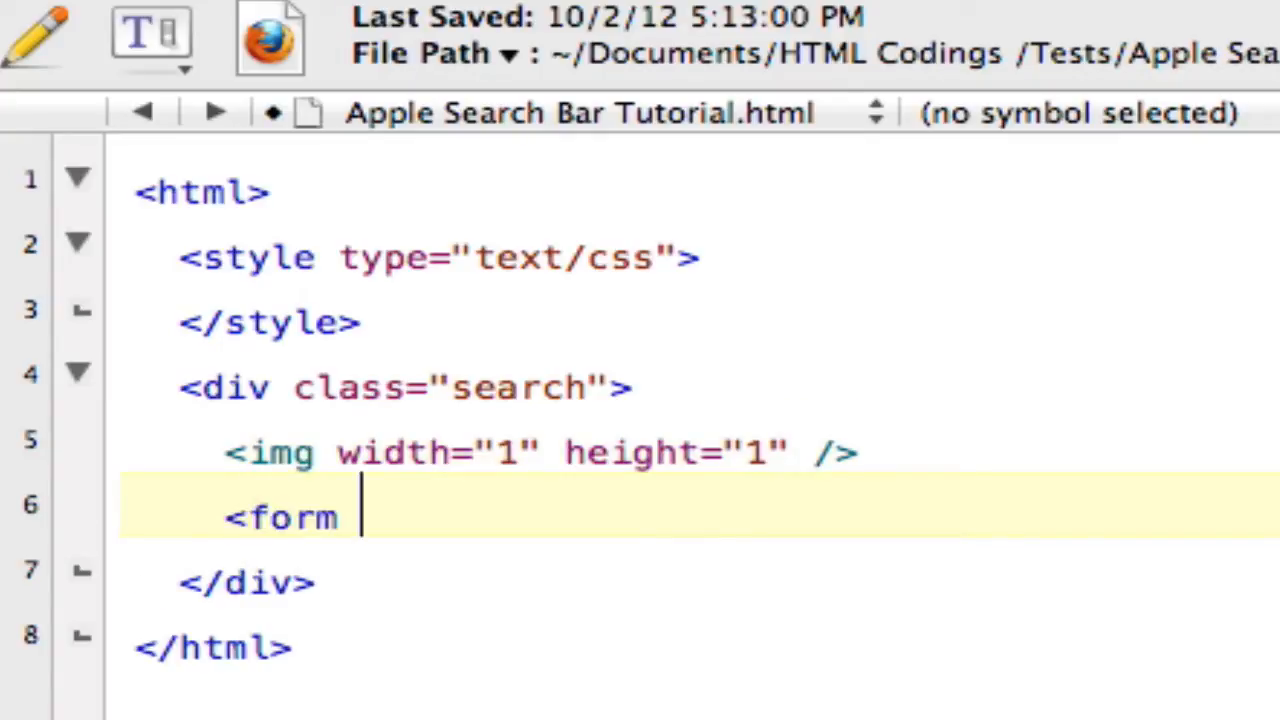
type("action")
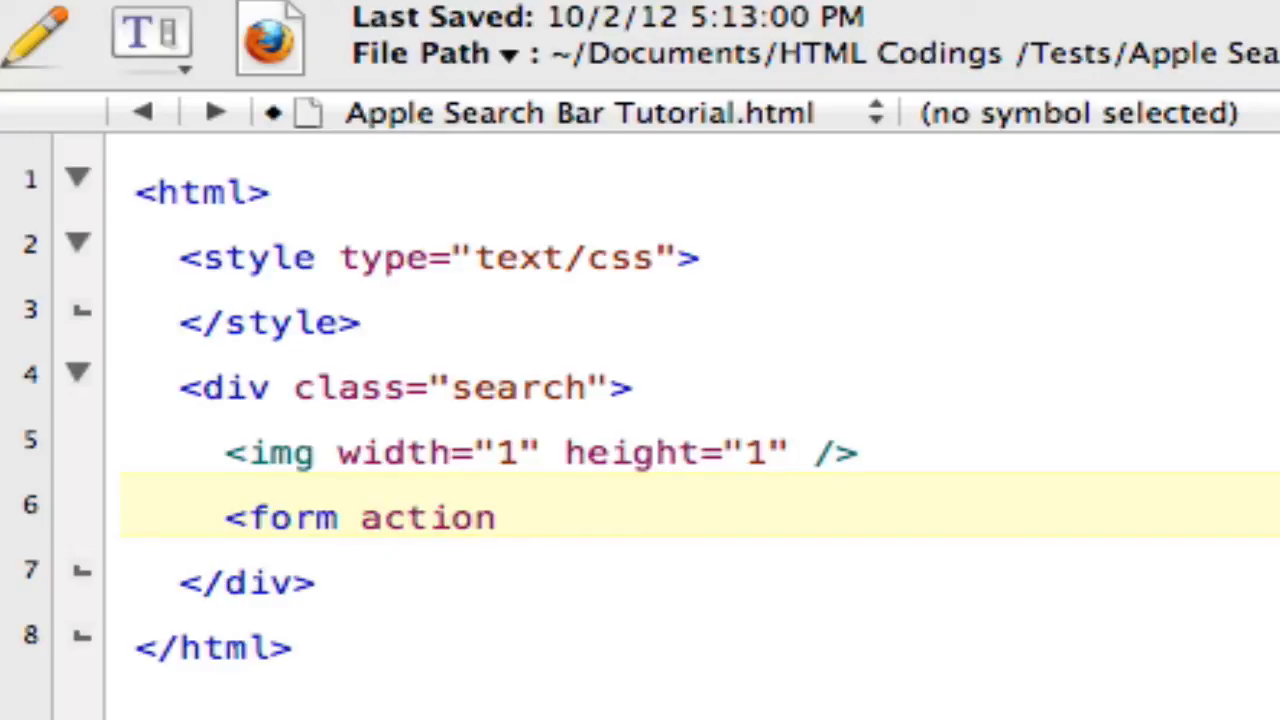
left_click(520, 516)
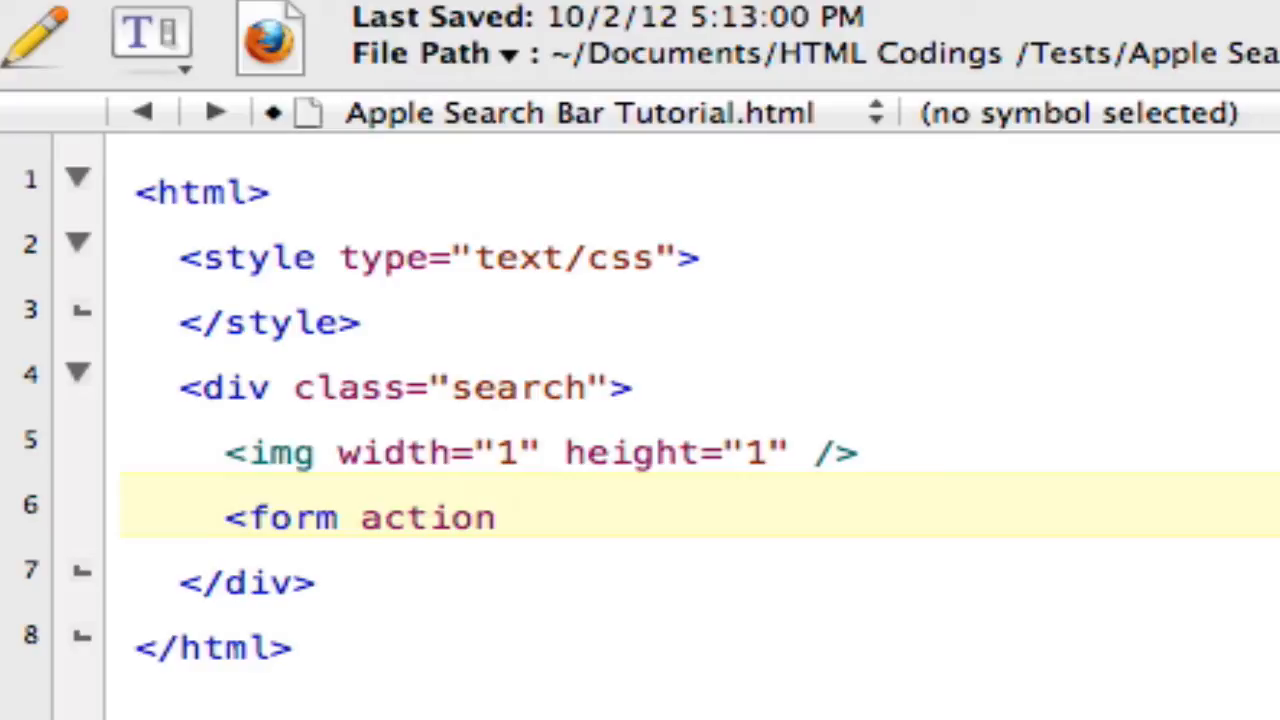
type("=\"")
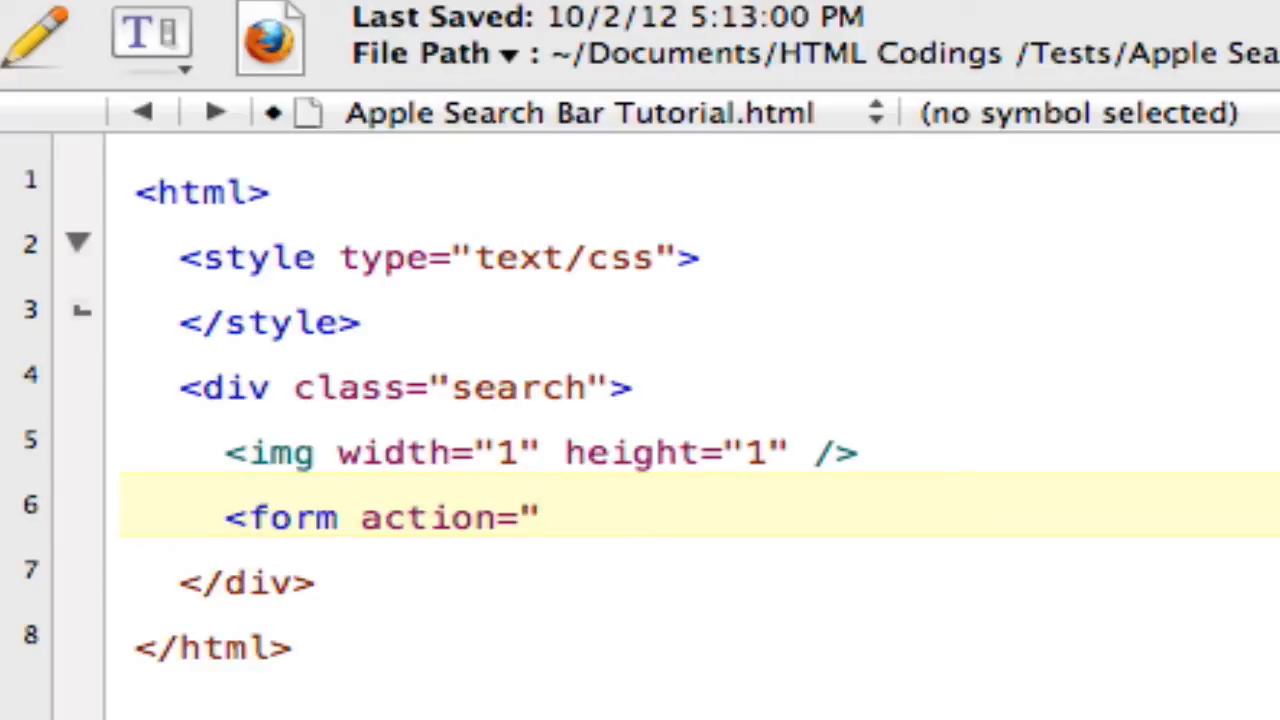
type("e")
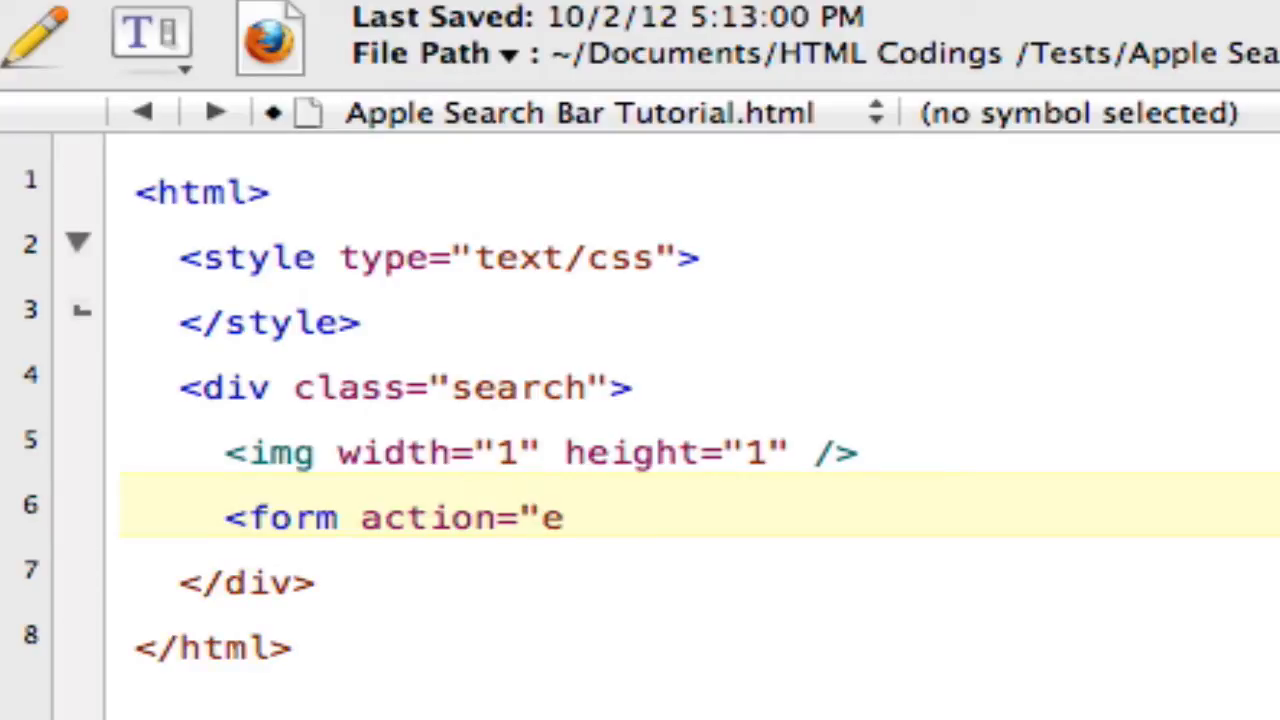
type("xample.com")
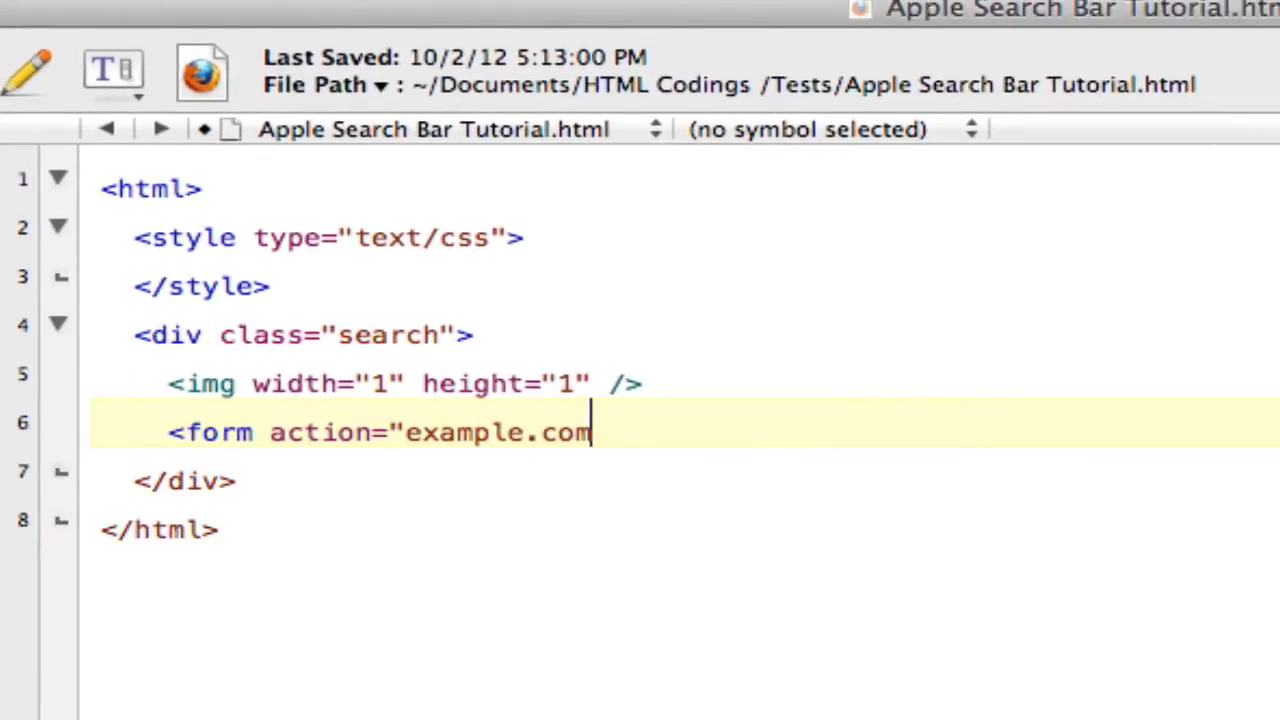
type("/searc")
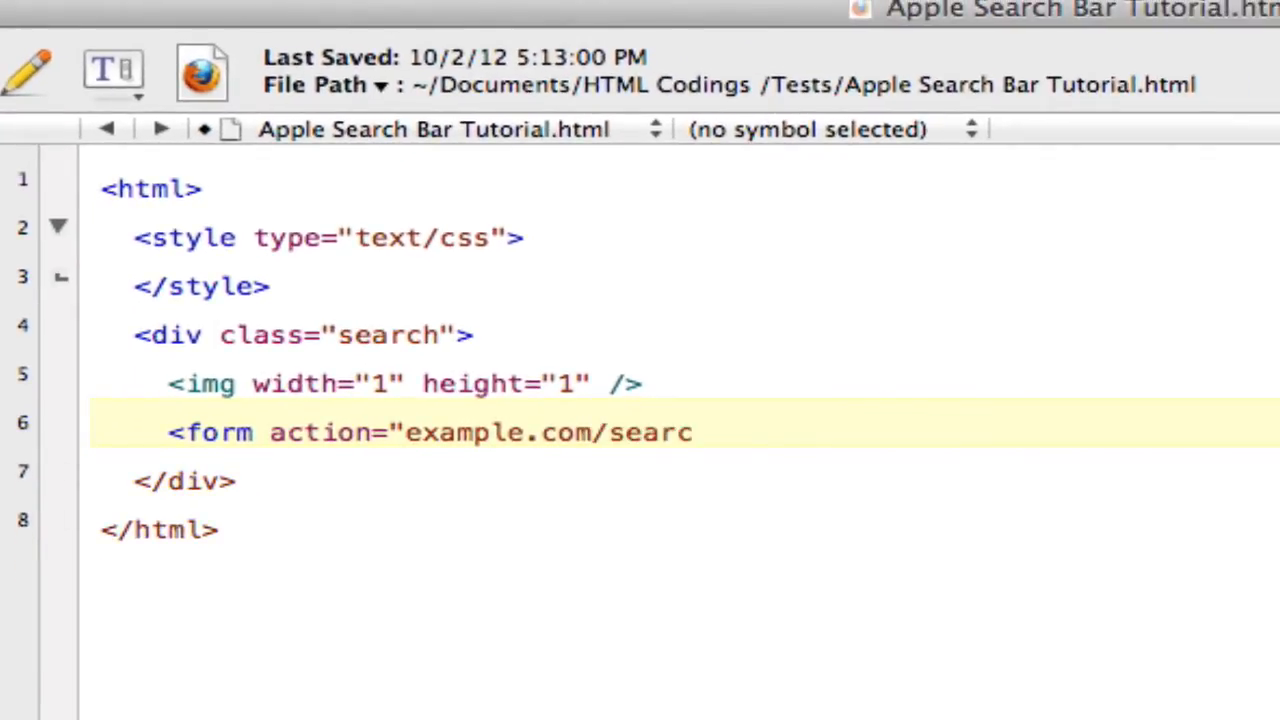
type("h/php")
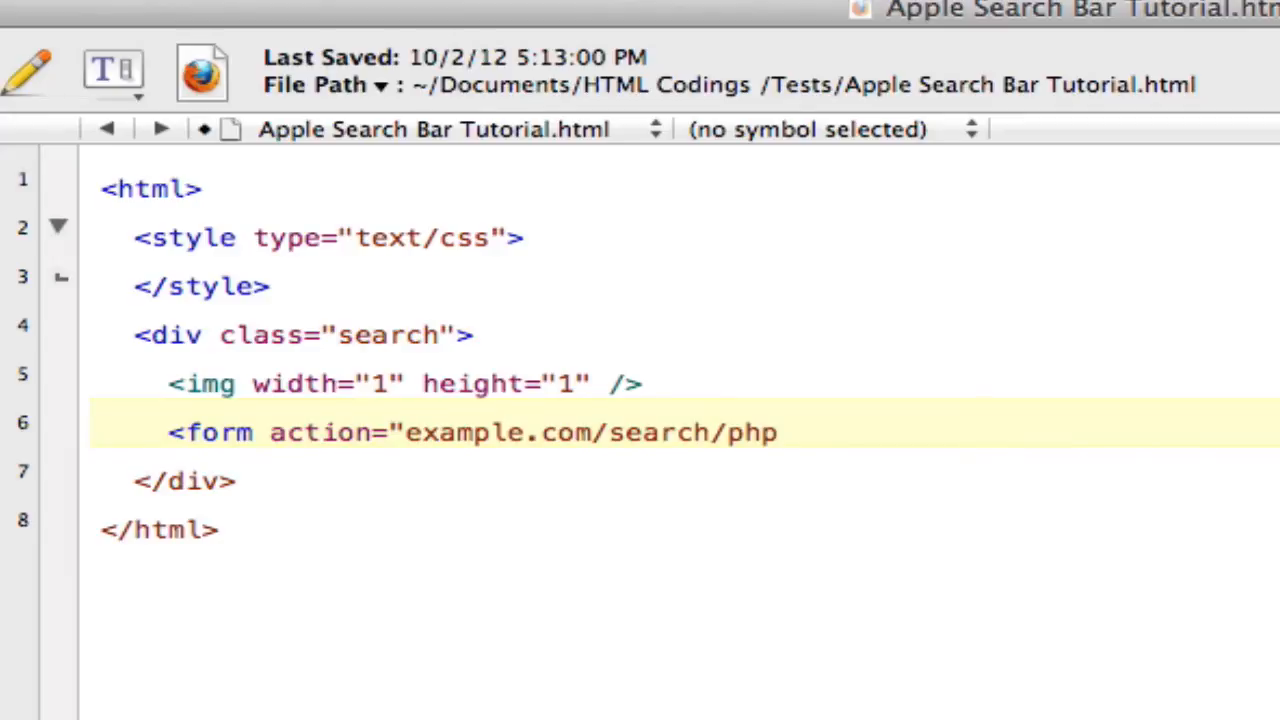
left_click(780, 432)
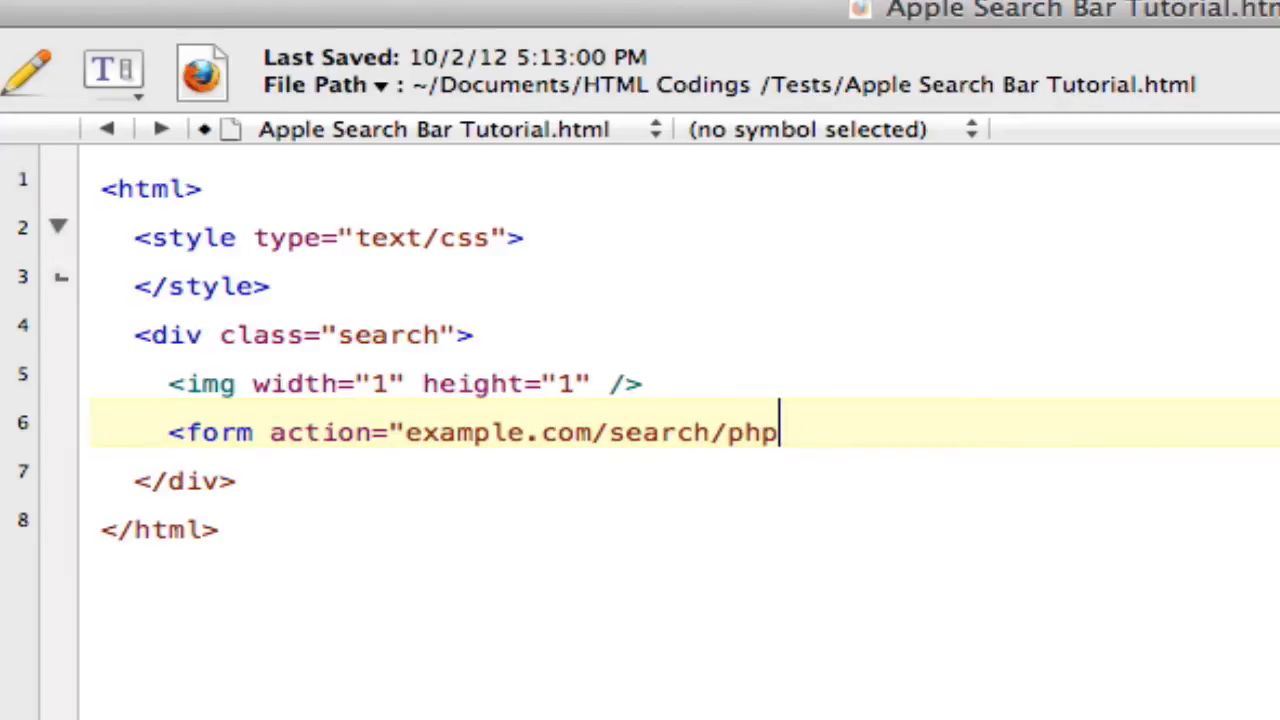
type("\">")
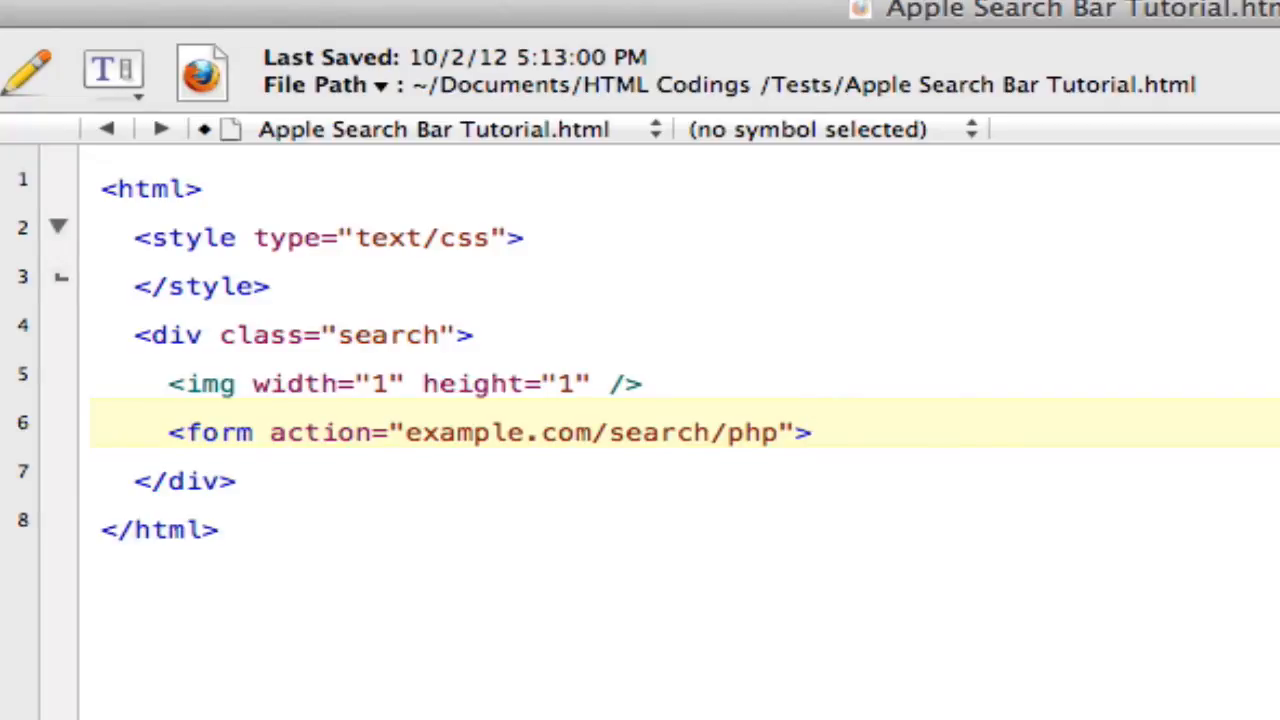
key("Return")
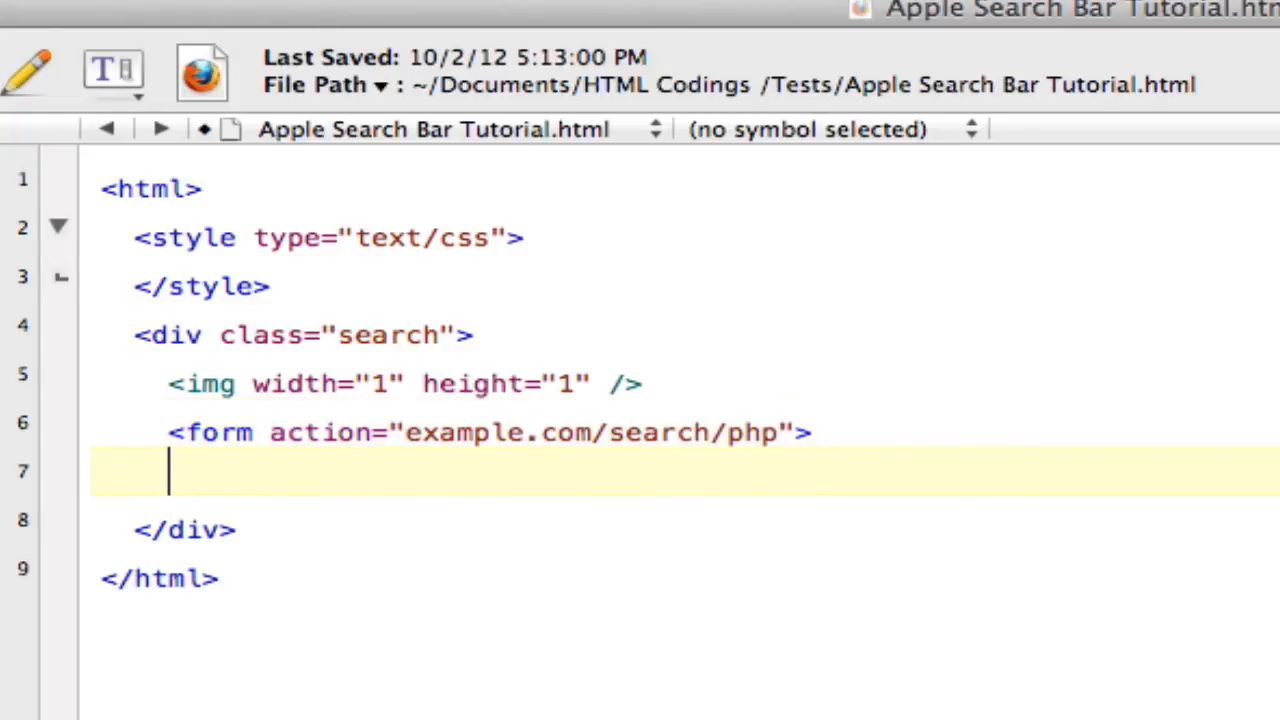
mouse_move(850, 438)
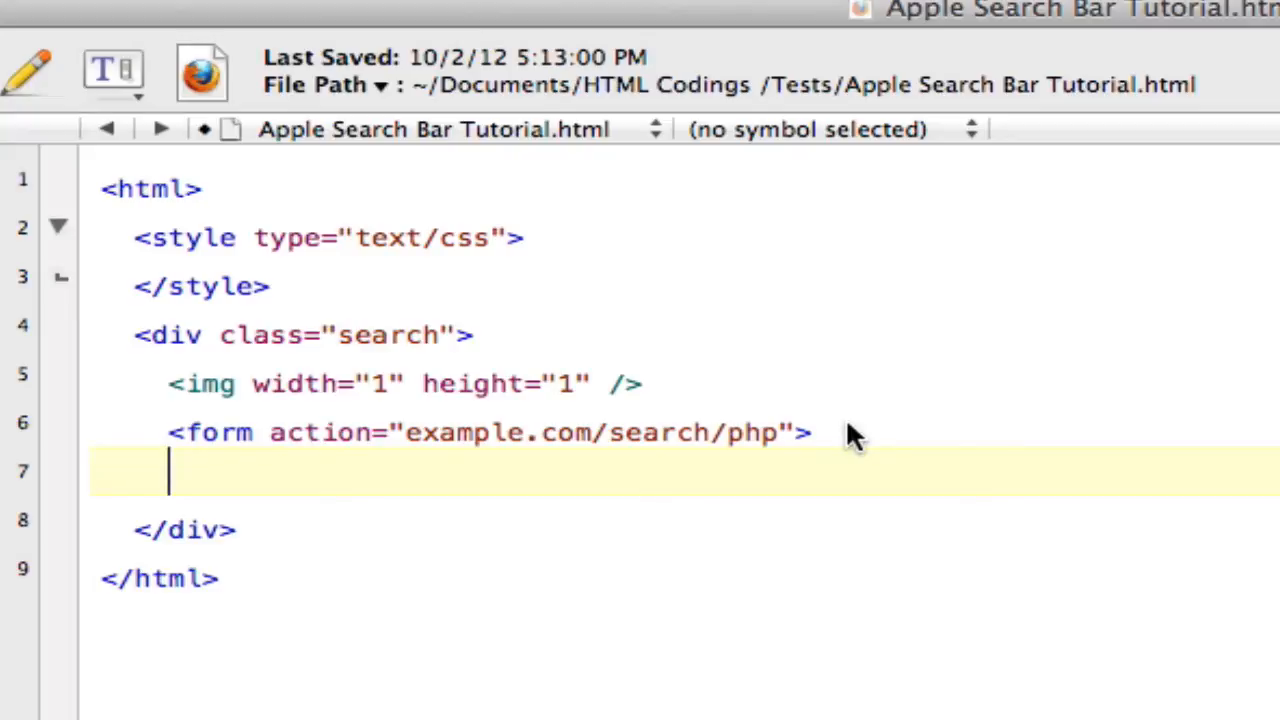
Step: Add <input type=text" name="search"/> inside the form, then a new line
type("<inp")
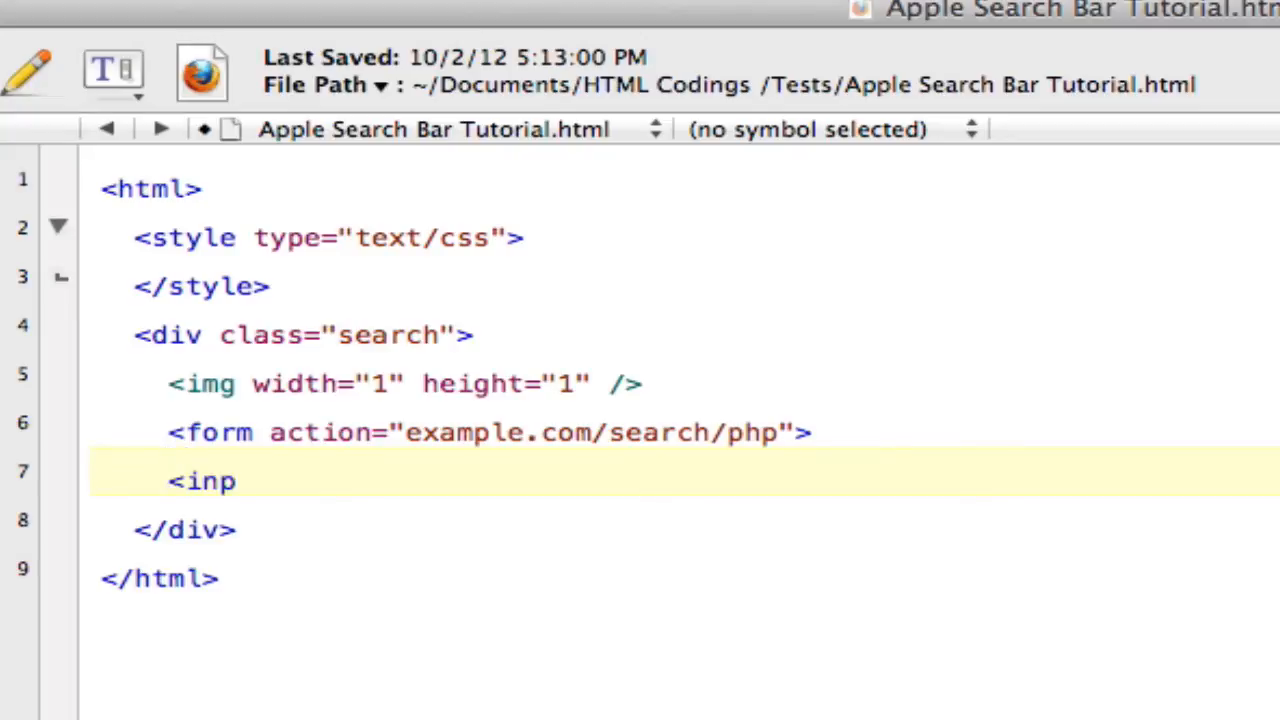
type("ut typ")
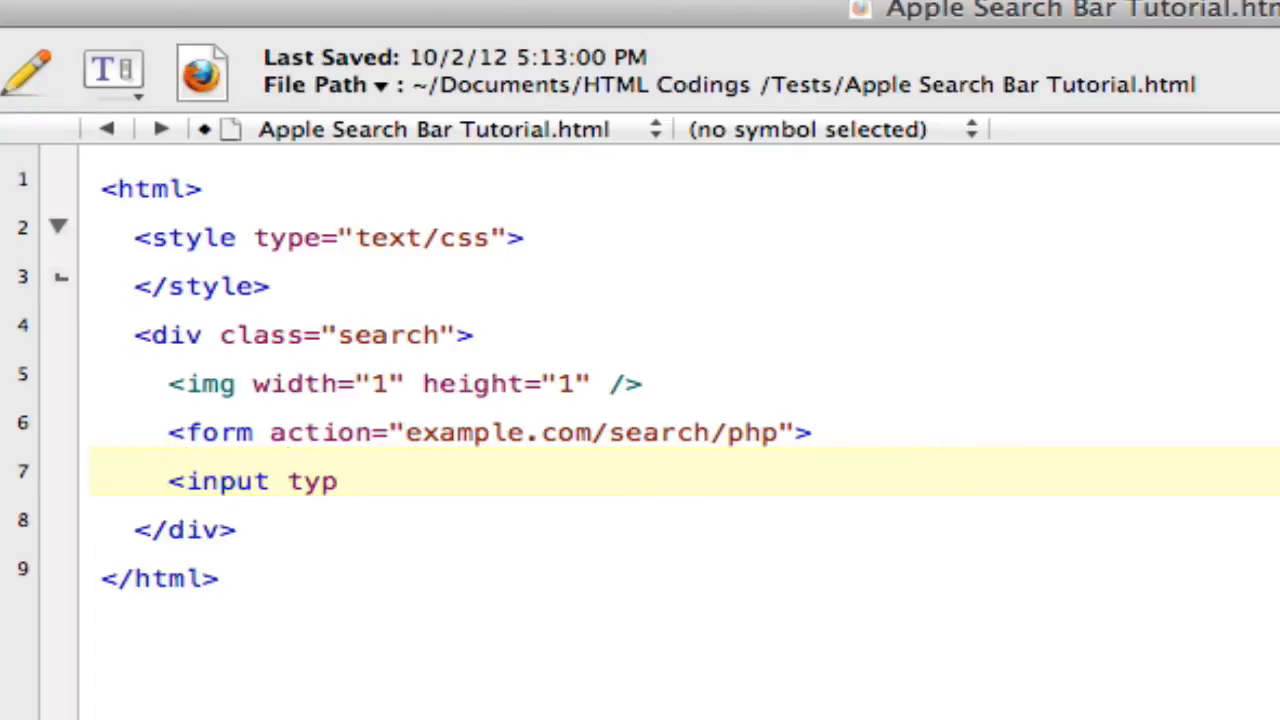
type("e")
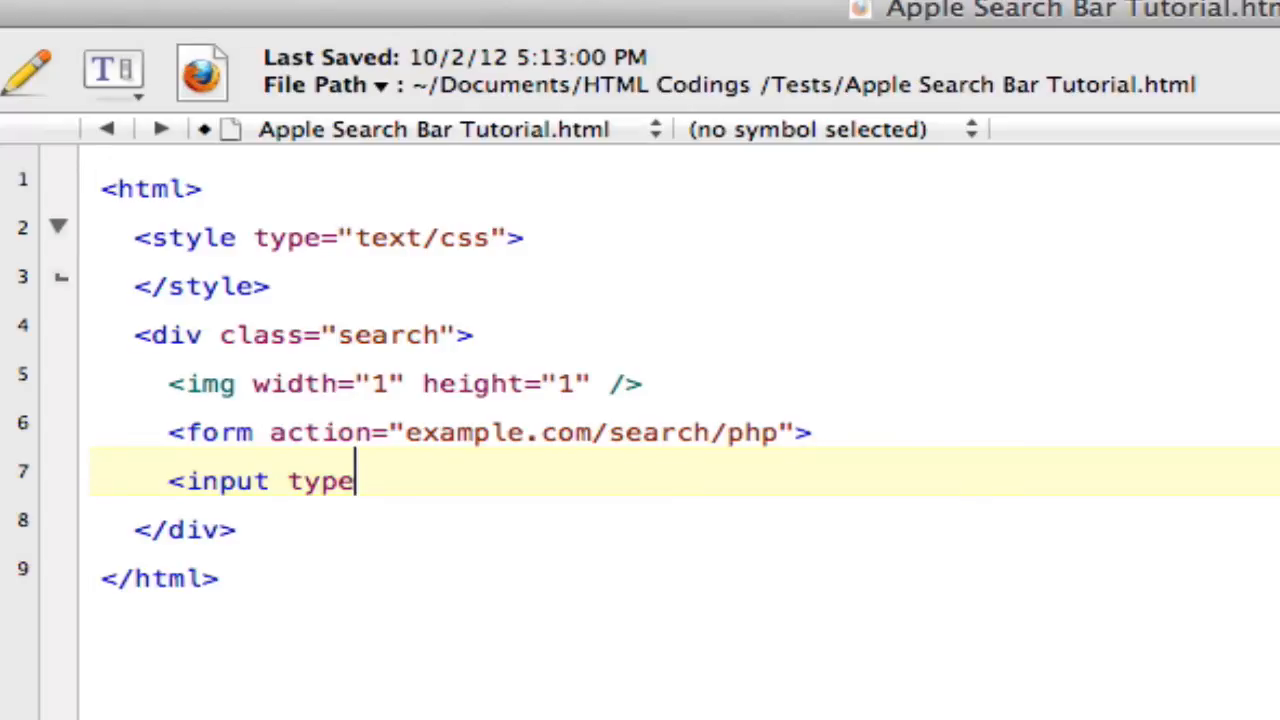
type("=text")
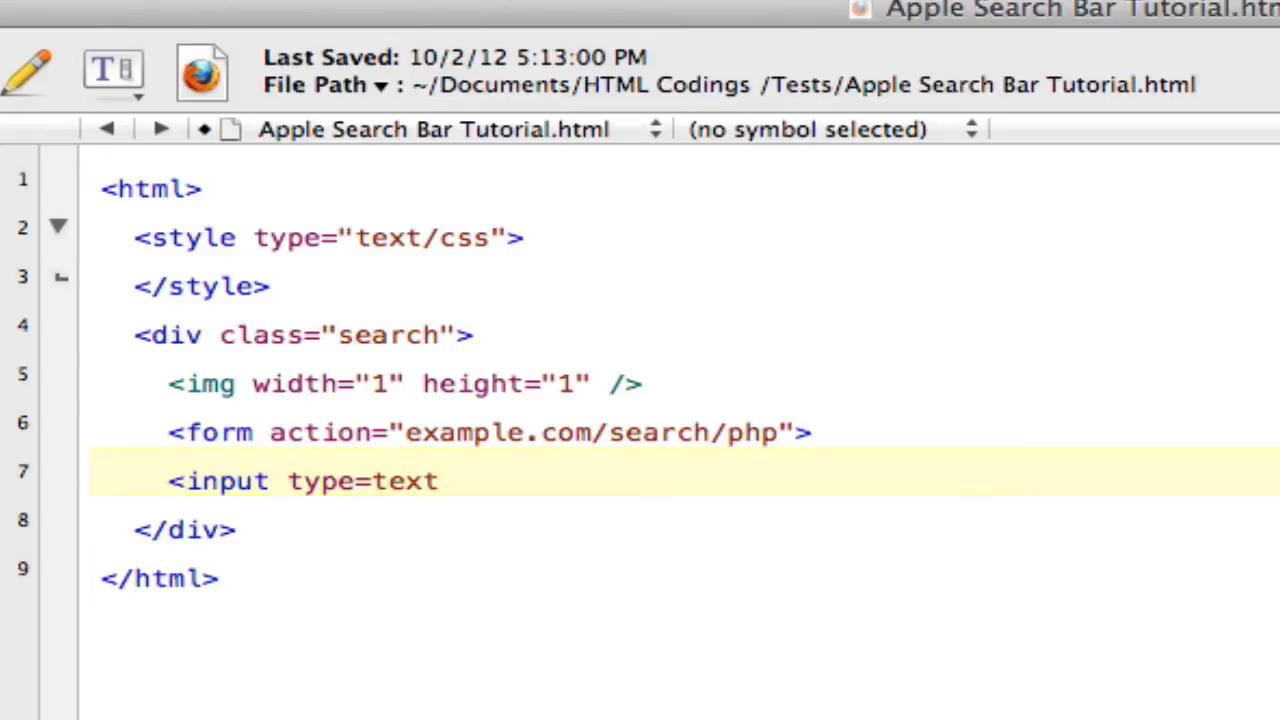
type("\" n")
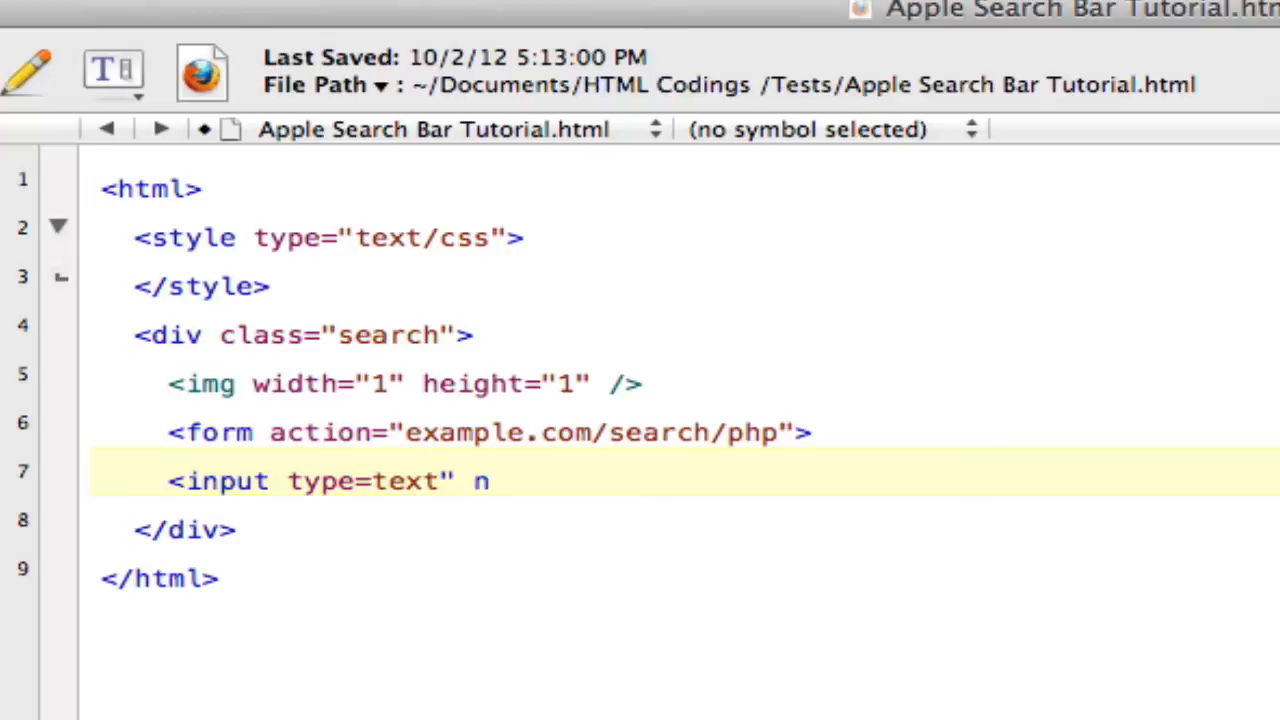
type("ame=\"s")
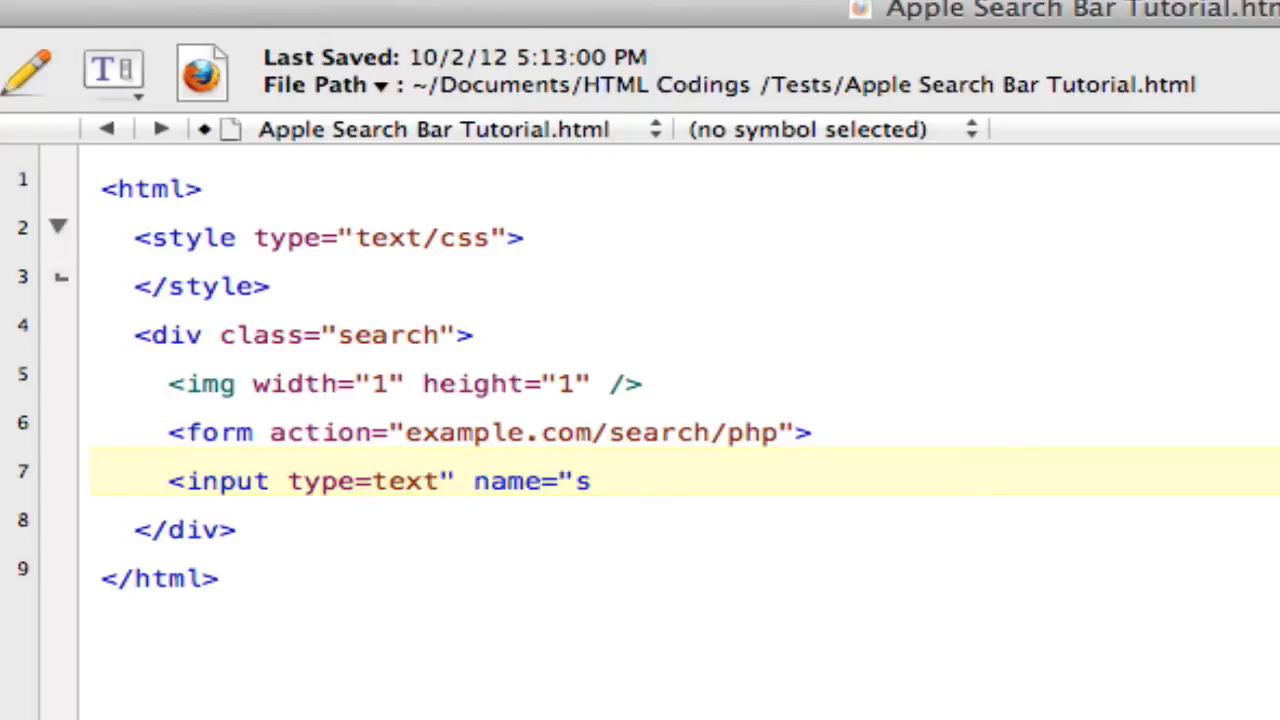
type("earch\"")
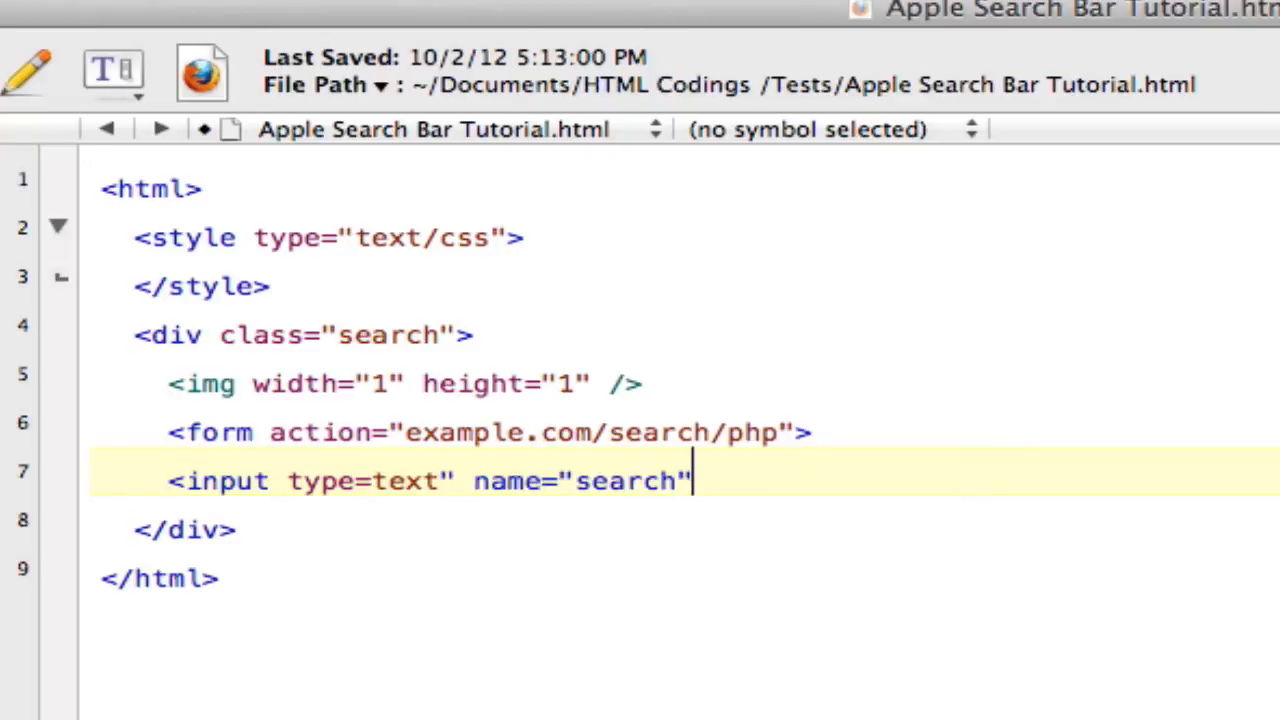
type("?")
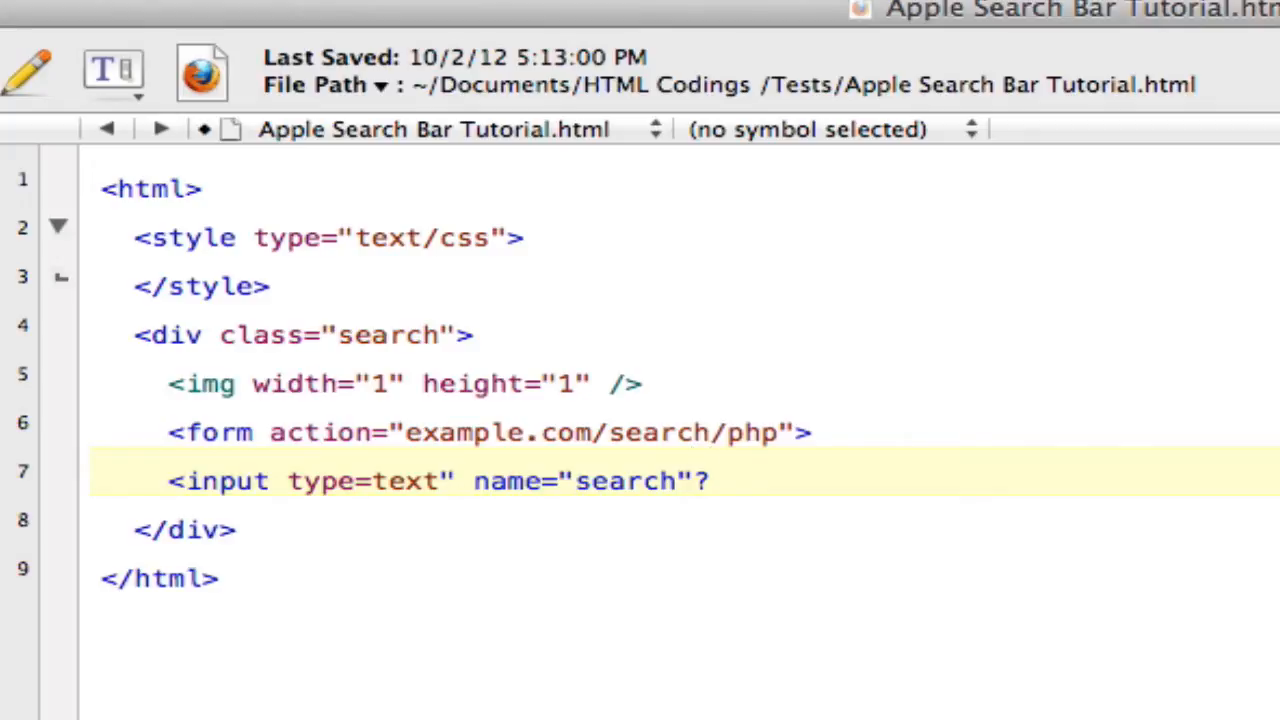
type("/>")
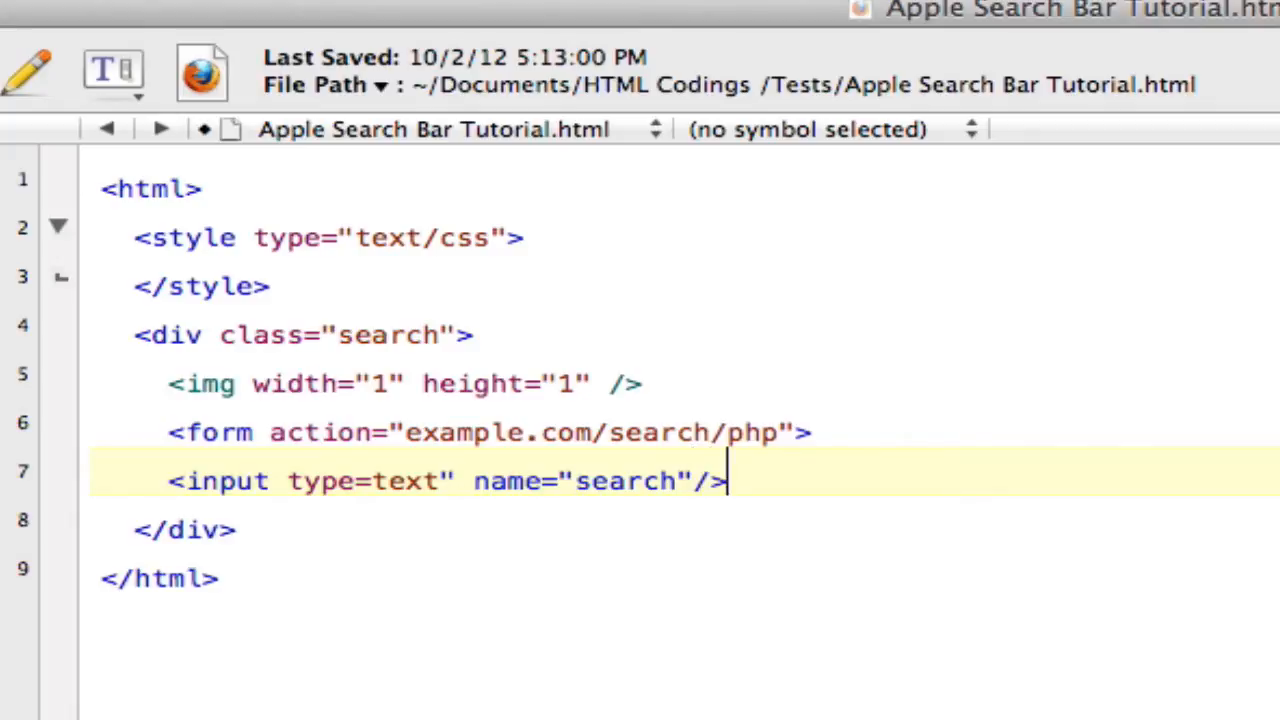
key("Return")
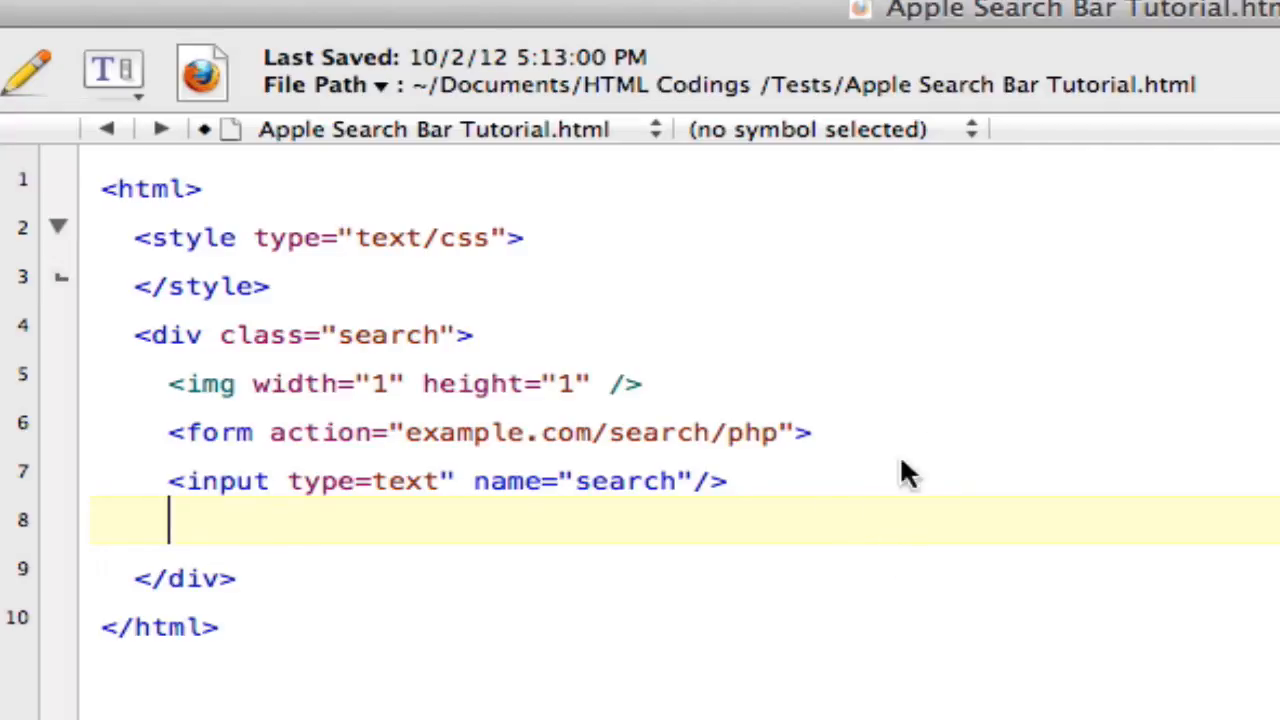
mouse_move(650, 496)
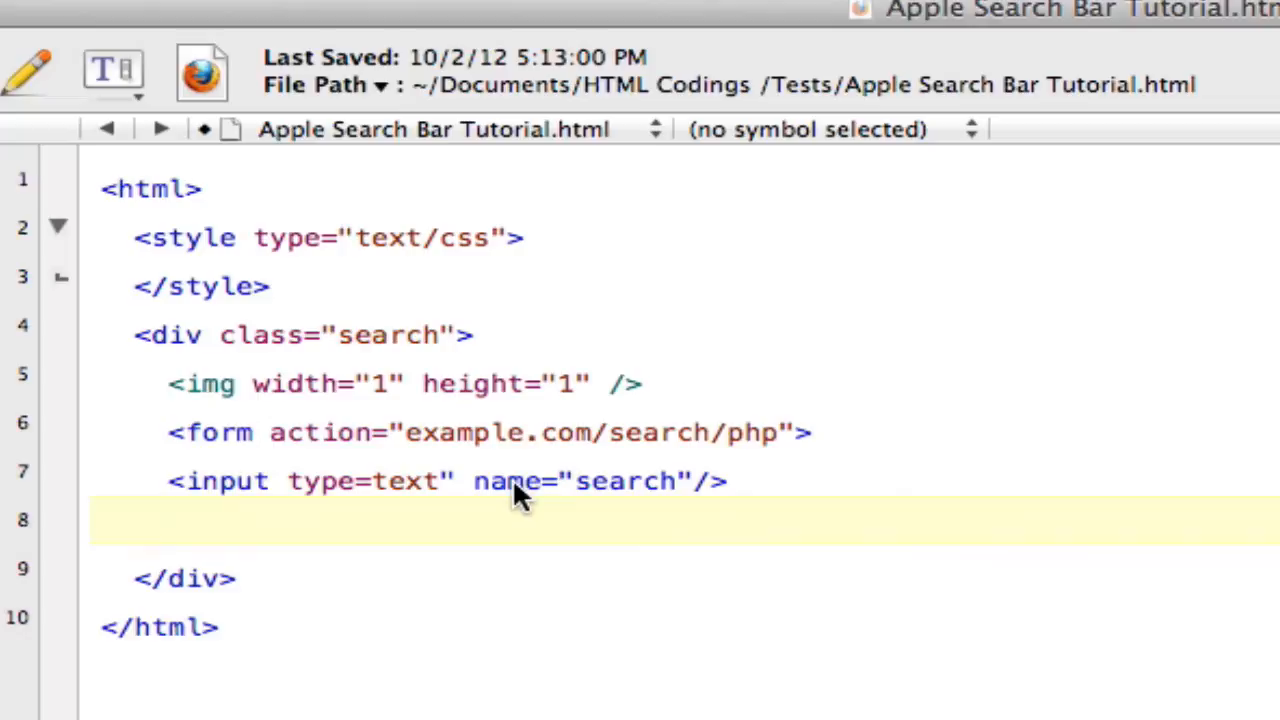
Step: Close the form with </form> on the blank line under the input
left_click(510, 480)
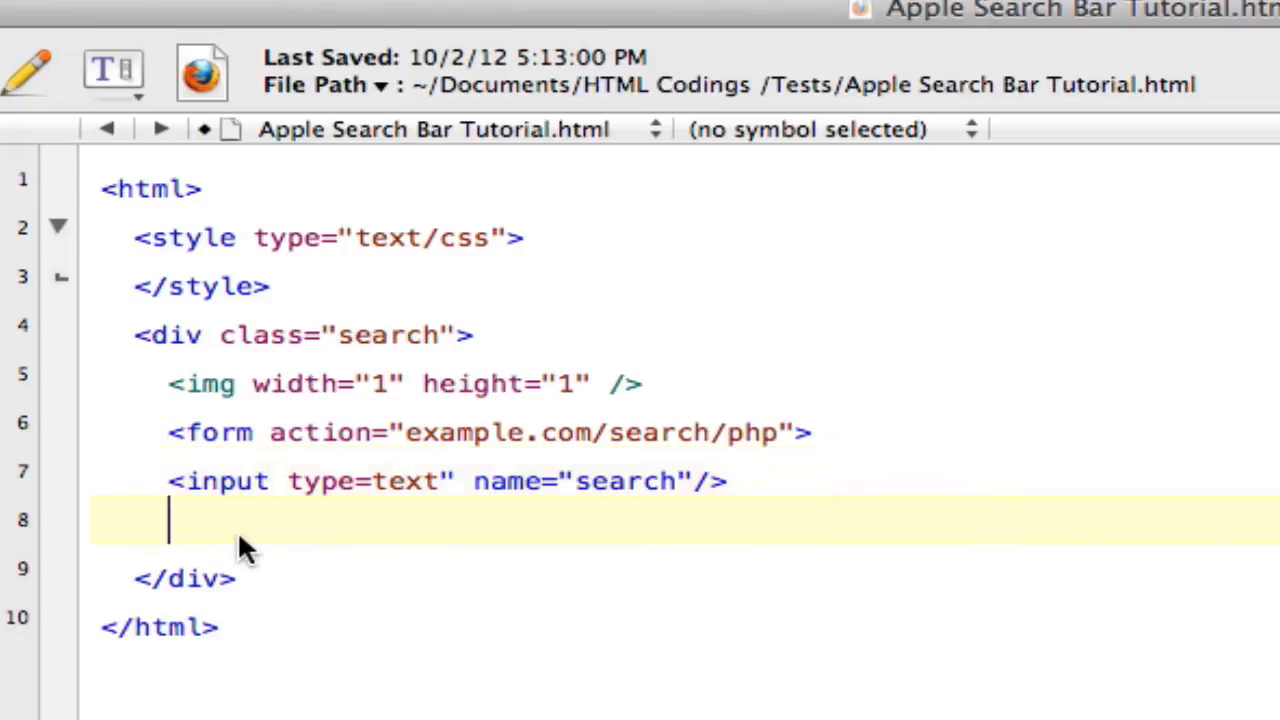
type("<")
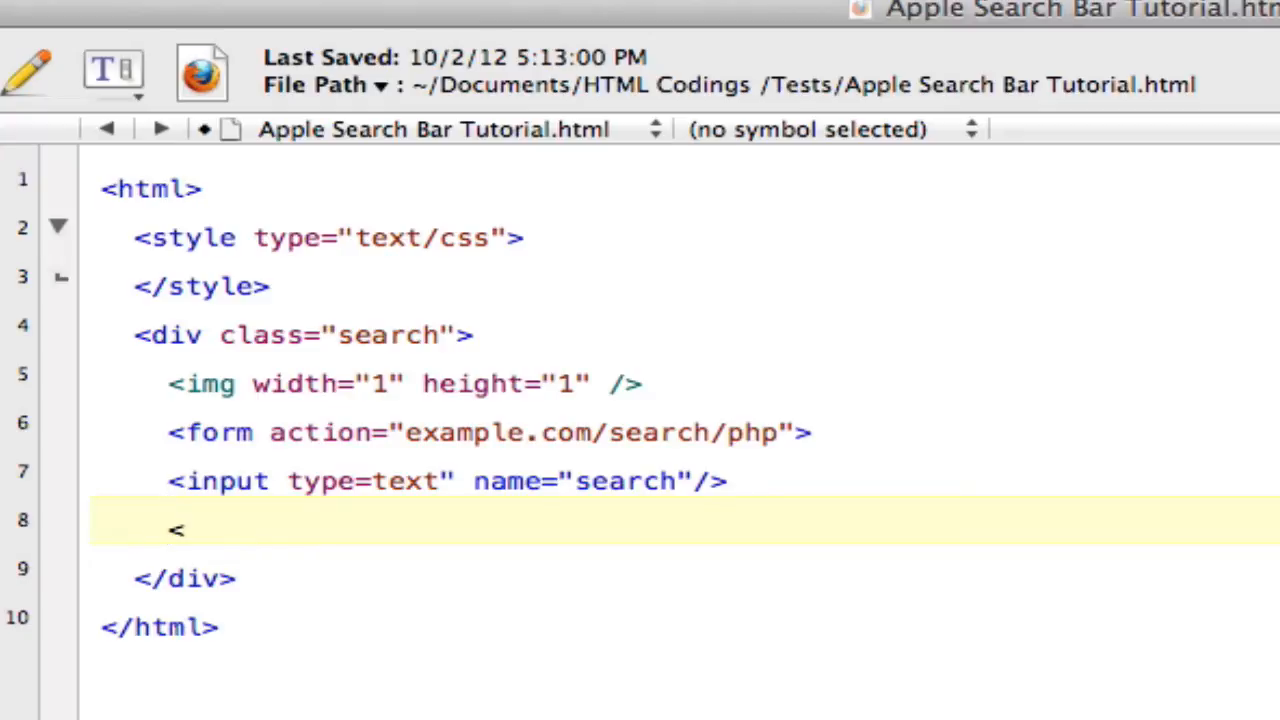
type("/form")
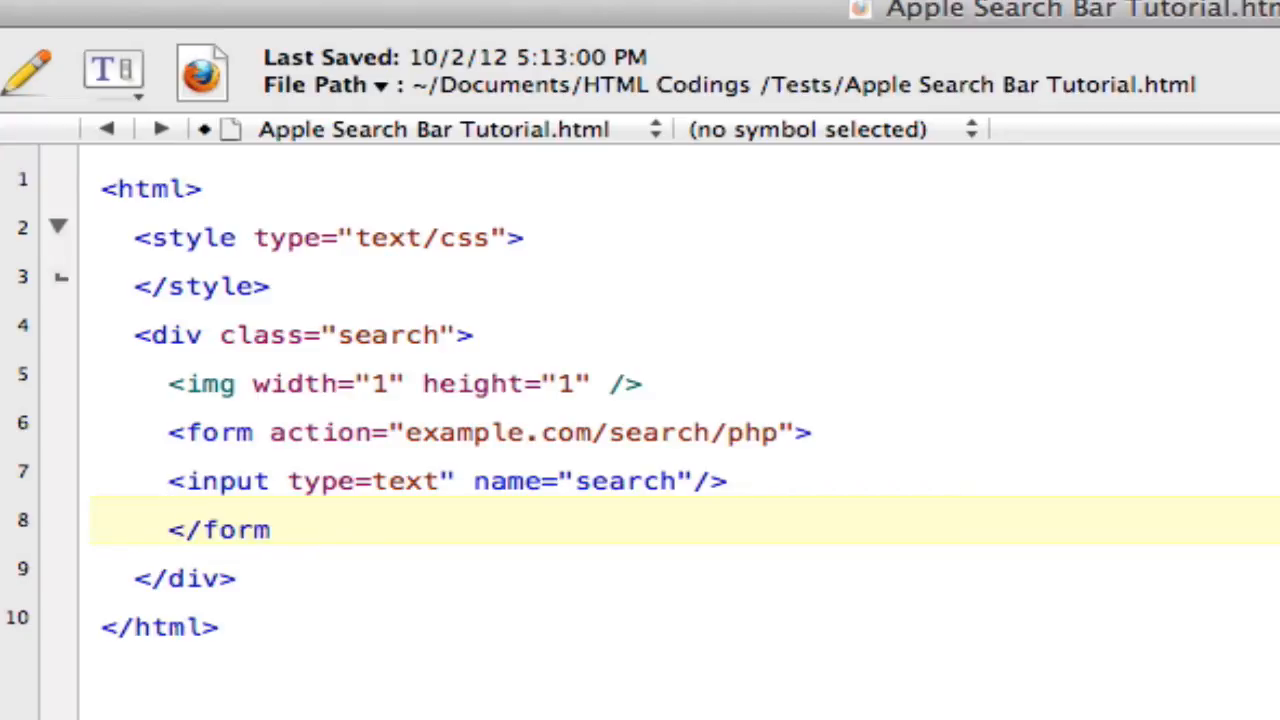
type(">")
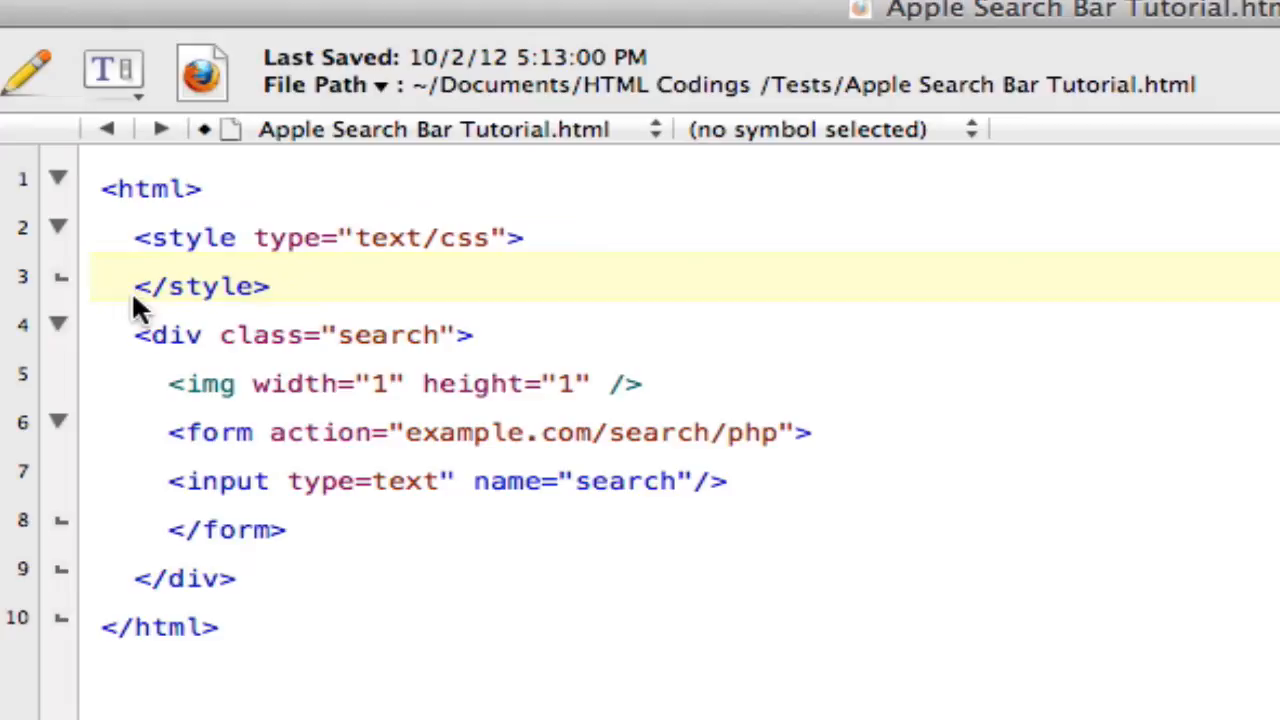
Step: Start a .search selector on a new blank line inside the style block
left_click(150, 336)
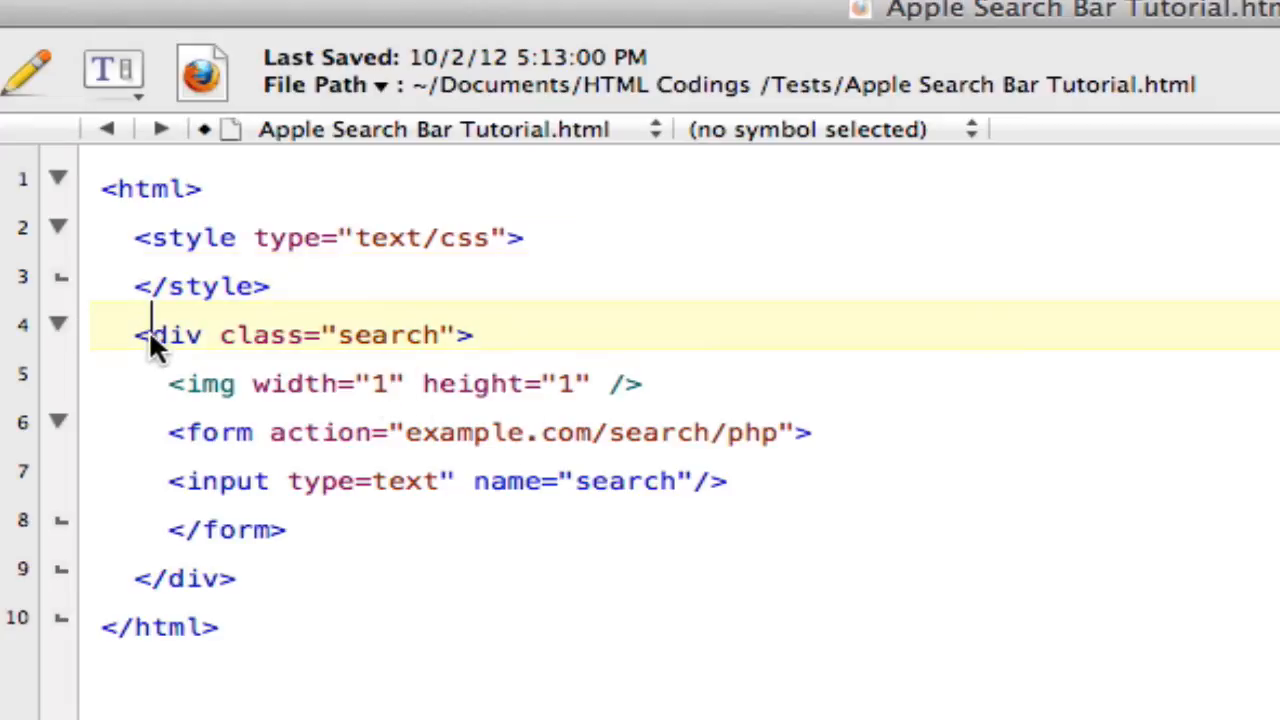
double_click(388, 336)
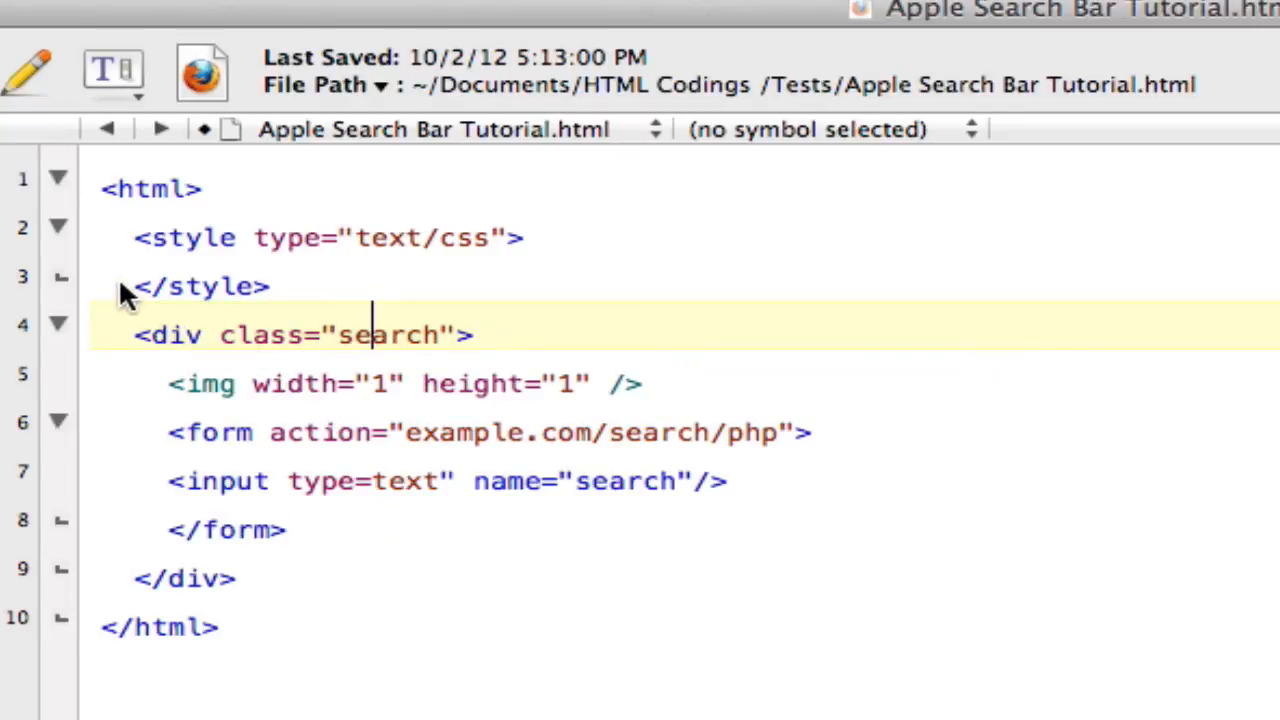
key("Return")
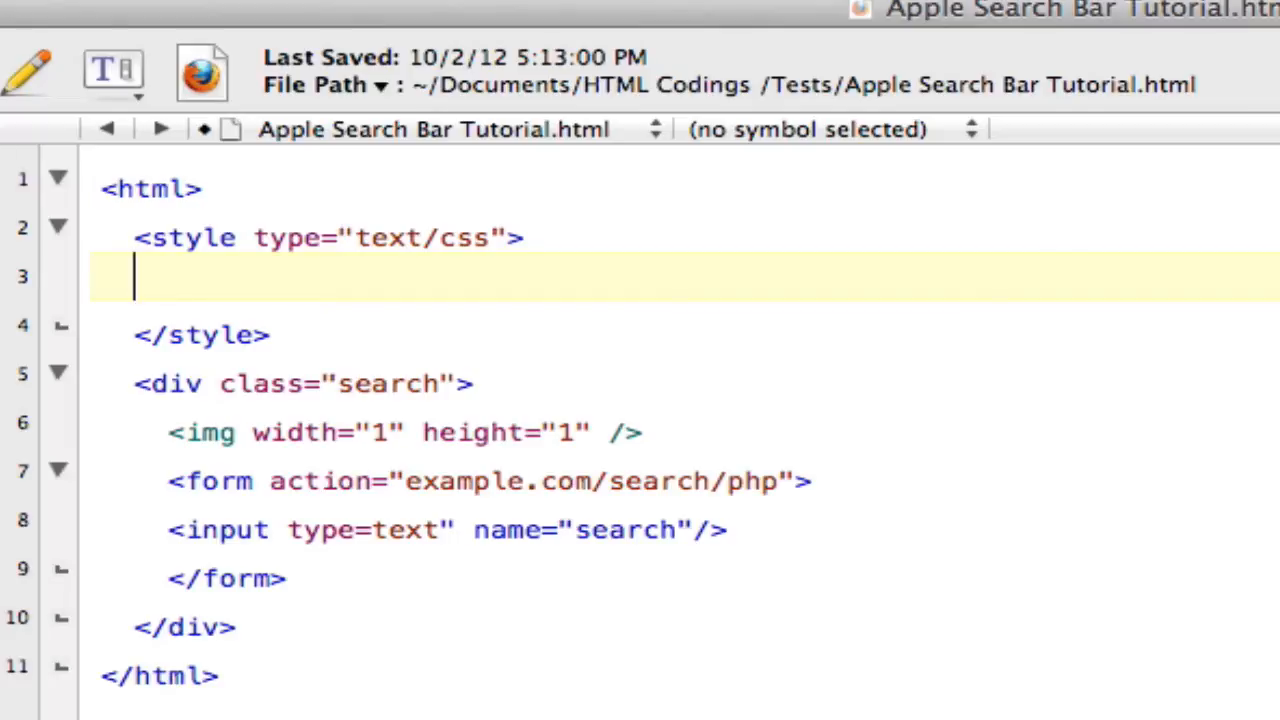
type(".sea")
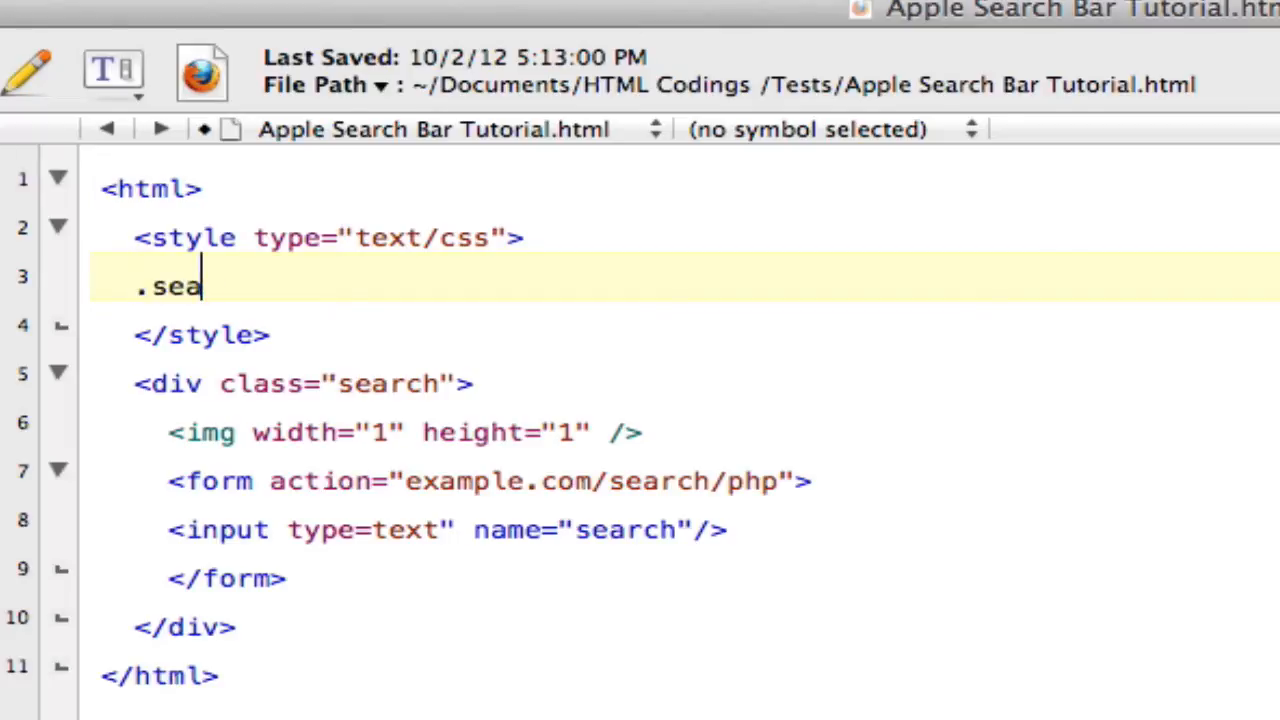
key("Backspace")
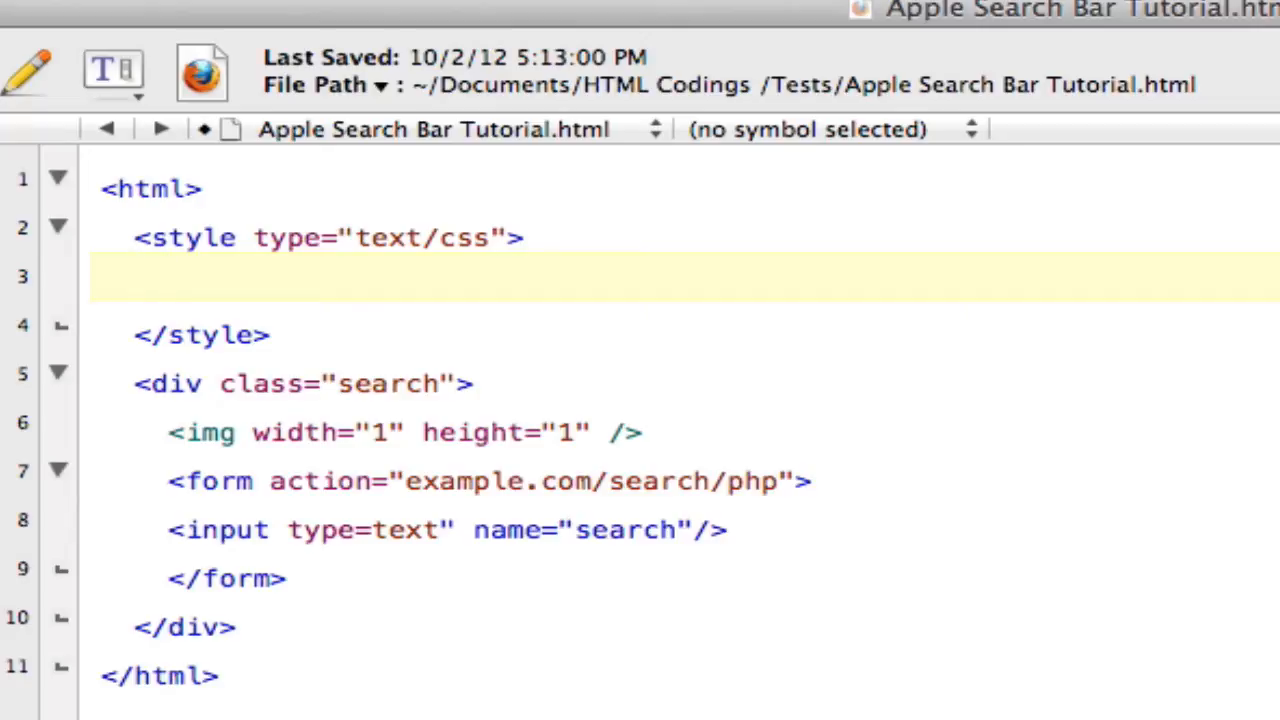
left_click(168, 276)
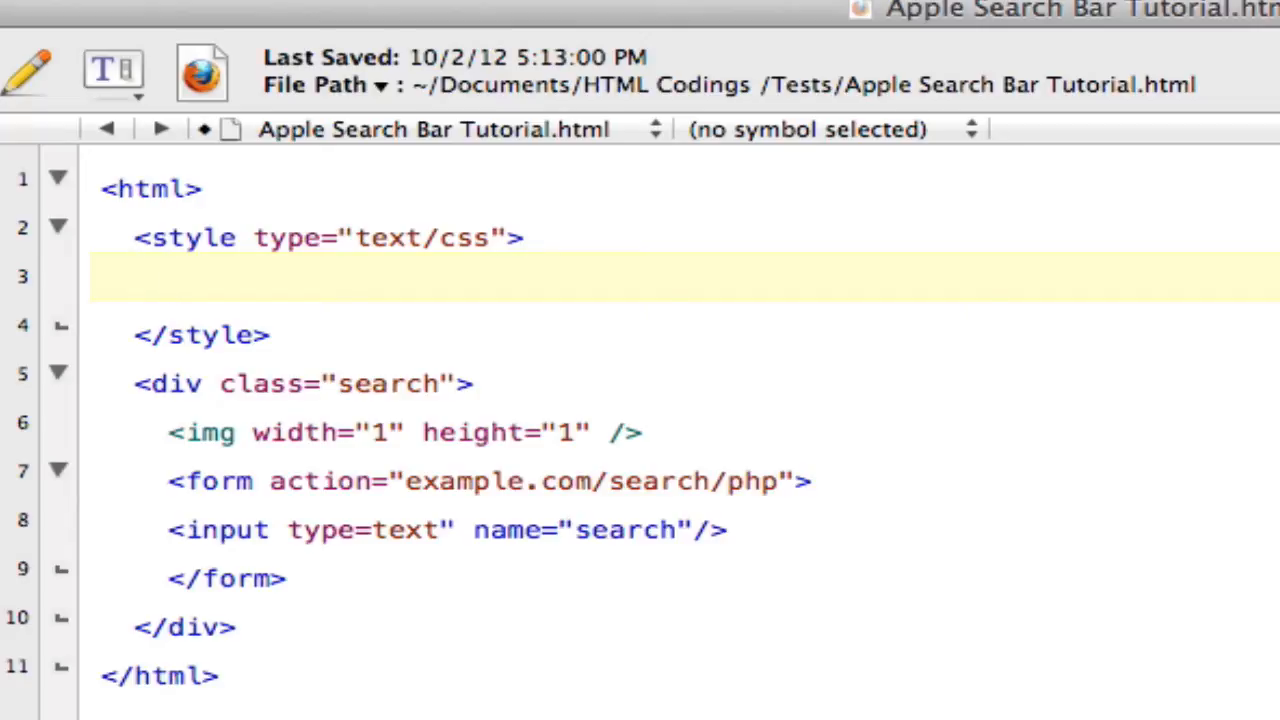
type(".s")
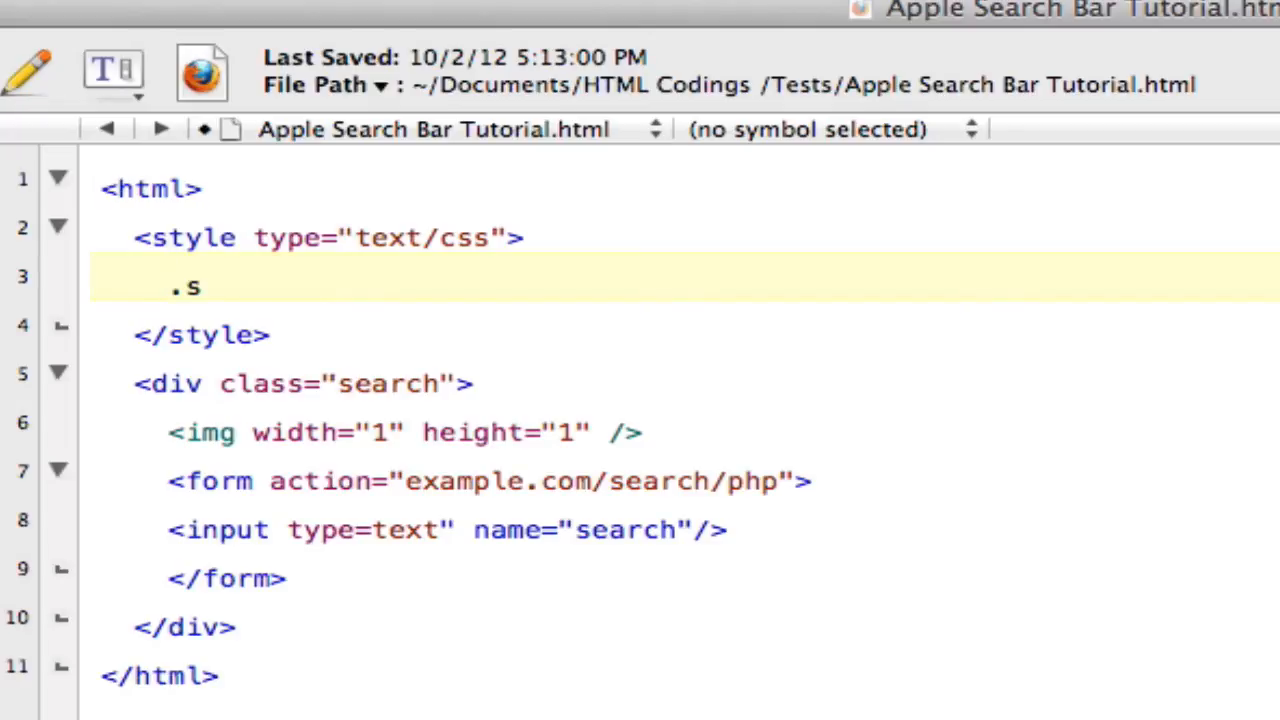
type("earch {")
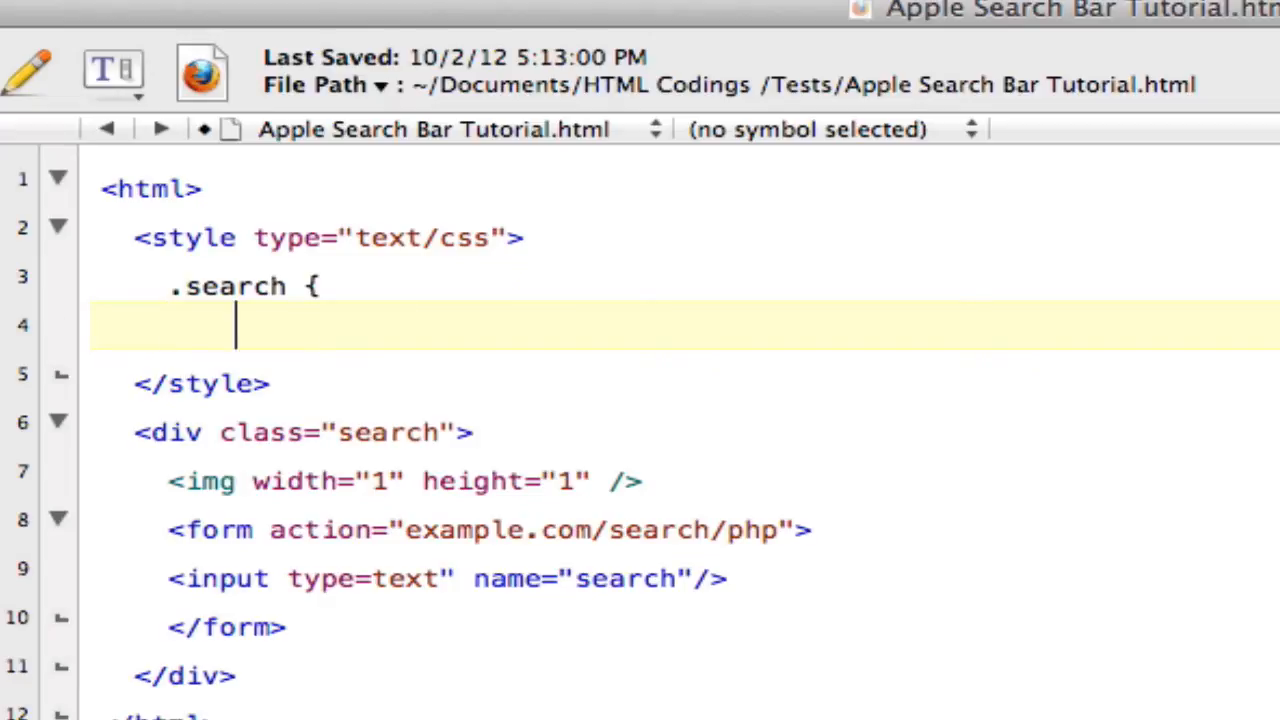
Step: Give the .search rule width: 300px
type("width")
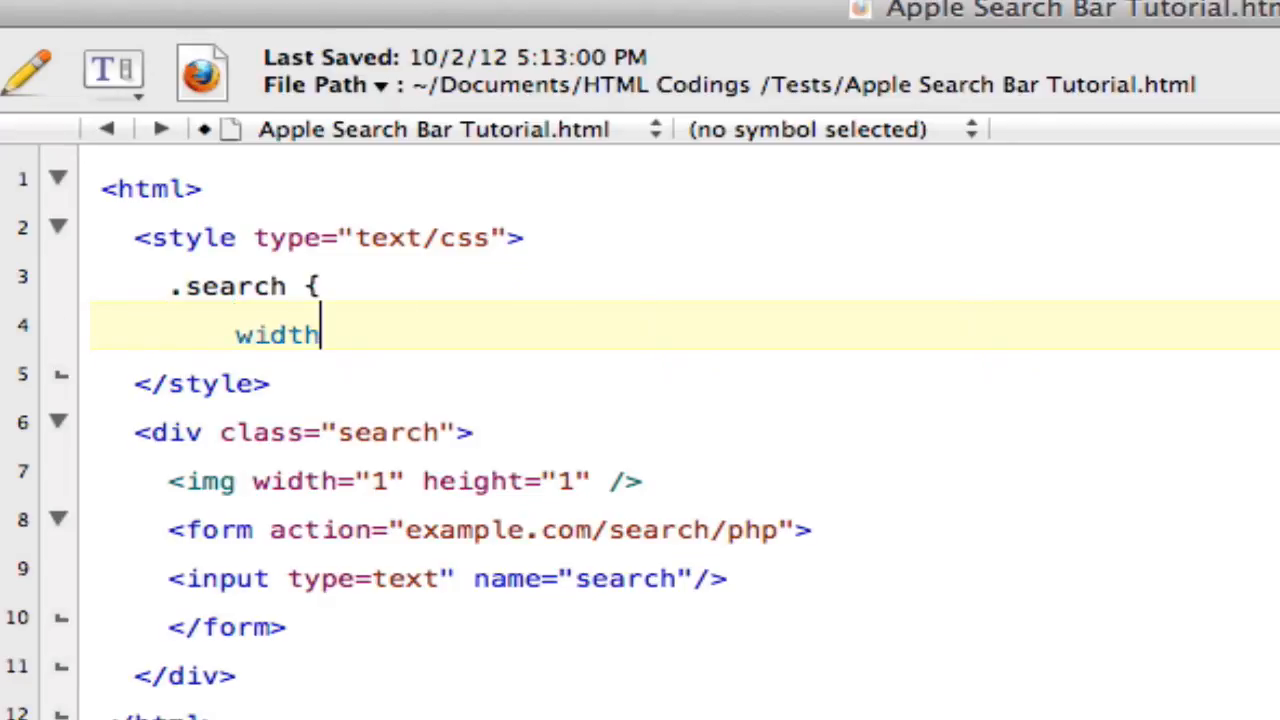
type(":")
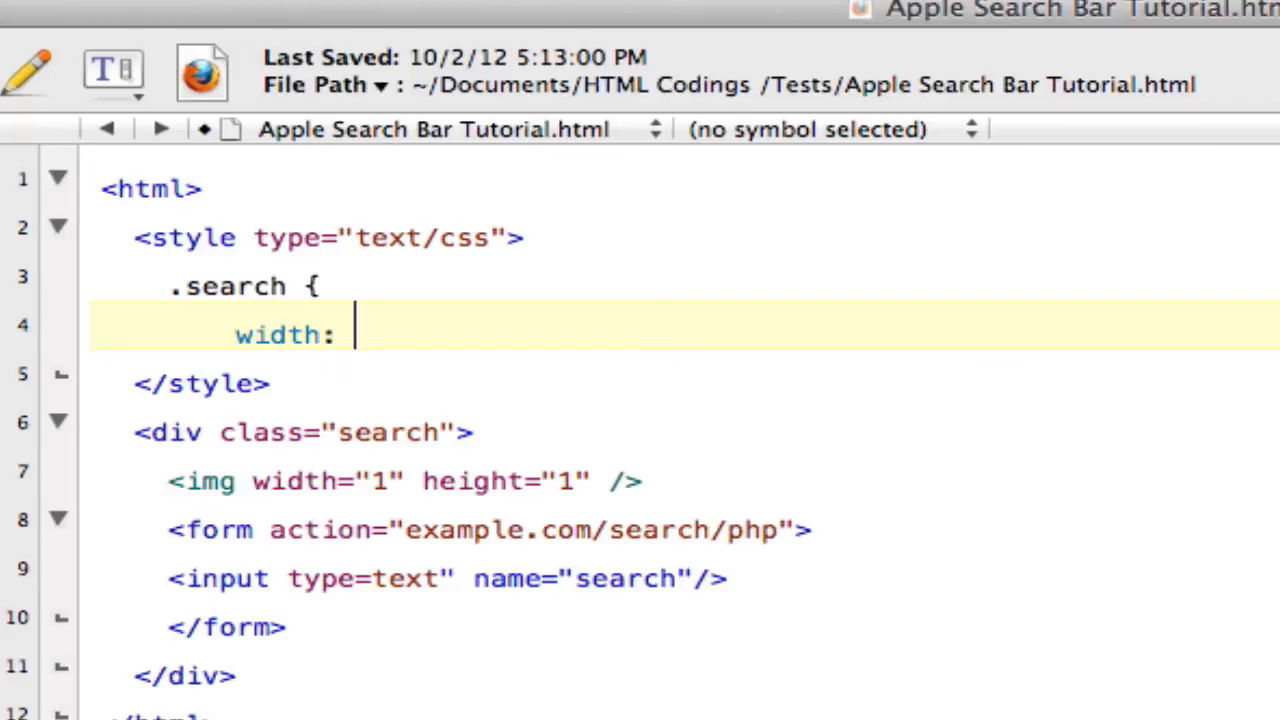
type("300p")
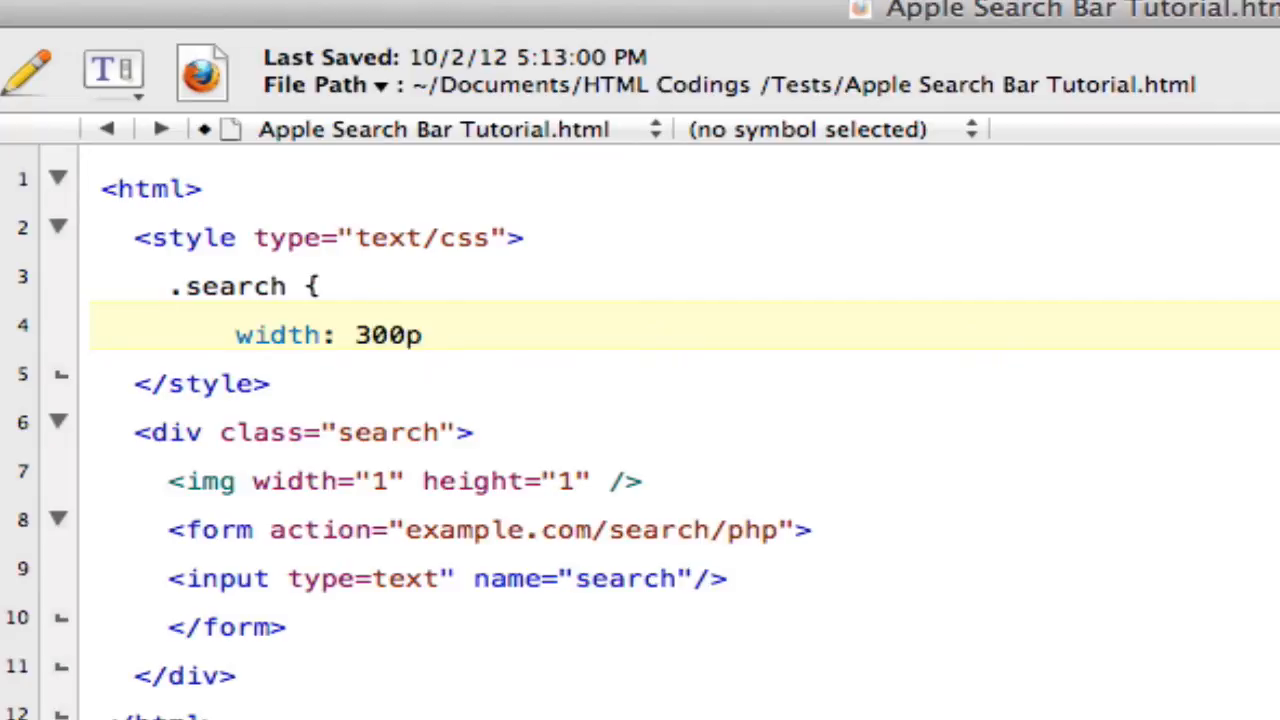
type("x")
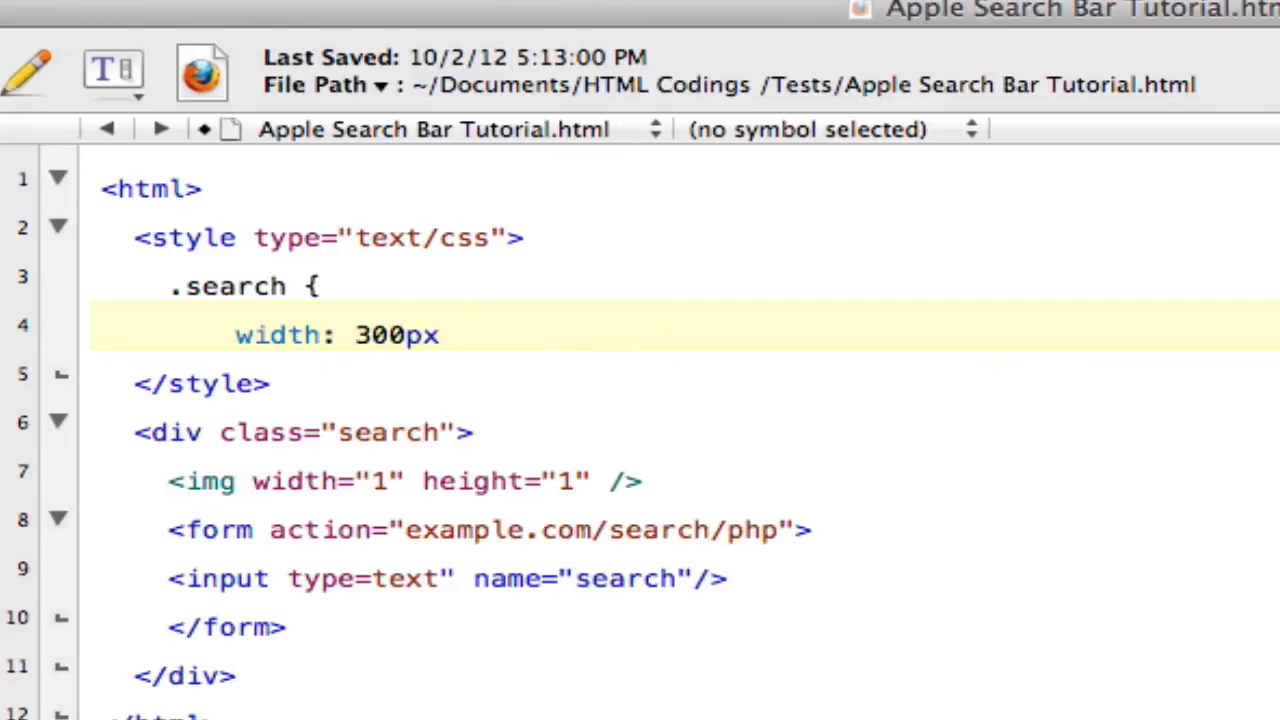
key("Return")
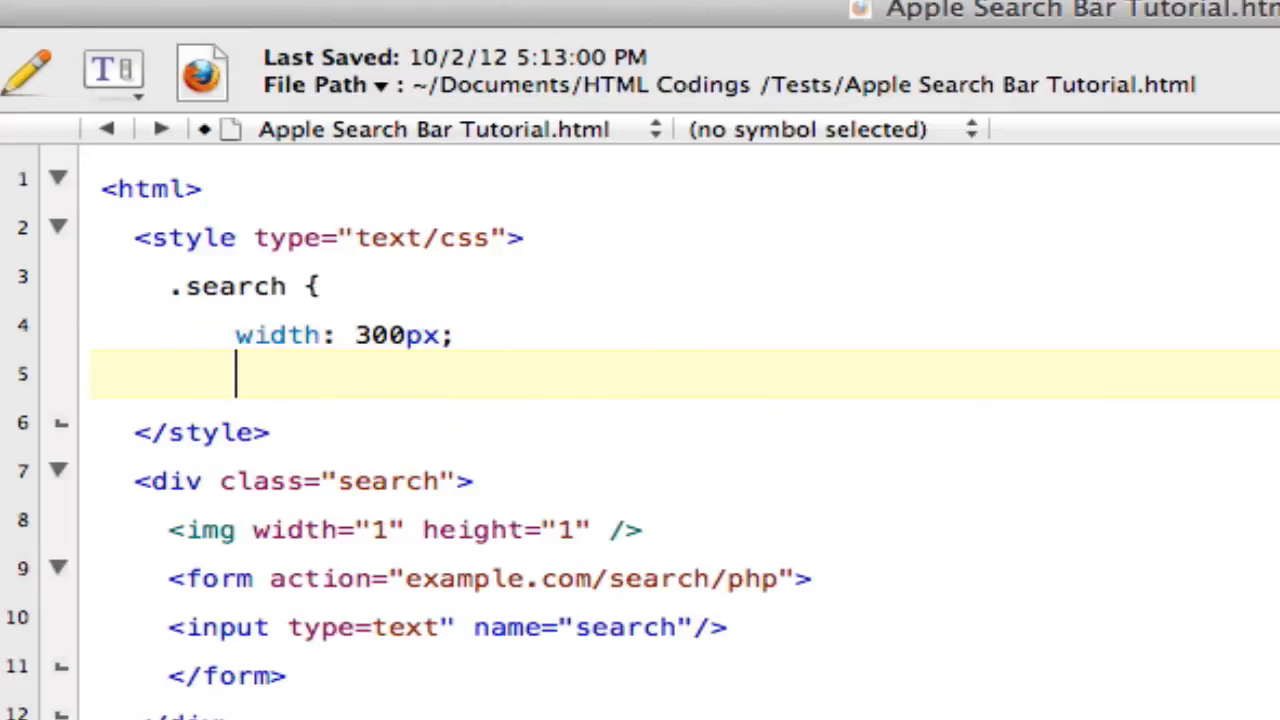
Step: Add margin: 60px 1000px auto auto; to the .search rule
type("mar")
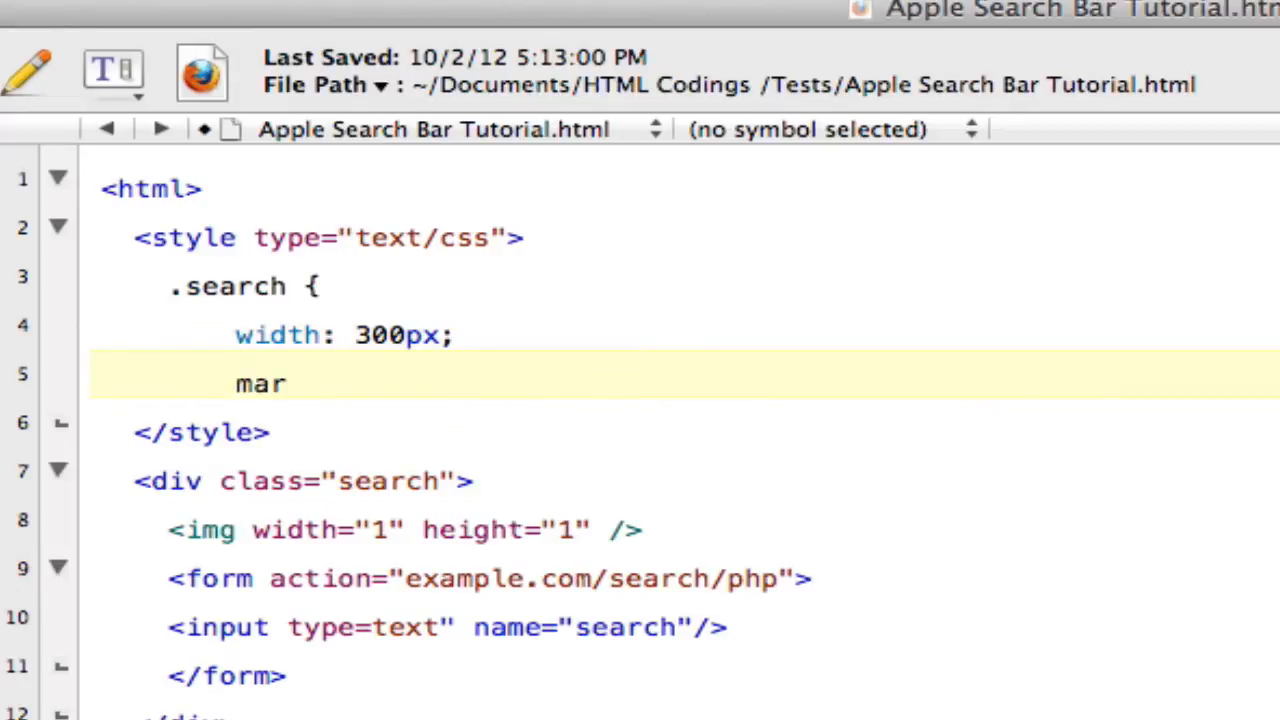
type("gin:")
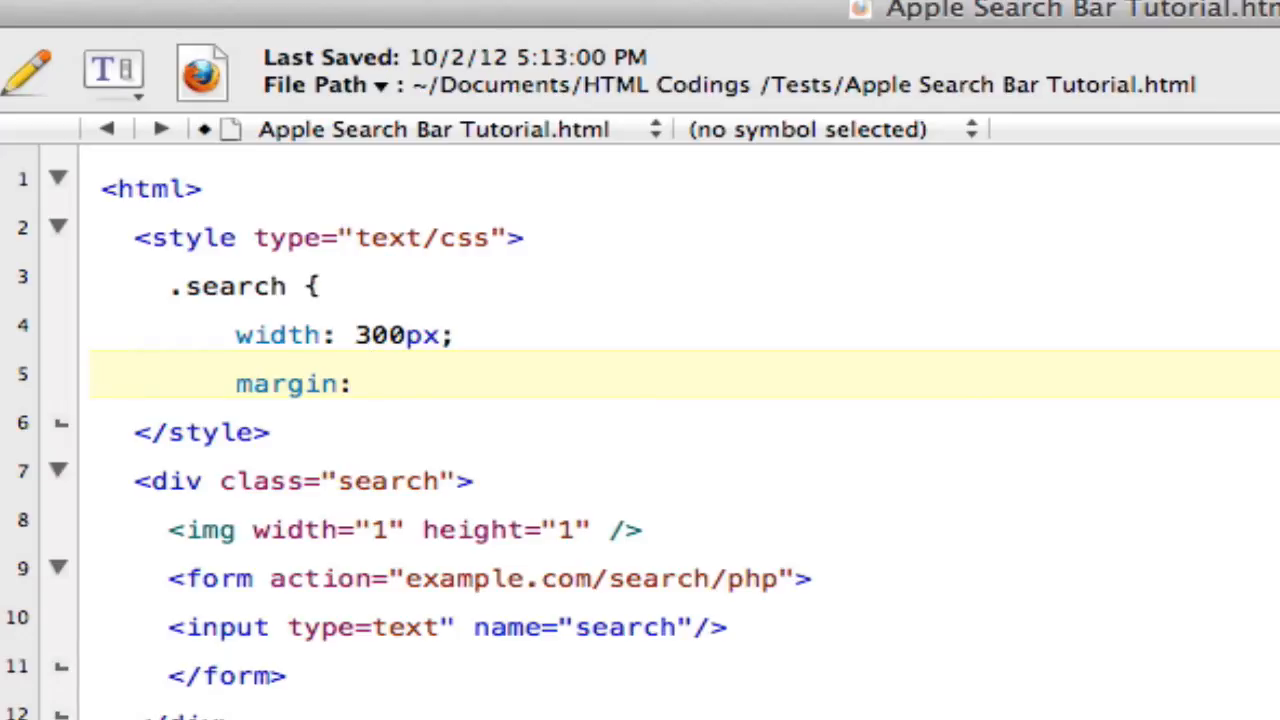
left_click(372, 384)
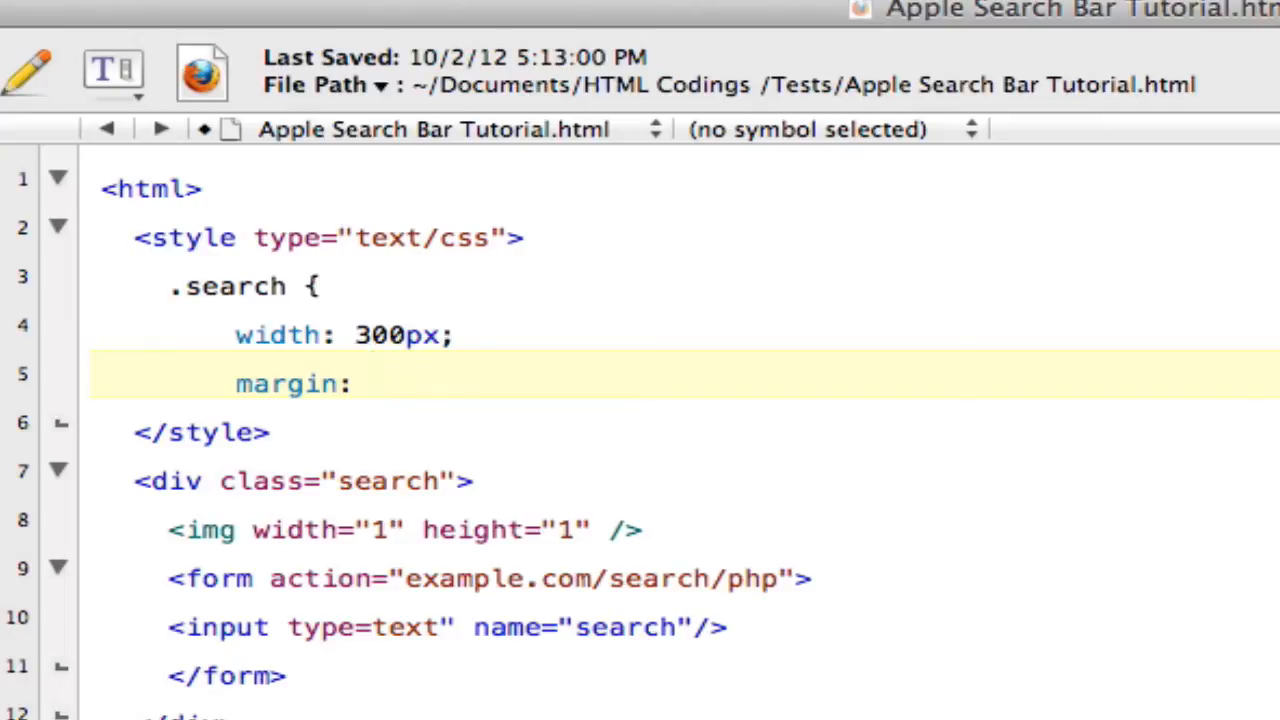
left_click(370, 384)
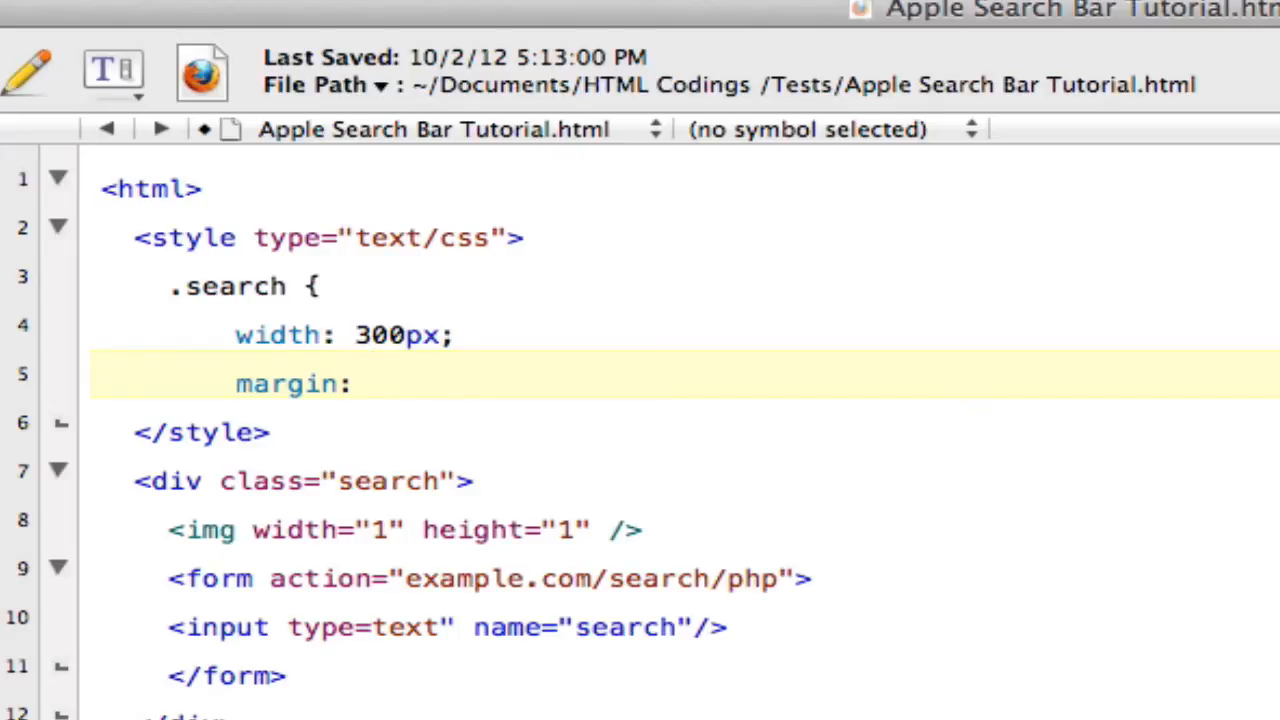
type("60px")
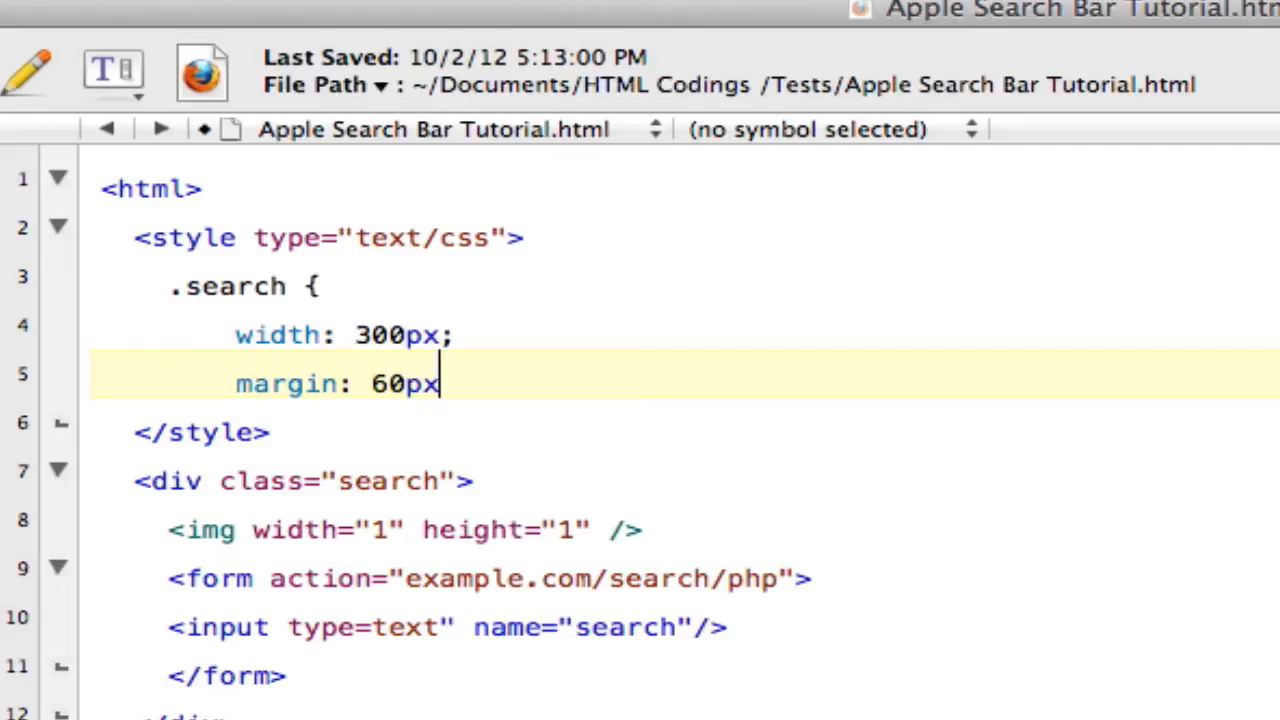
type("1000p")
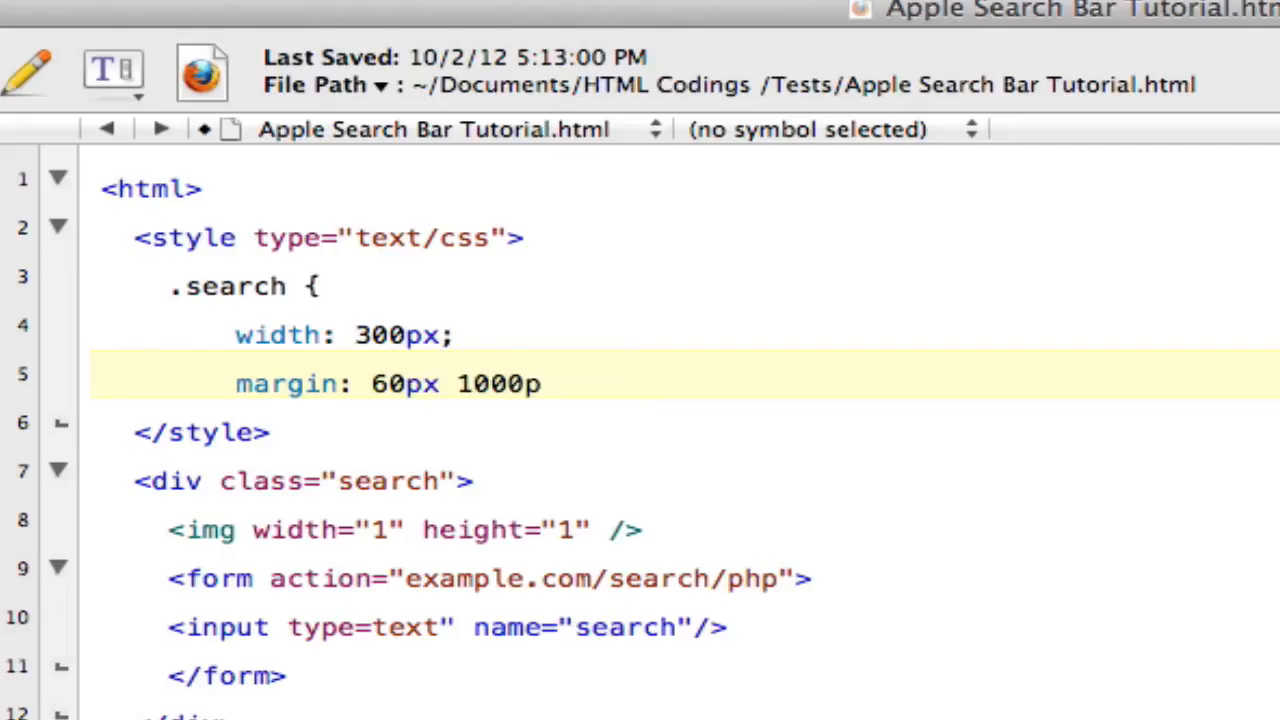
type("x")
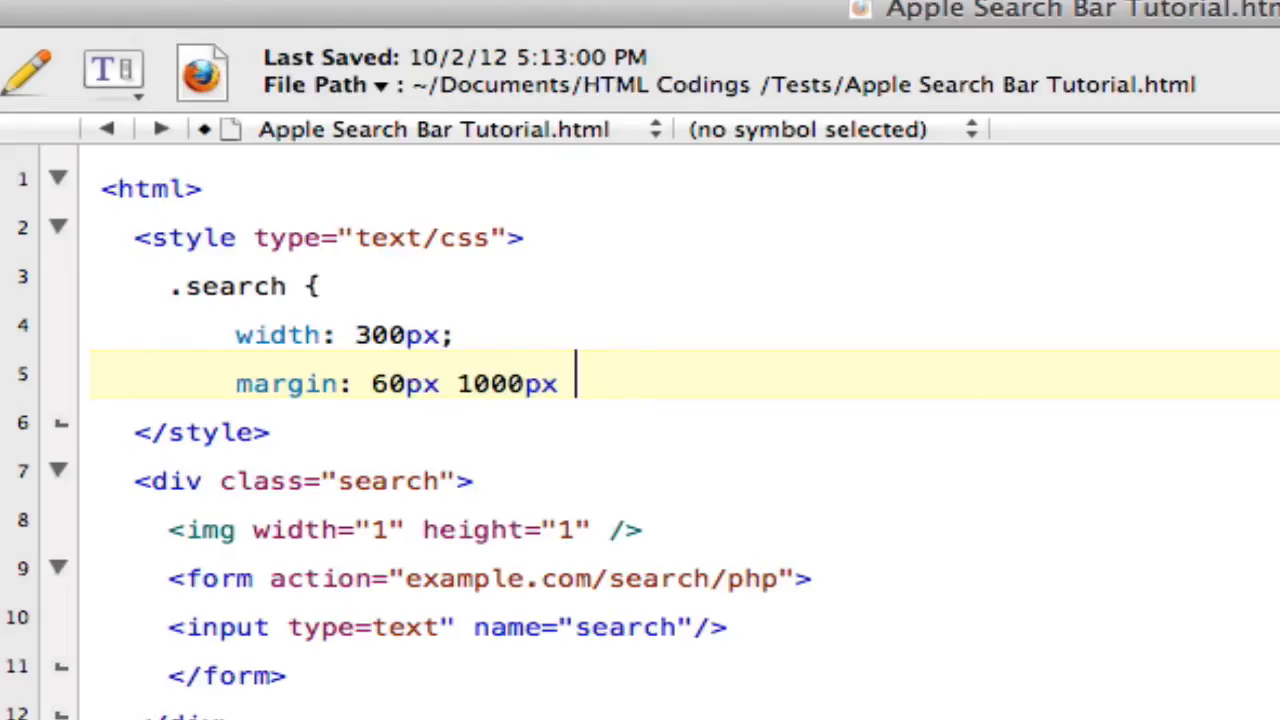
type("auto a")
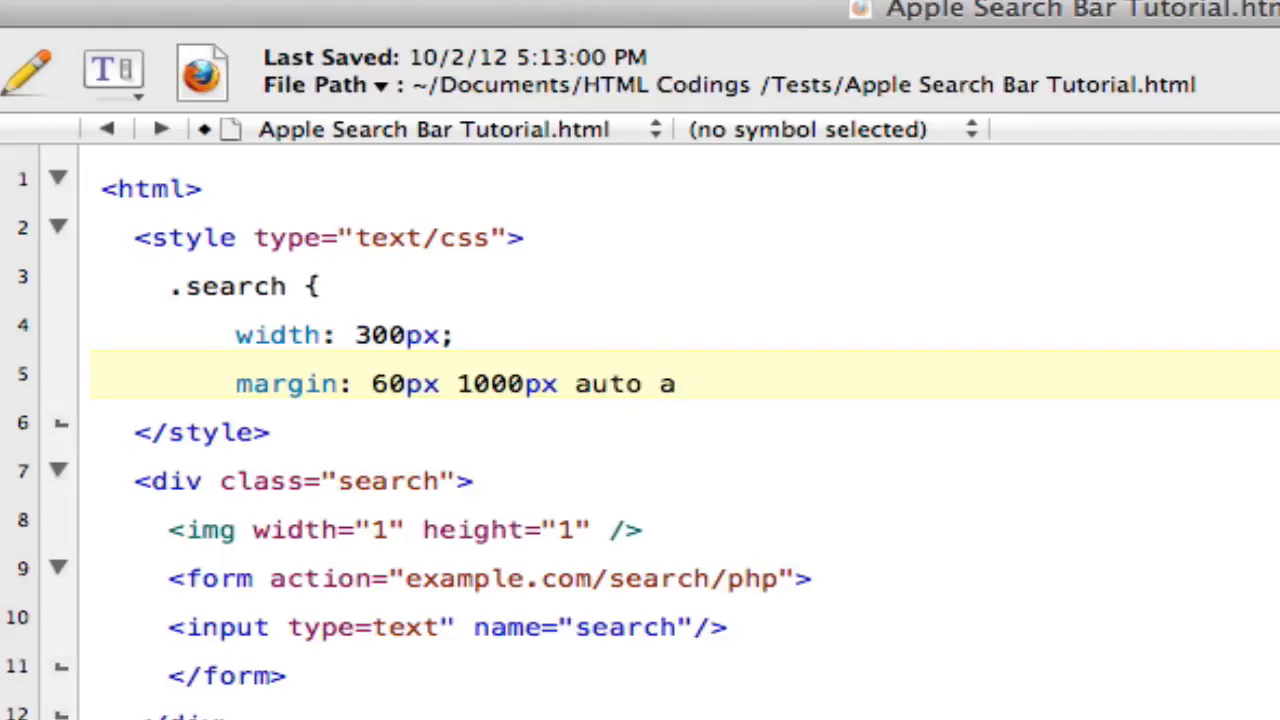
type("uto;")
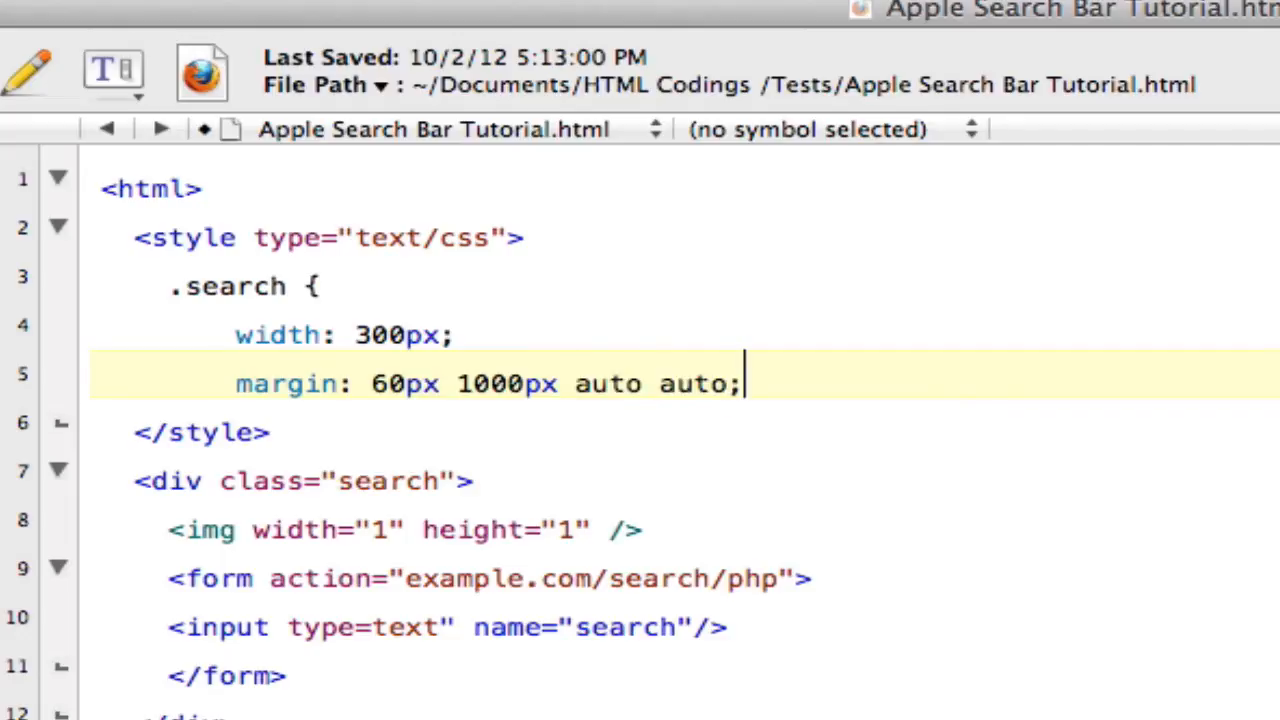
key("Return")
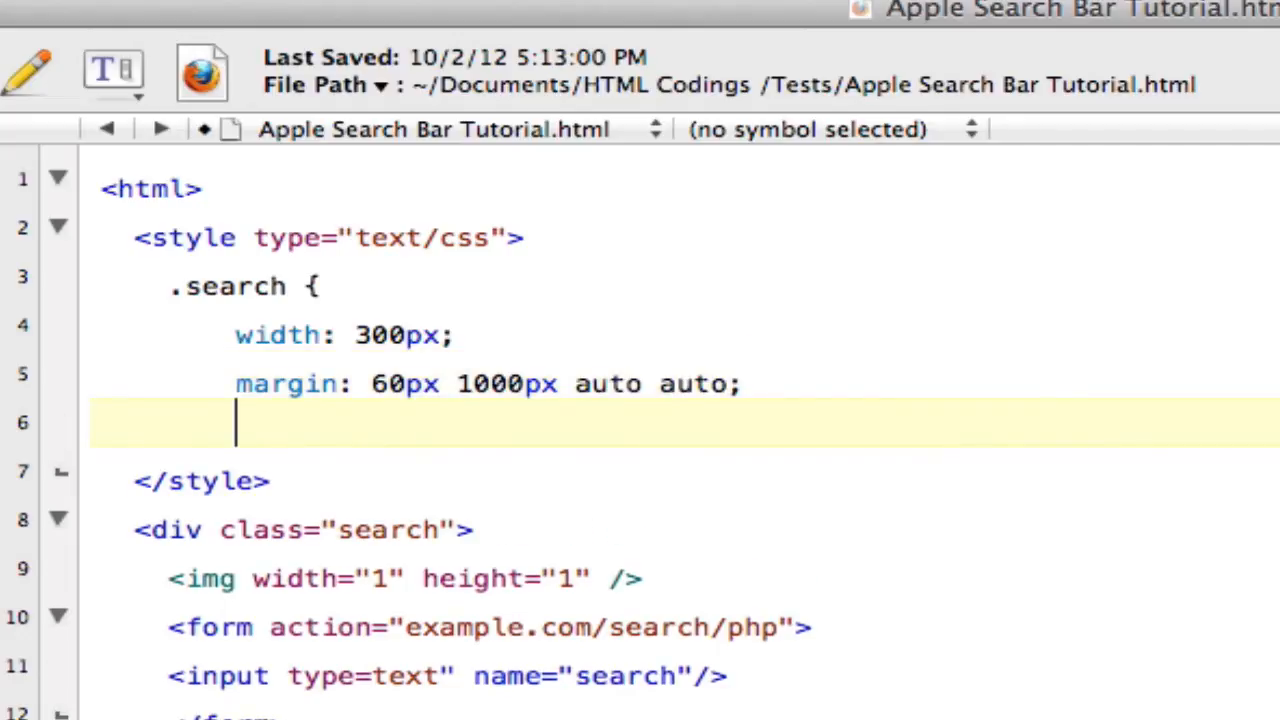
Step: Finish with text-align: left, close the rule, and begin a 'he' selector above it
type("te")
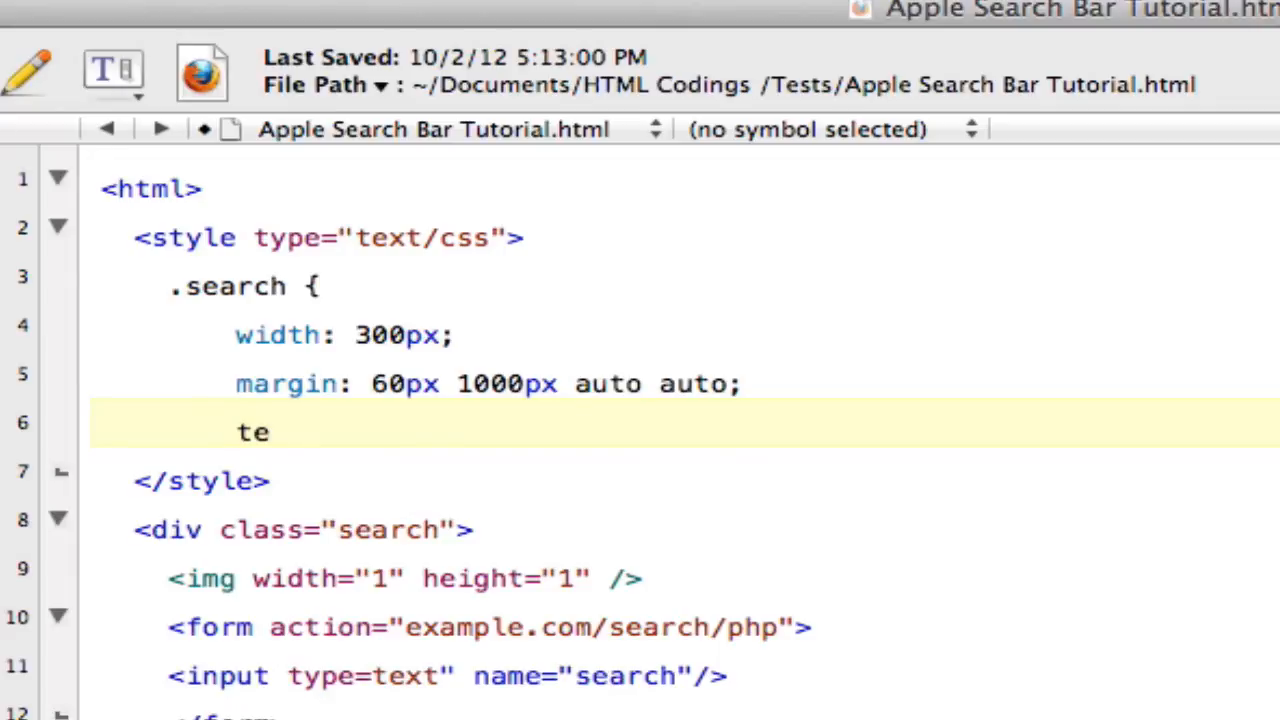
type("xt-")
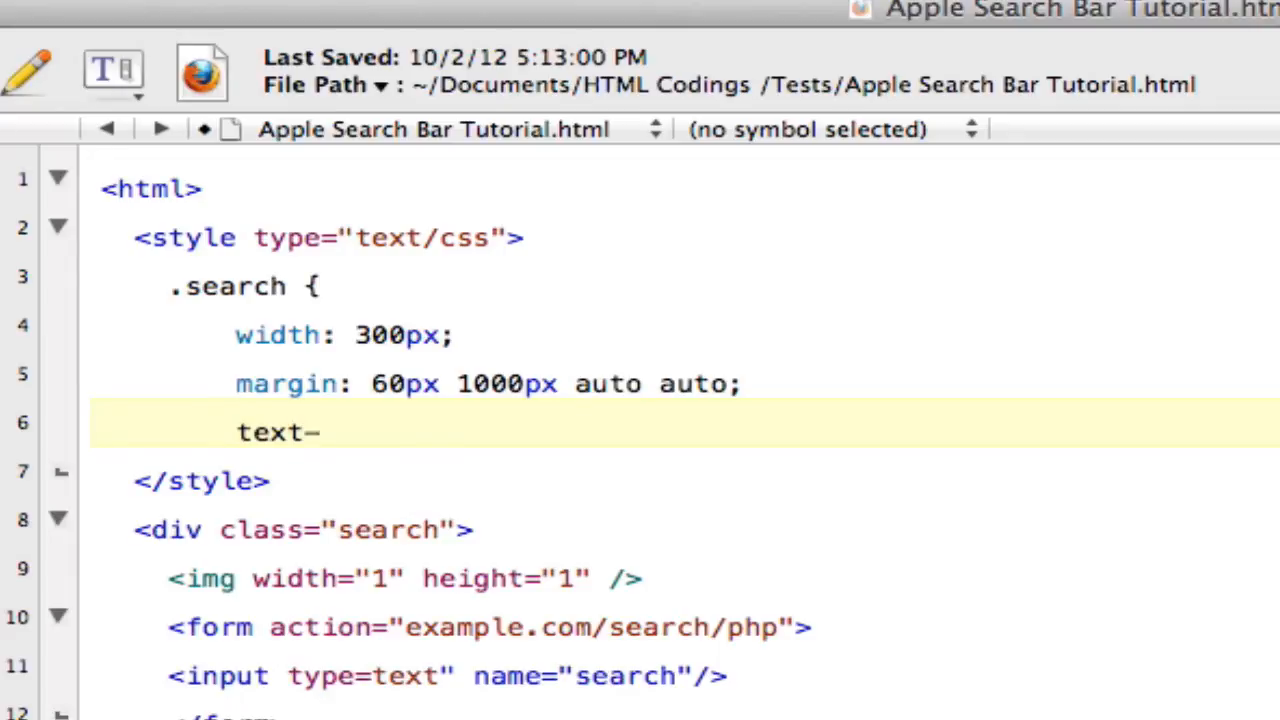
type("align:")
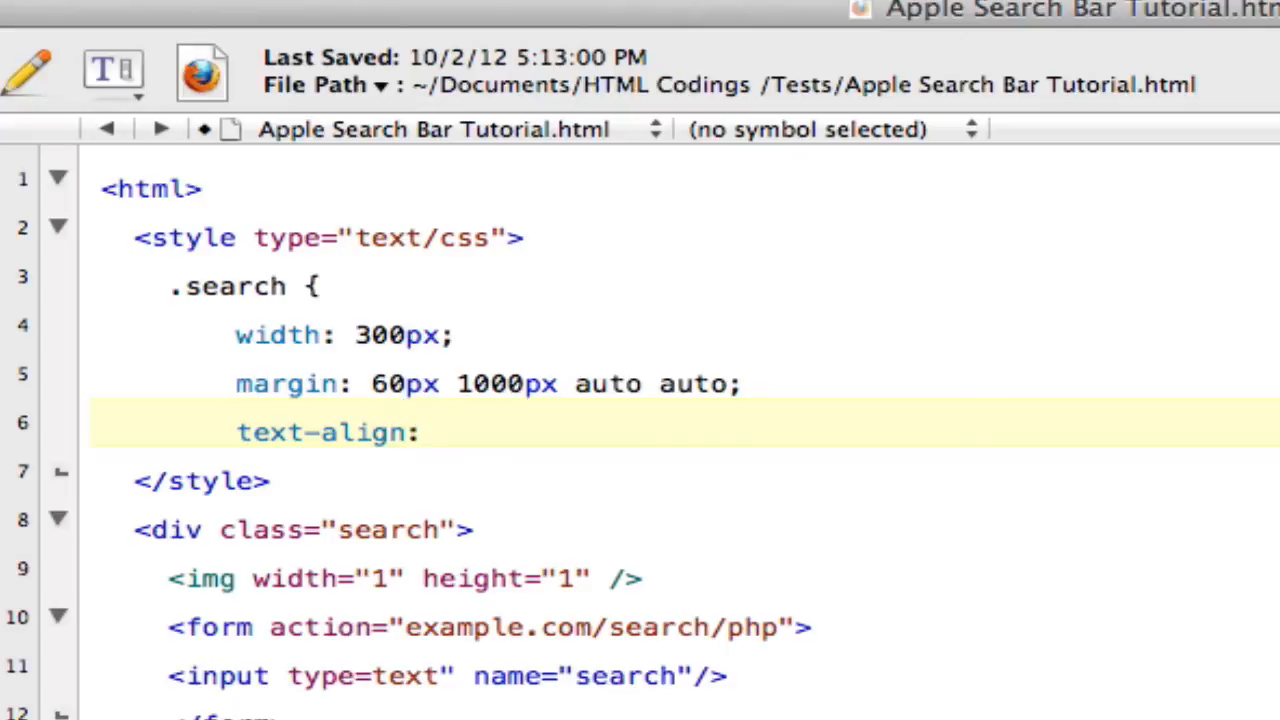
type("left")
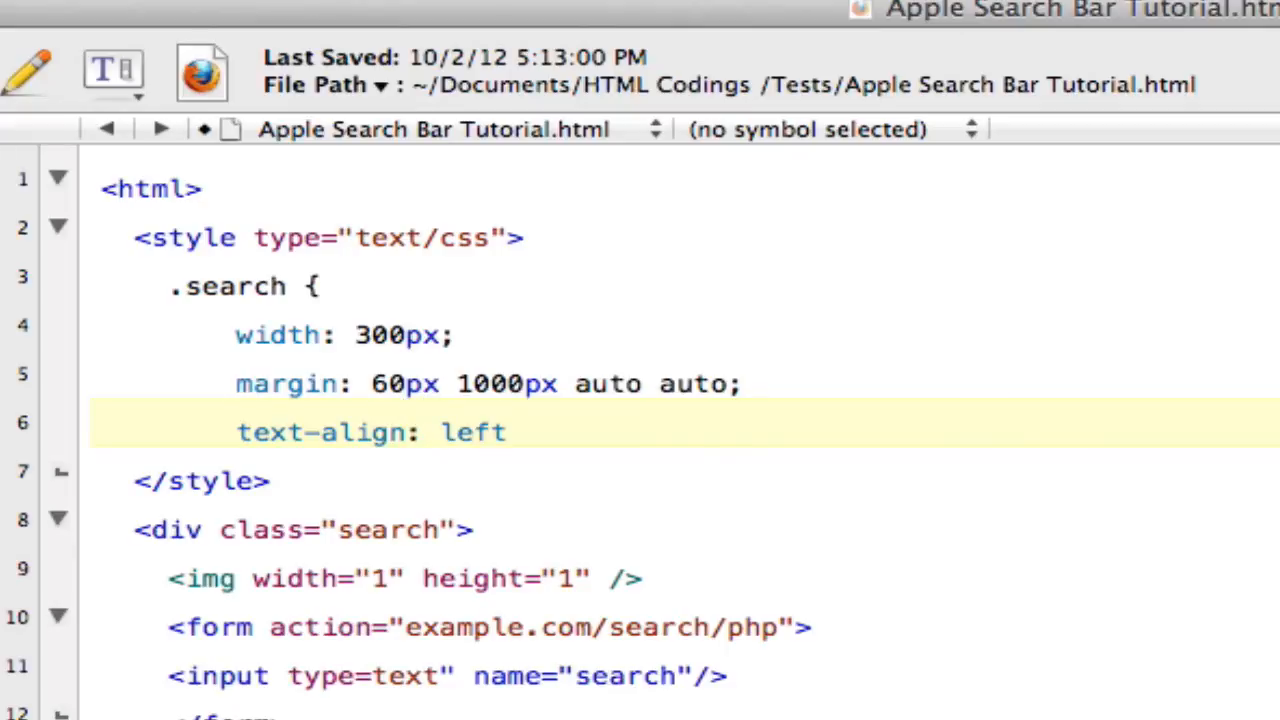
type(";}")
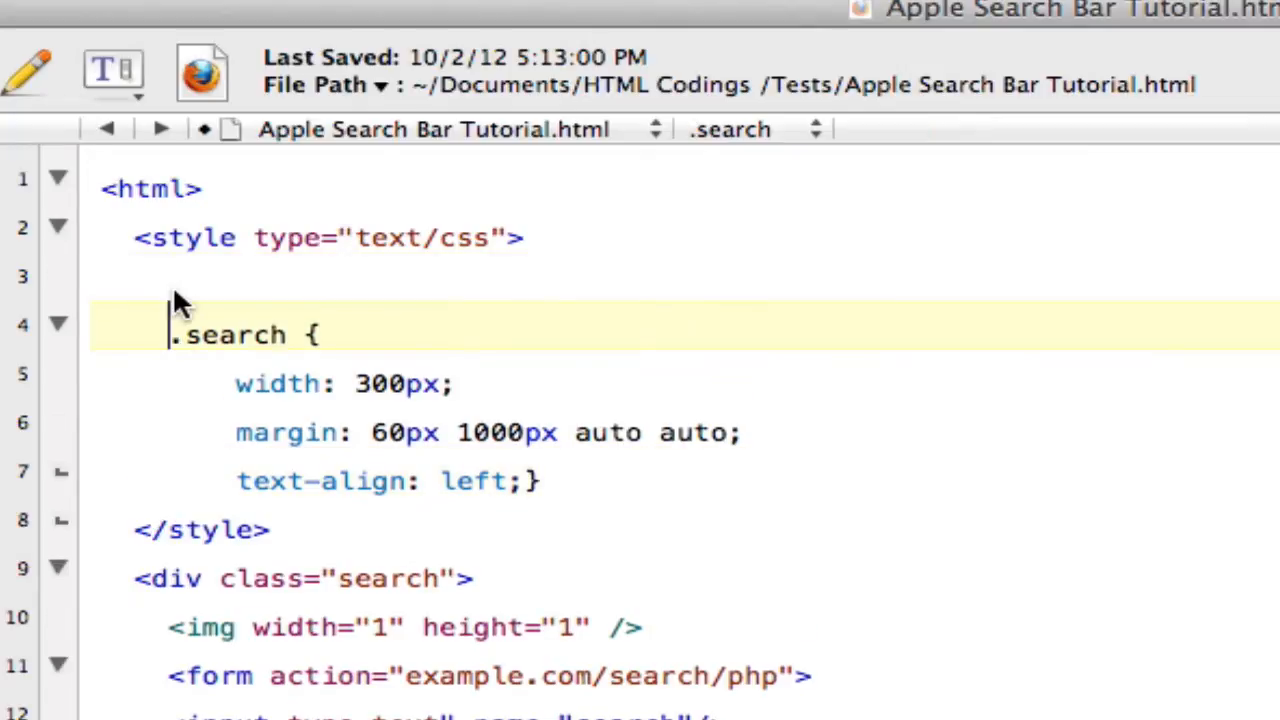
left_click(170, 276)
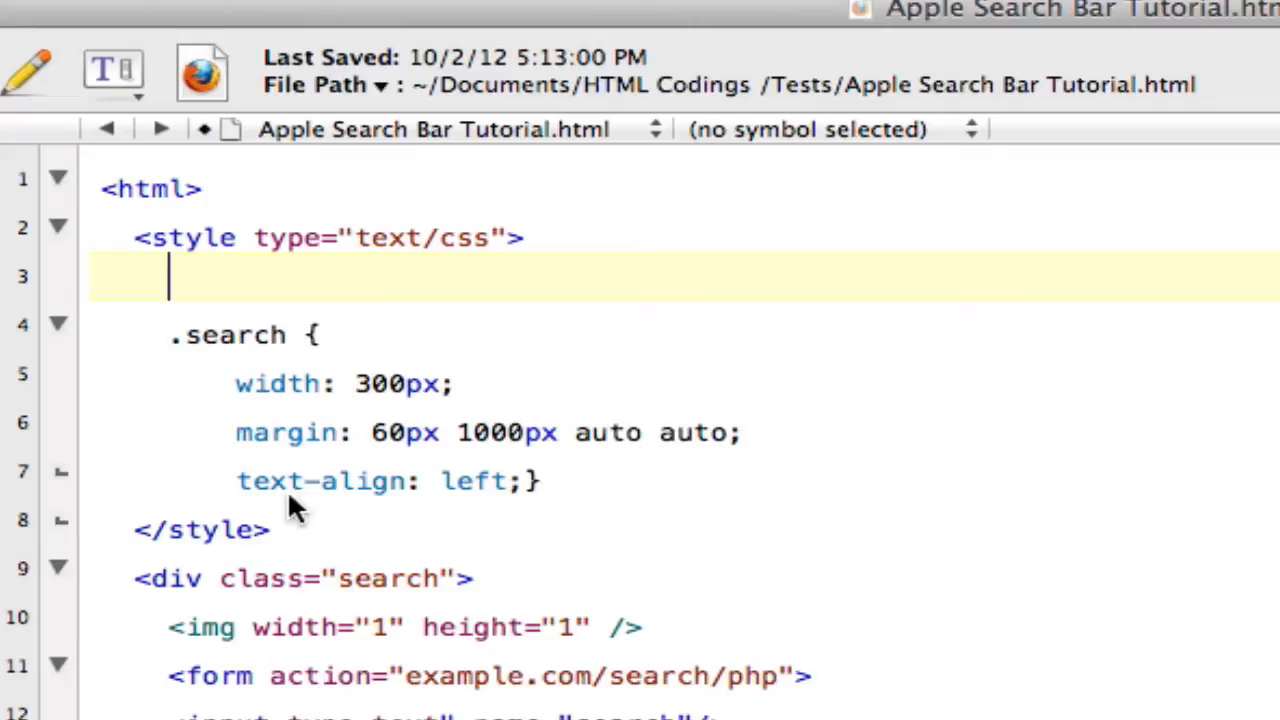
mouse_move(236, 310)
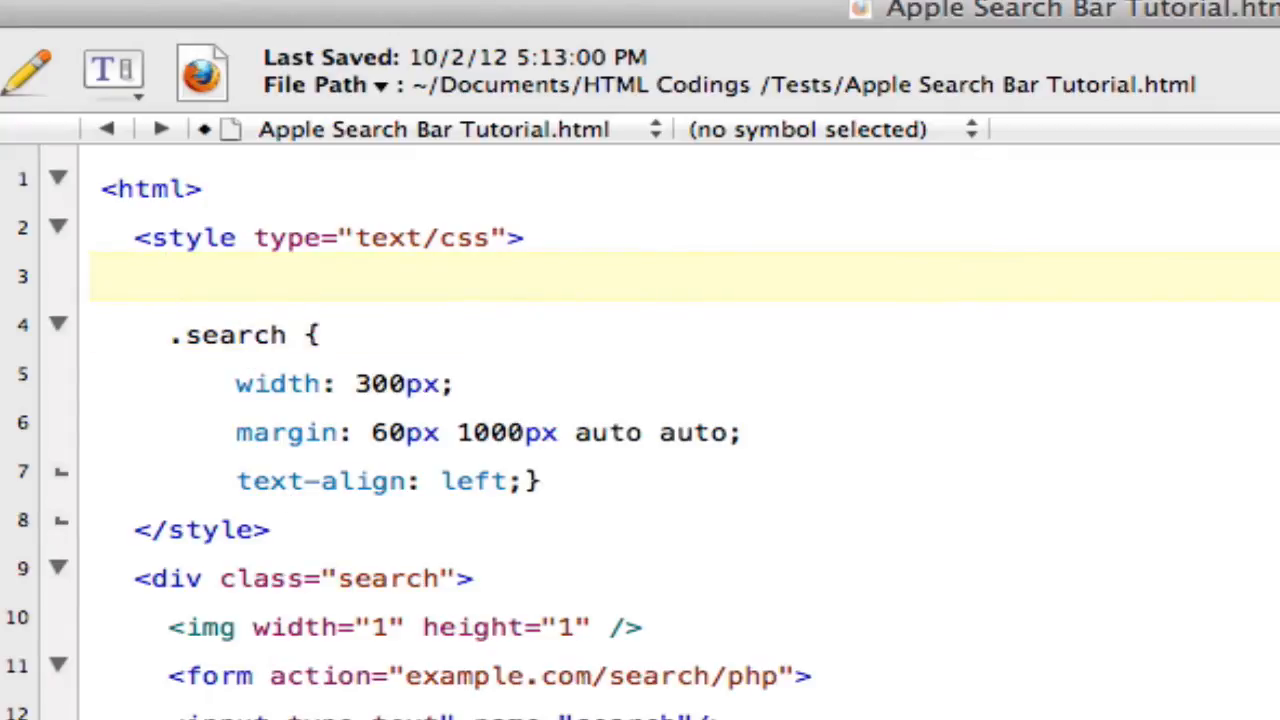
type("he")
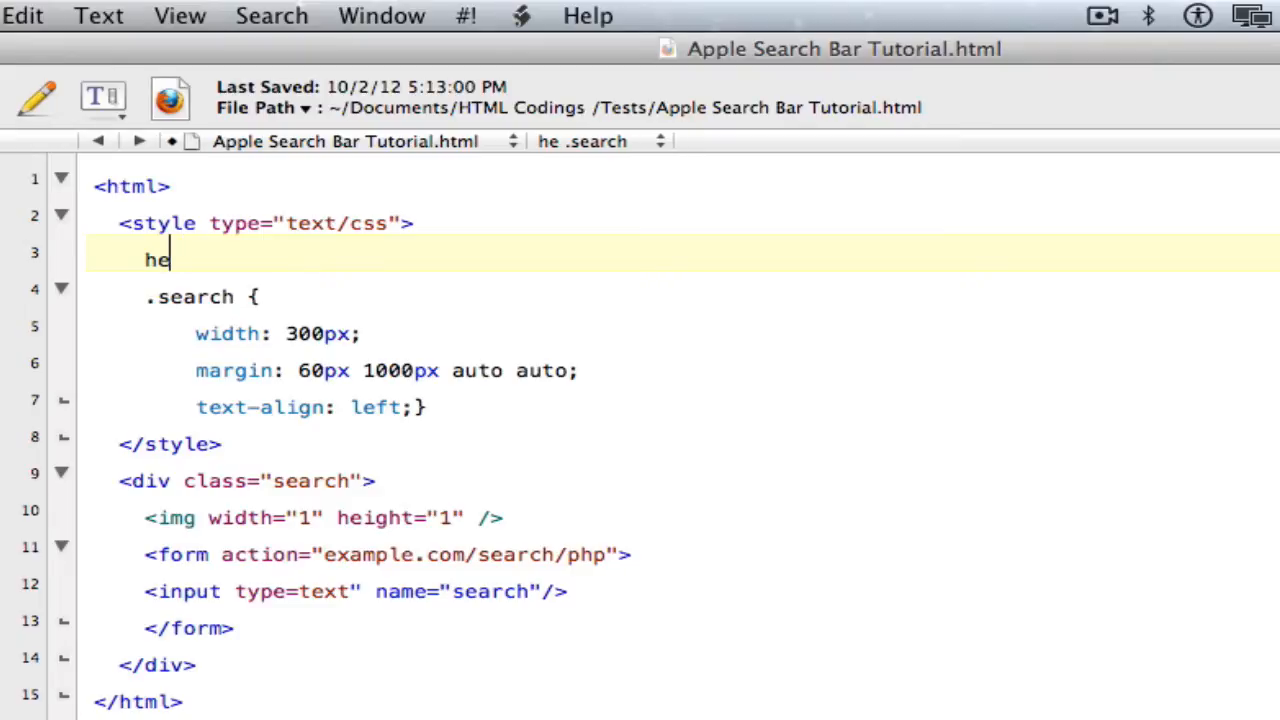
Step: List header, section, footer, aside, nav, article, figure, figcation as the new rule's selector
type("ader,")
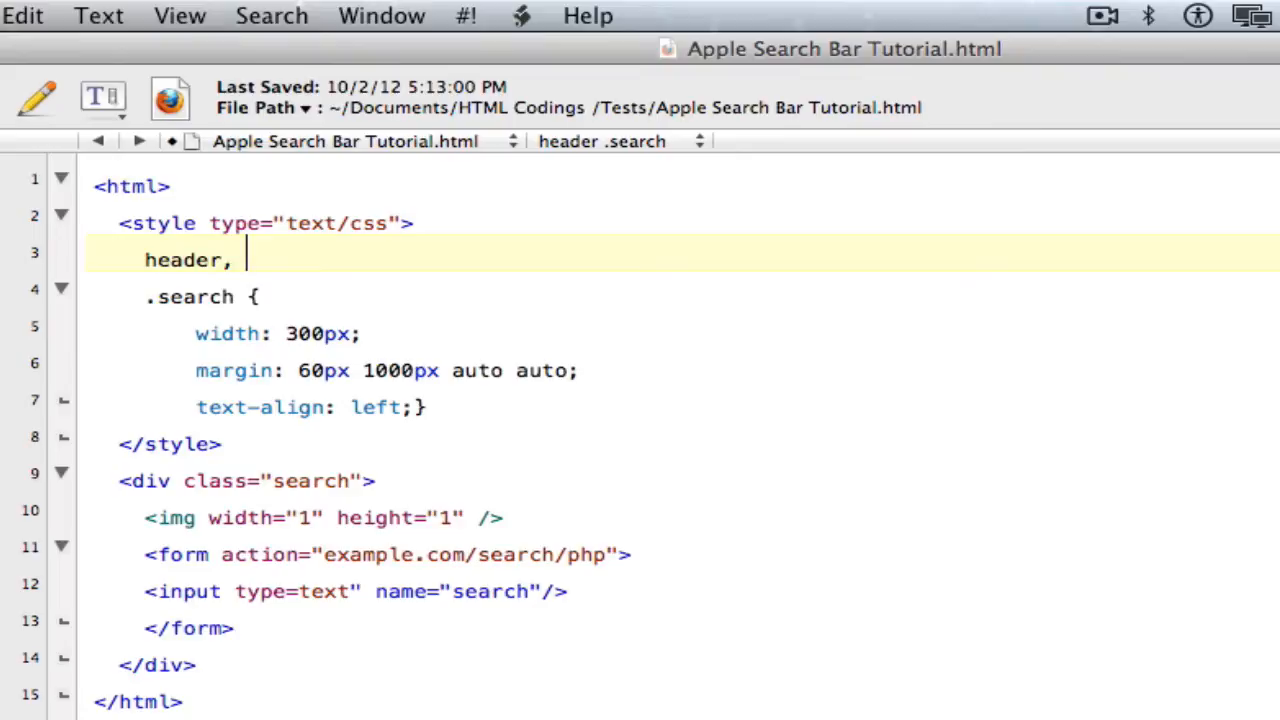
type("section, footer")
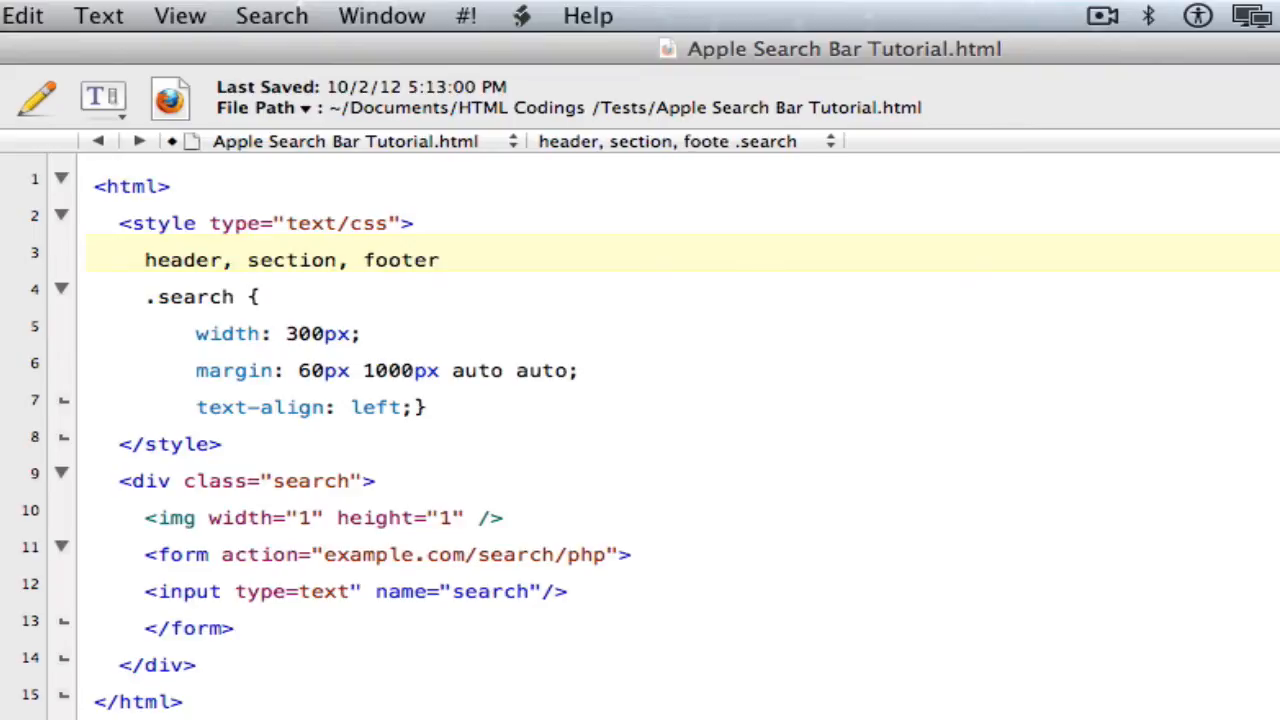
type(", asif")
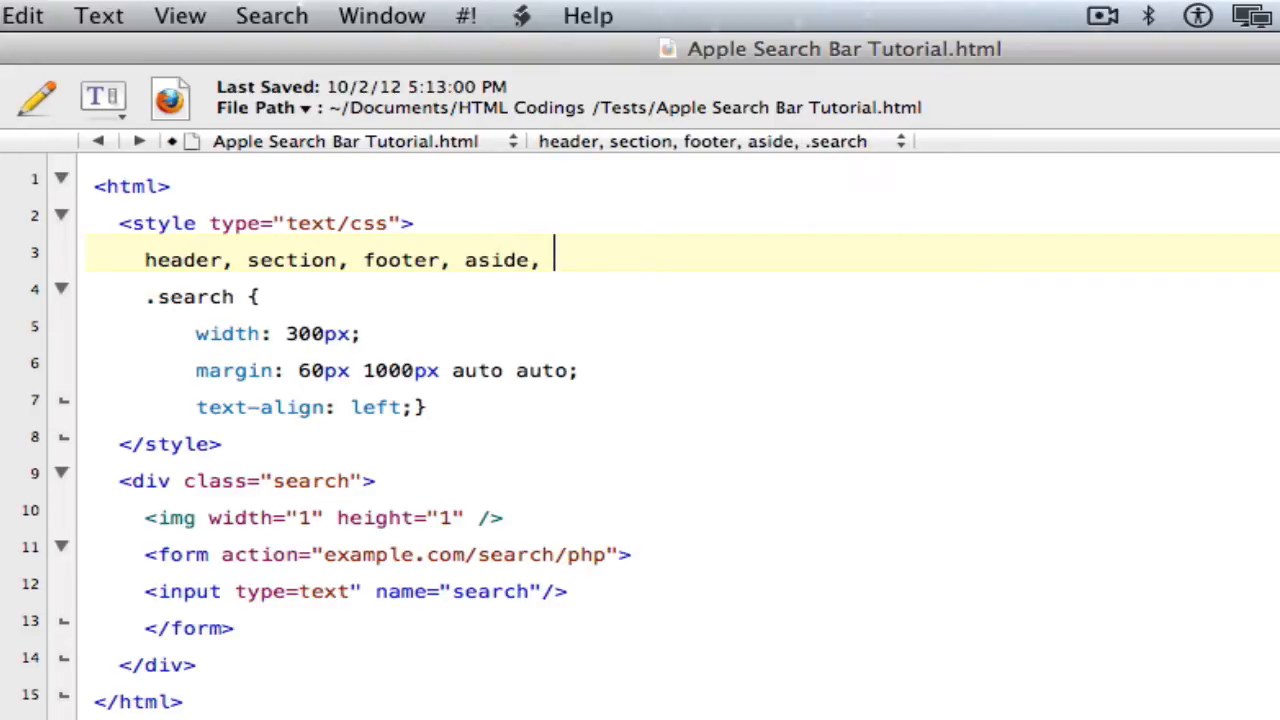
type("nav, article,")
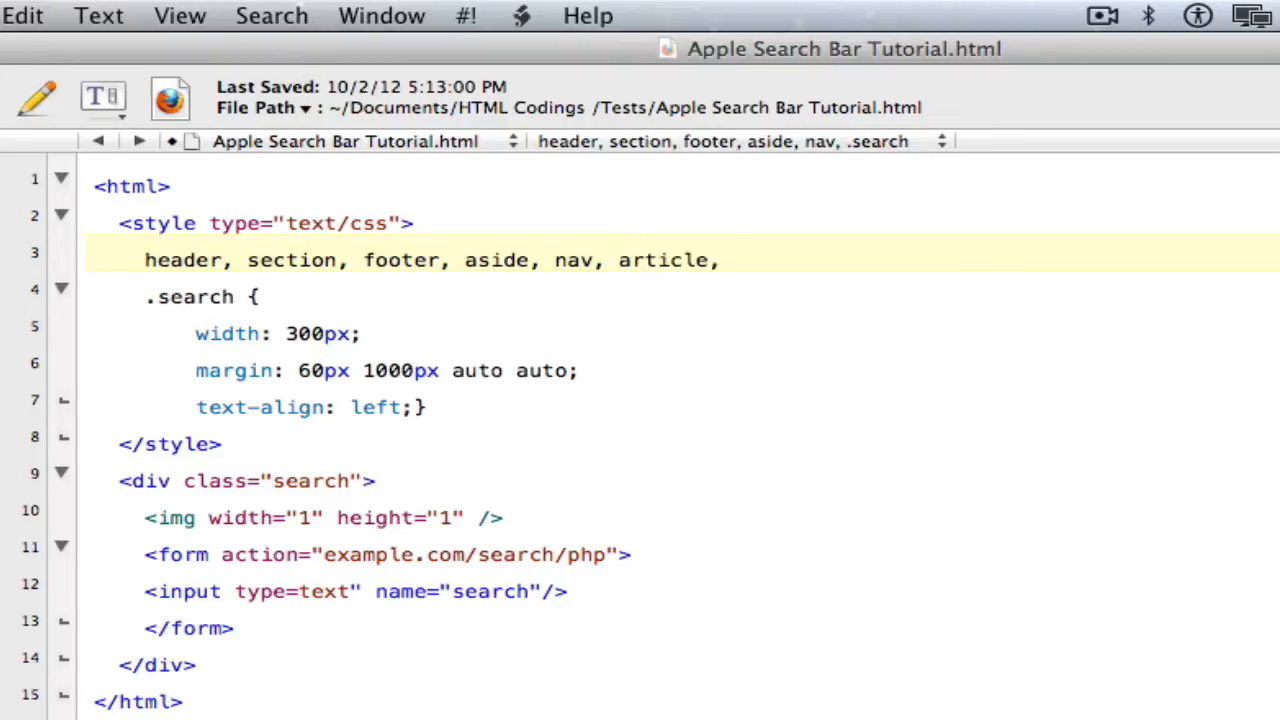
type("figure, fig")
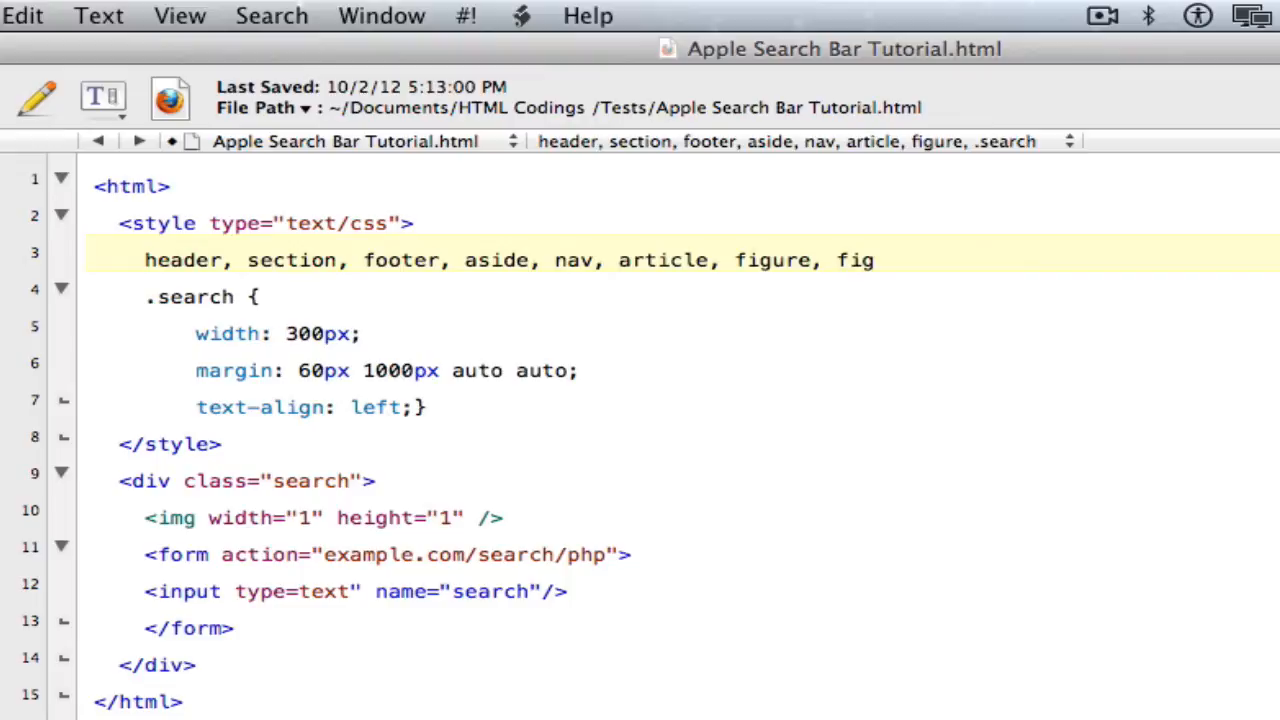
type("cation")
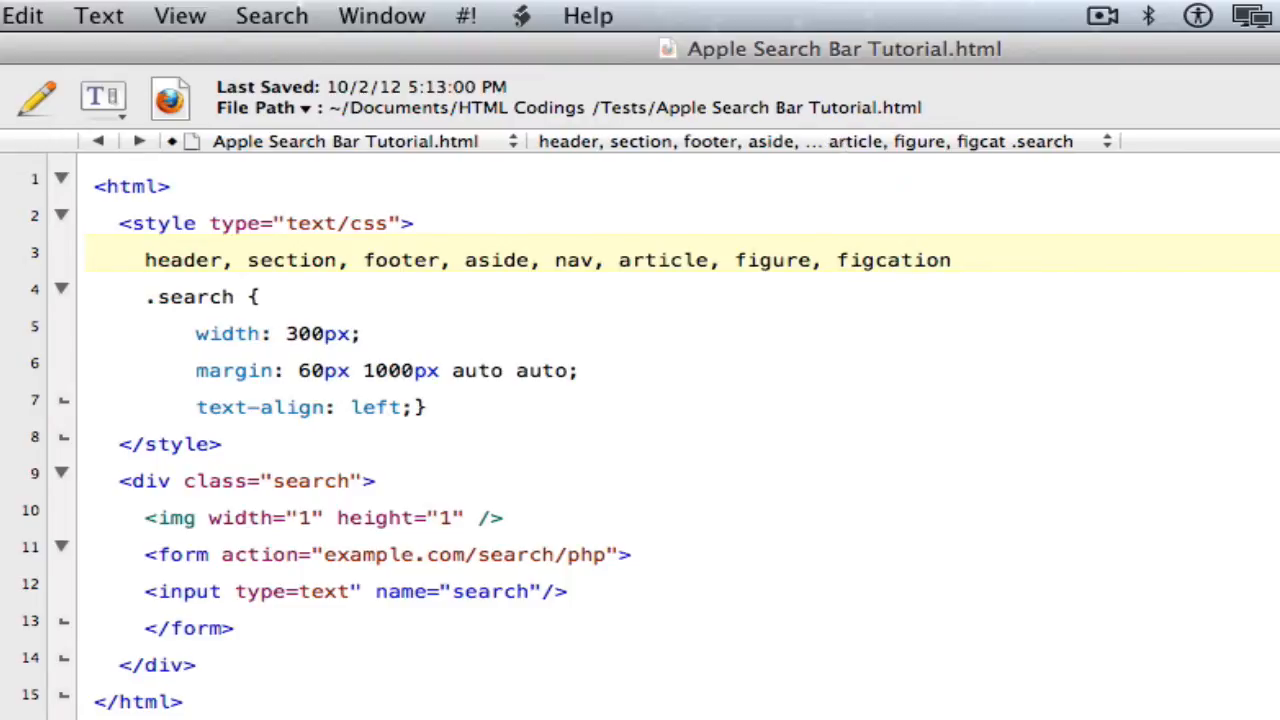
left_click(964, 260)
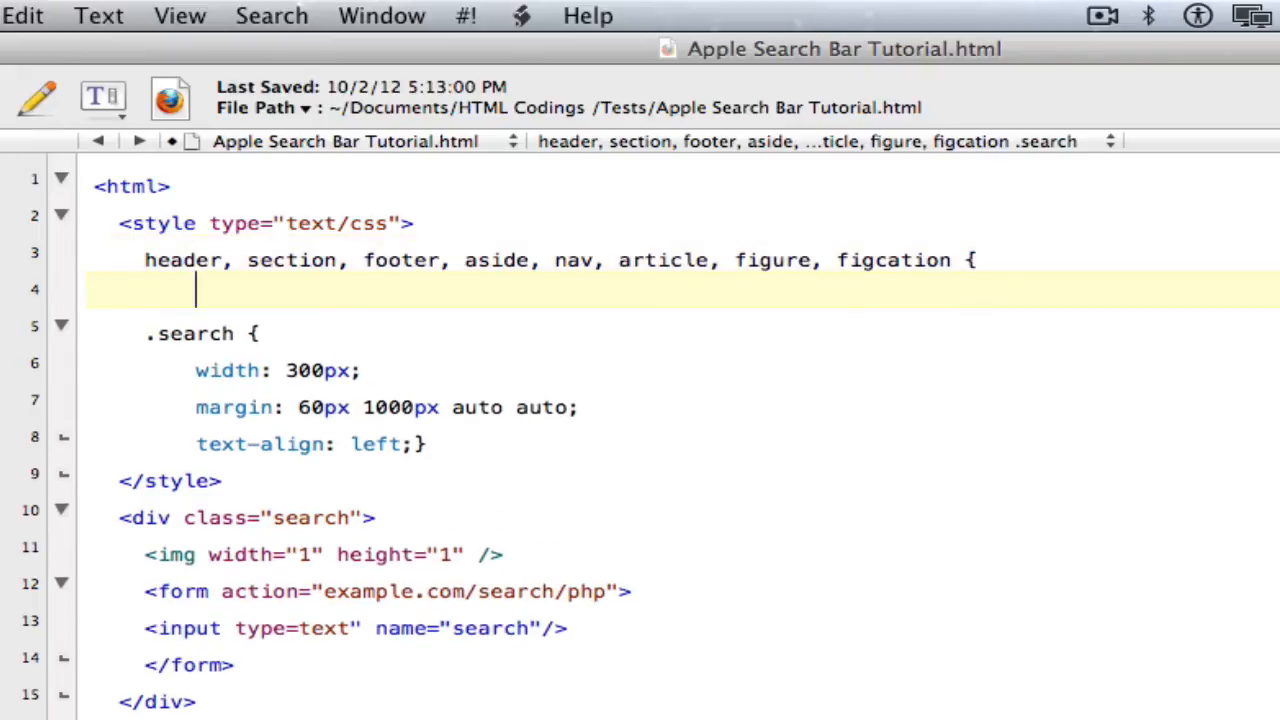
Step: Set display: block; for those elements and close the rule
type("d")
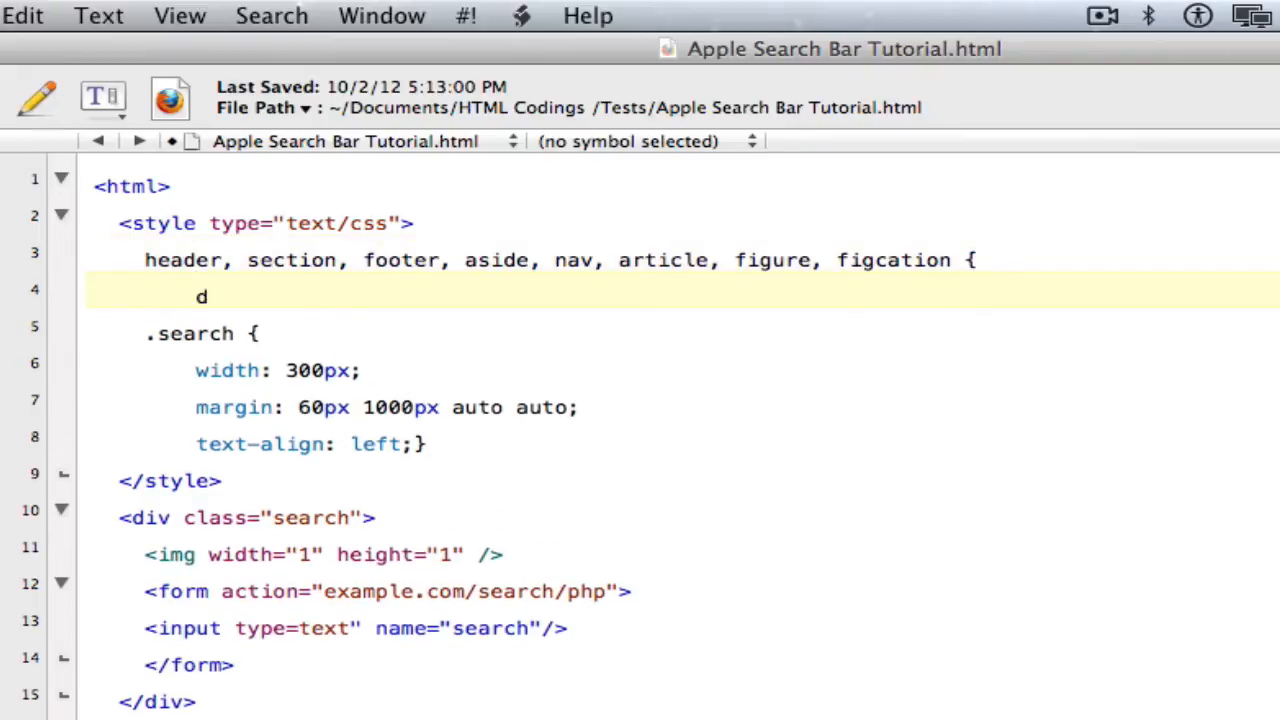
type("isplay:")
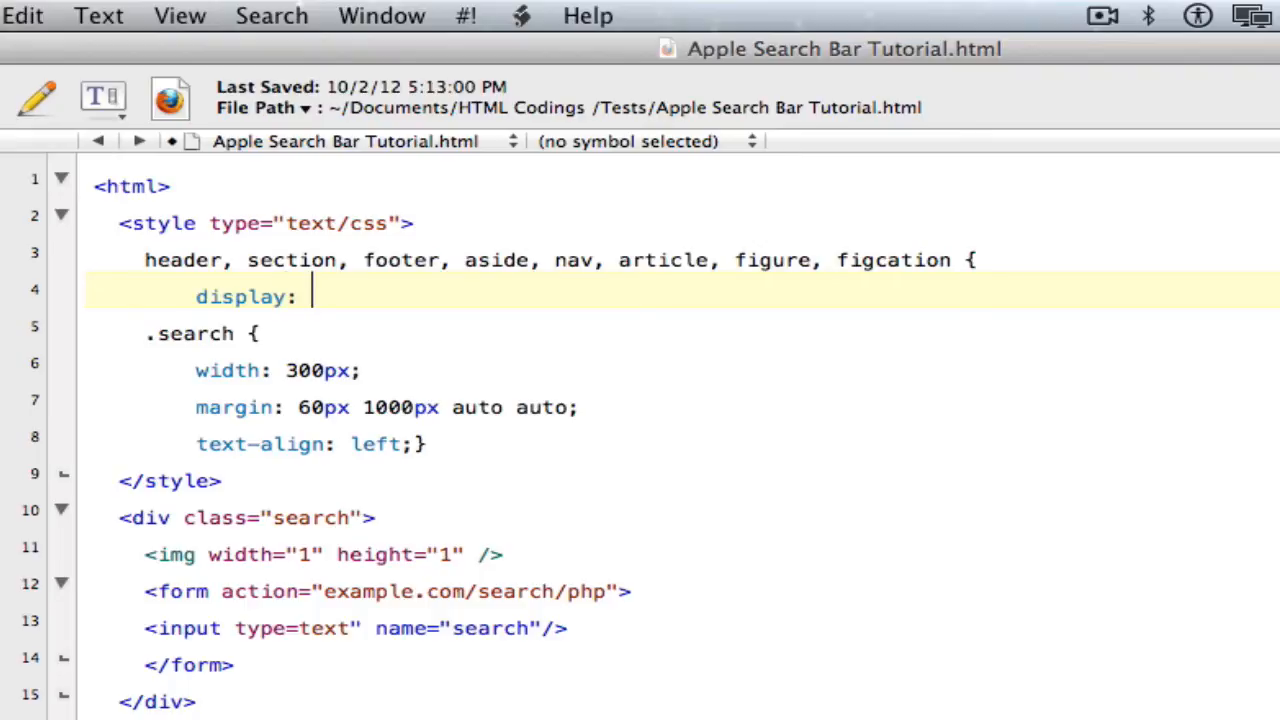
type("block;")
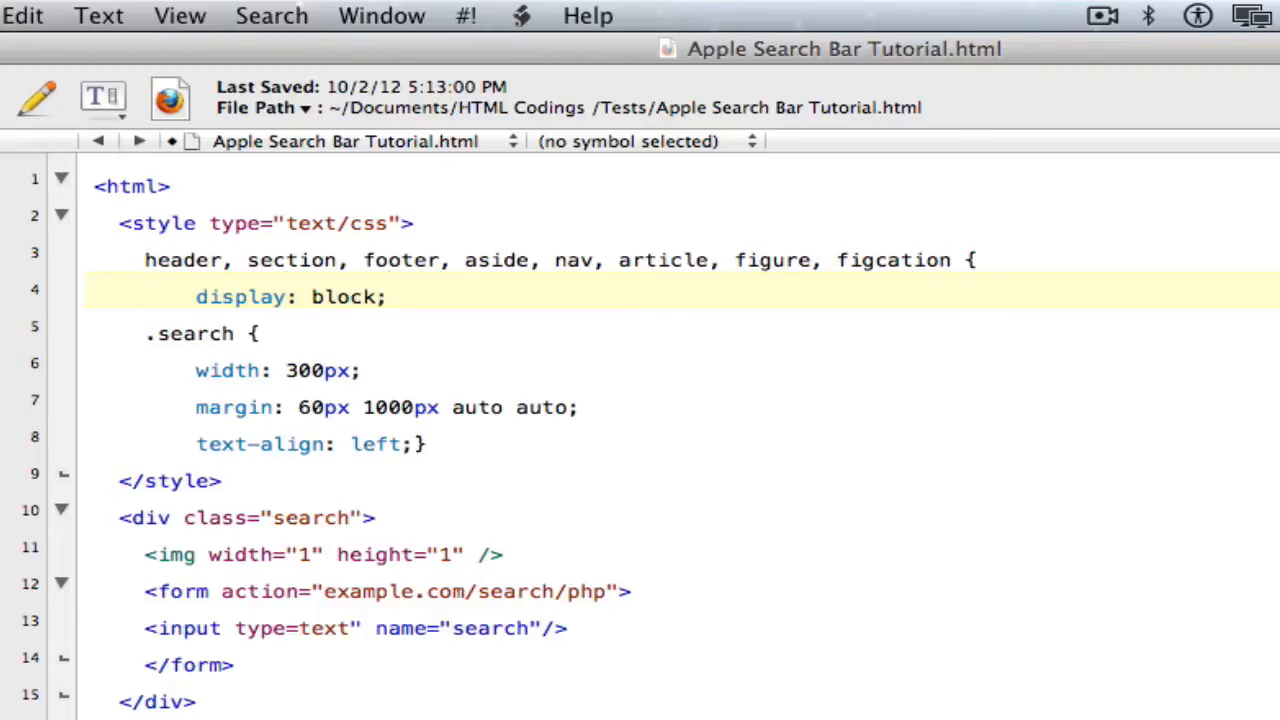
type("}")
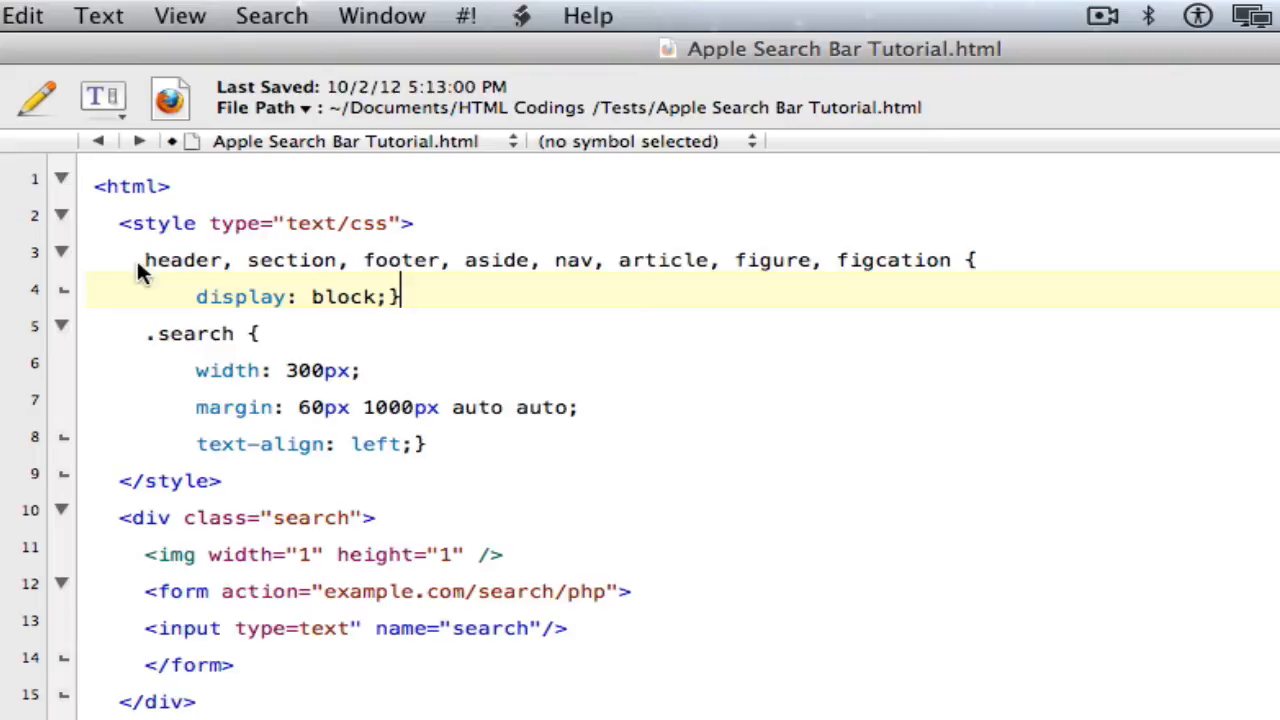
Step: Review the display: block rule, then add a blank line below the .search rule
left_click_drag(144, 260, 400, 296)
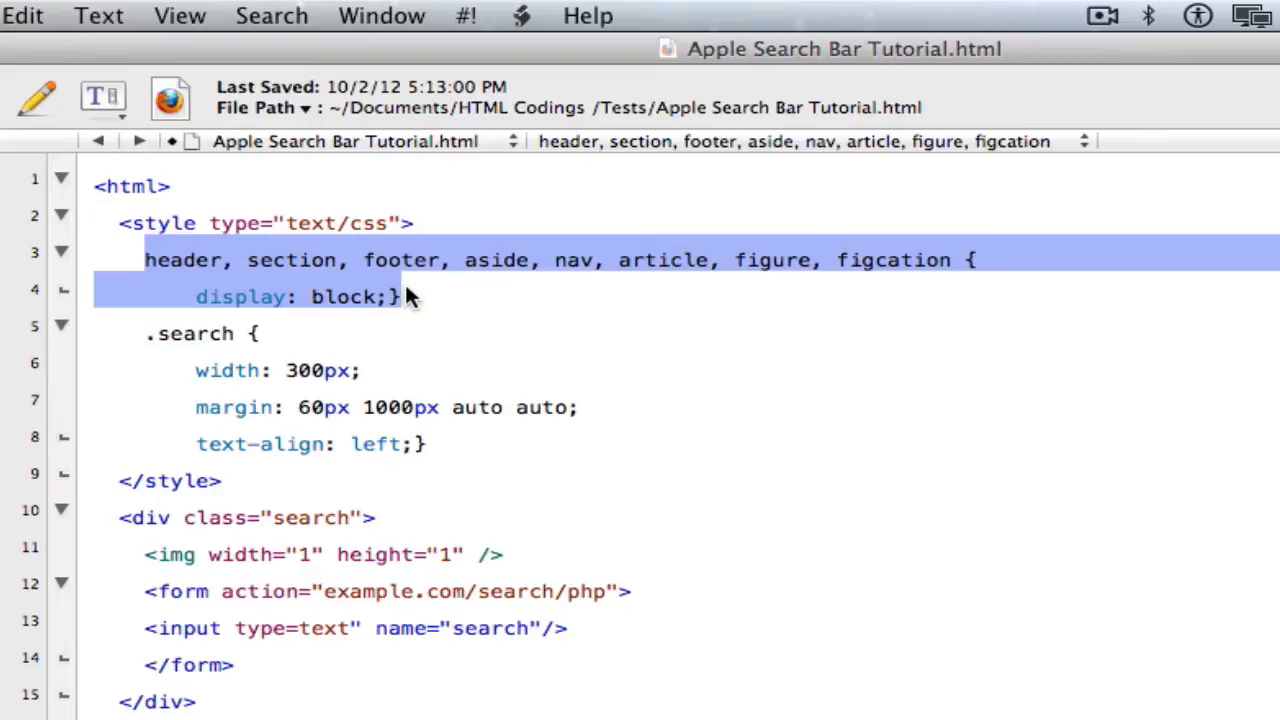
double_click(400, 260)
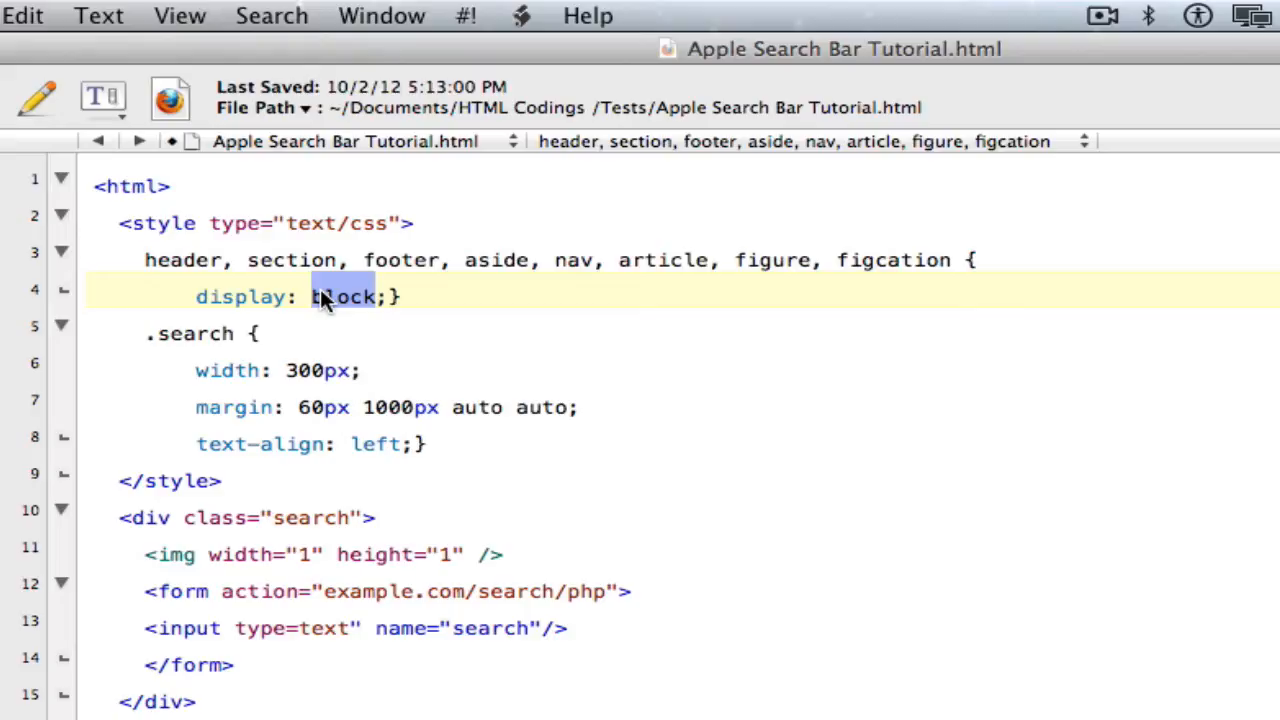
mouse_move(278, 300)
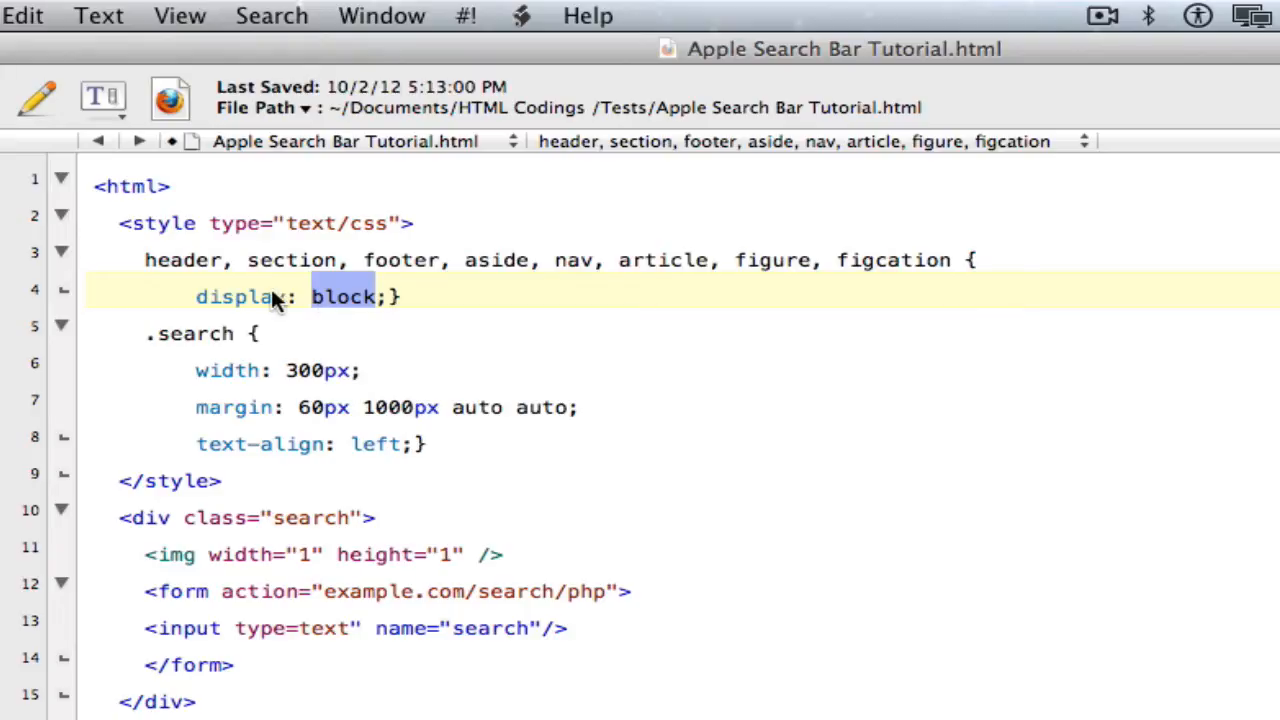
mouse_move(344, 304)
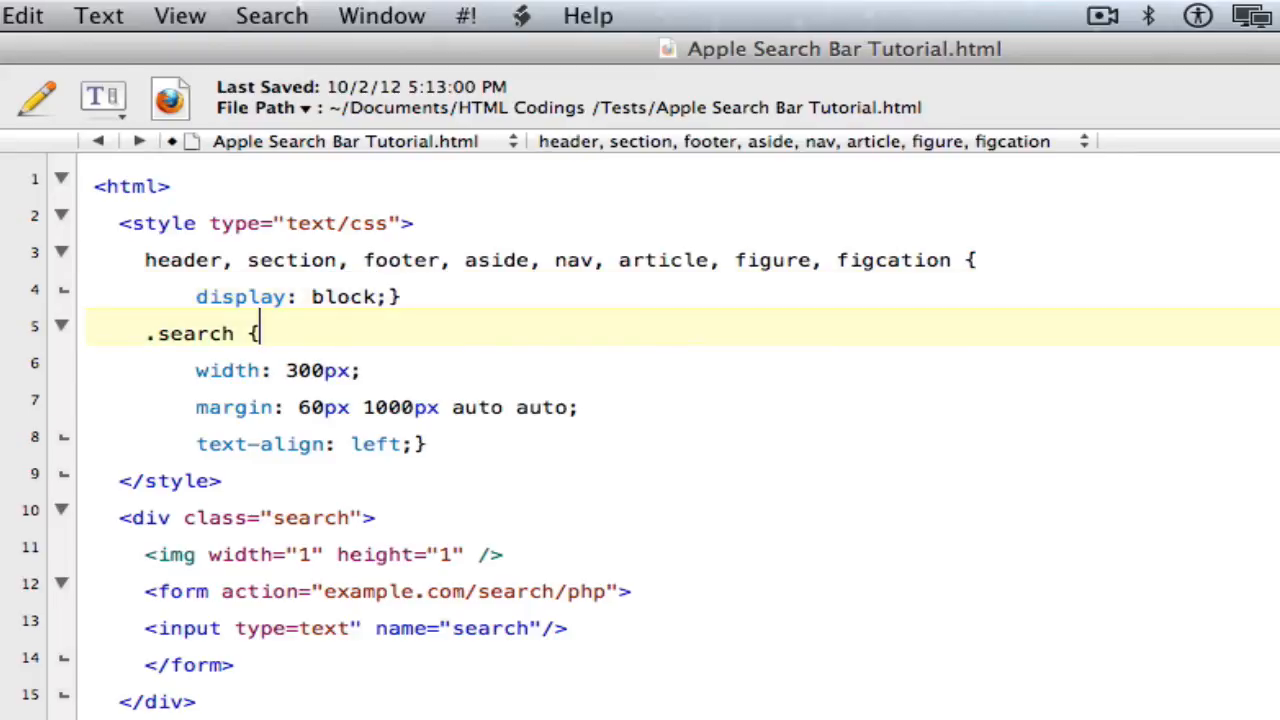
key("Return")
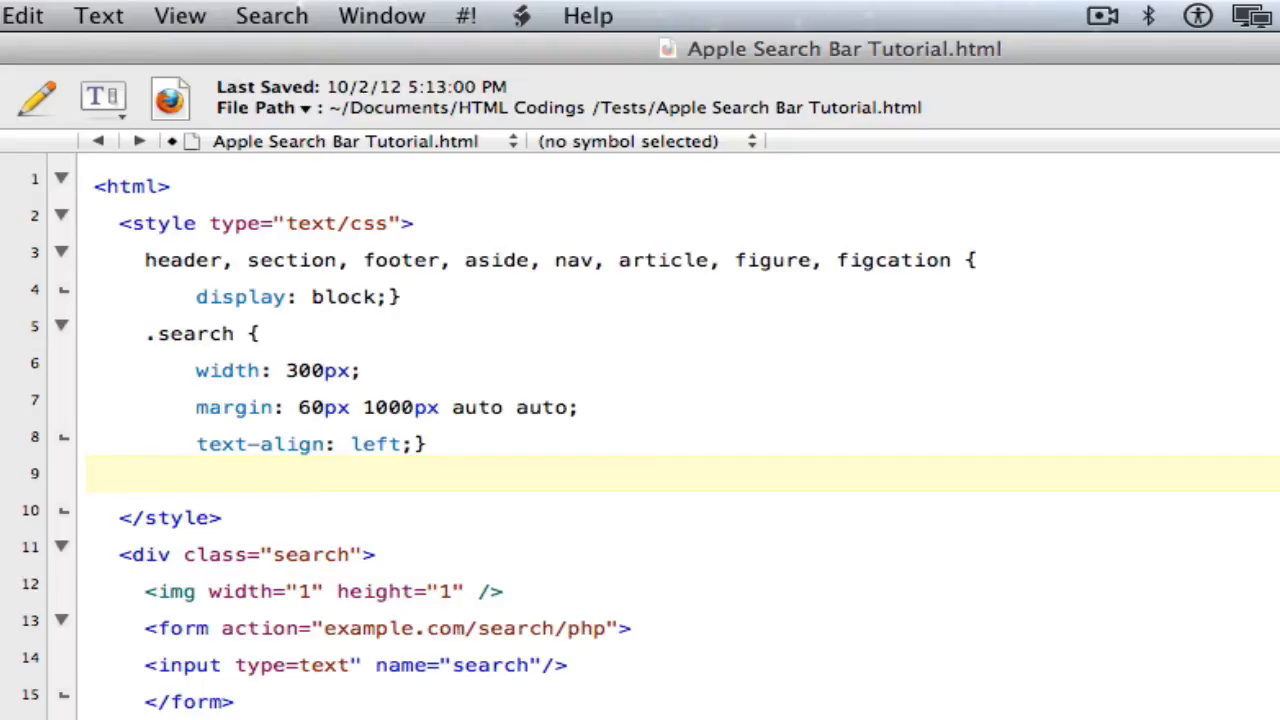
Step: Start a .search:hover, .search.current rule under the .search rule
left_click(144, 472)
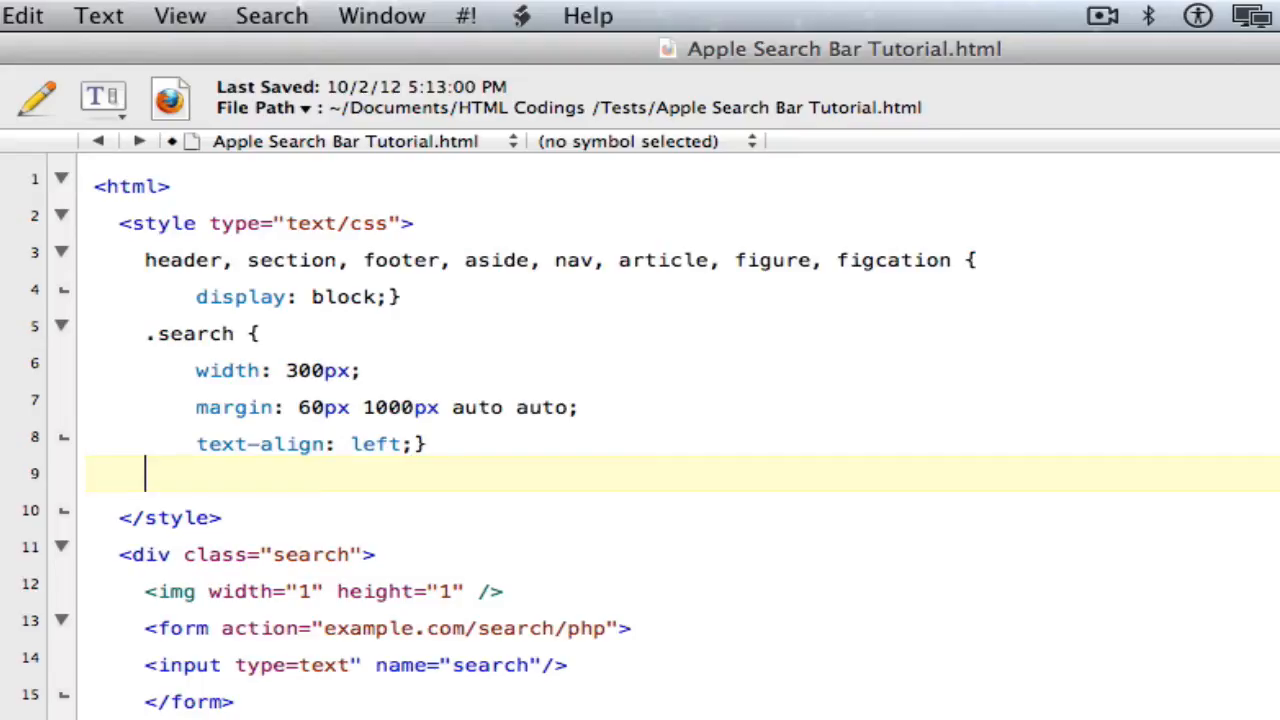
type(".")
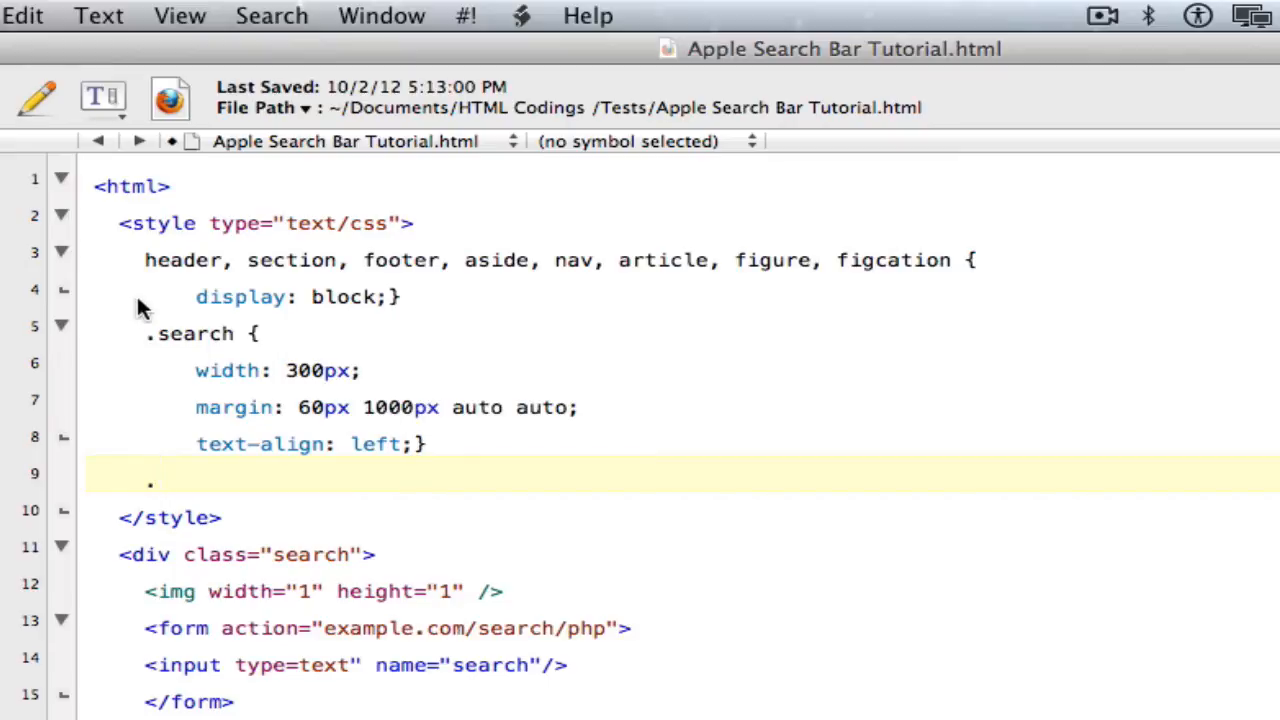
type("sear")
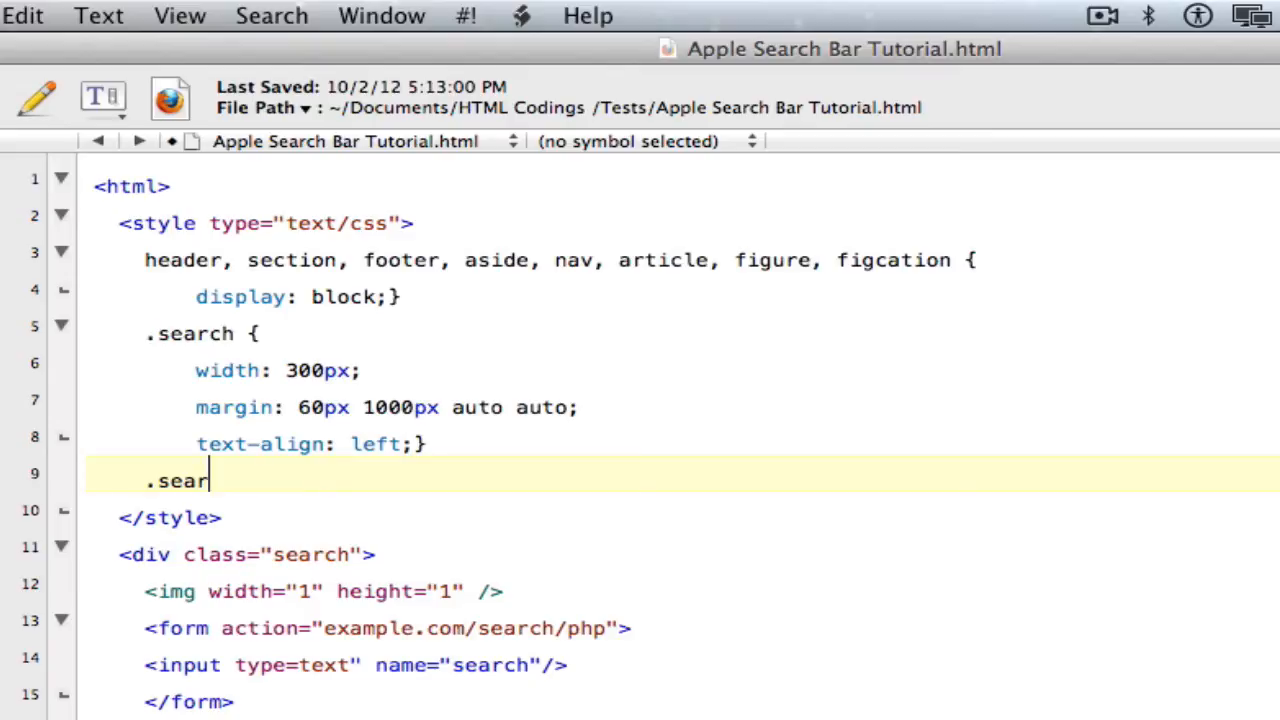
type("ch")
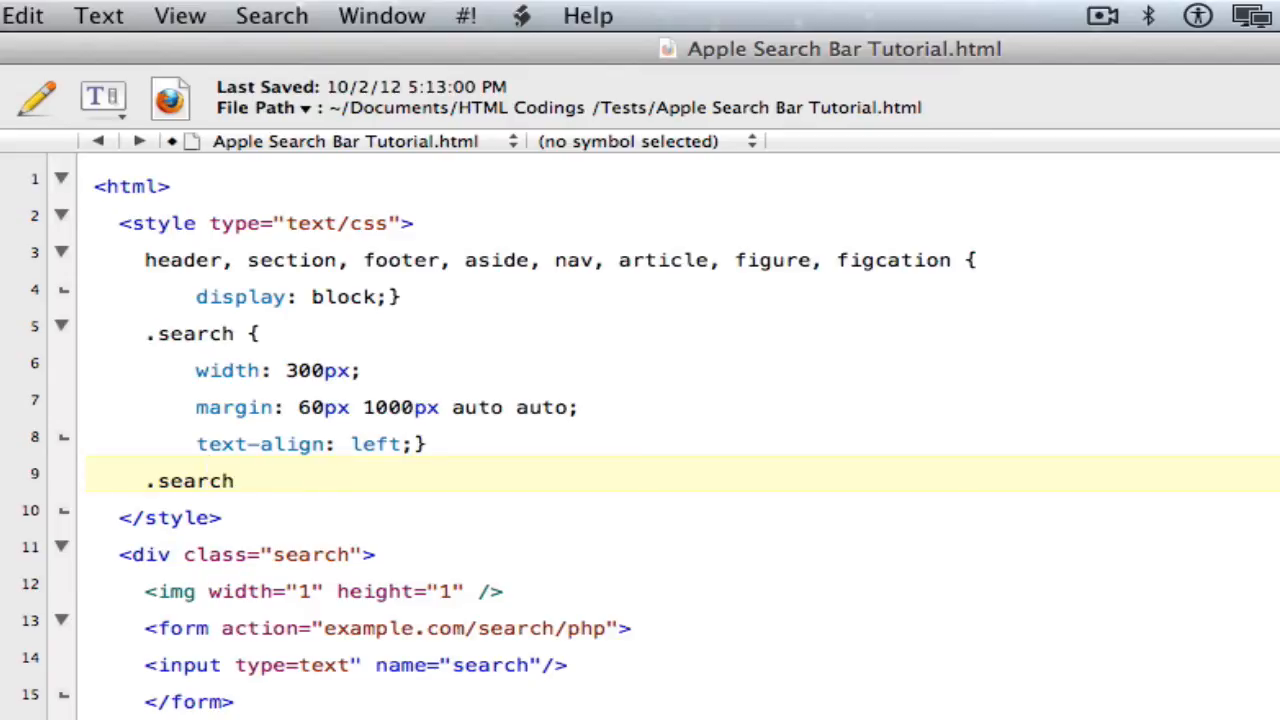
type("\"hp")
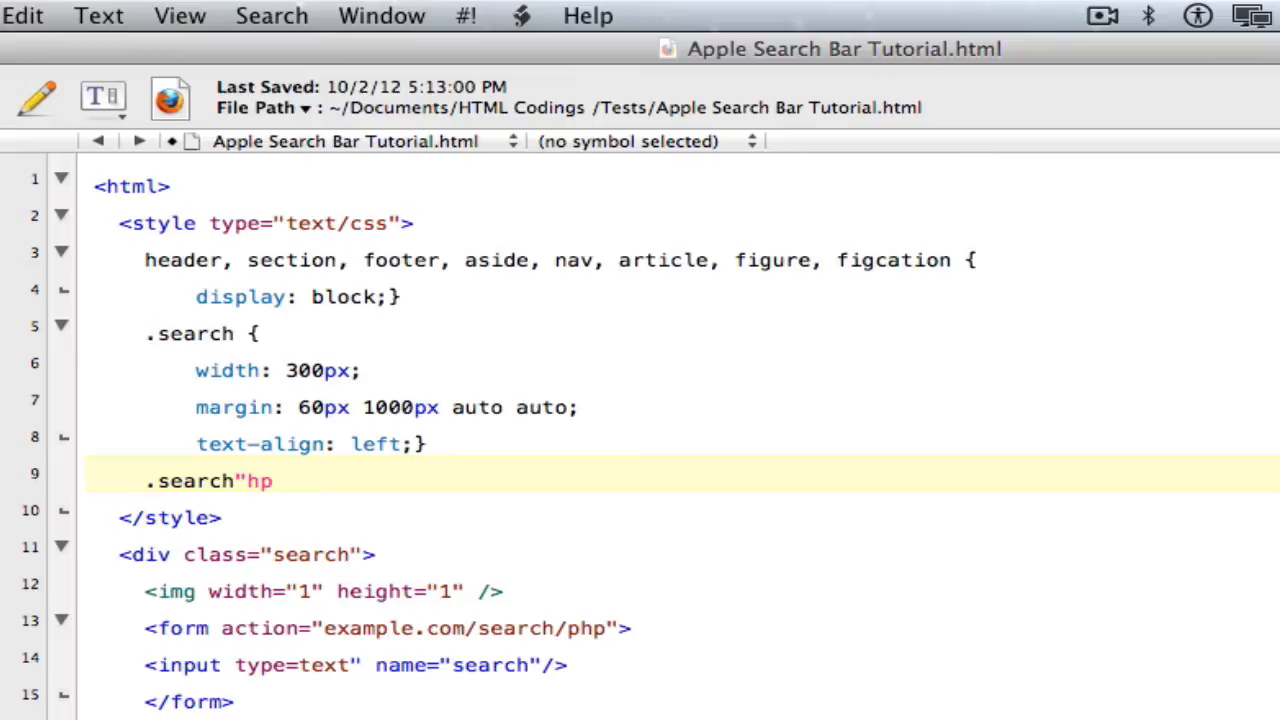
key("Backspace")
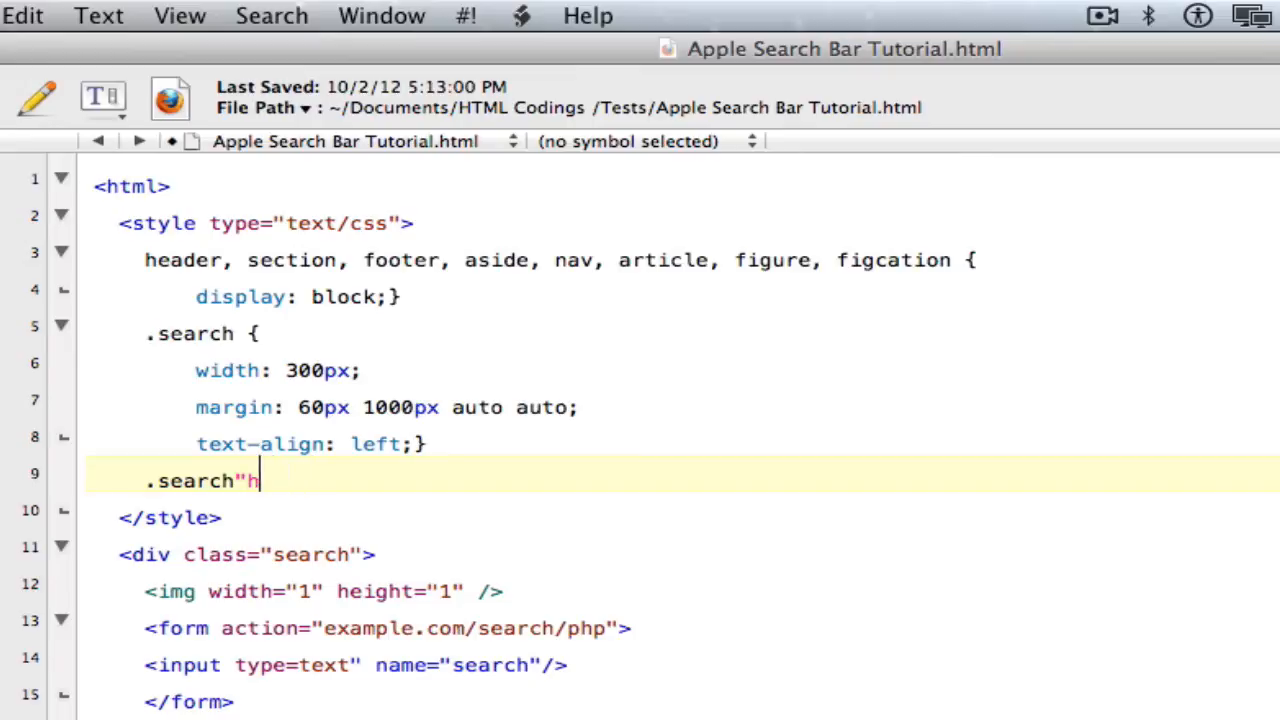
type("over")
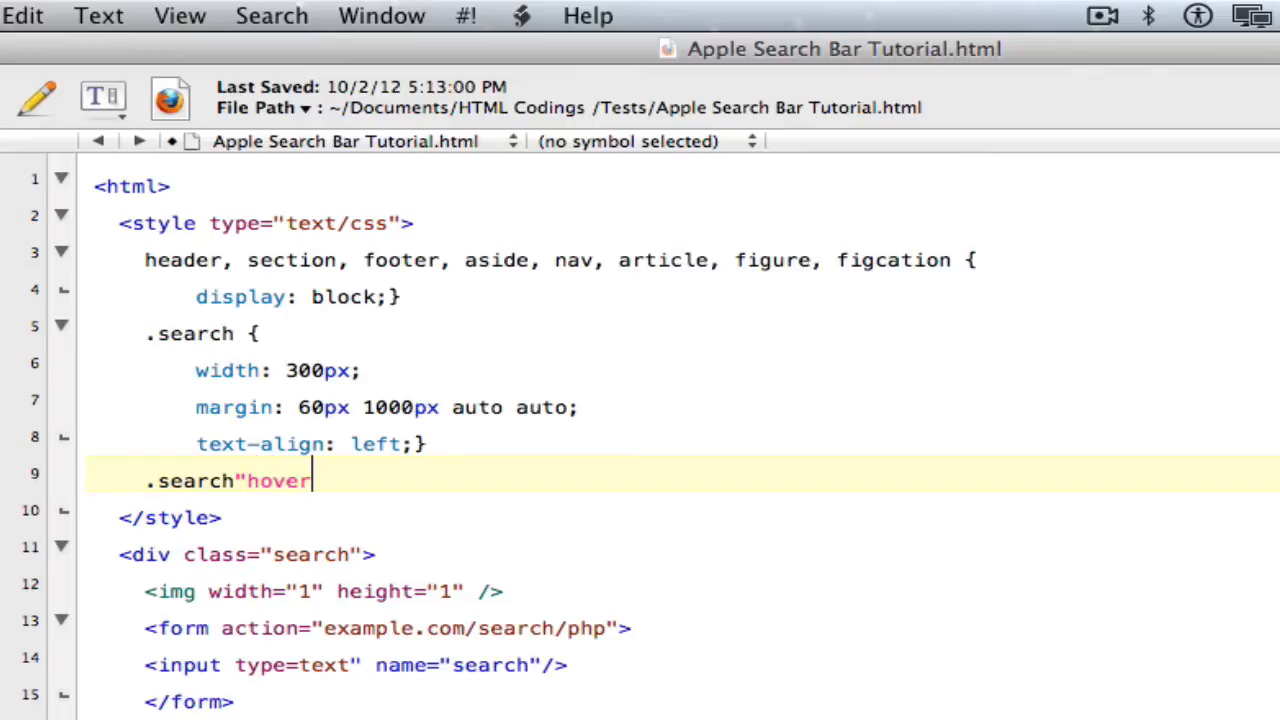
type(", .s")
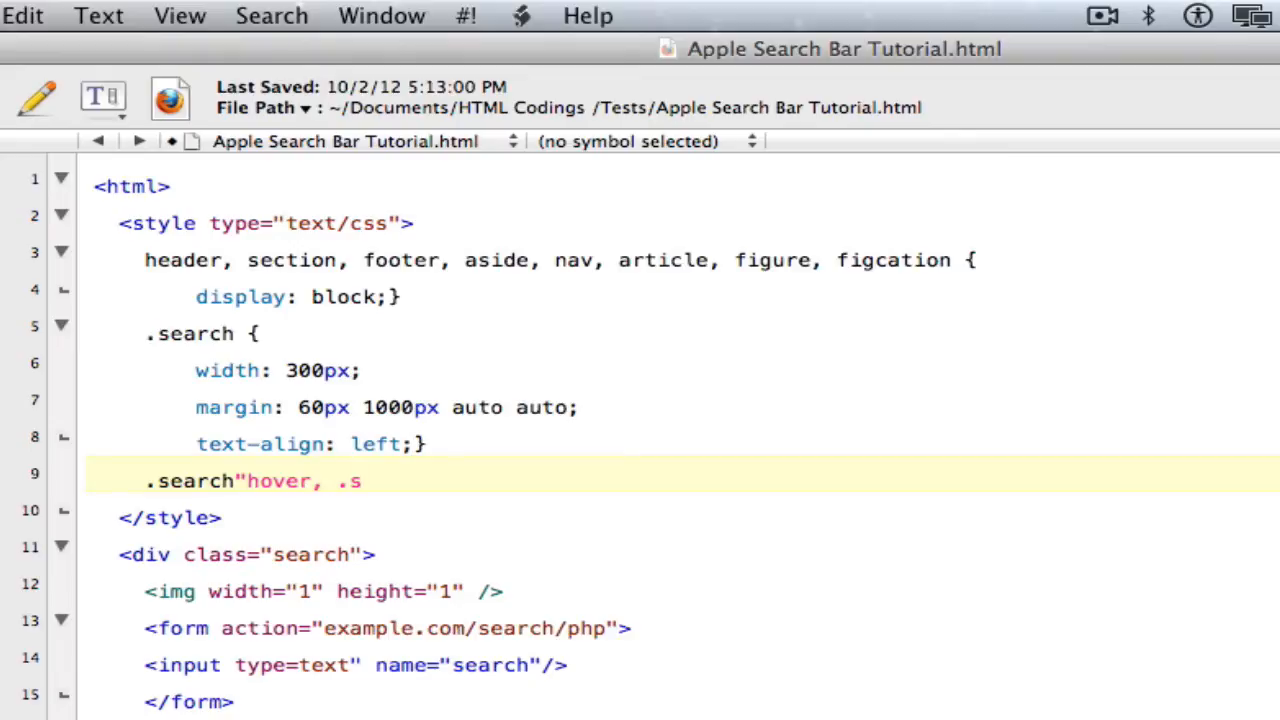
type("earch")
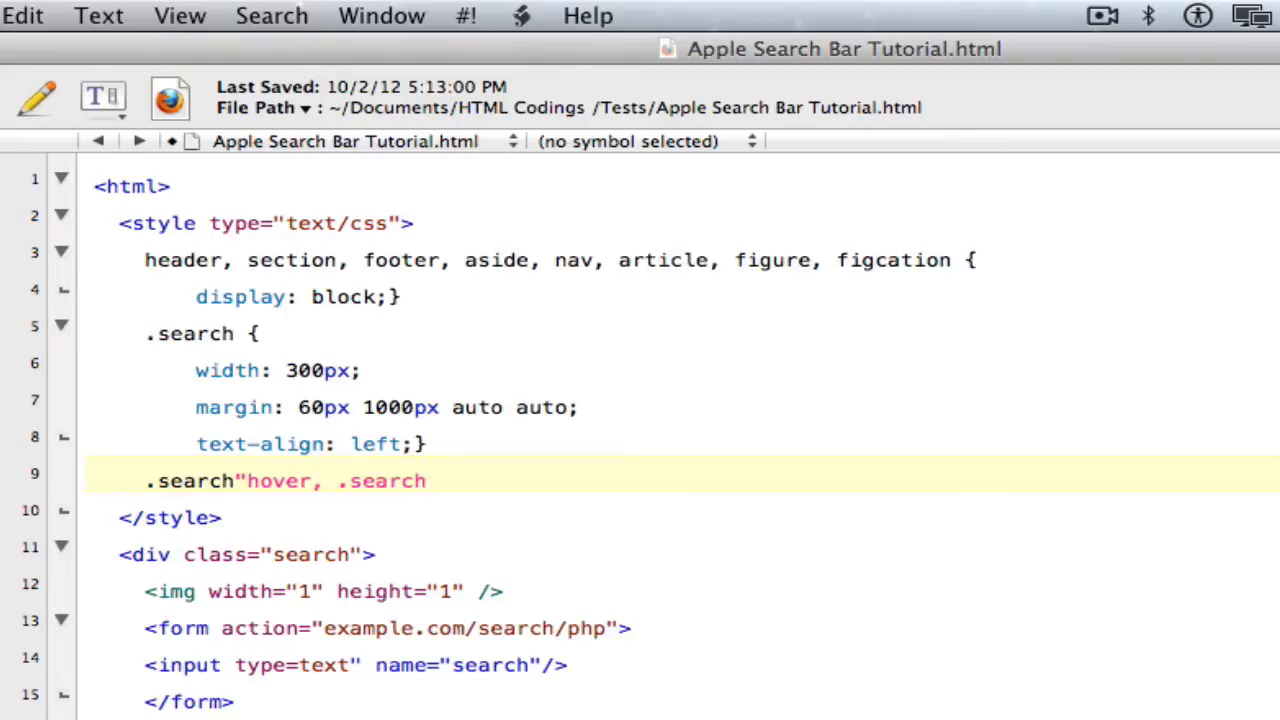
type(".curre")
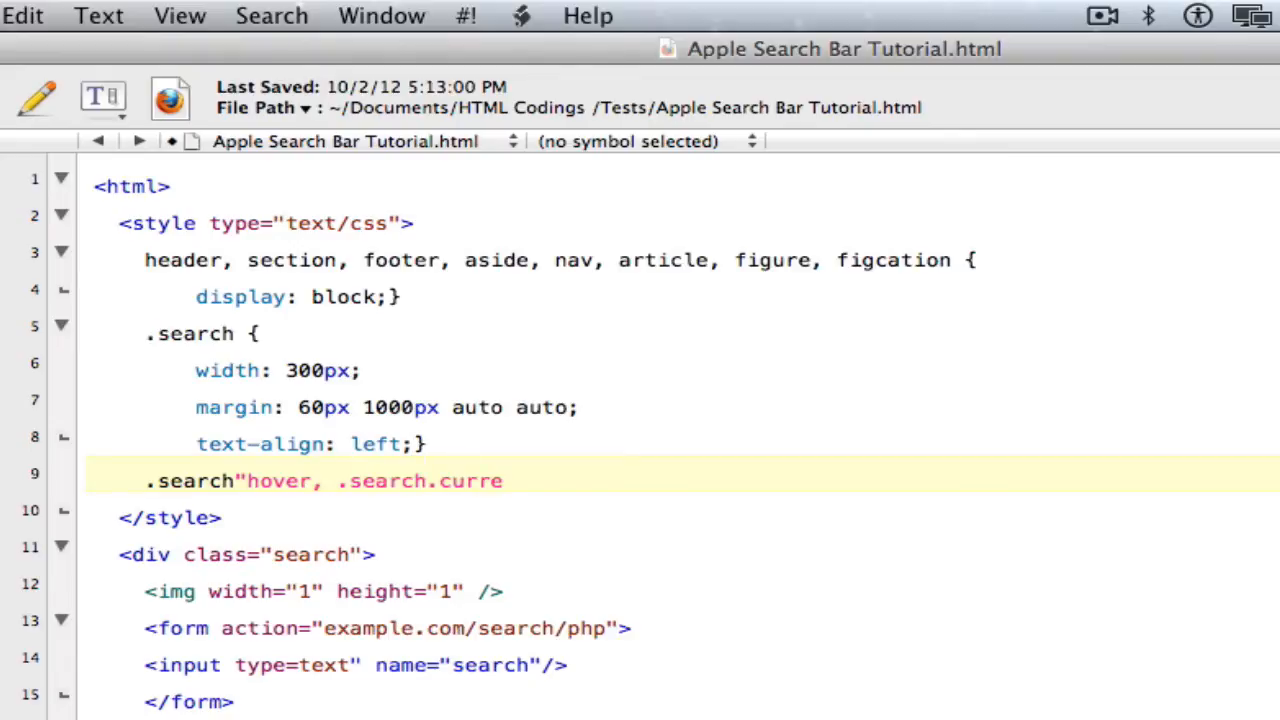
type("nt")
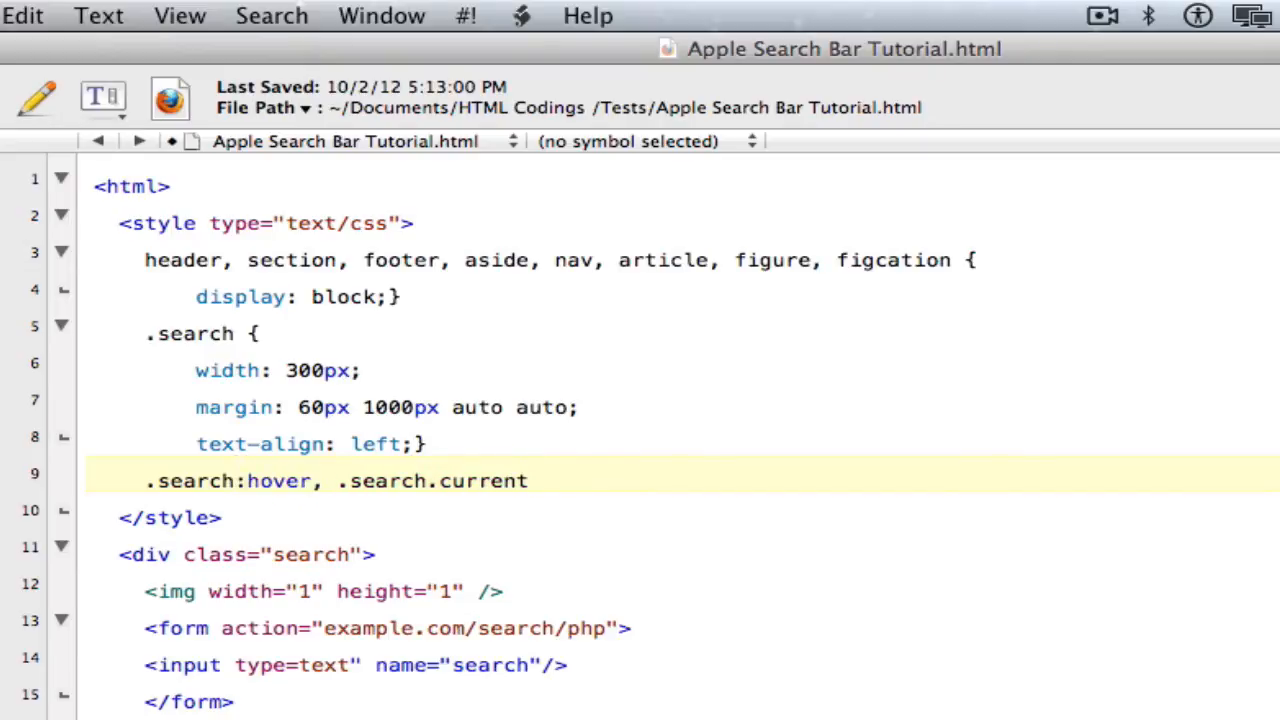
mouse_move(712, 476)
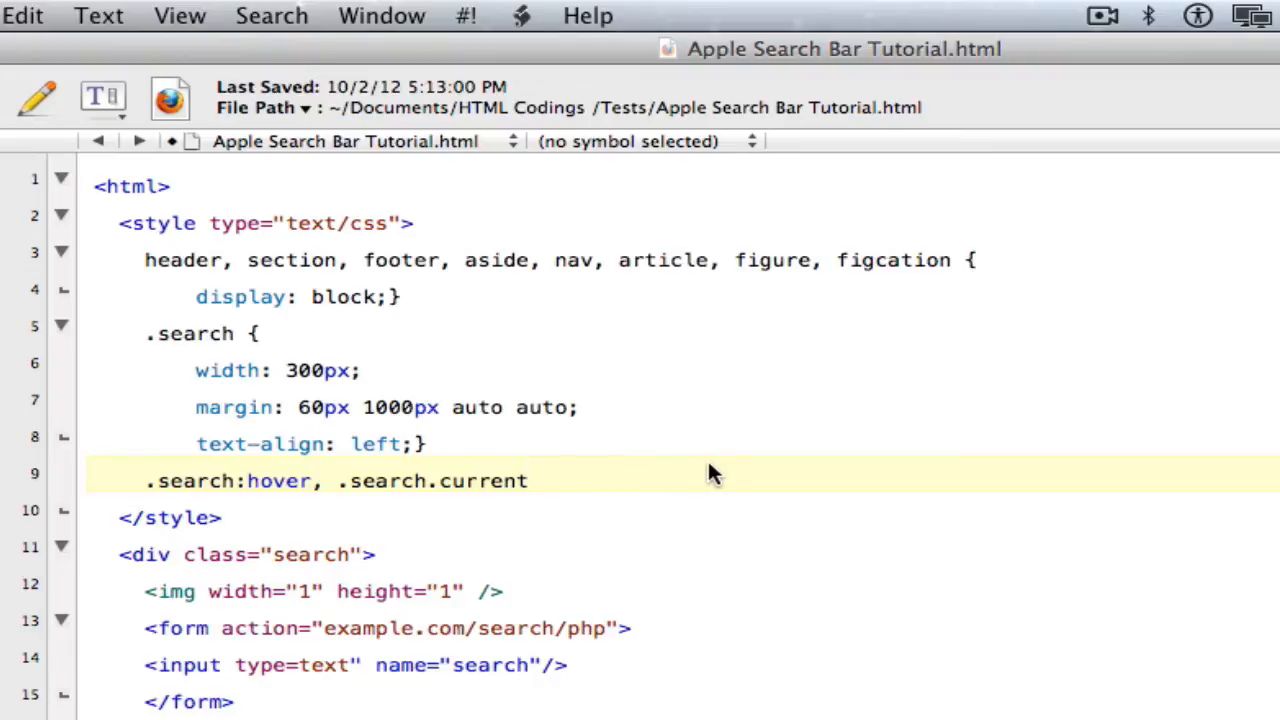
type("{")
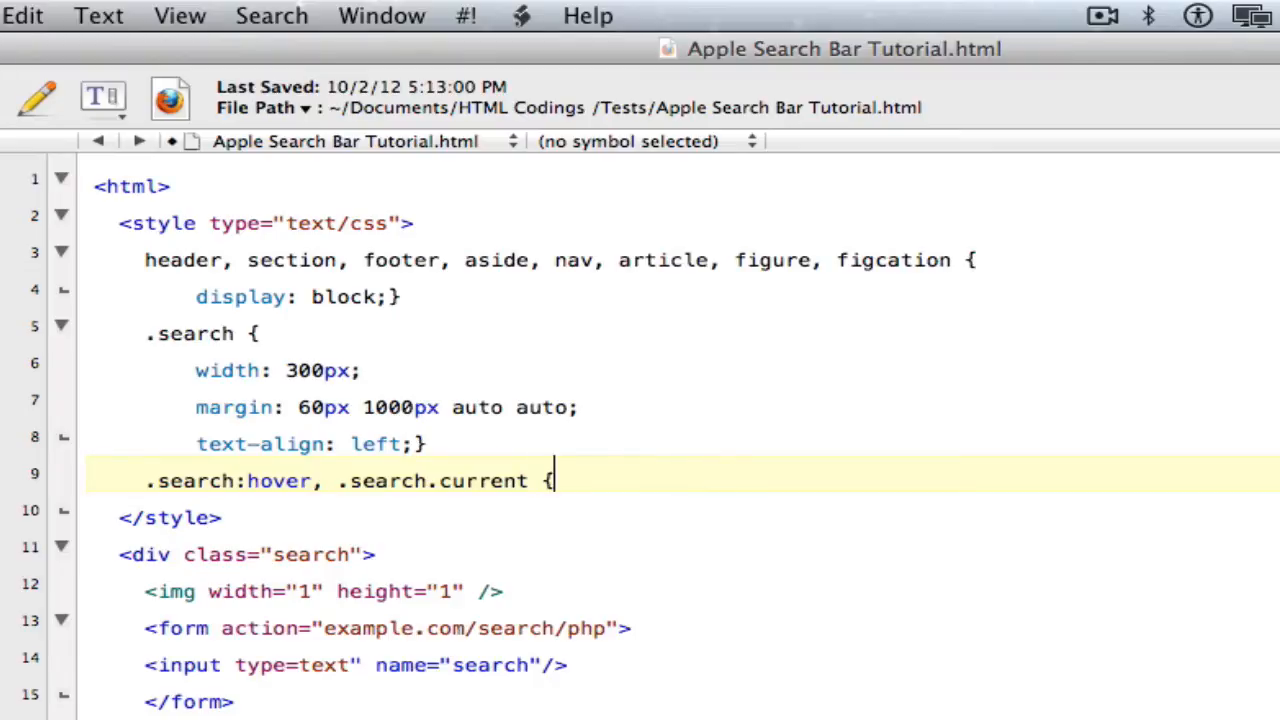
key("Return")
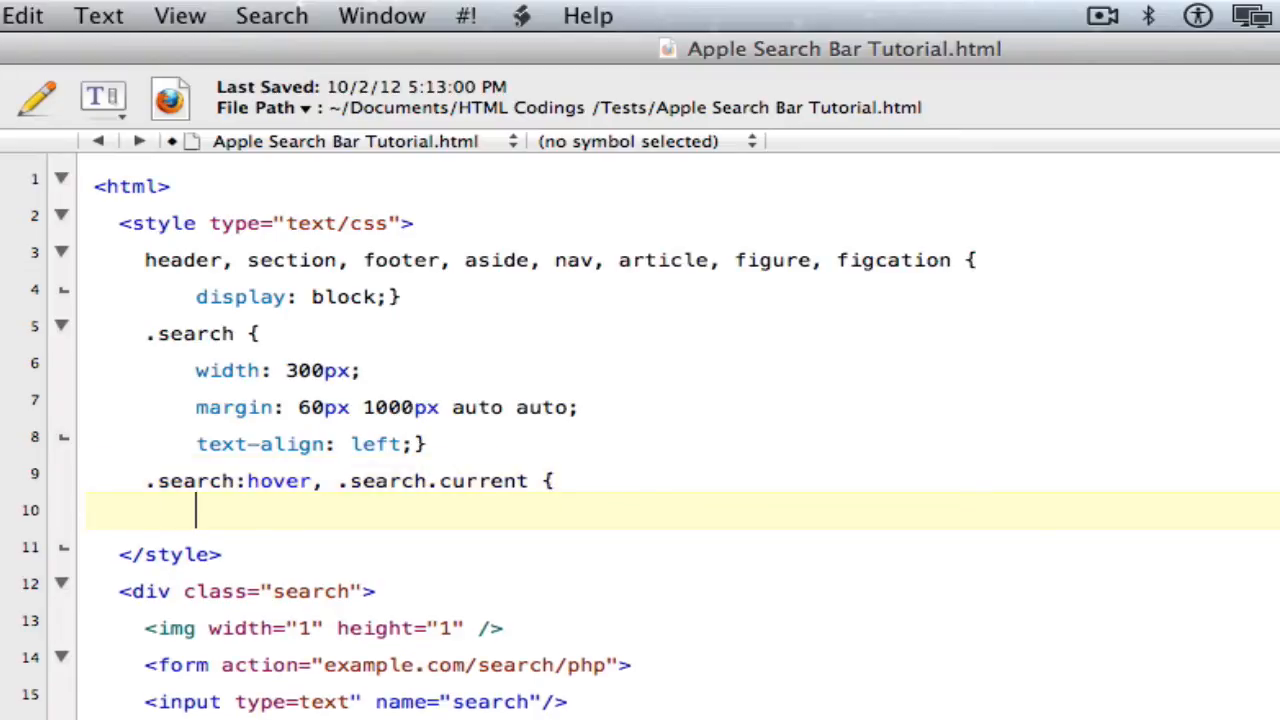
Step: Give the hover/current rule width: 300px, close it, and leave a fresh line after it
type("width")
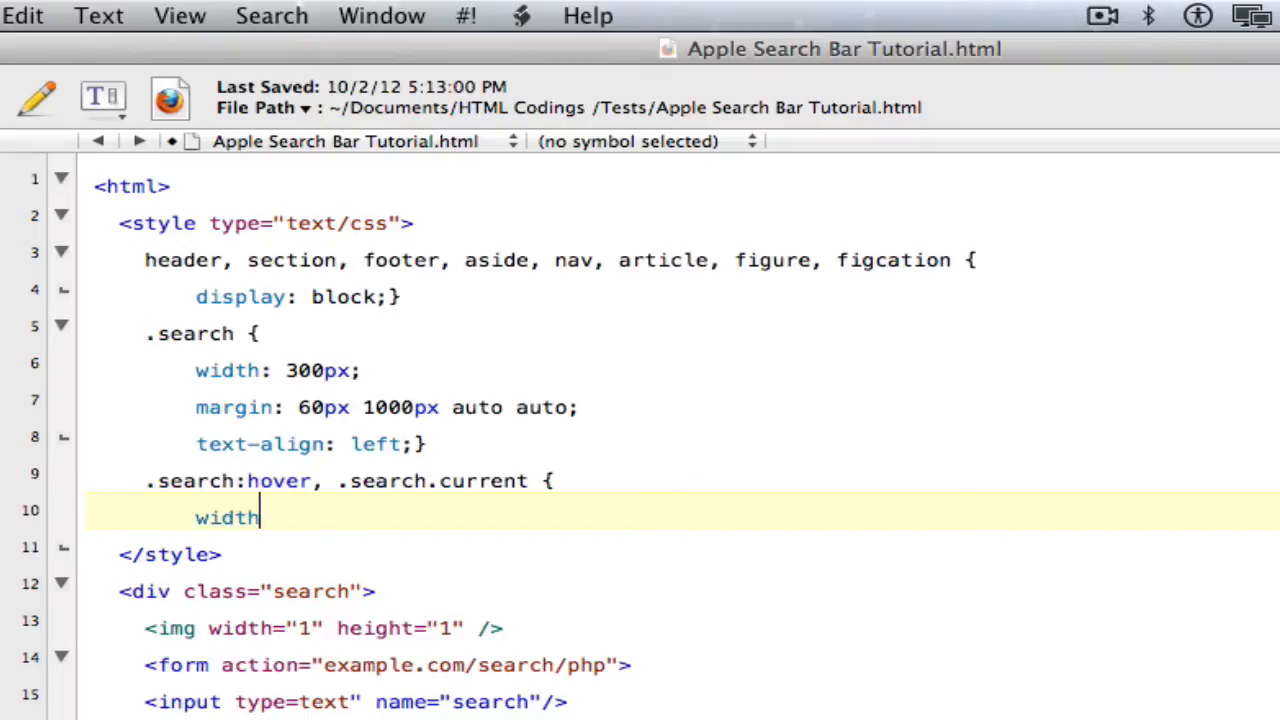
type(":")
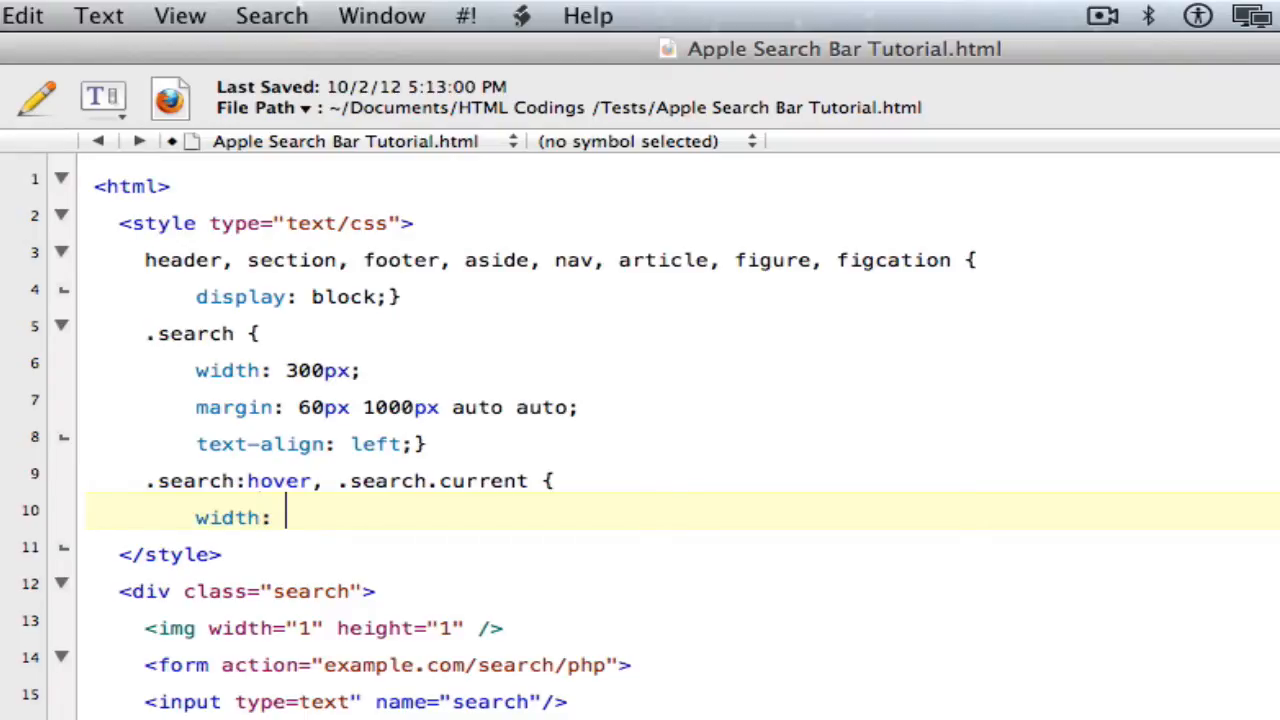
type("300p")
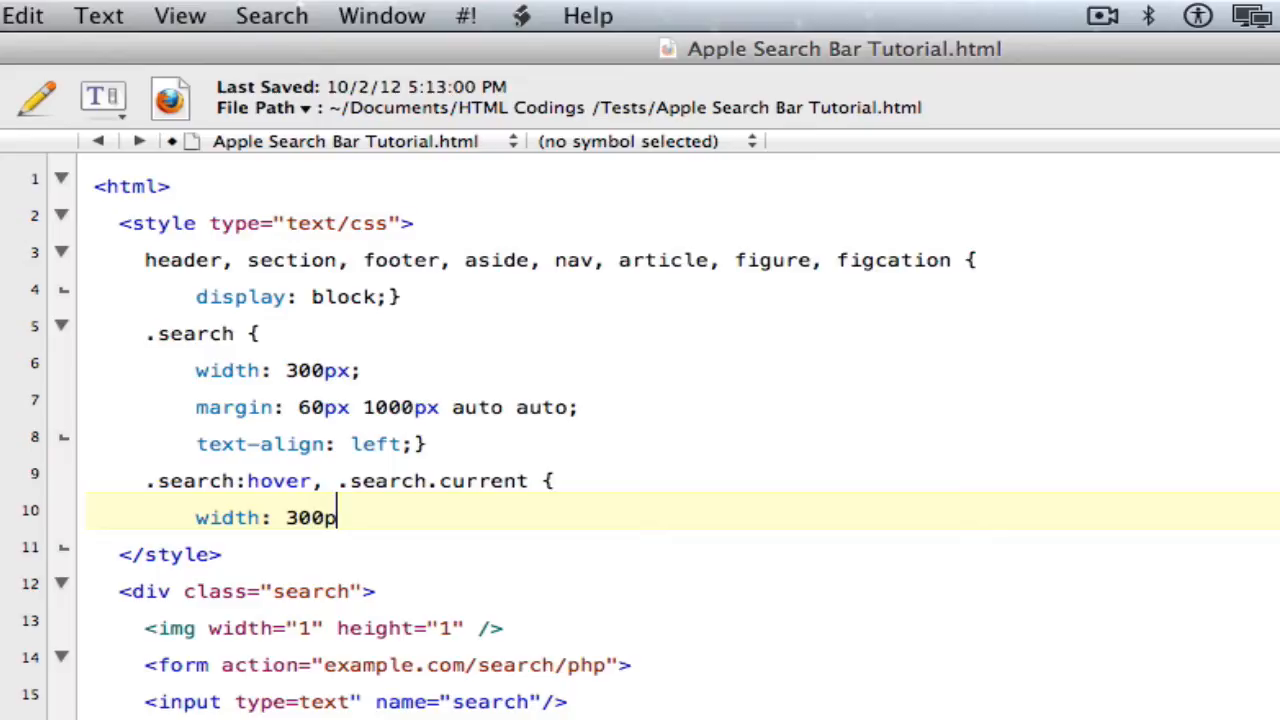
type("x;")
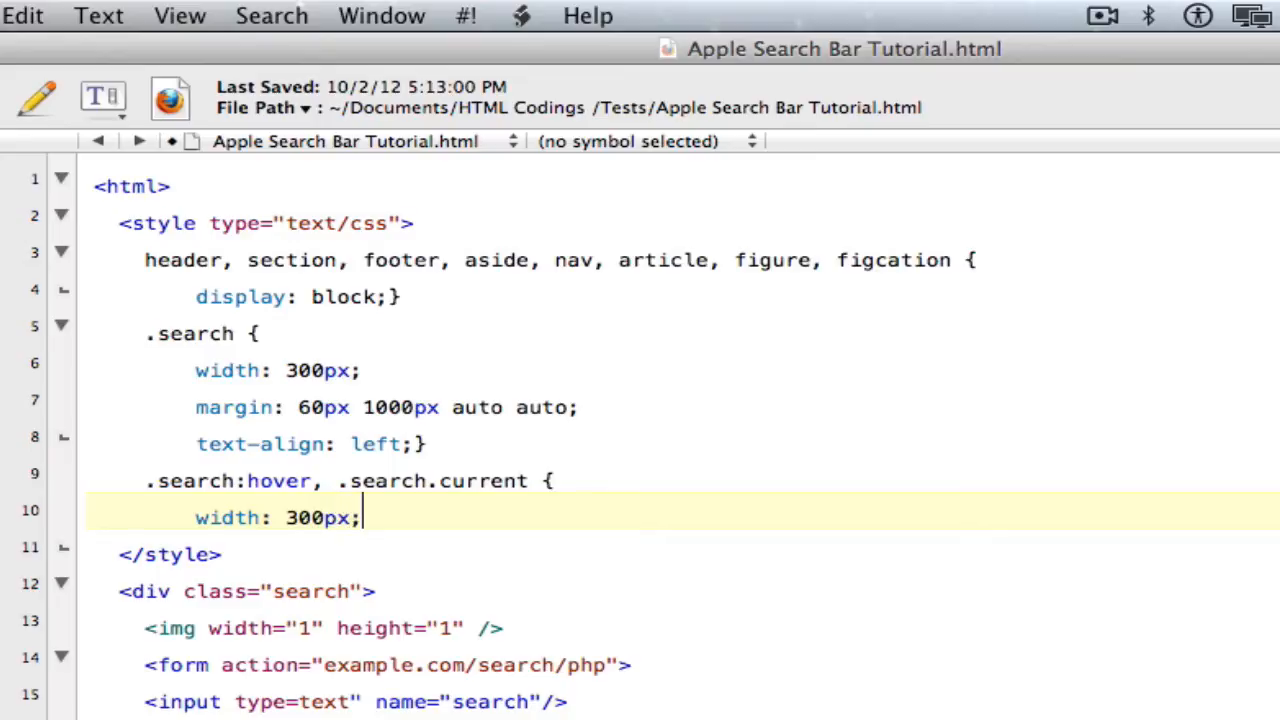
type("}")
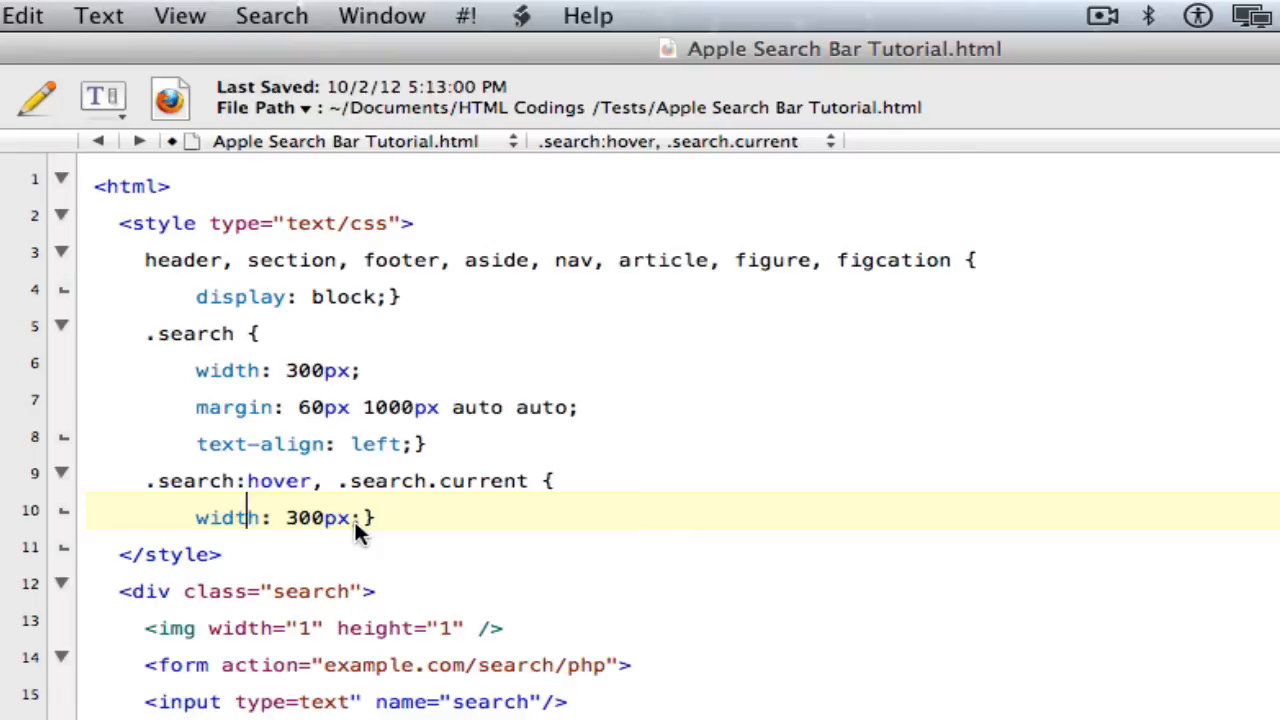
mouse_move(316, 444)
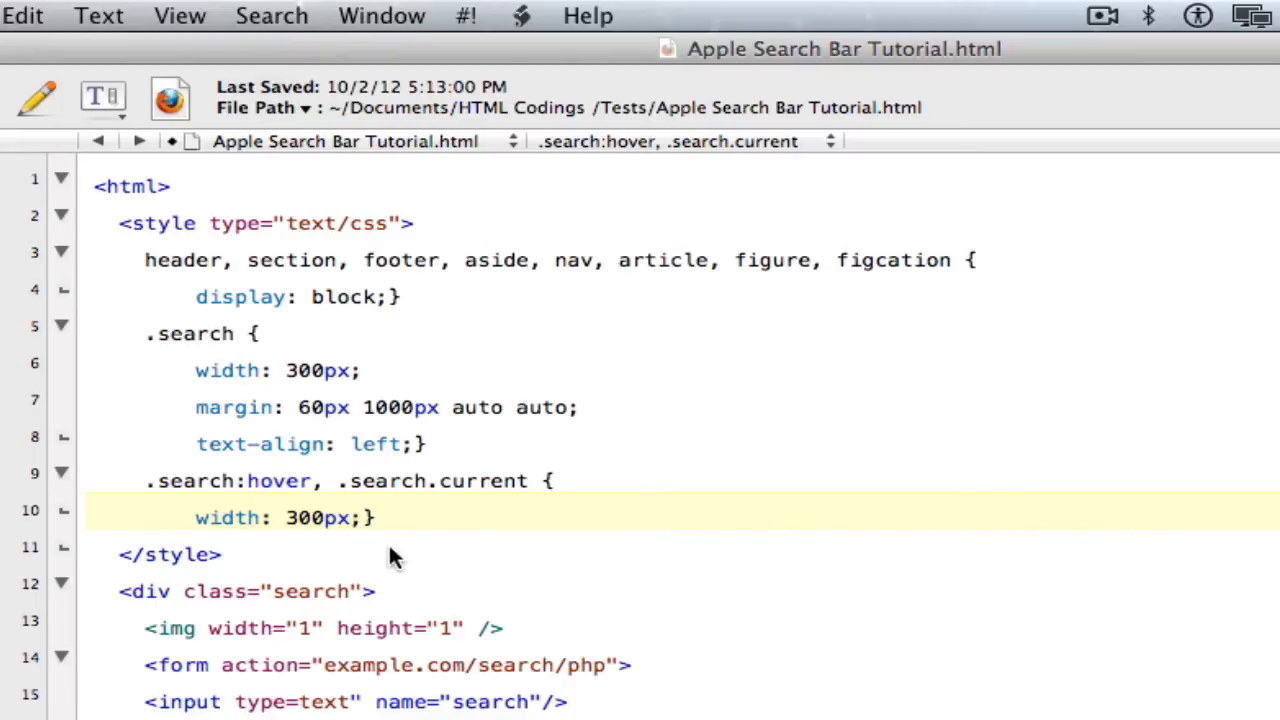
key("Return")
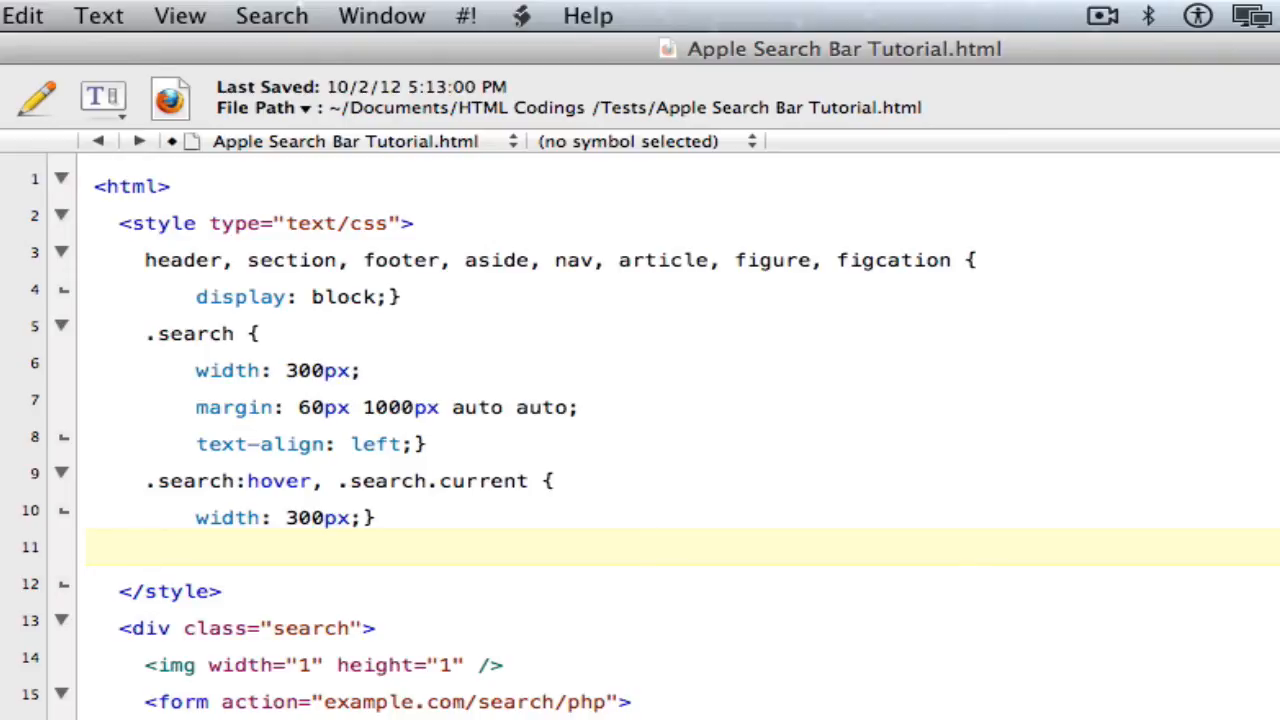
Step: Start an input[type="text"] rule with an indented line inside it
type("inp")
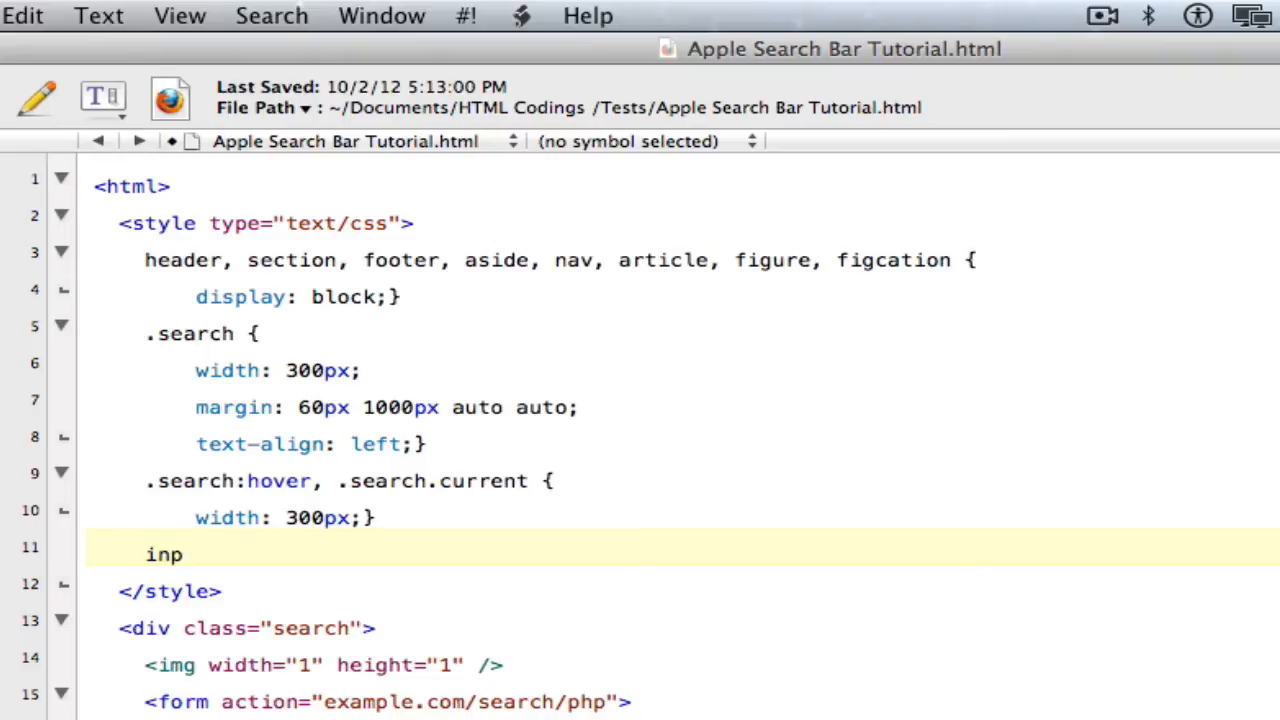
type("ut")
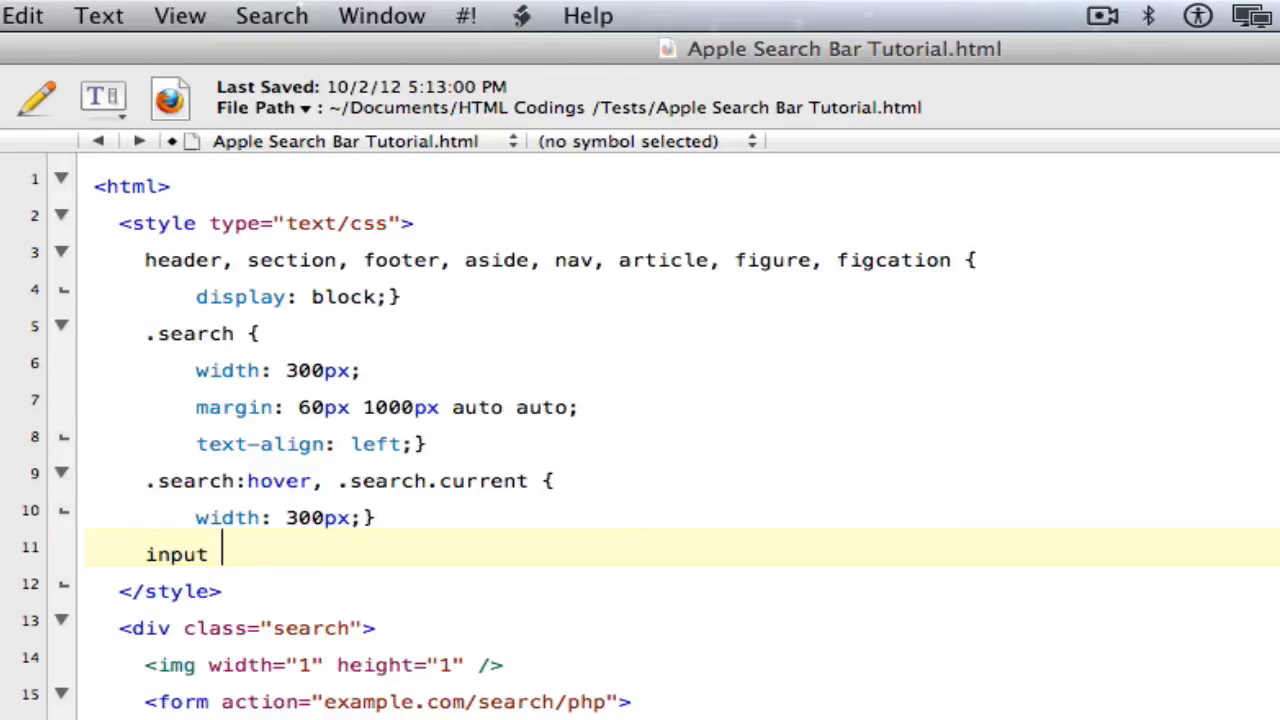
type("[")
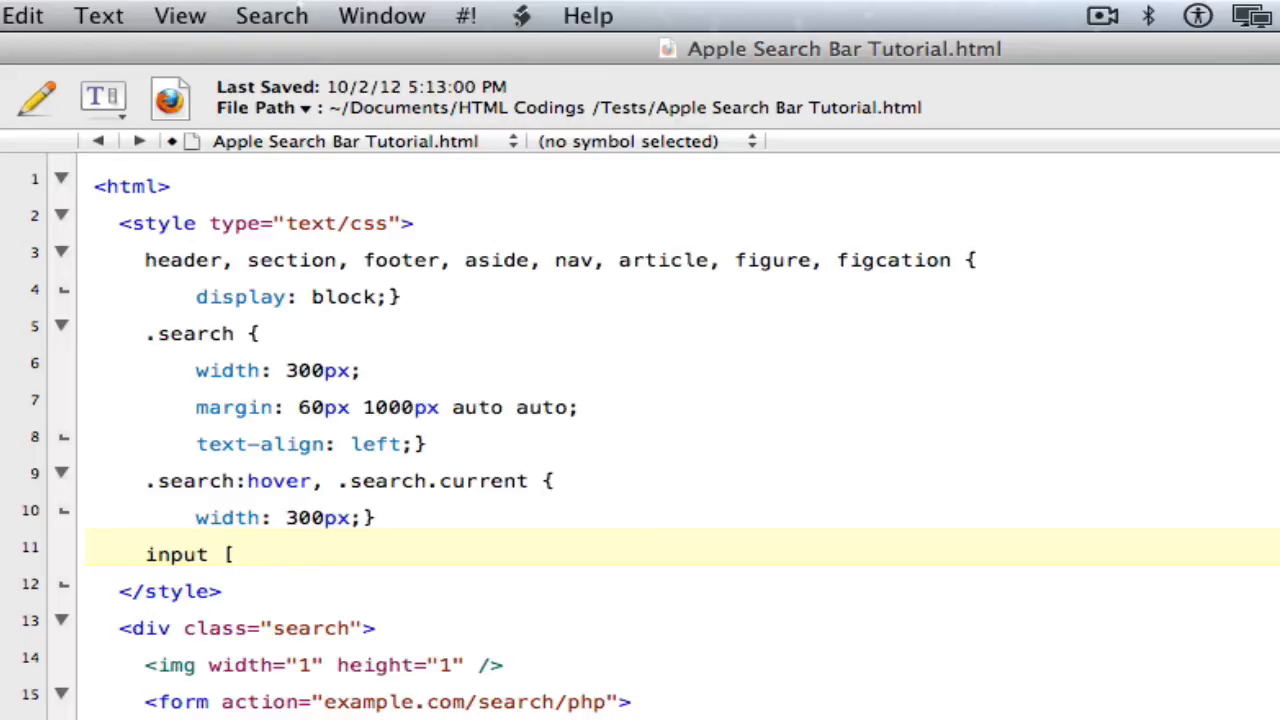
type("type=\"")
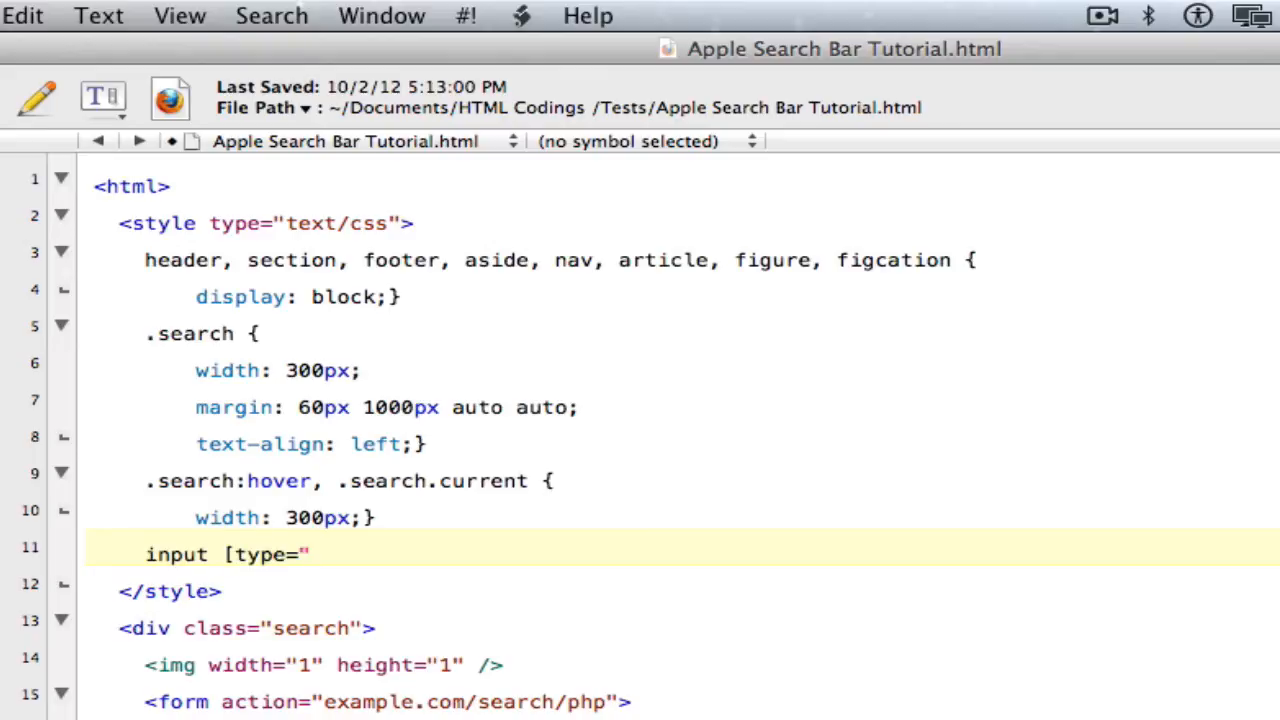
type("text")
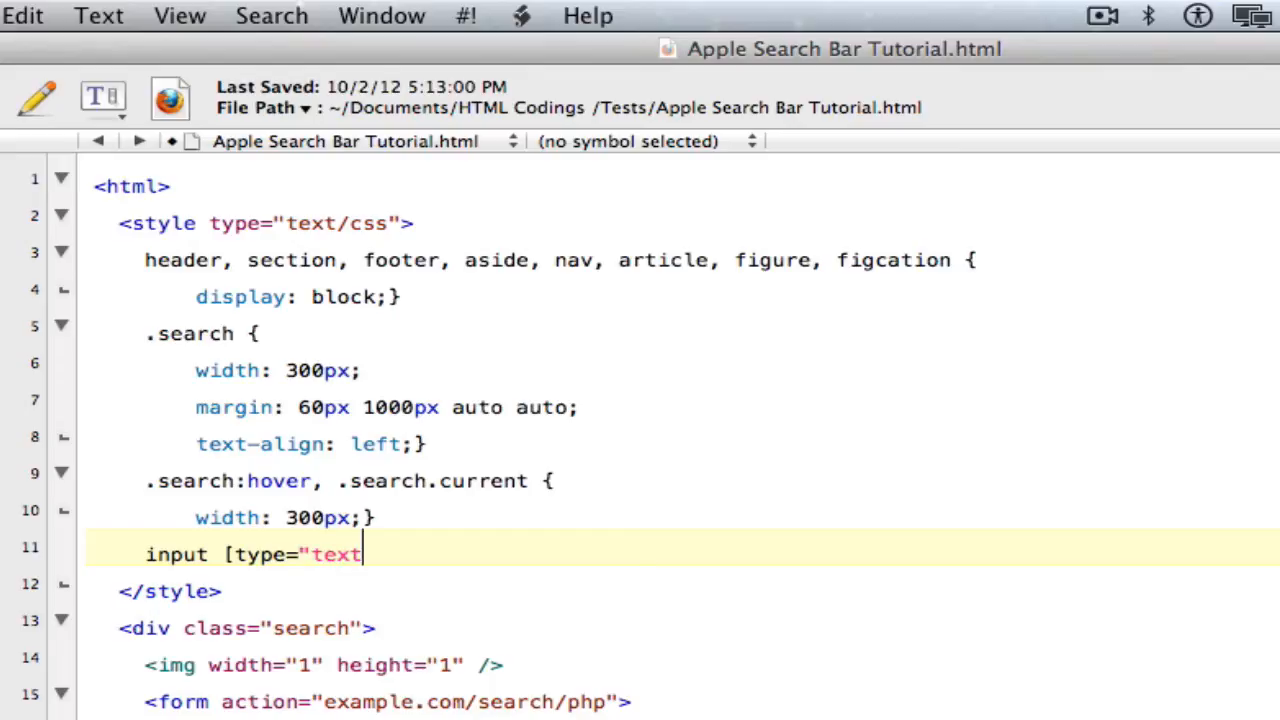
type("\"")
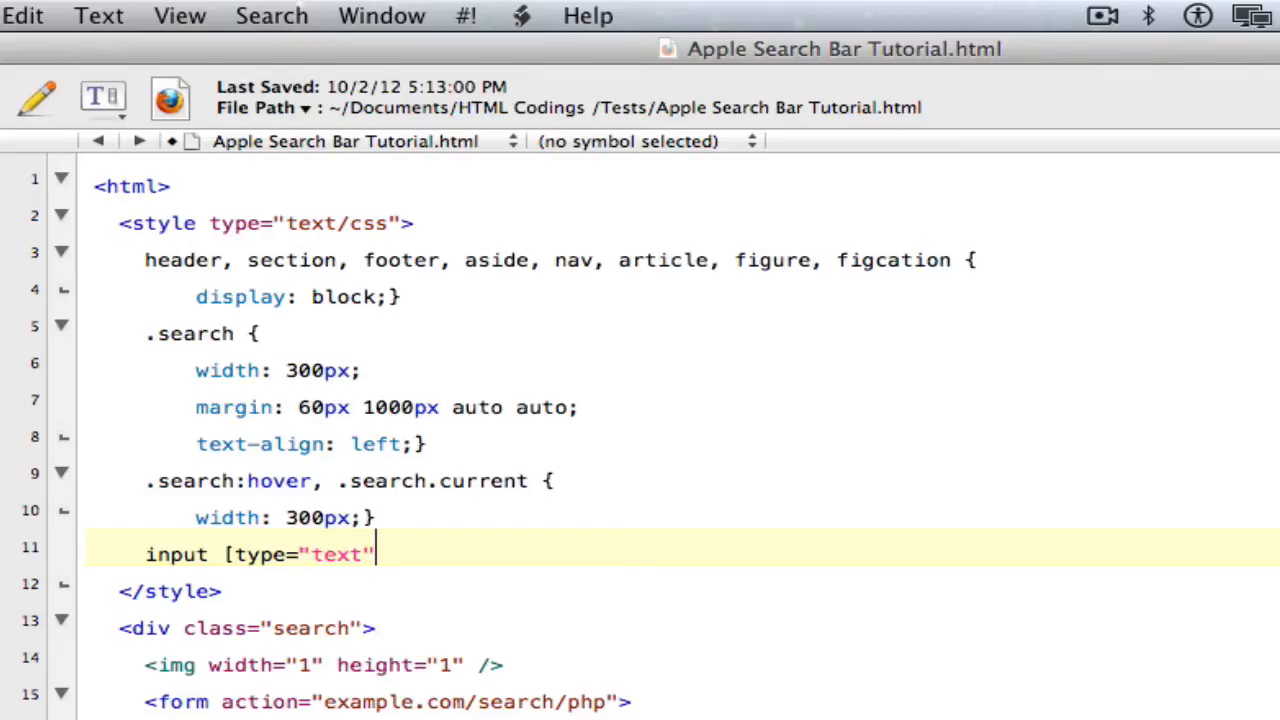
type("] {")
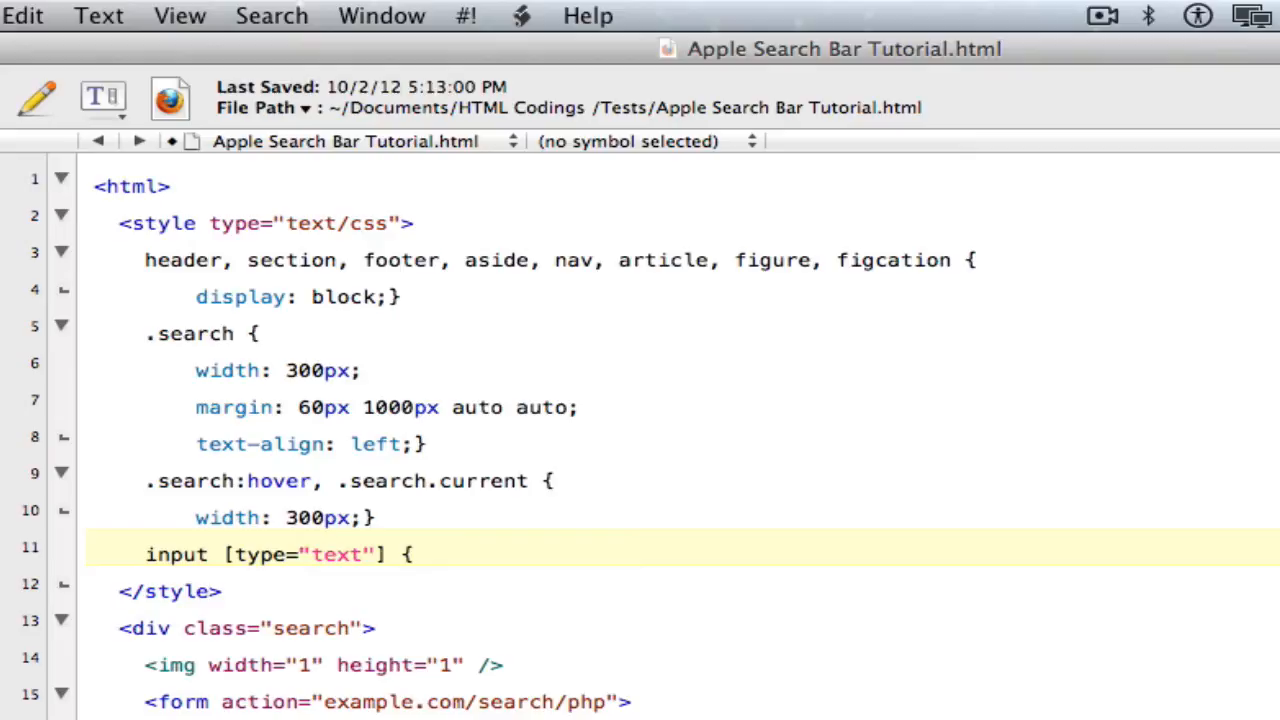
key("return")
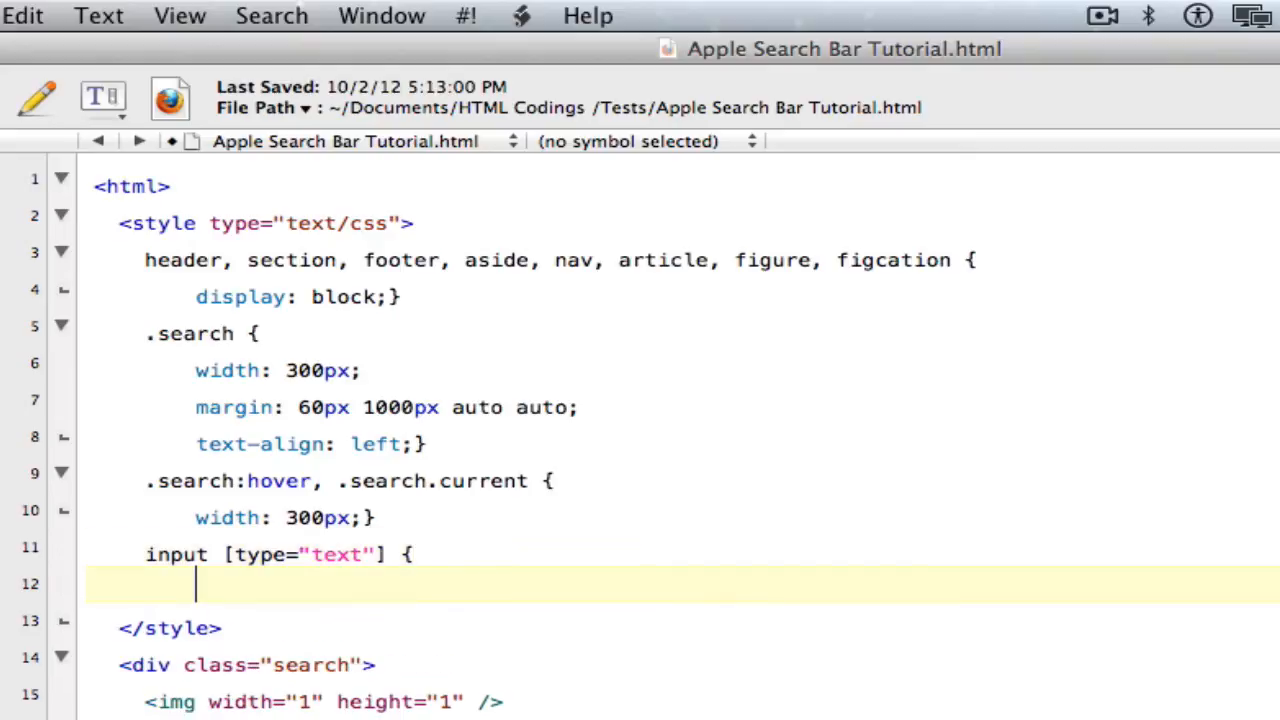
Step: Begin a background: url(" declaration for the text input, path still empty
type("backg")
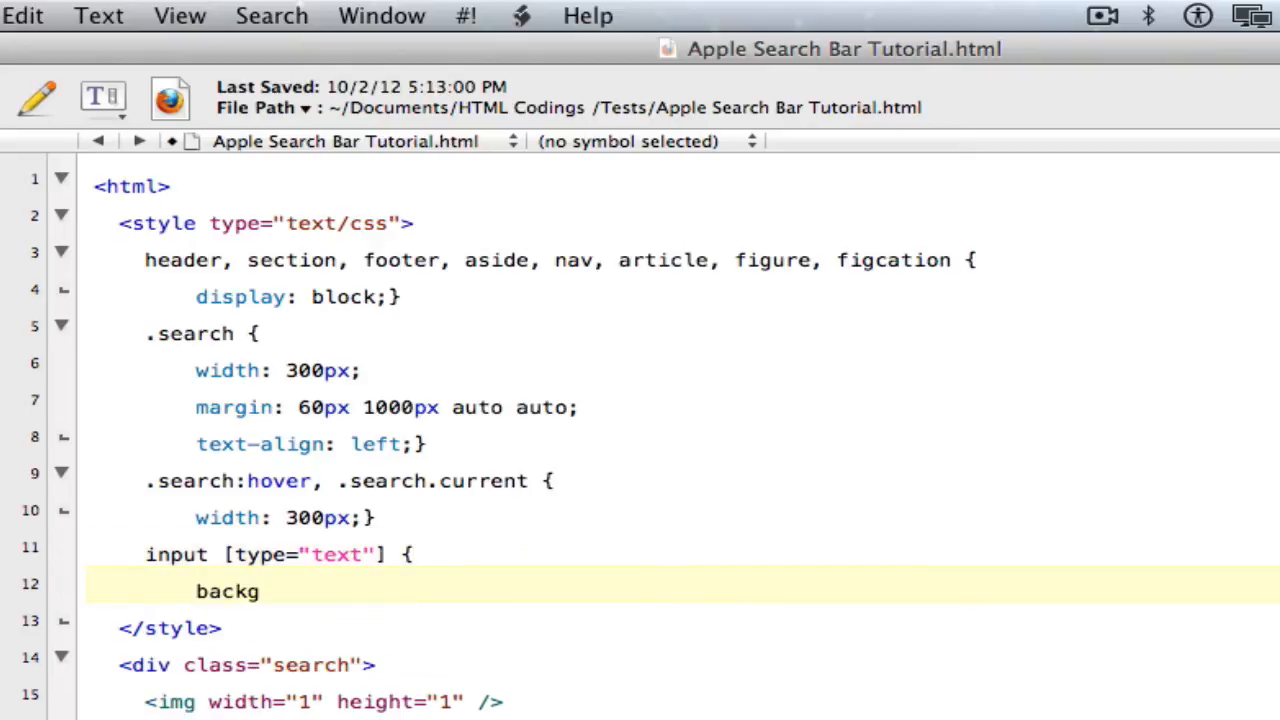
type("r")
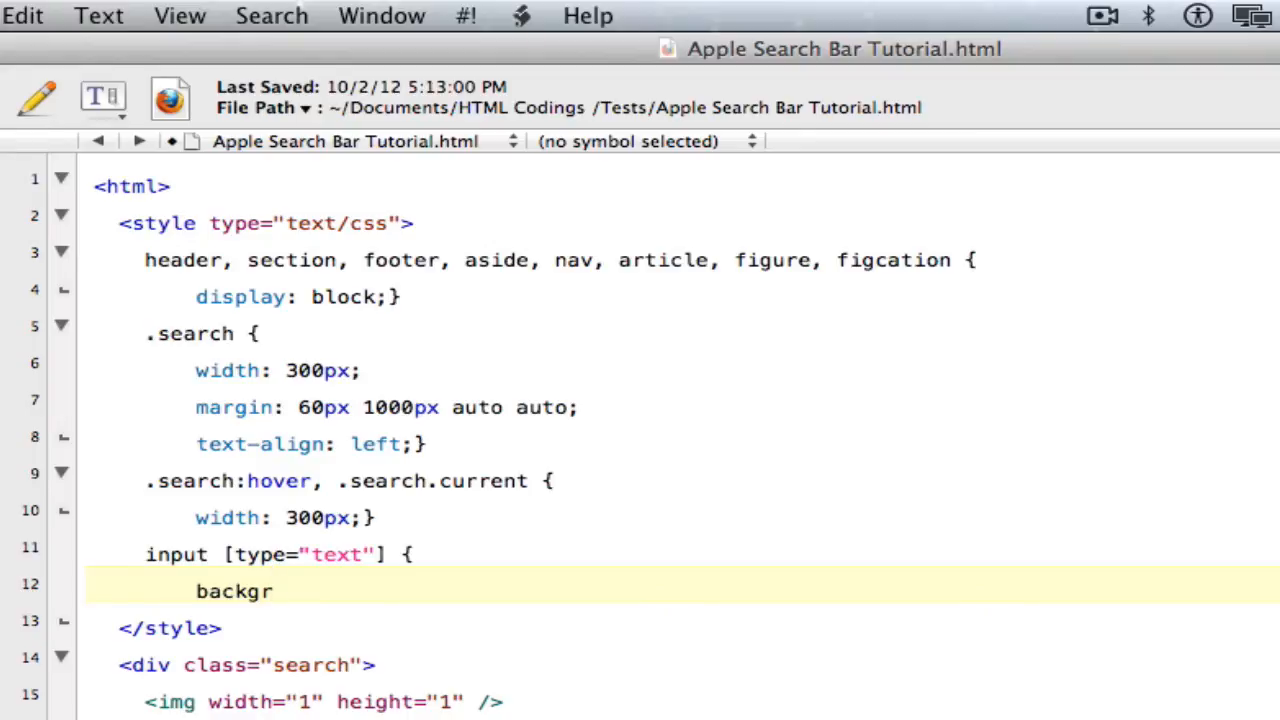
type("o")
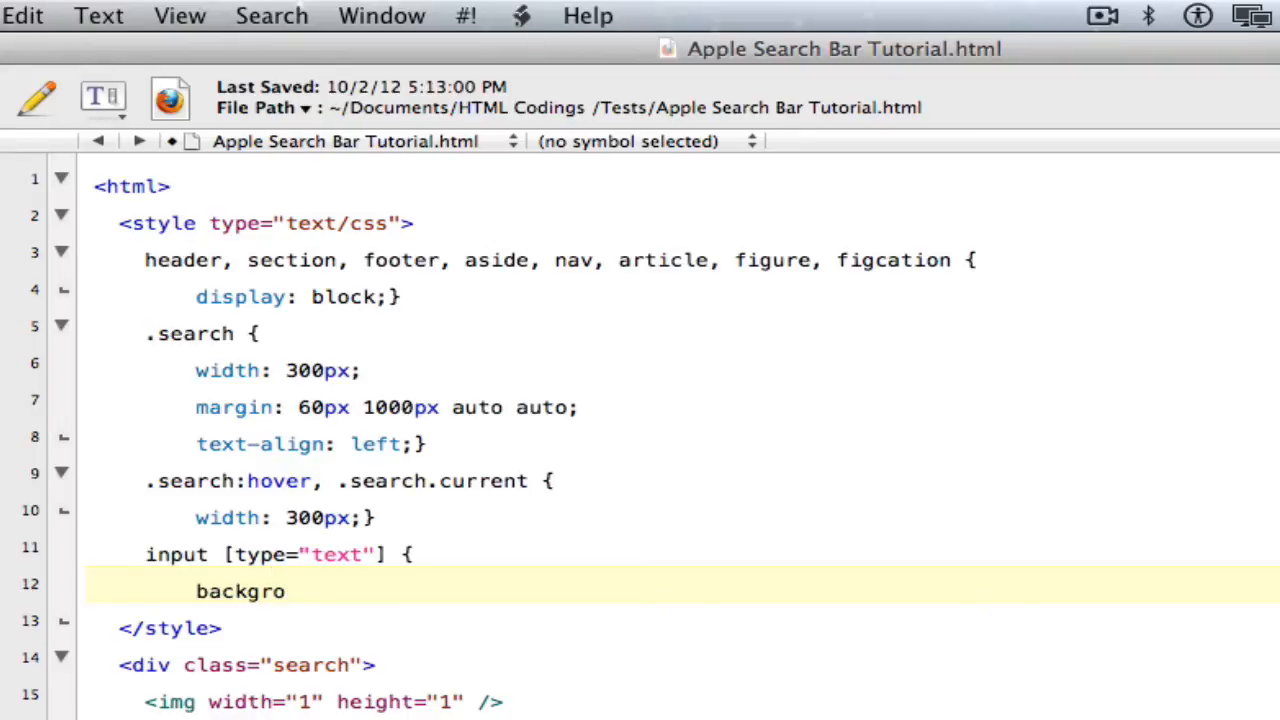
type("und")
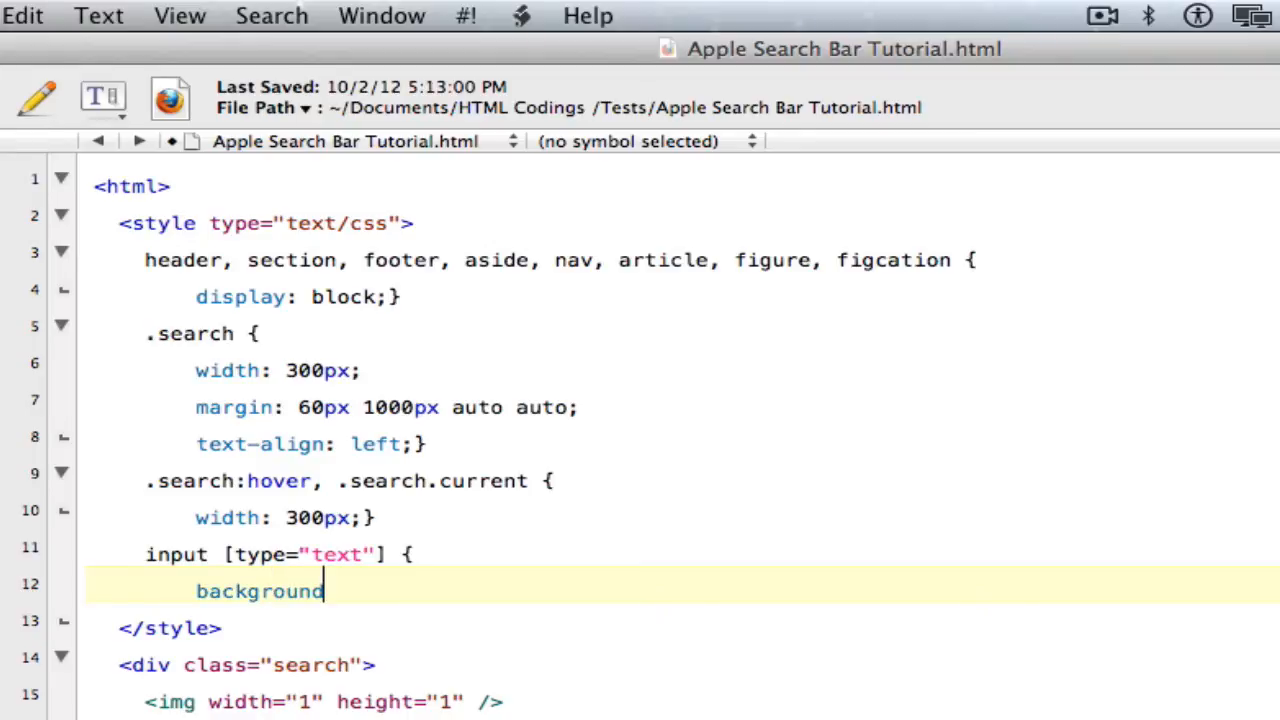
type(": url")
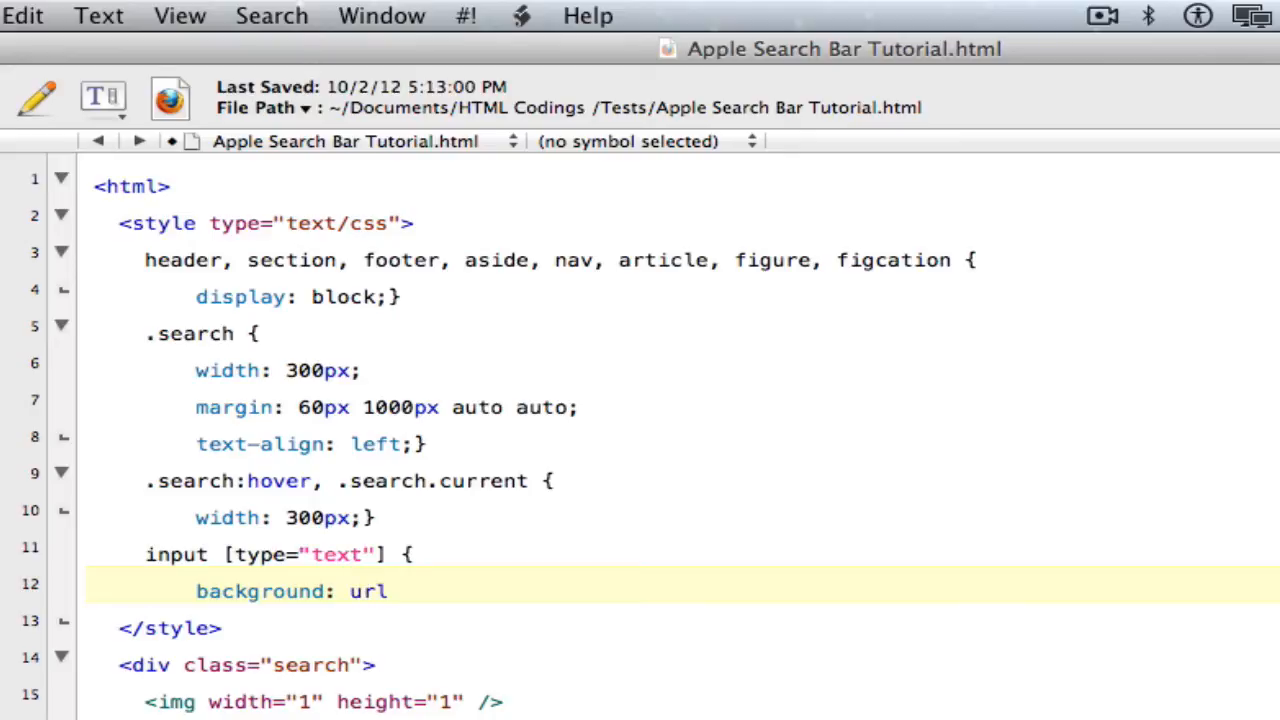
type("(")
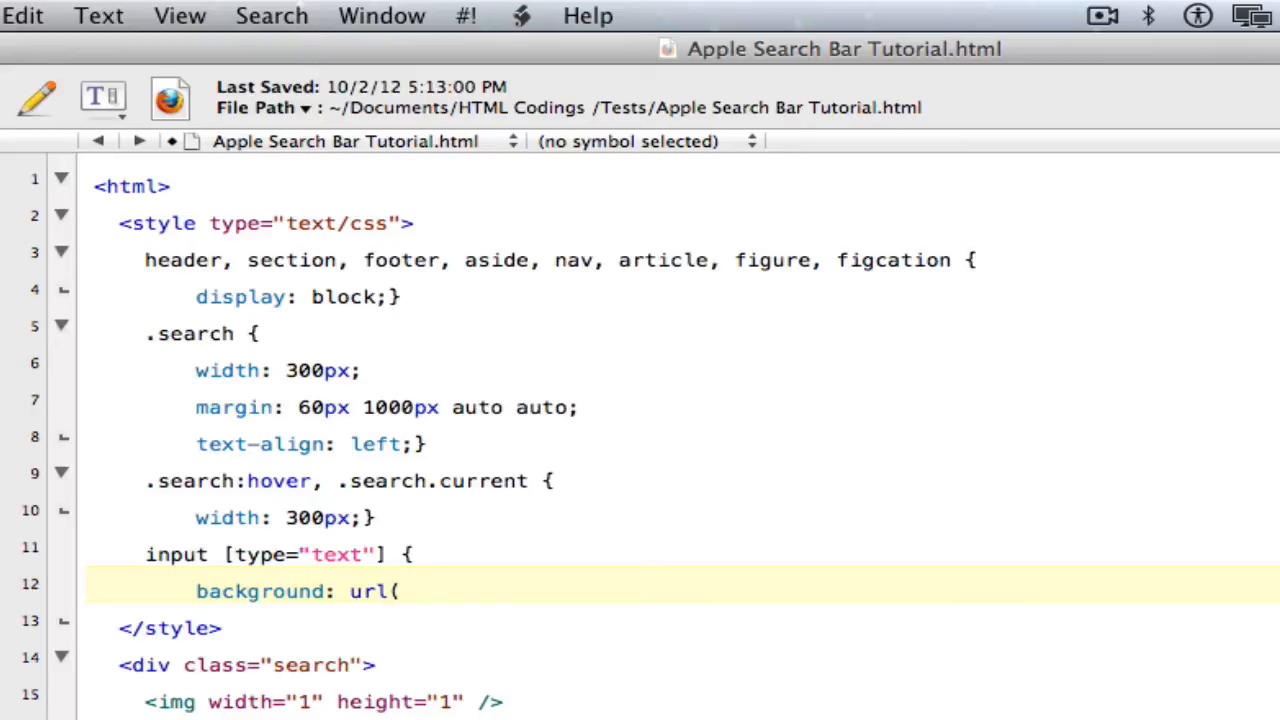
type("\"")
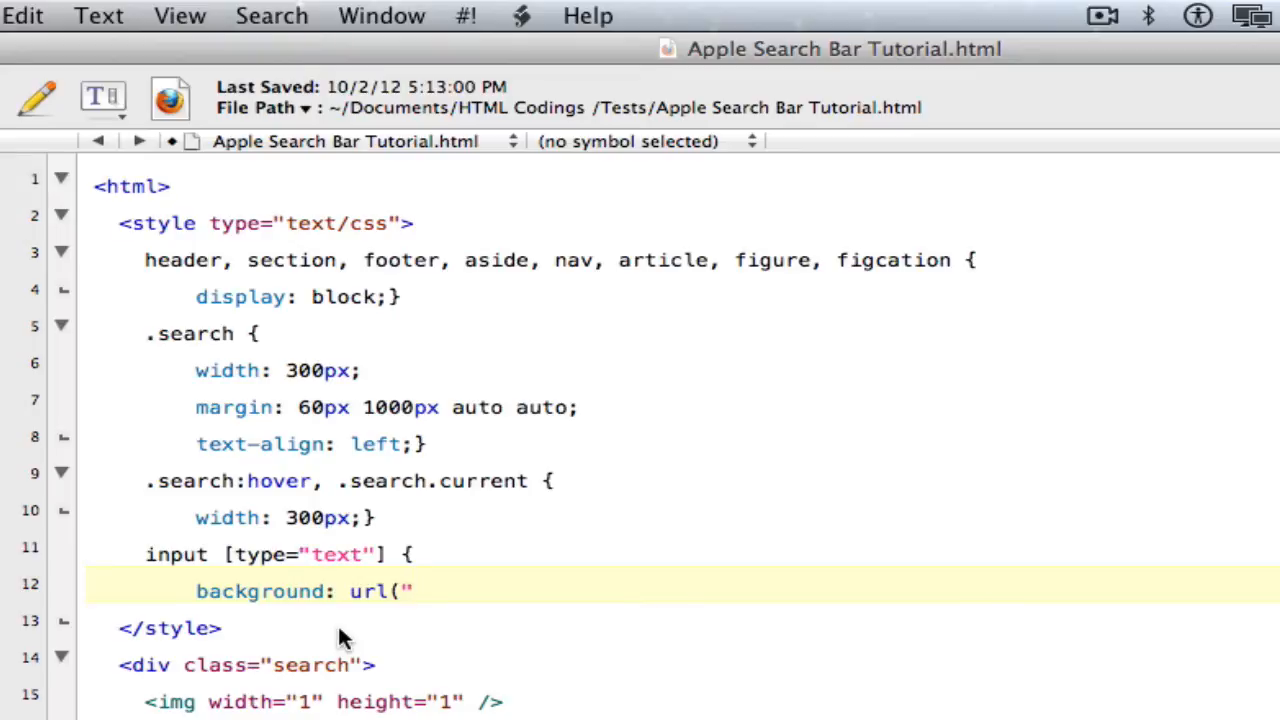
left_click(412, 592)
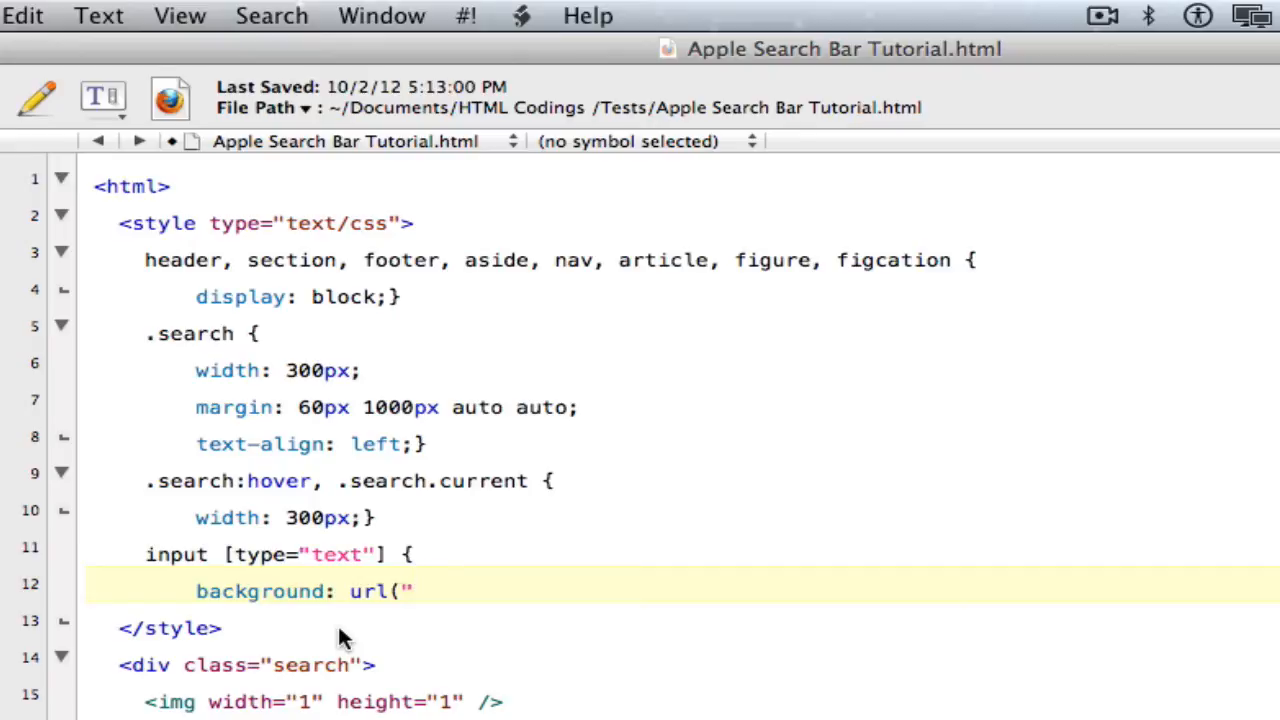
left_click(410, 592)
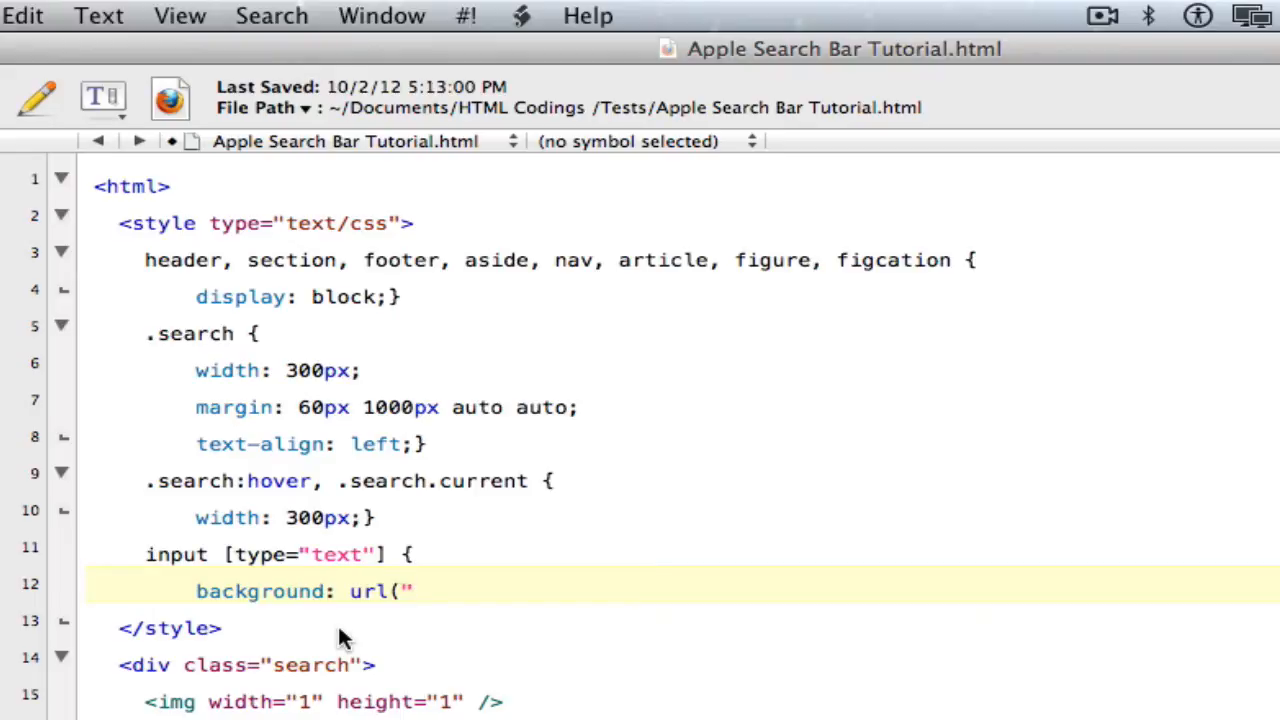
Step: Copy the background image path from Search-Tutorial.html and return to Apple Search Bar Tutorial.html
left_click(410, 592)
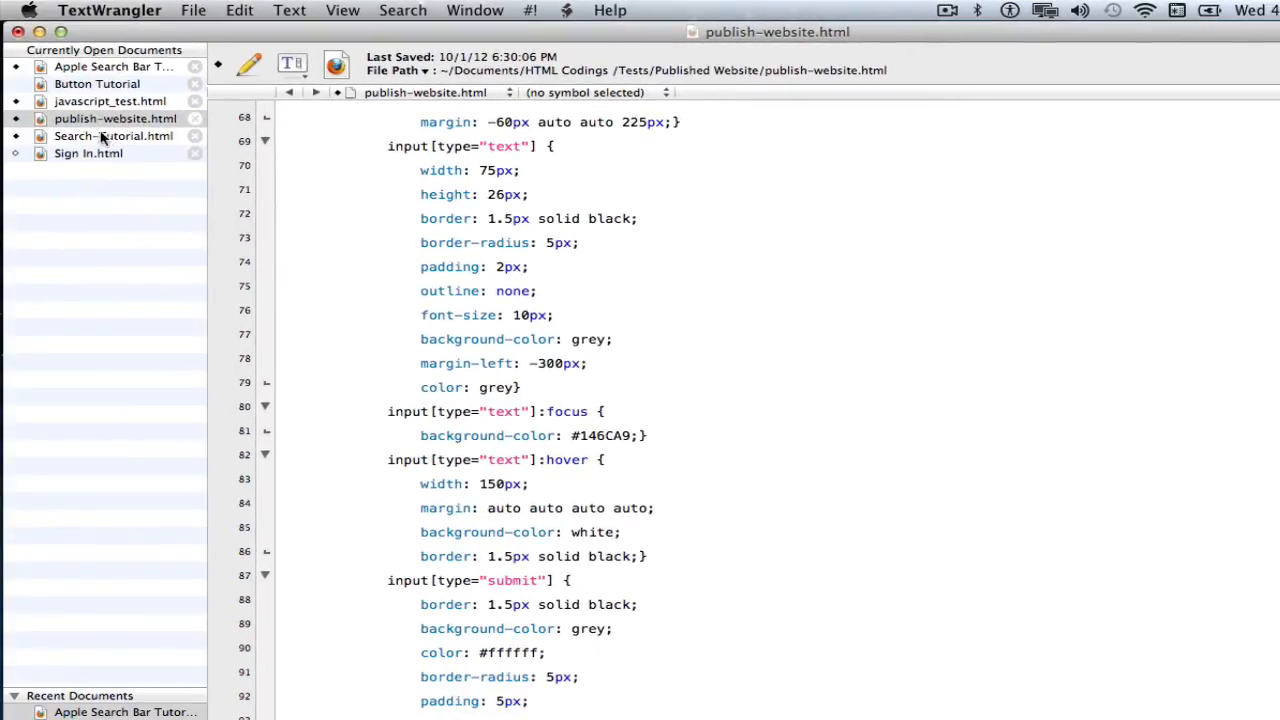
left_click(96, 84)
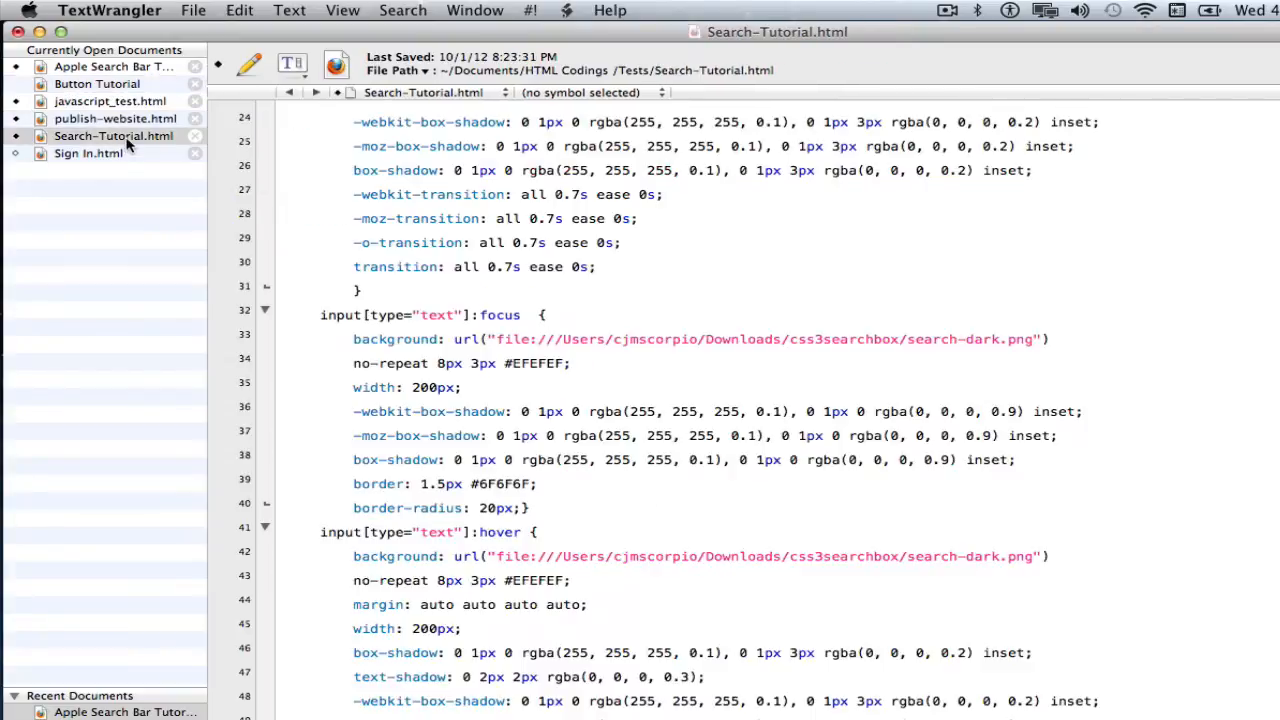
mouse_move(632, 368)
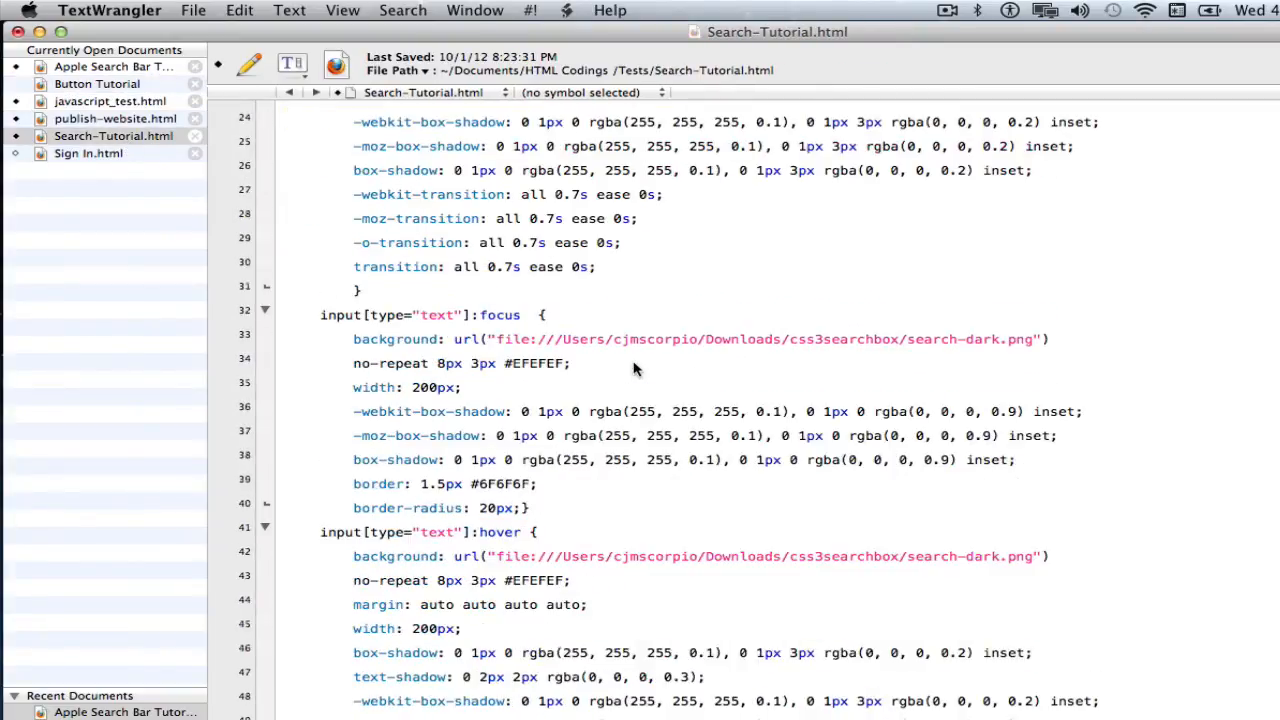
scroll("up", 3)
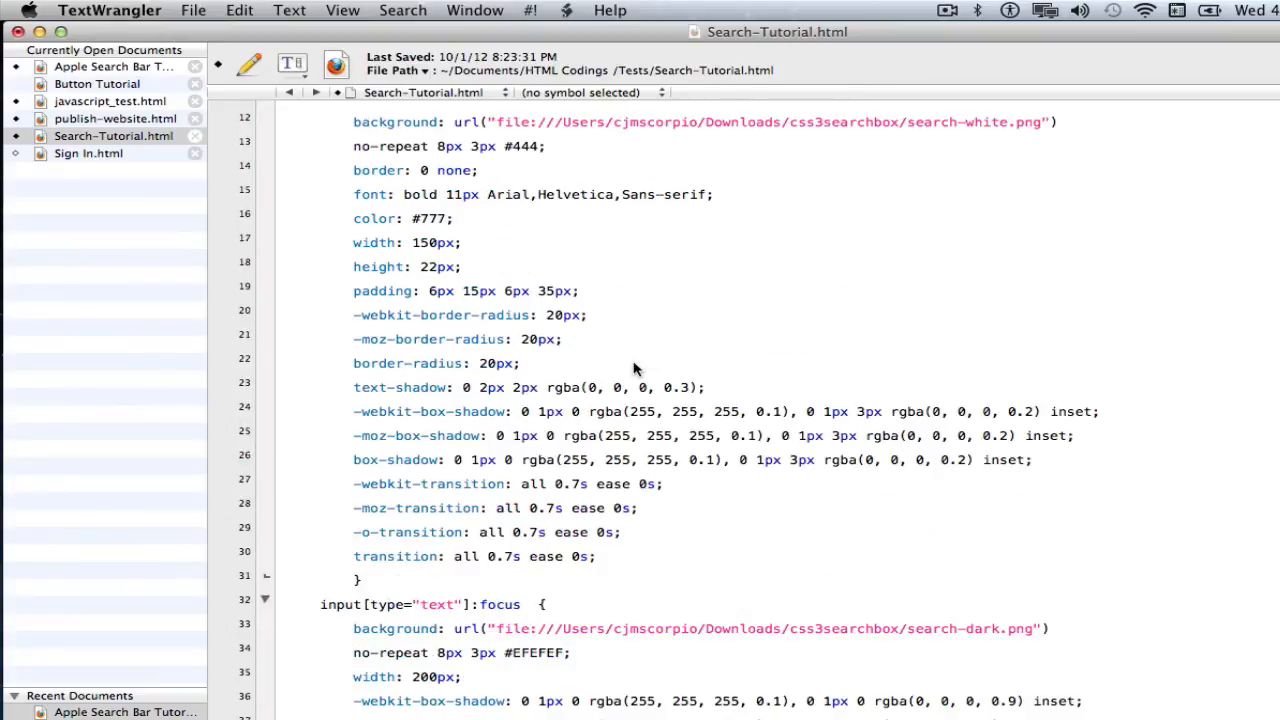
scroll("up", 3)
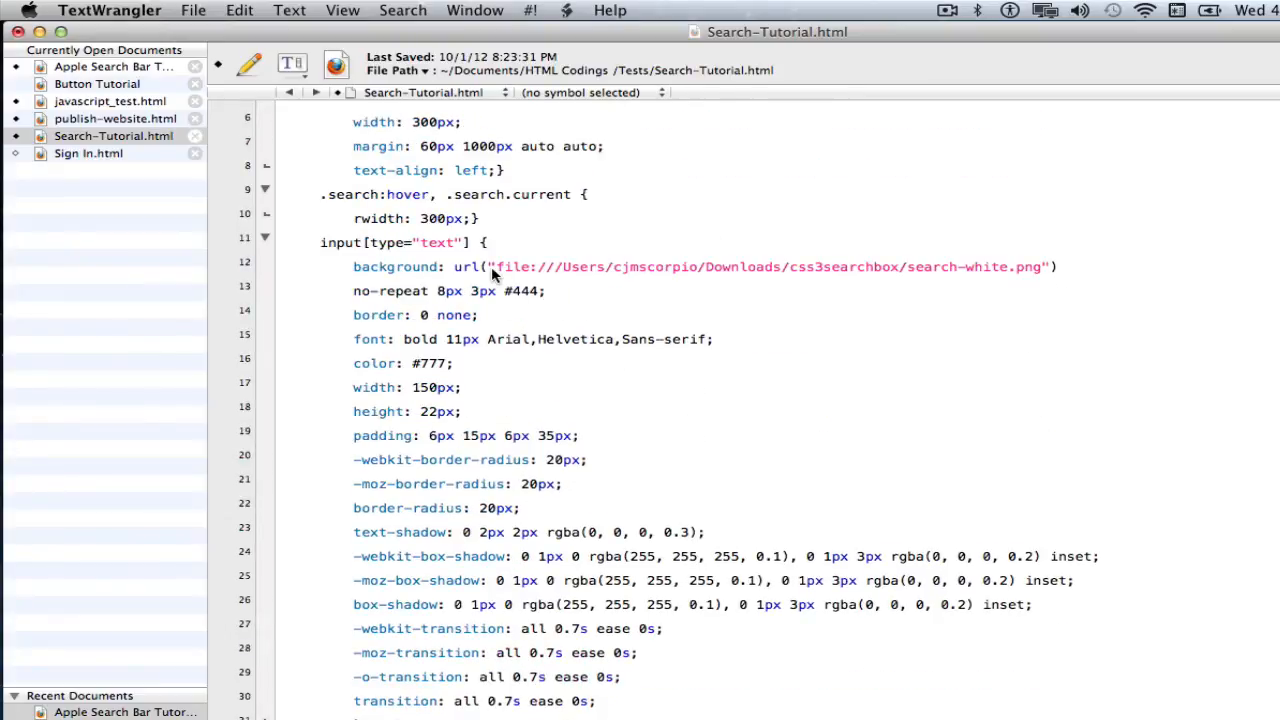
left_click_drag(492, 266, 544, 290)
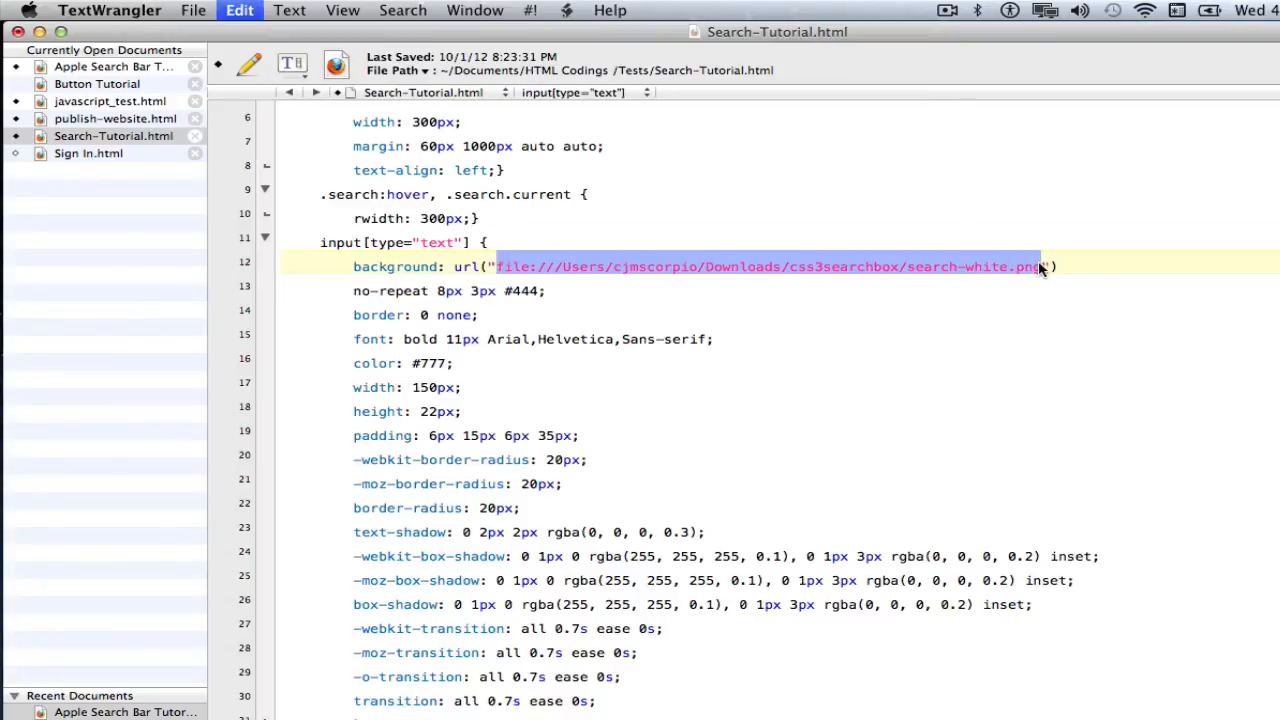
left_click(112, 66)
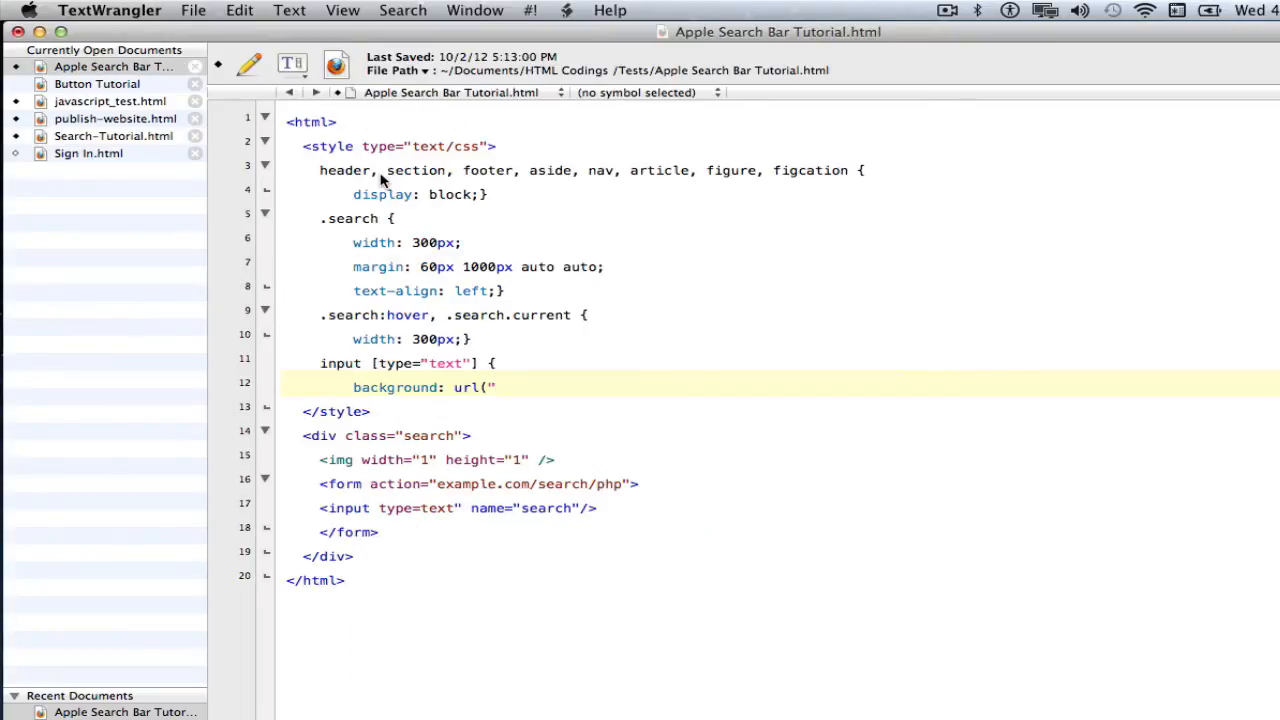
Step: Set the background to the search-white.png URL, no-repeat, positioned 8px 3px, colour #4444
type("file:///Users/cjmscorpio/Downloads/css3searchbox/search-white.png\")")
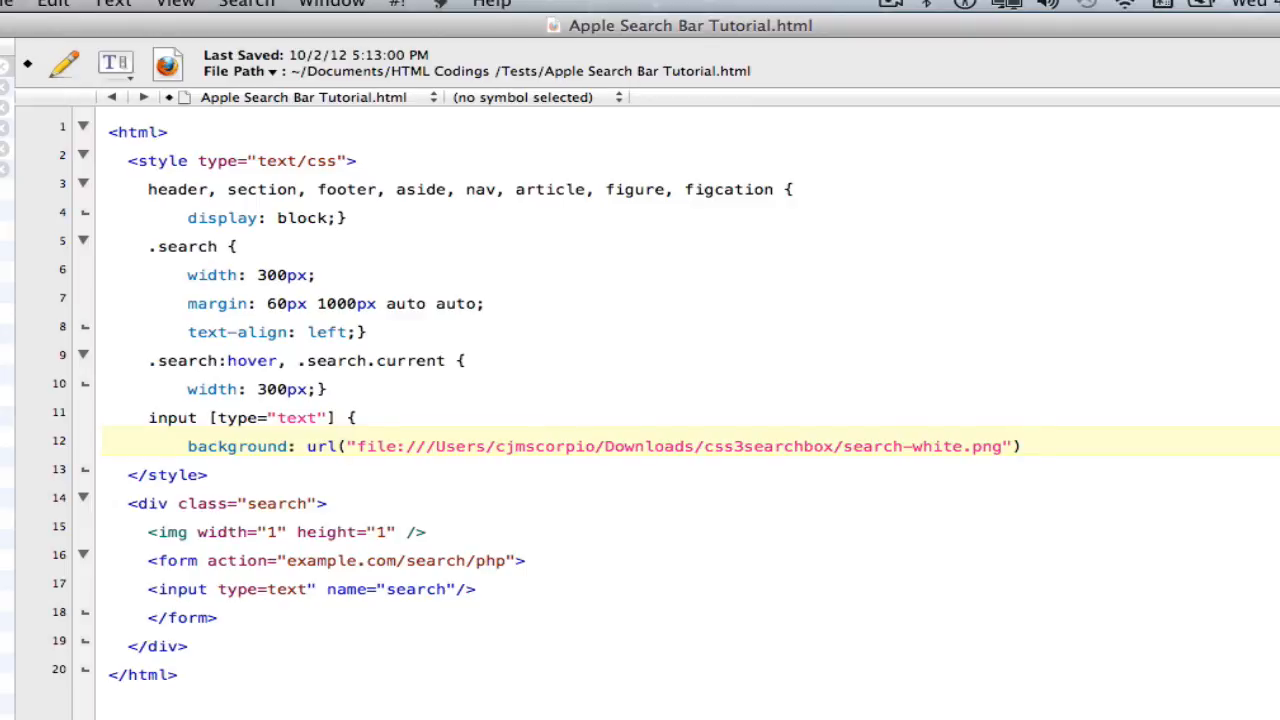
type("no-repeat")
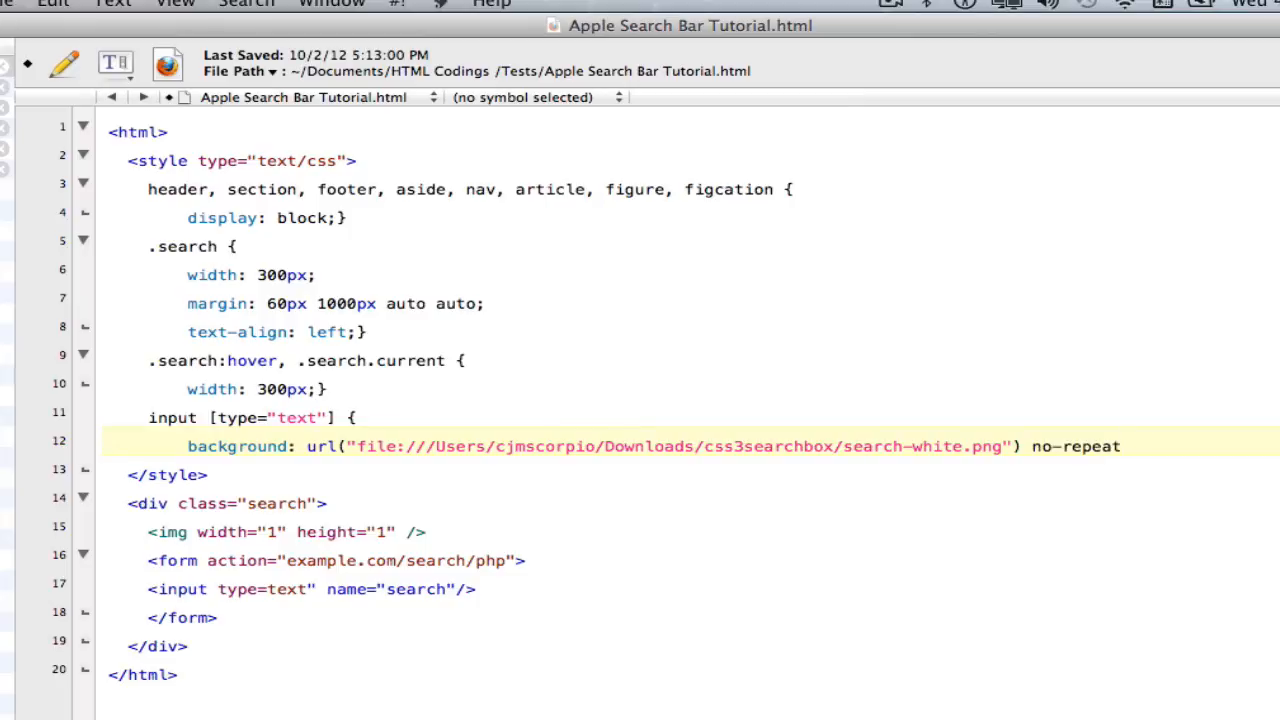
left_click(1130, 444)
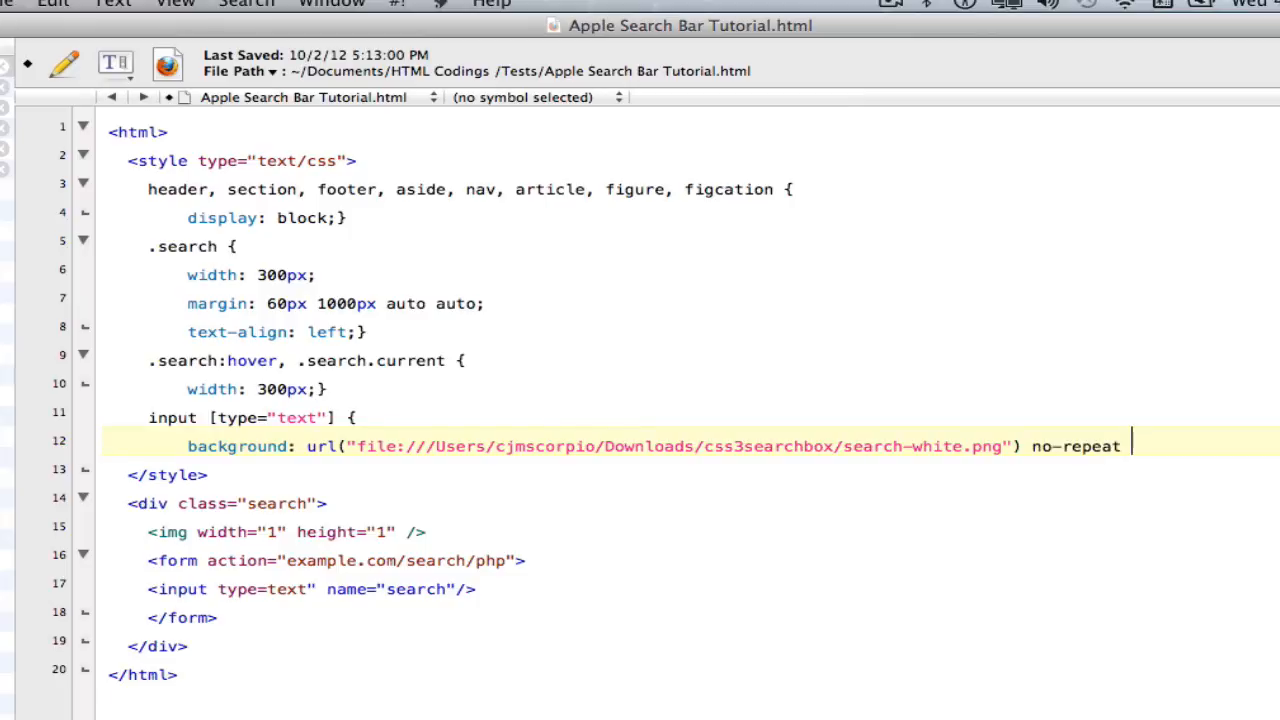
type("8px")
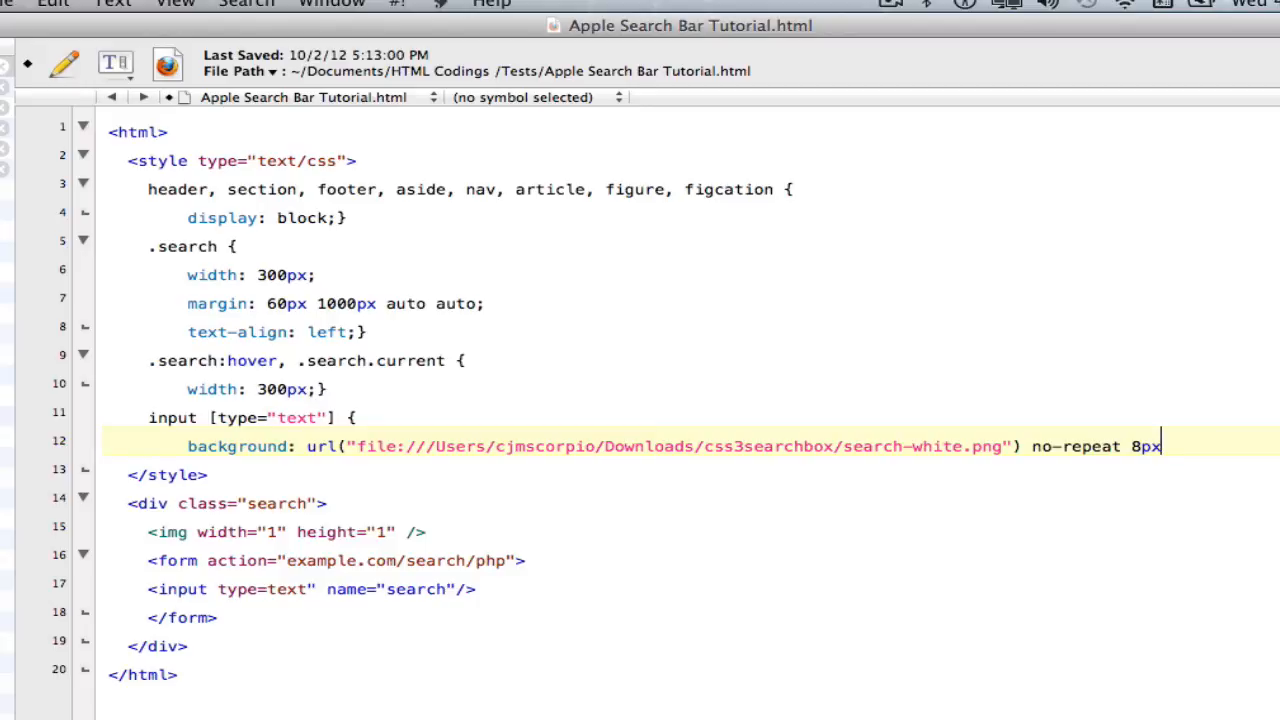
type("3")
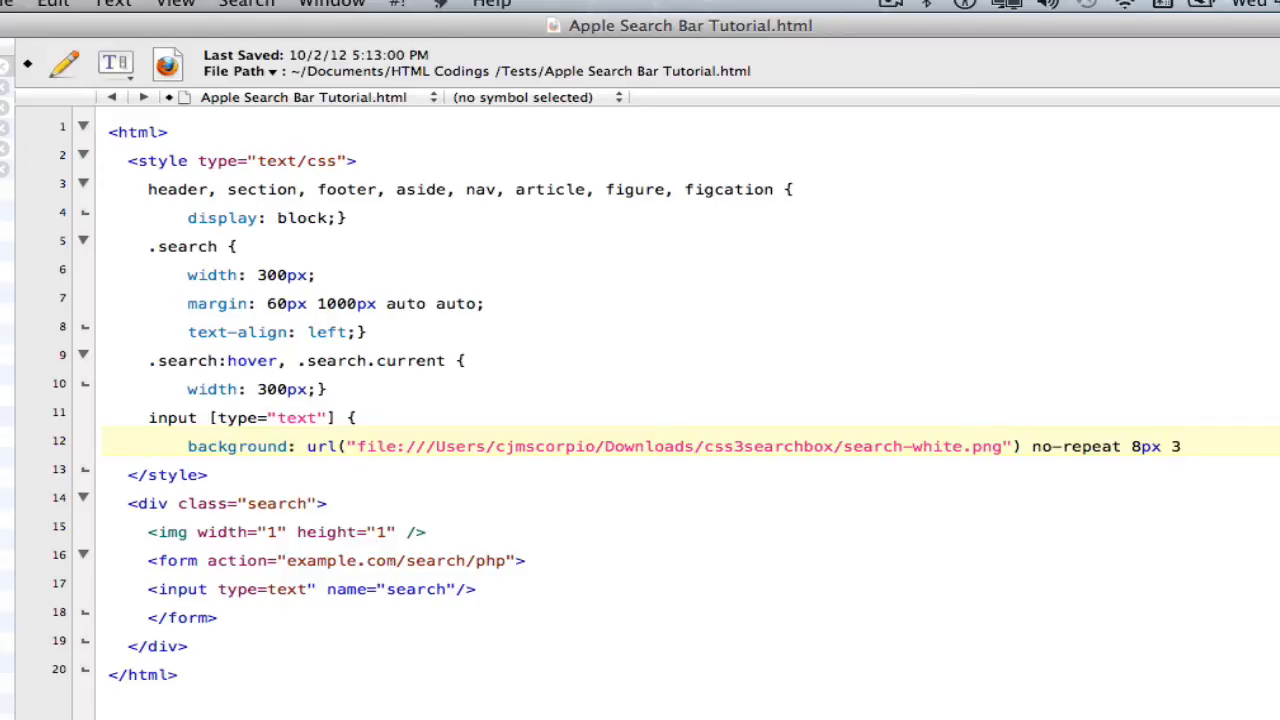
type("px")
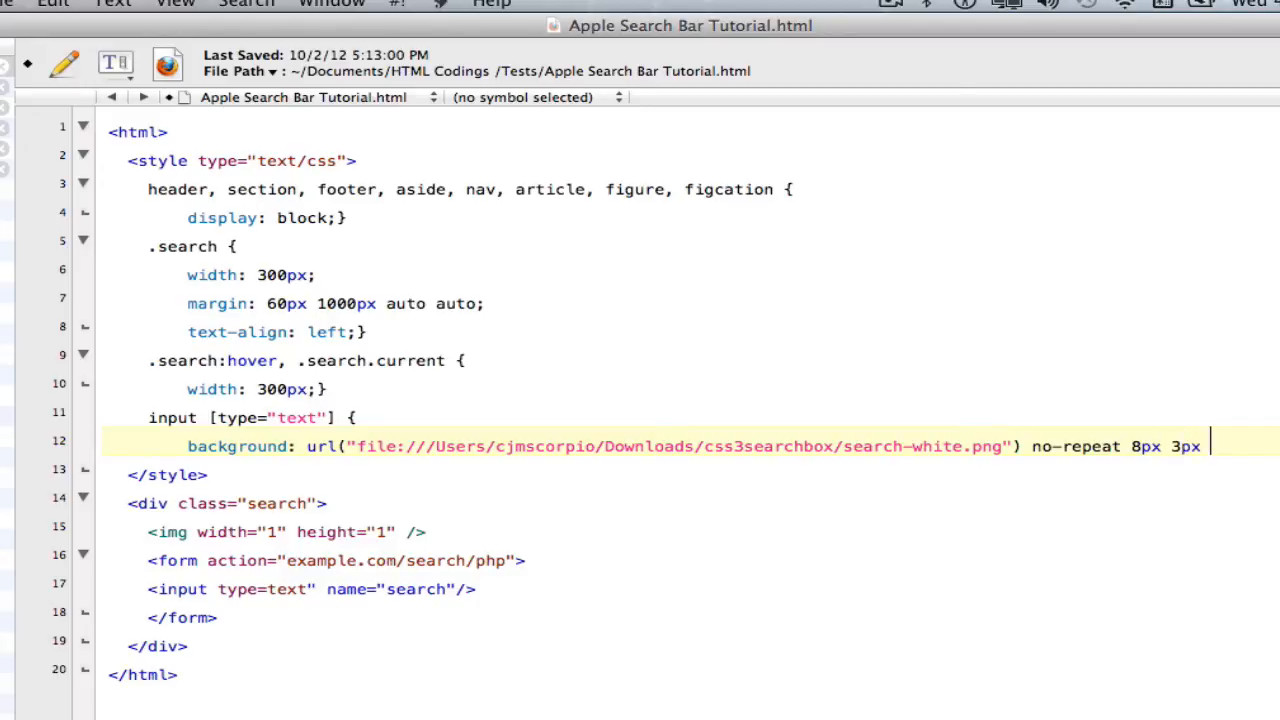
type("#")
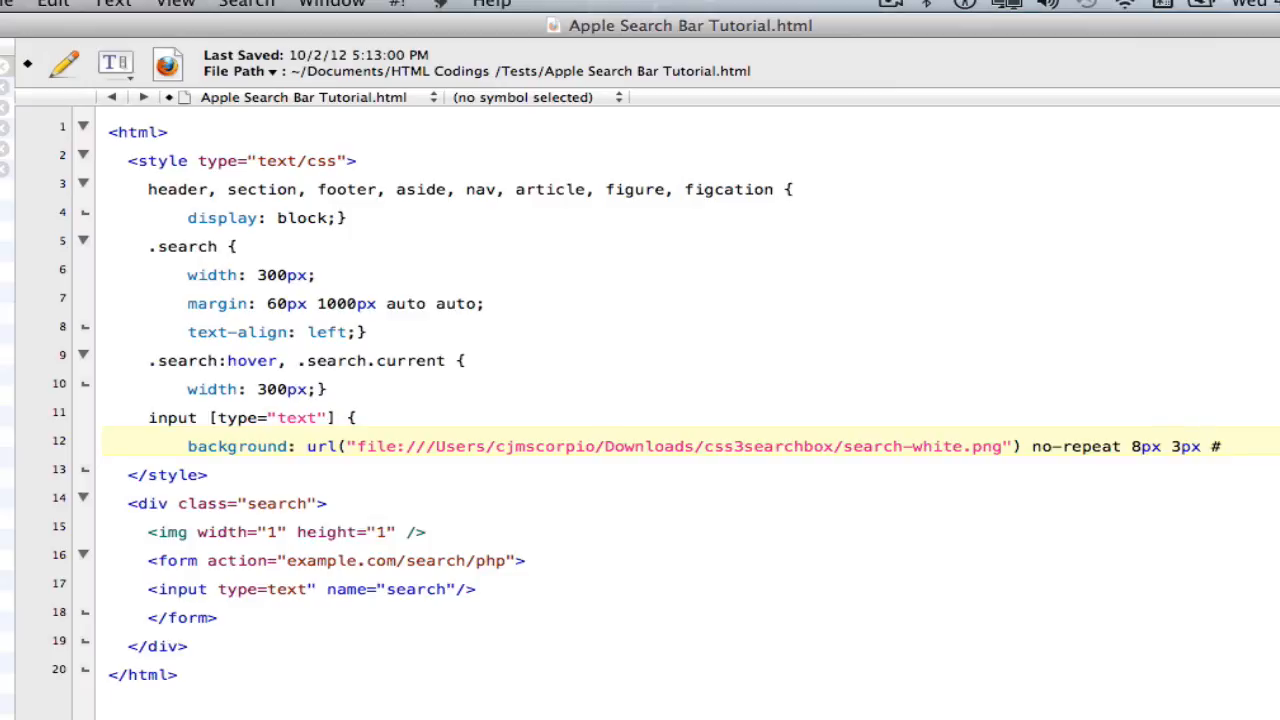
type("4444")
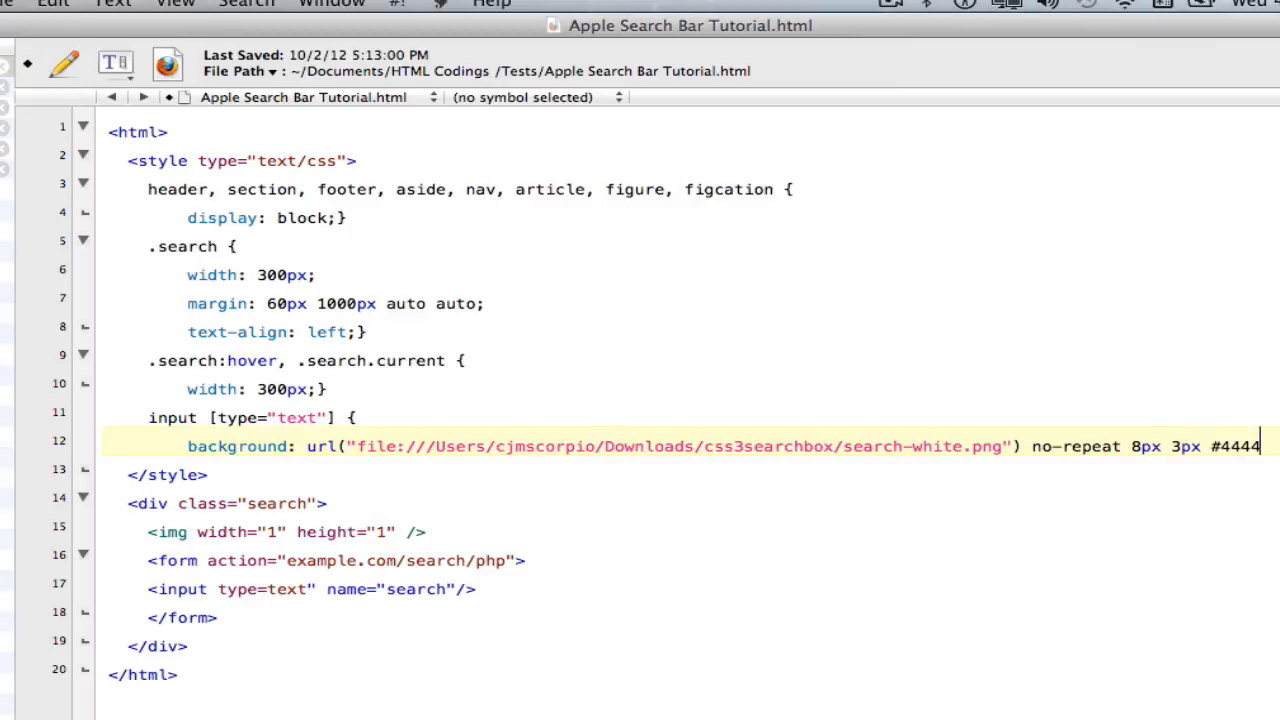
key("Return")
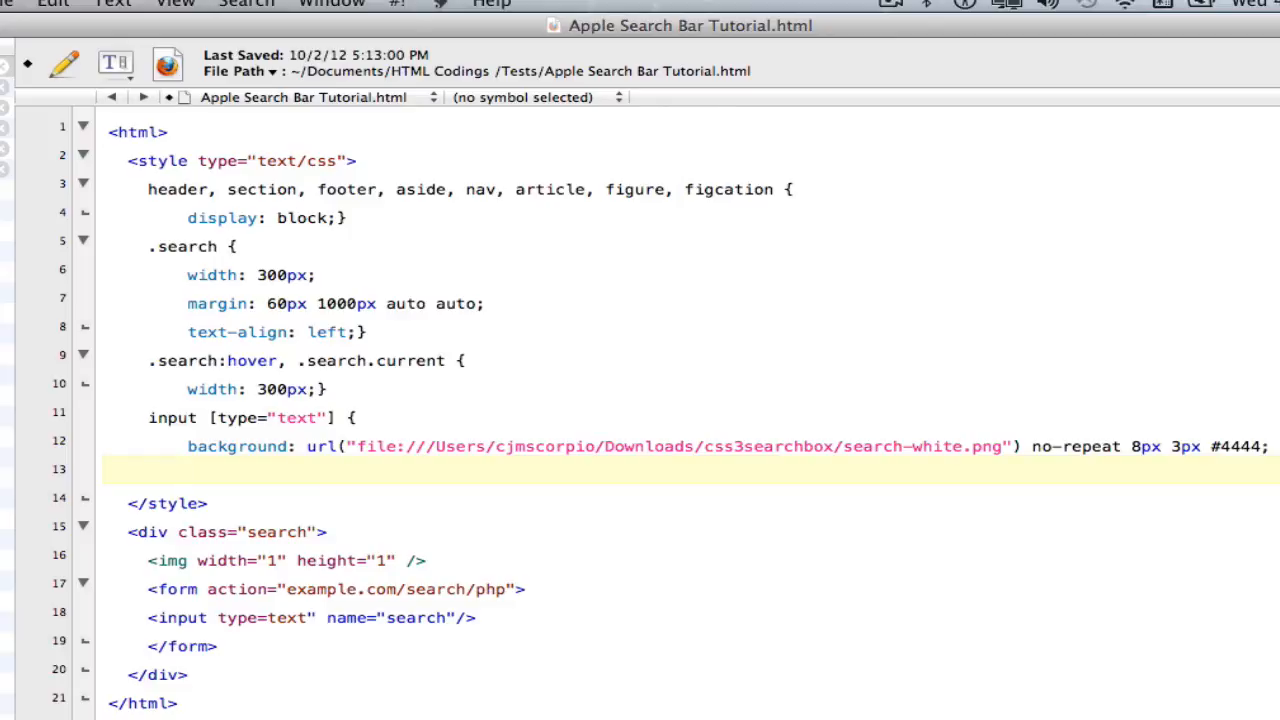
Step: Add border: 0 none; and begin the font declaration as bold 11px
type("border:")
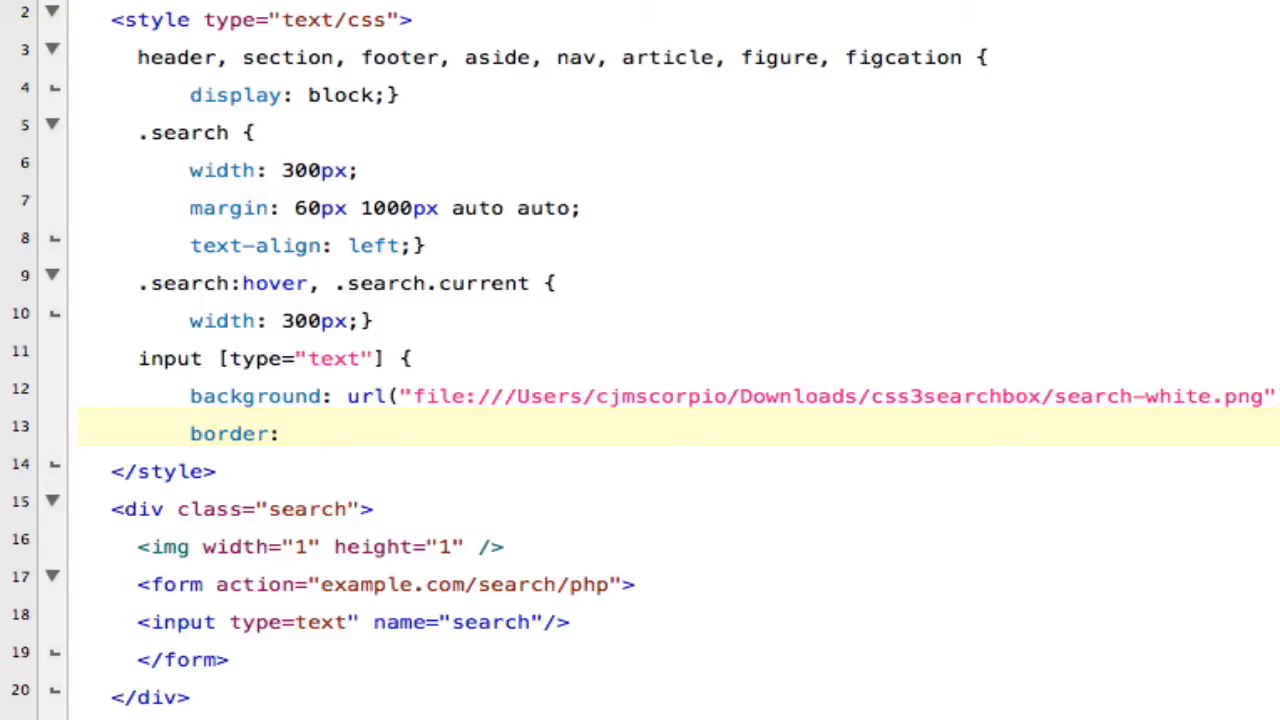
type("0")
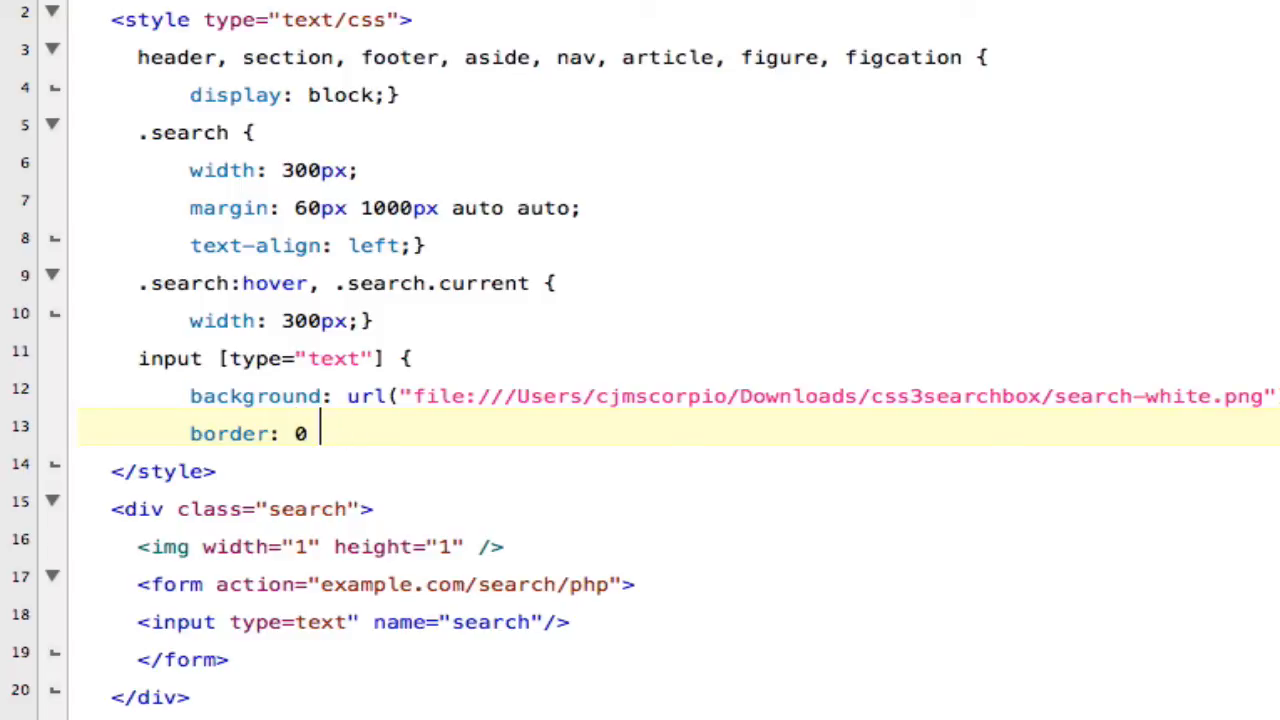
type("none;")
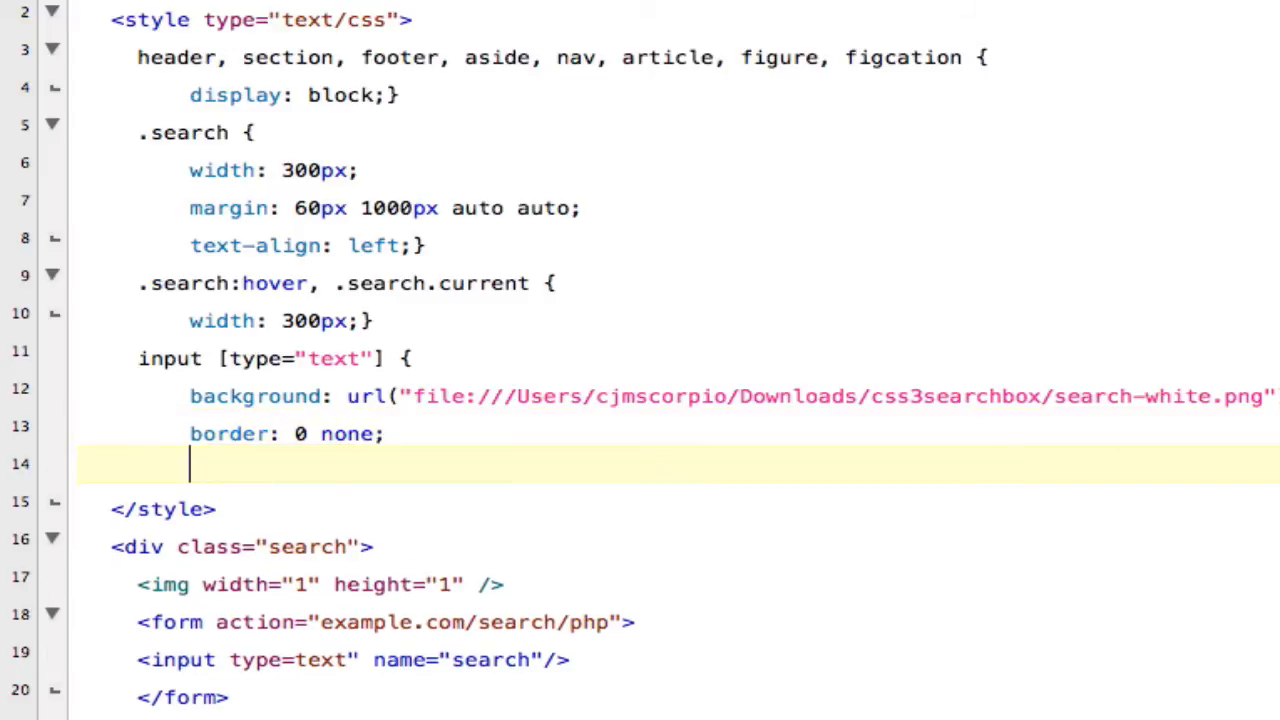
type("font:")
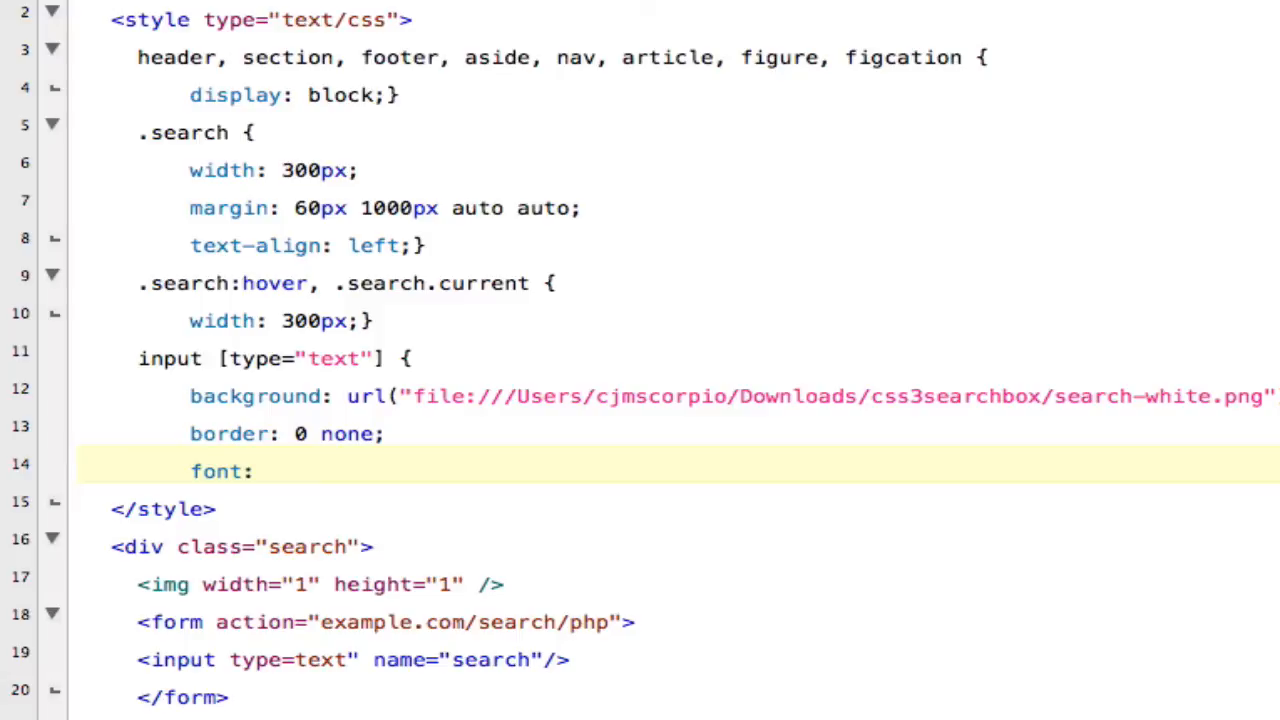
type("bold")
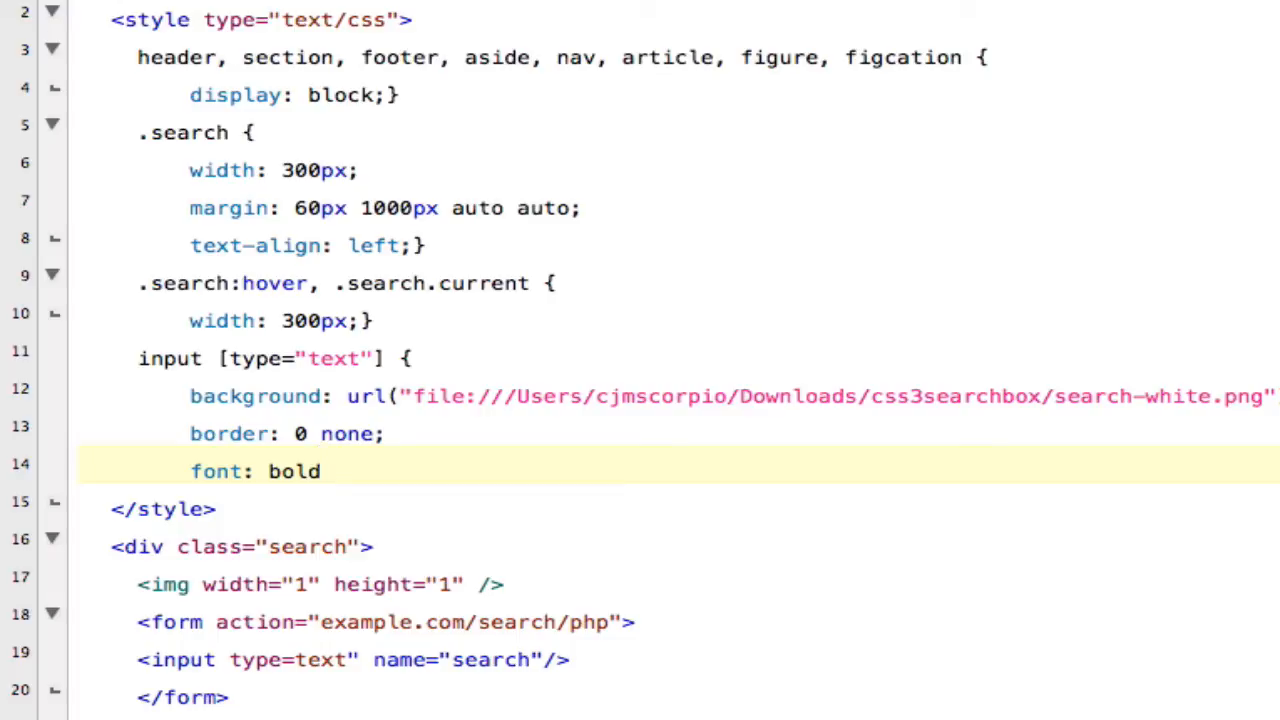
type("11")
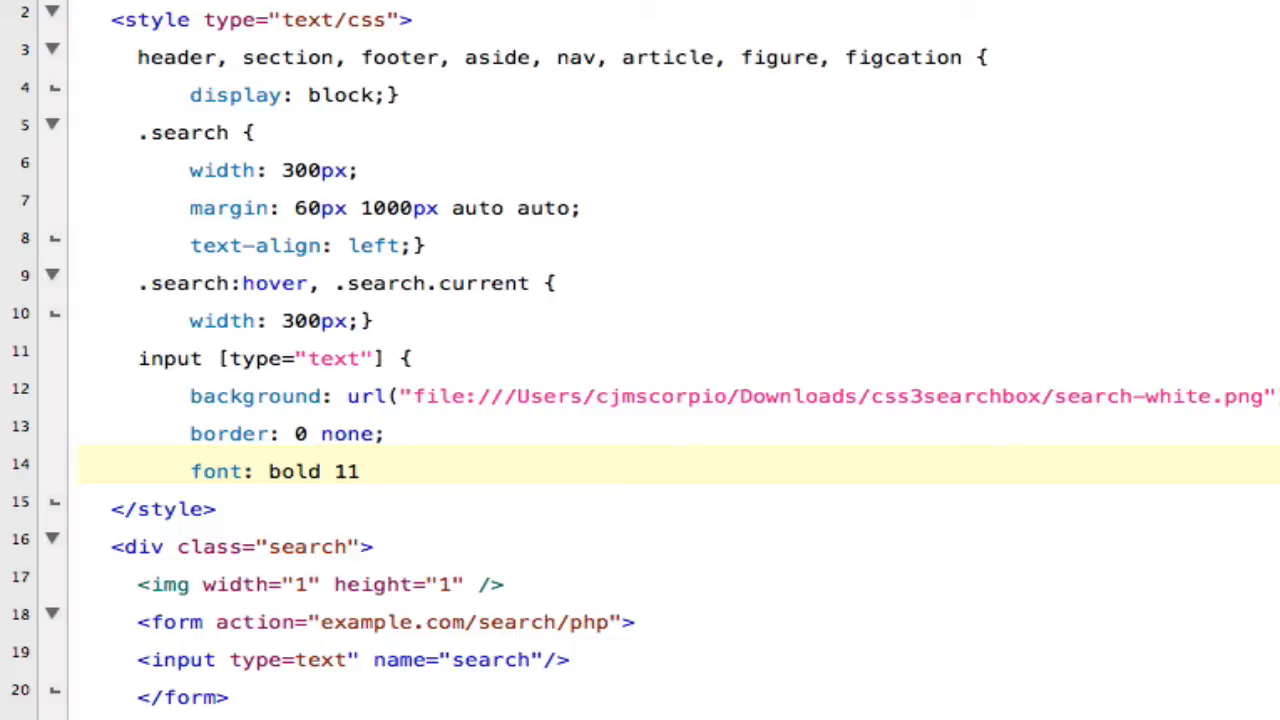
type("px")
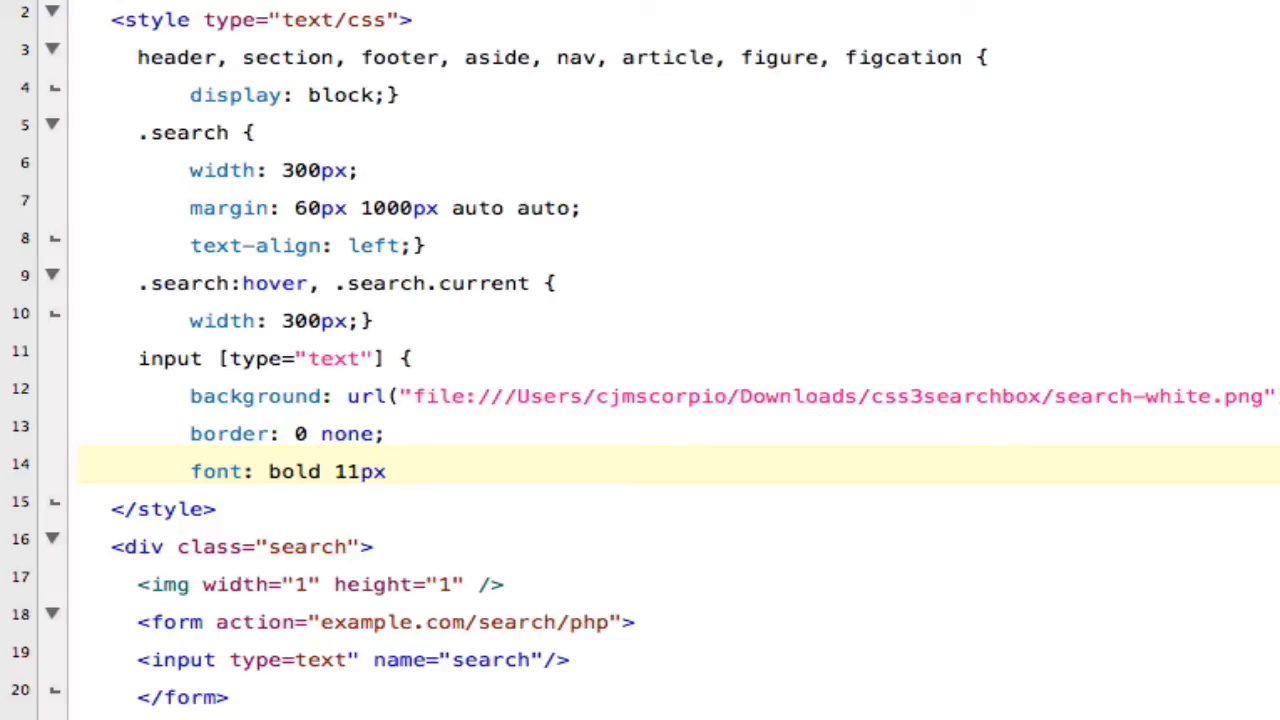
Step: Complete the font stack as Arial, Helvetica, Sans-Serif; and select part of the line
type("Arial")
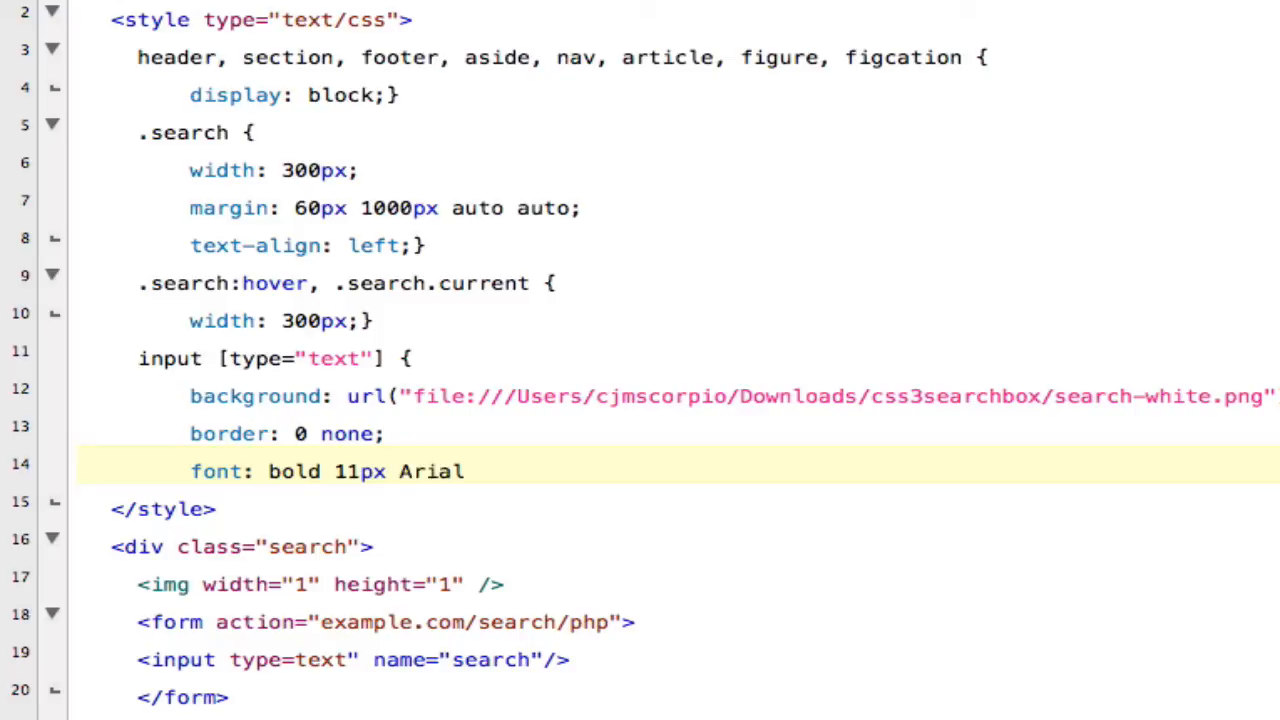
type(", He")
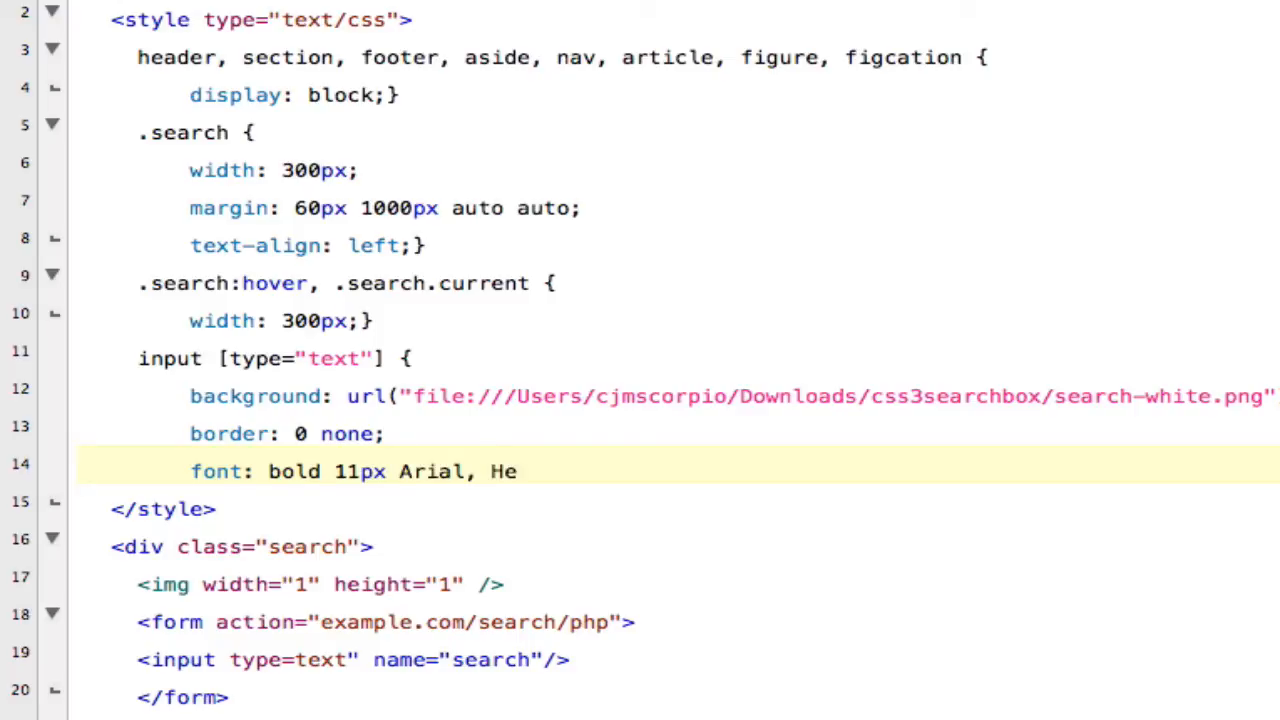
type("lve")
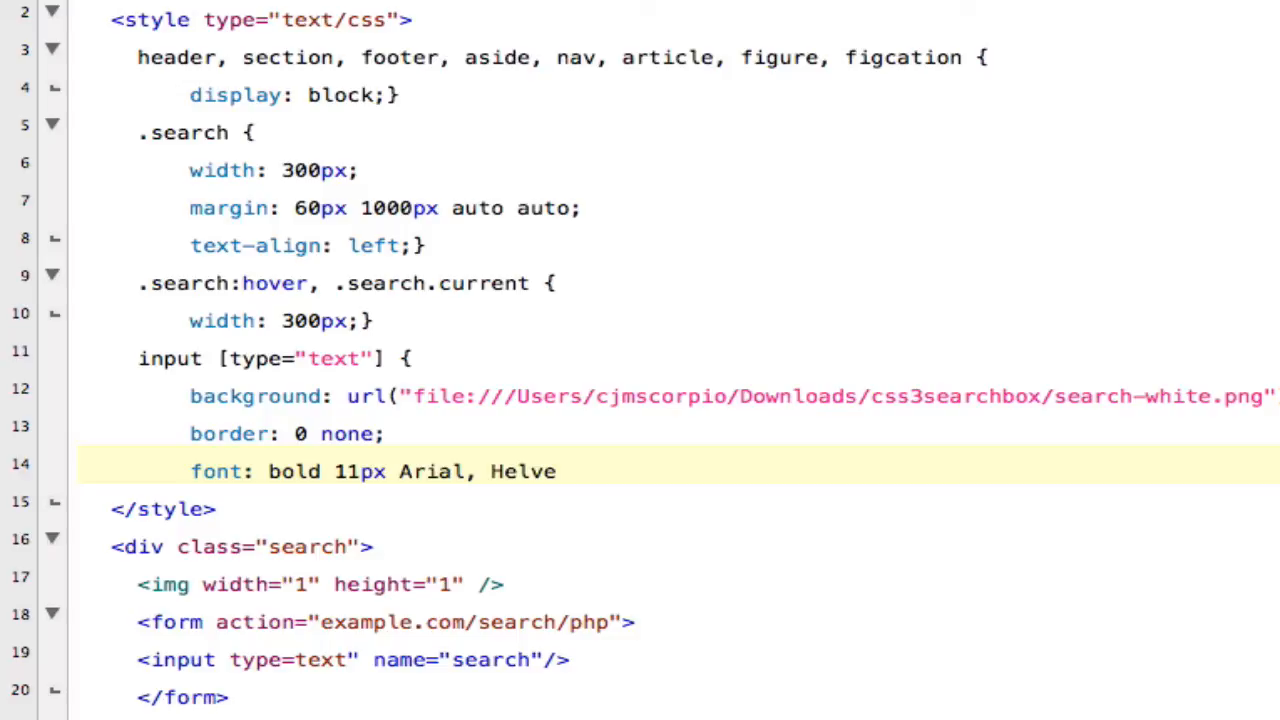
type("tic")
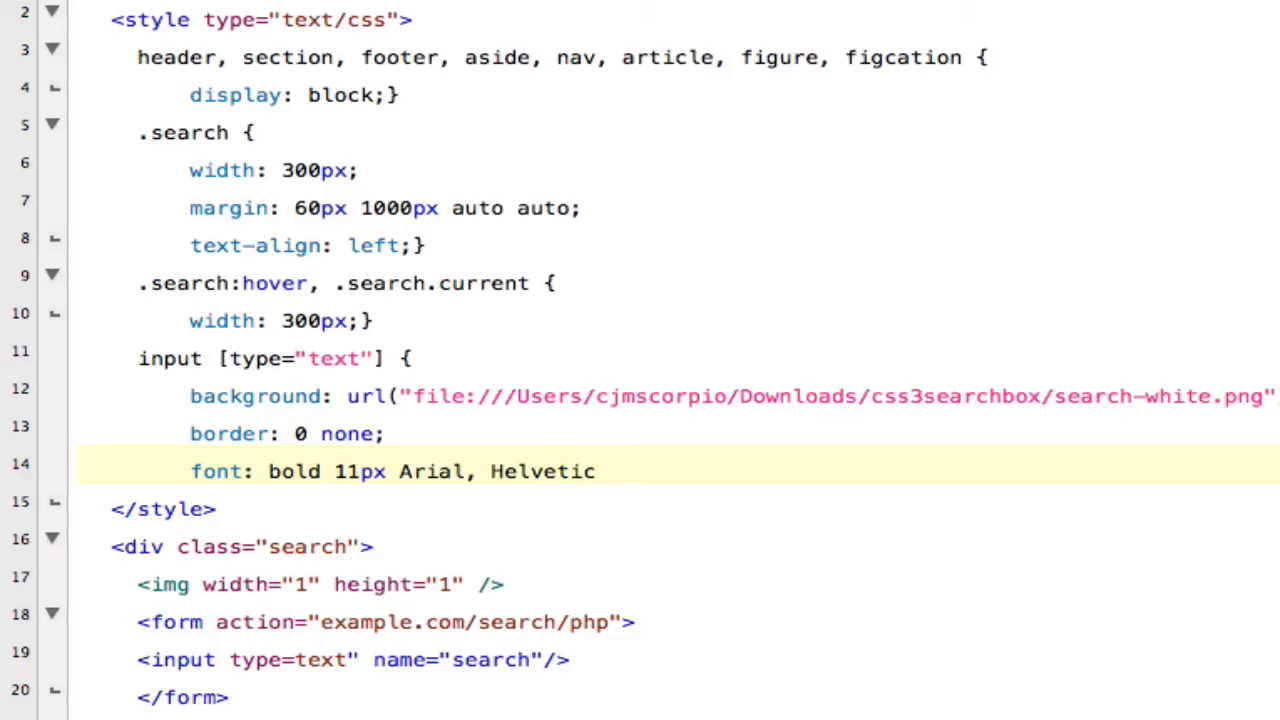
type("a, Sans")
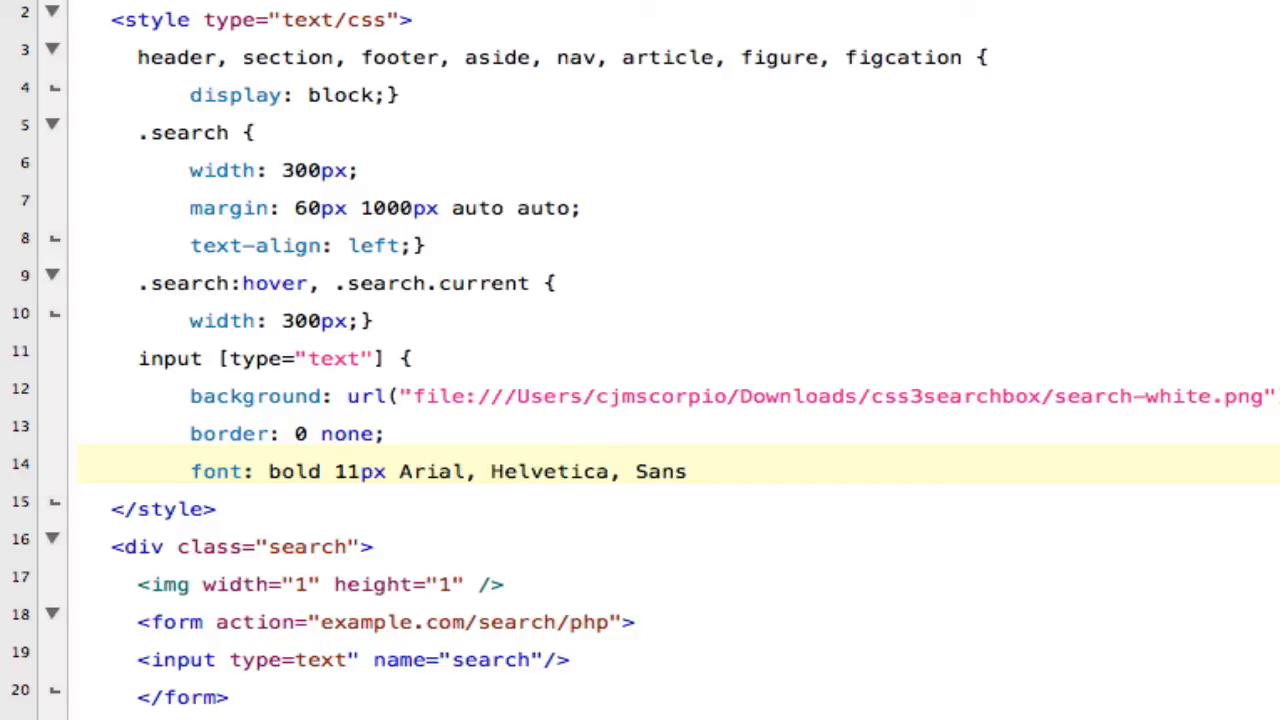
type("-Serif")
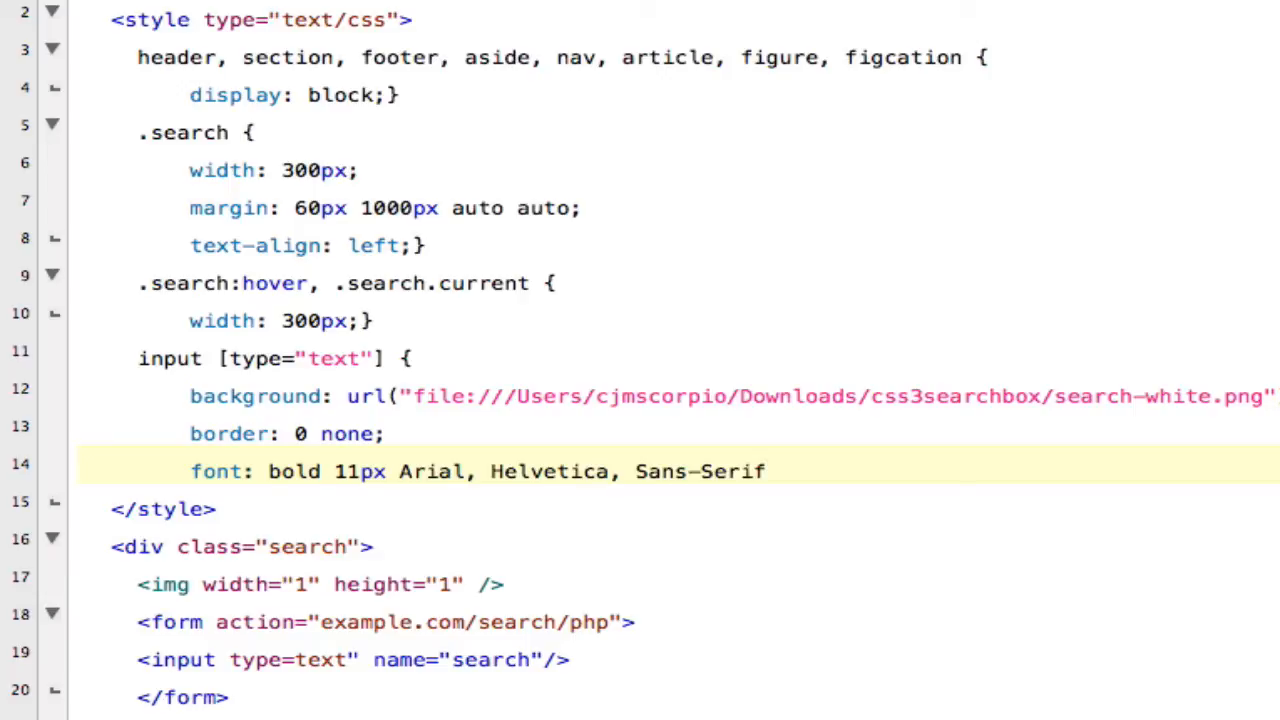
type(";")
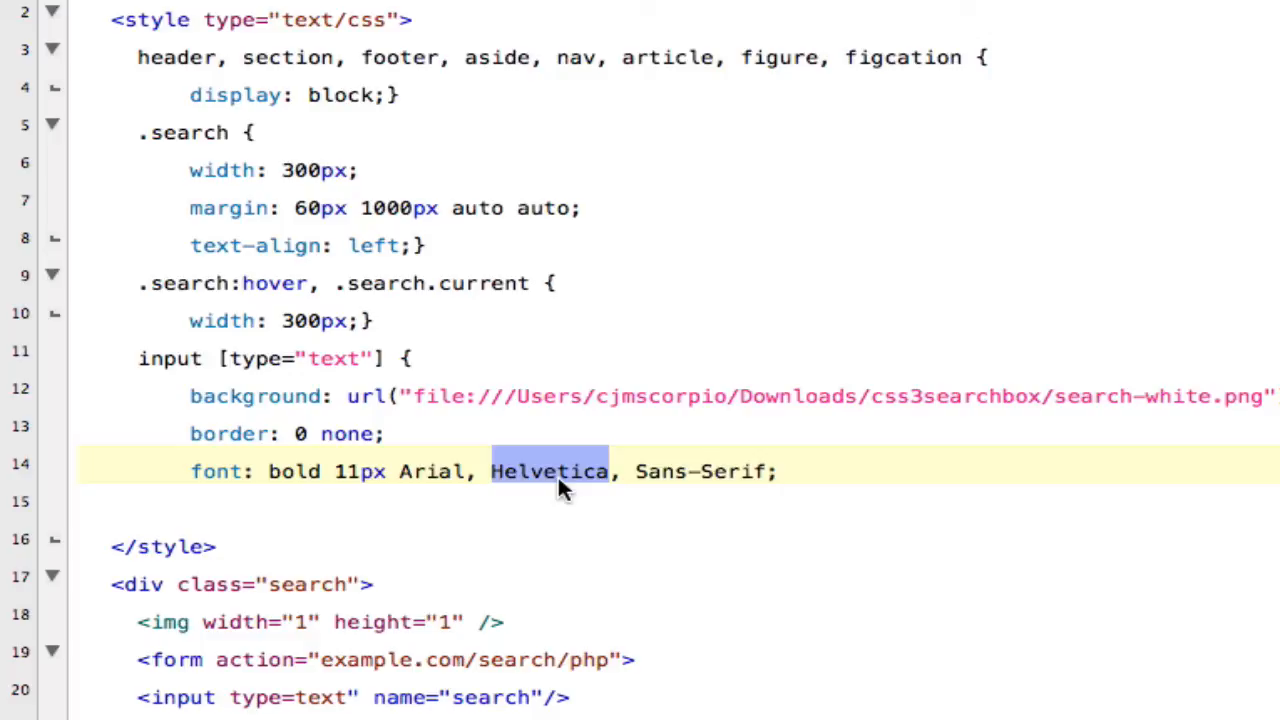
mouse_move(564, 490)
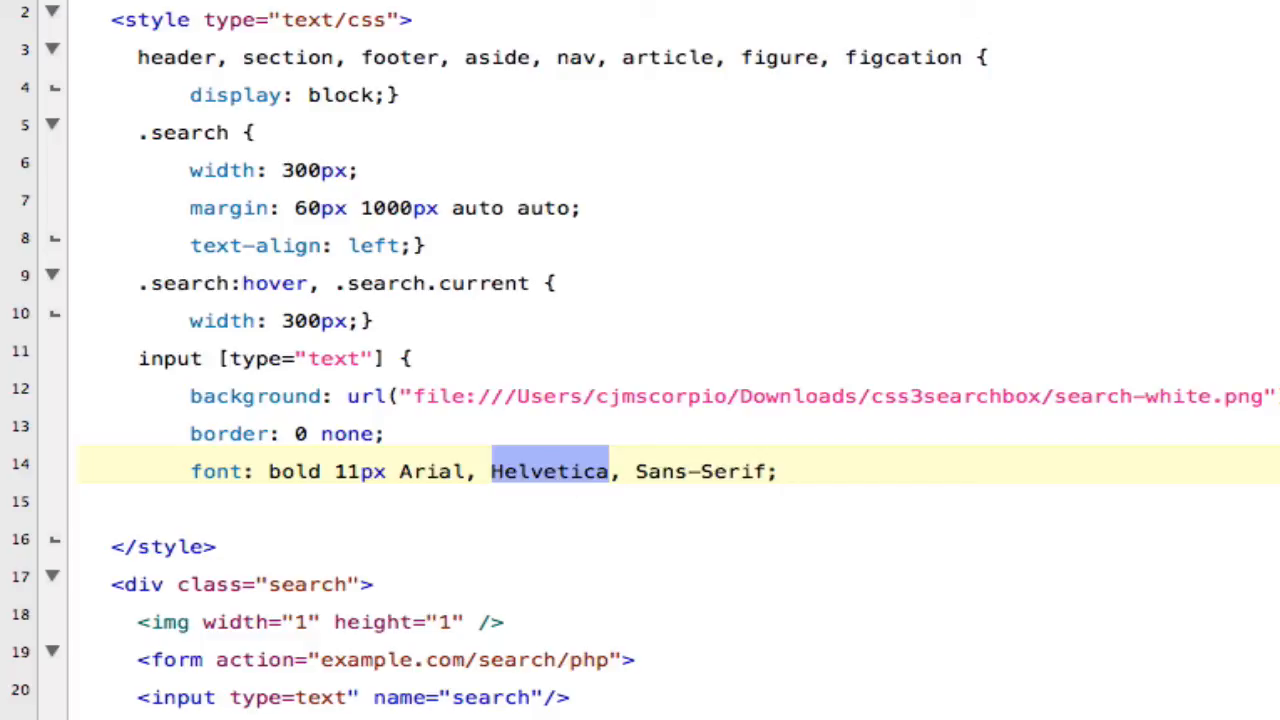
mouse_move(588, 644)
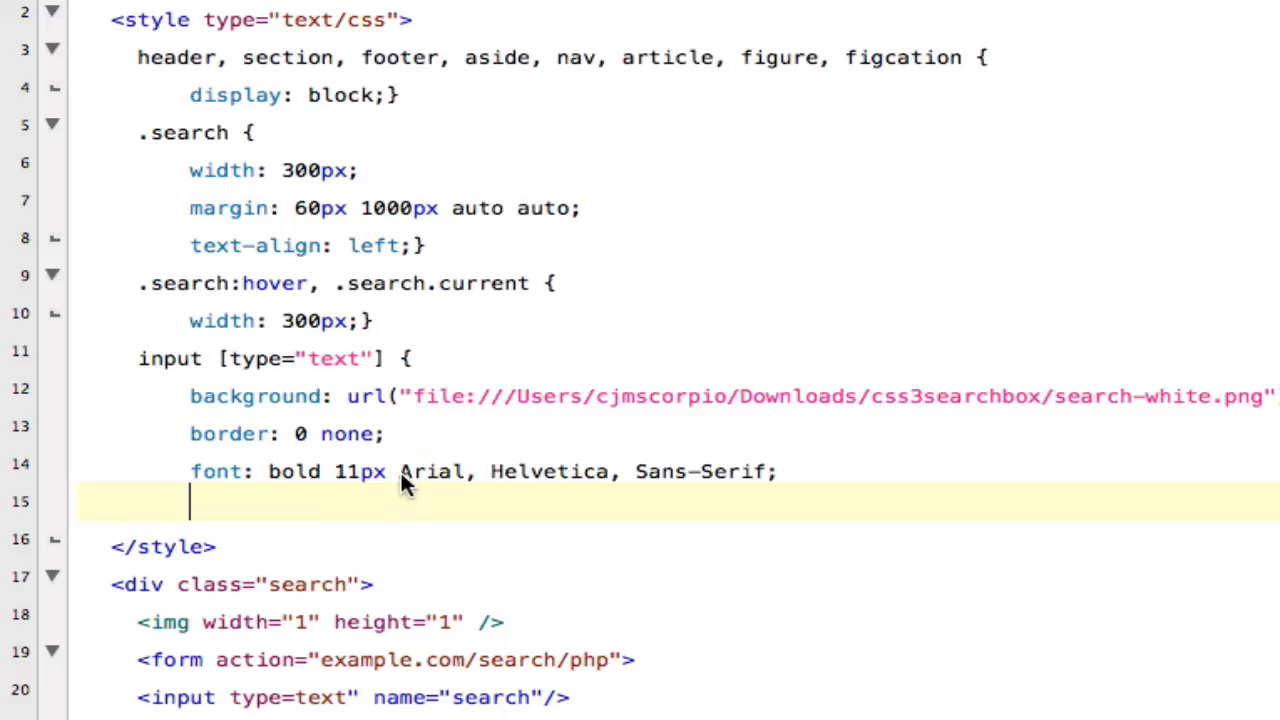
left_click_drag(398, 472, 764, 472)
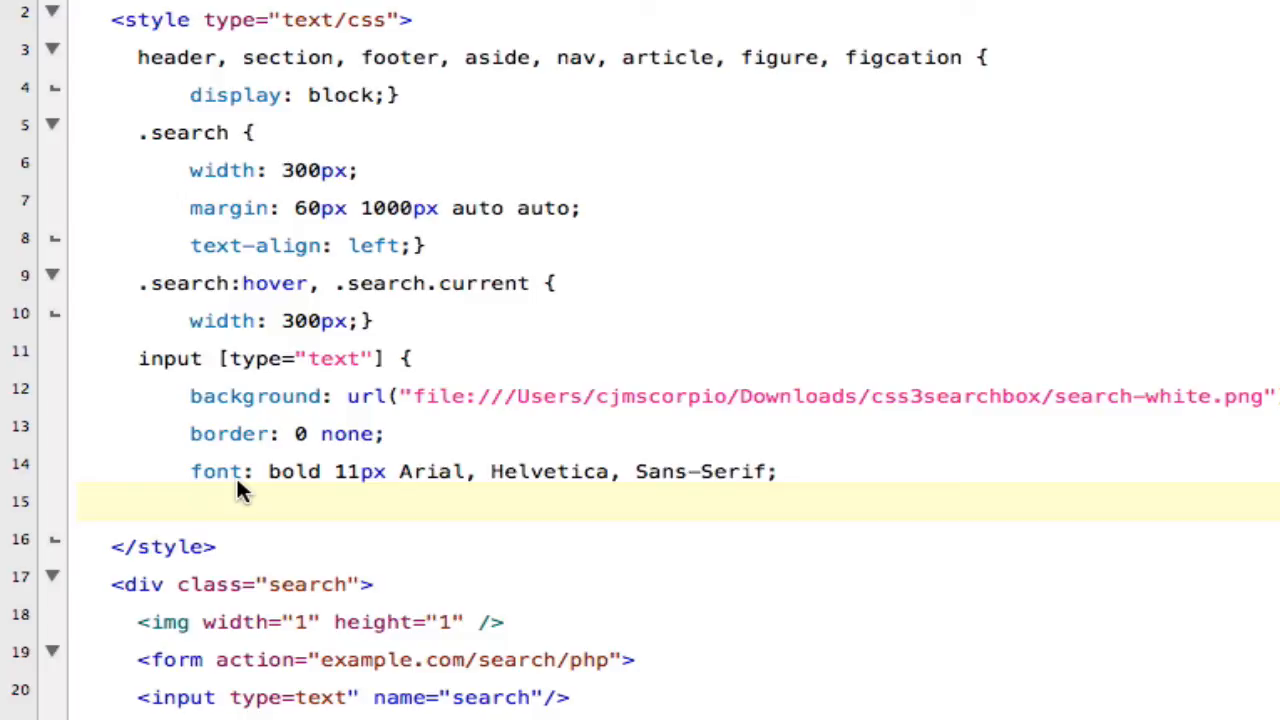
Step: Add color: #777; and width: 150px; declarations to the text input rule
type("col")
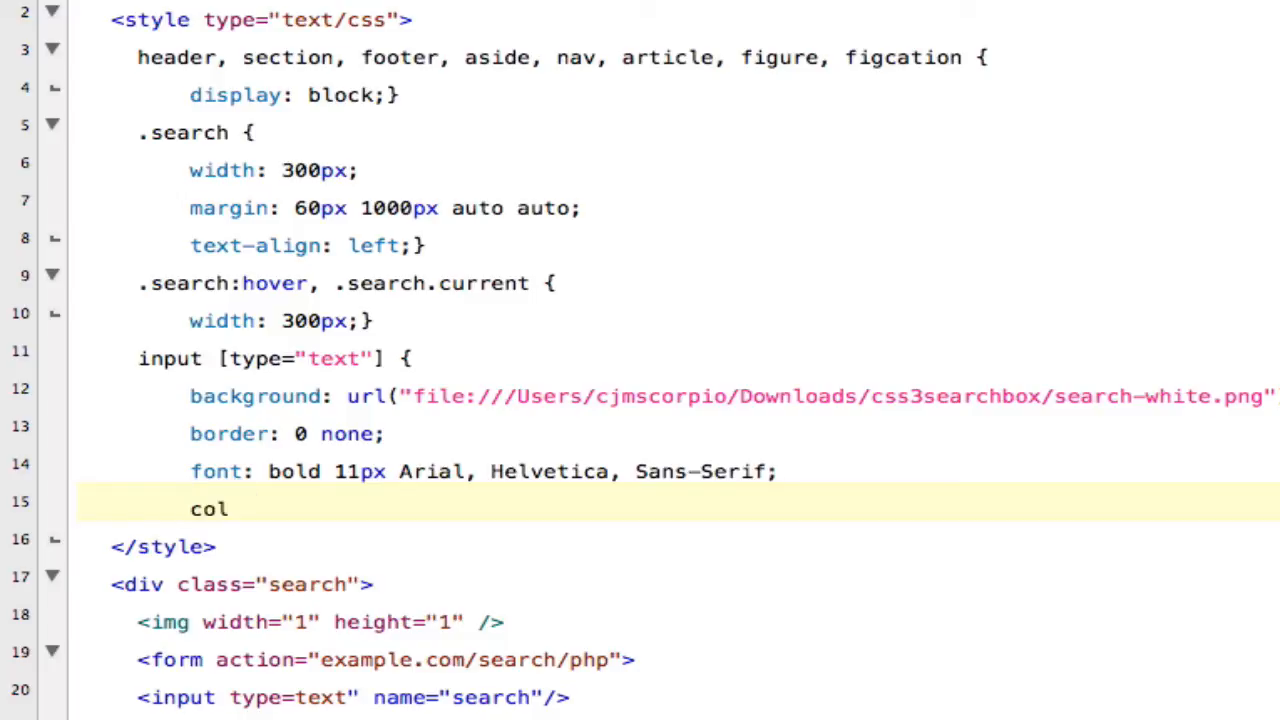
type("or:")
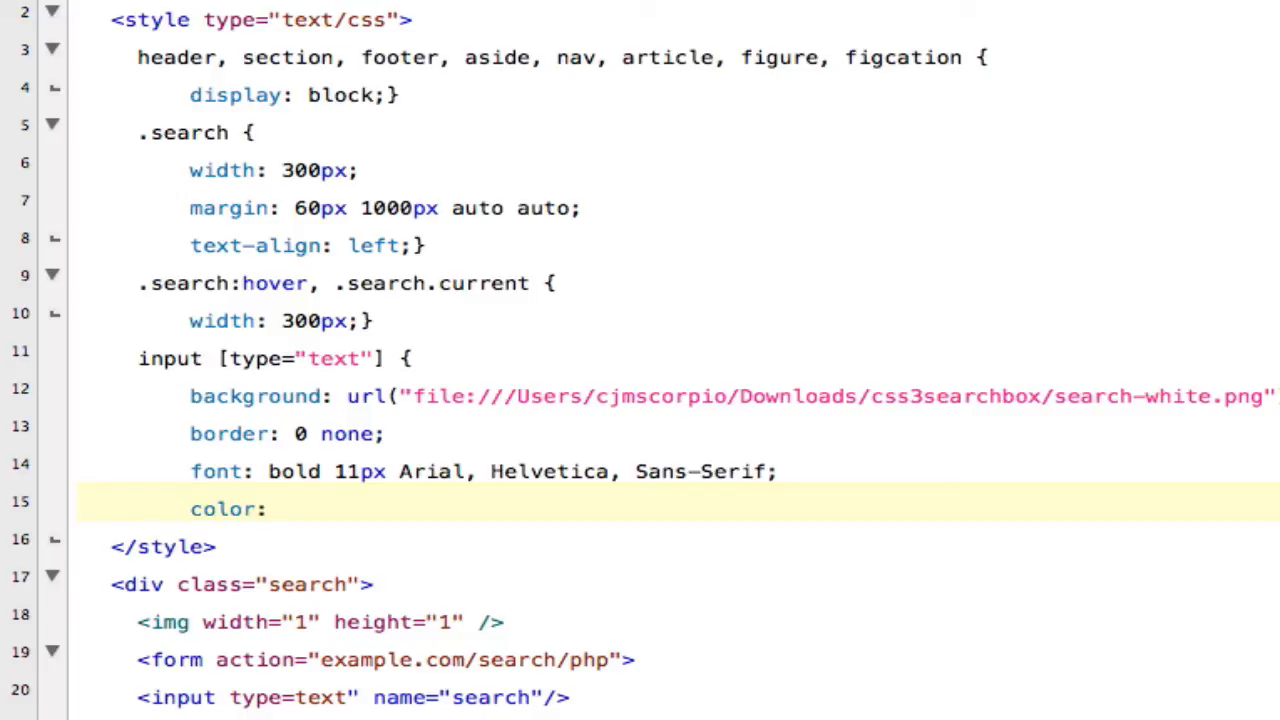
type("#777")
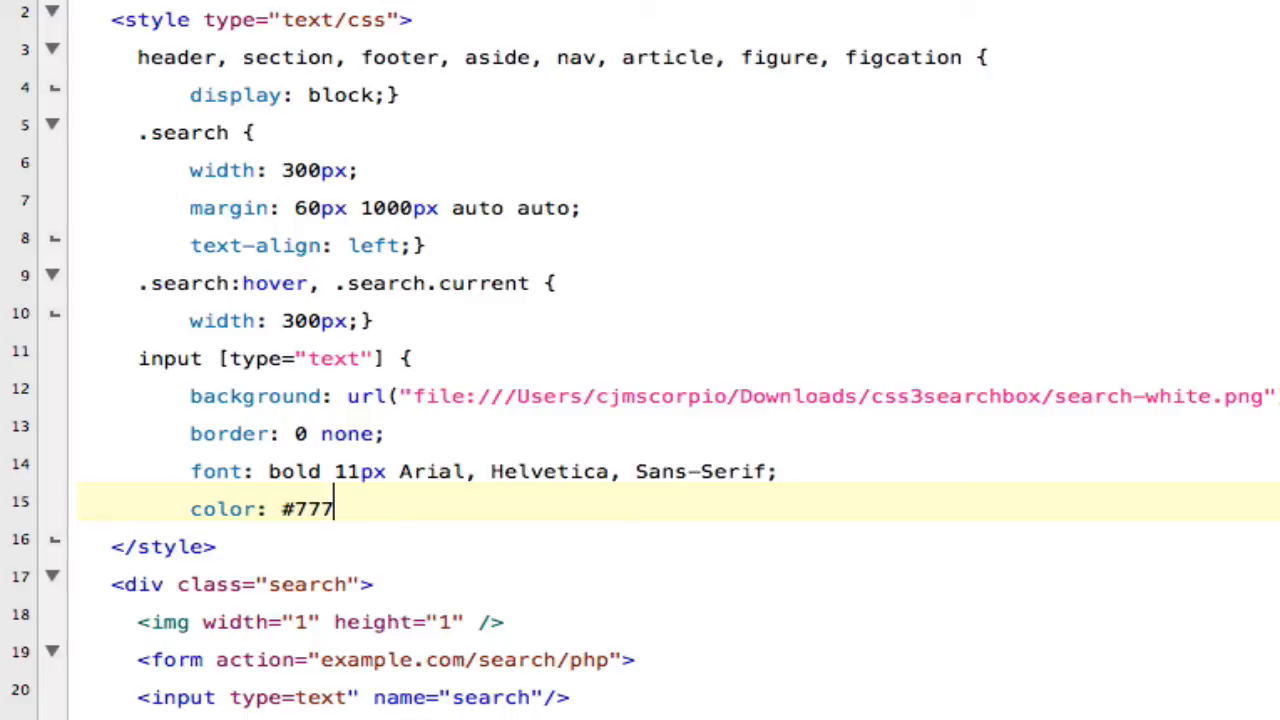
type("l")
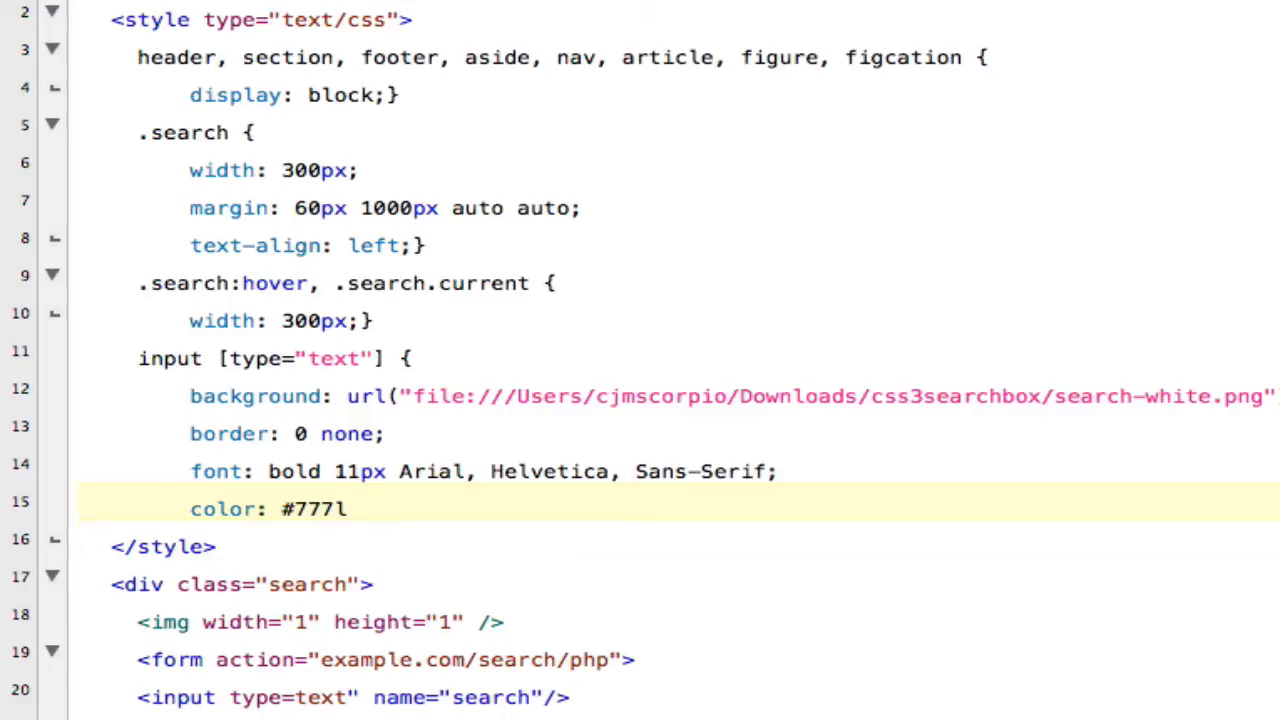
key("Backspace")
type("wi")
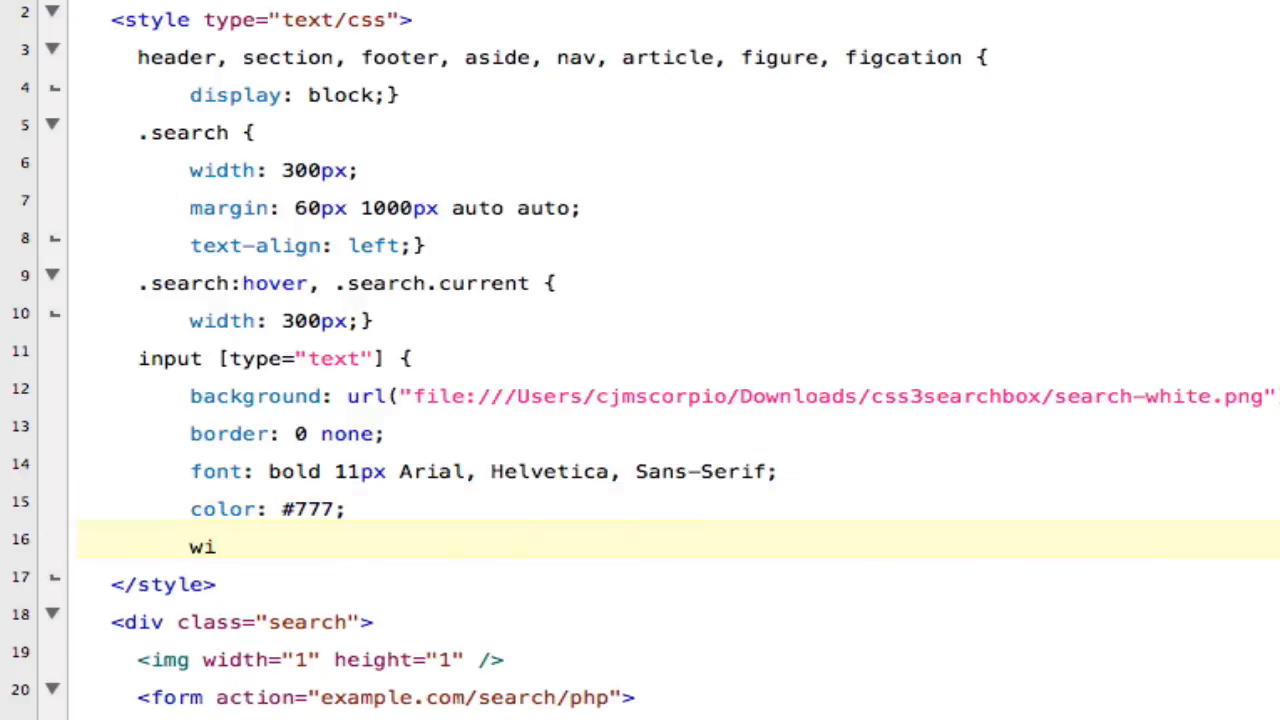
type("dth:")
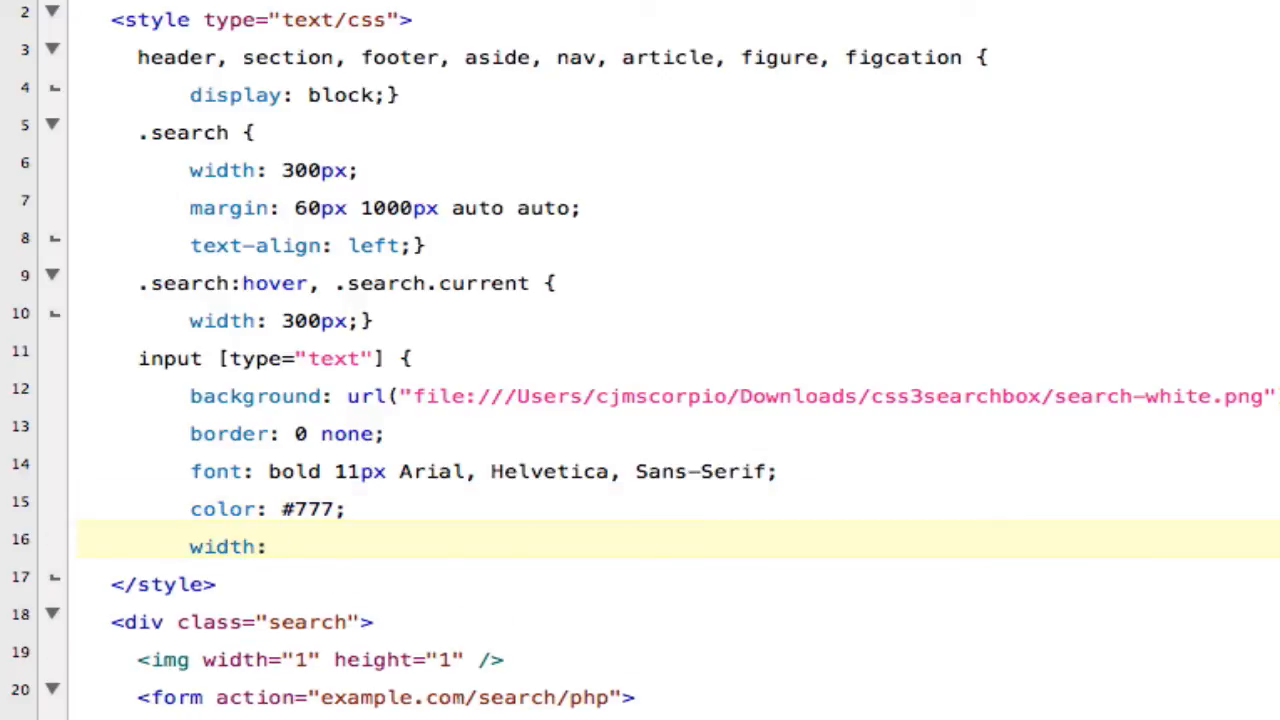
type("150px;")
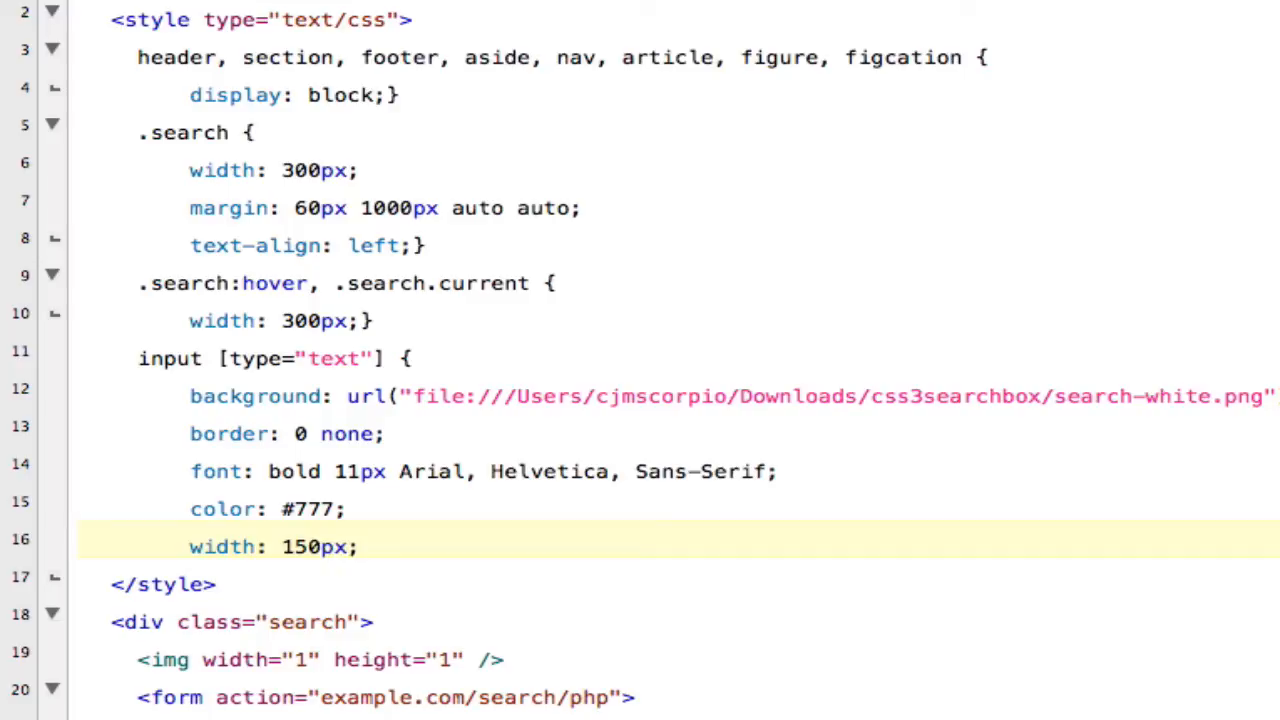
Step: Add a height: 22px; declaration after the width line
left_click(356, 546)
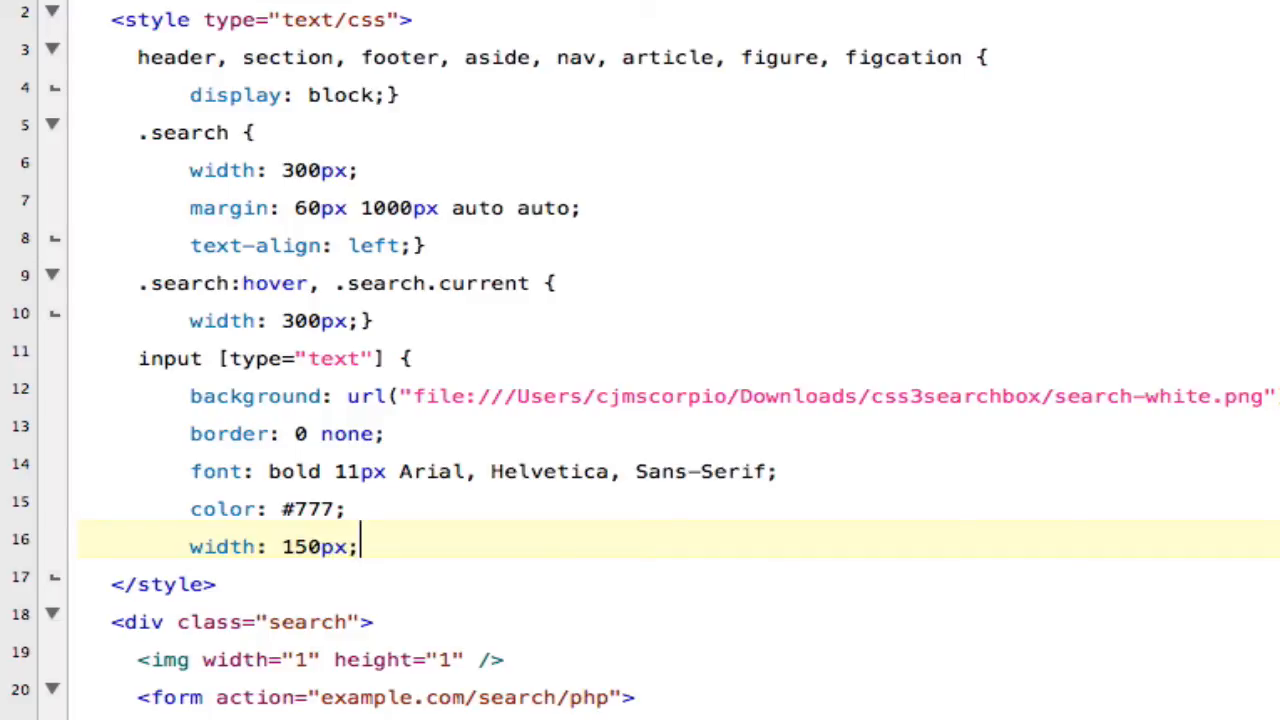
type("he")
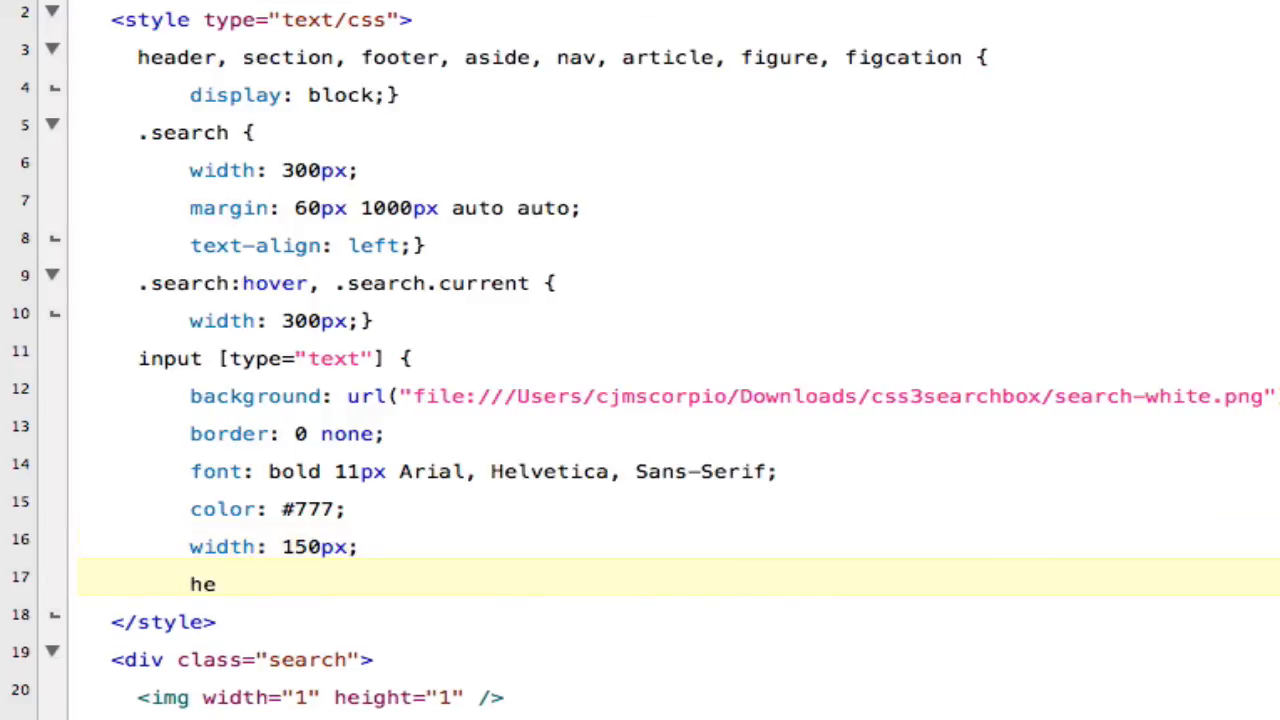
type("ight: 22")
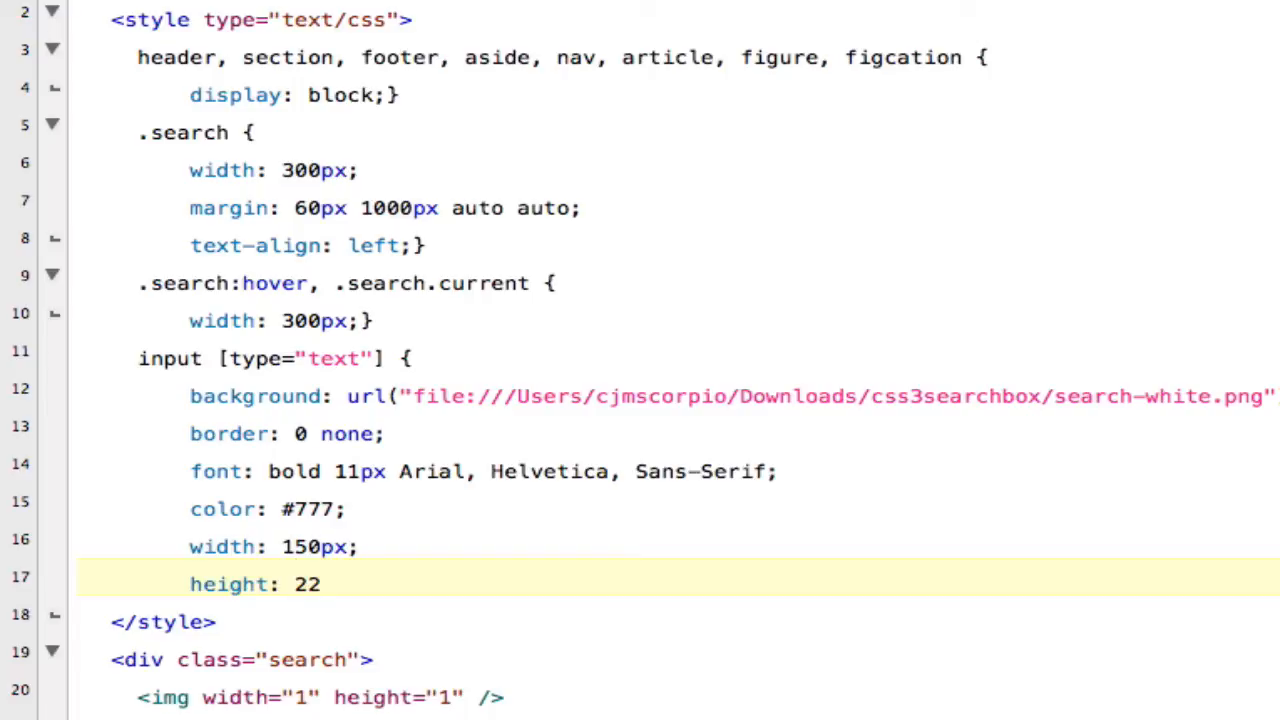
type("px")
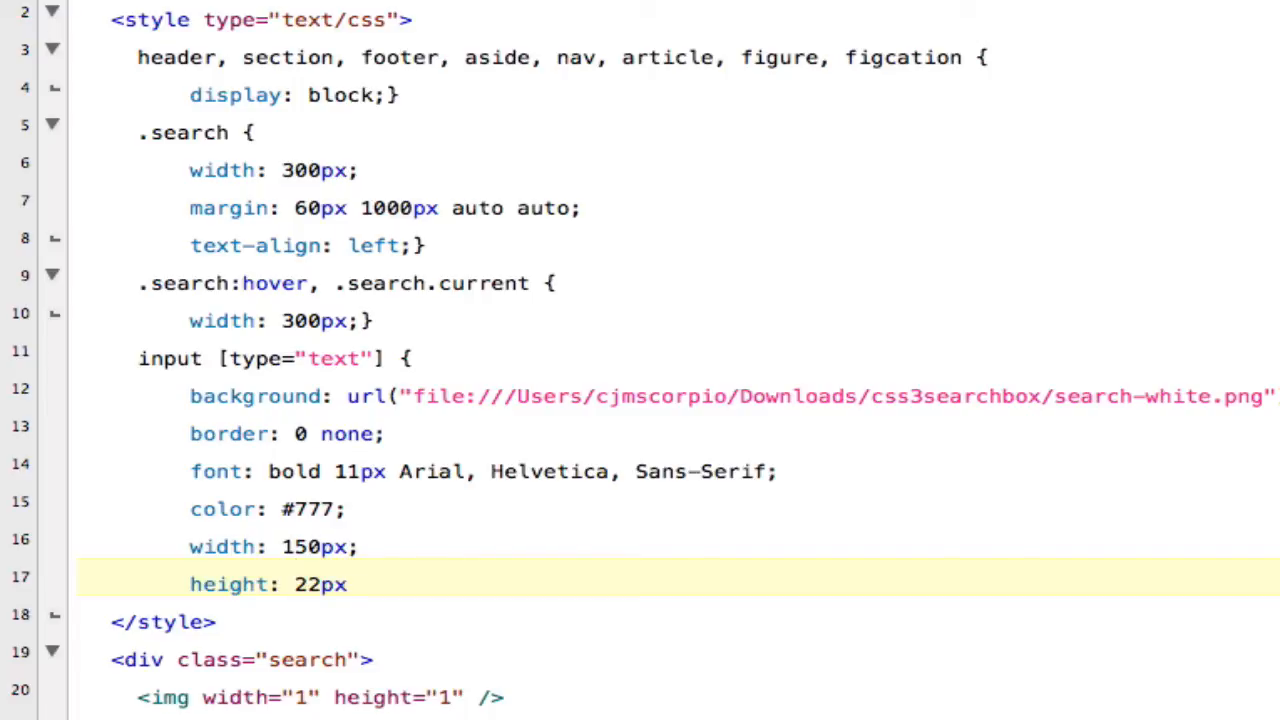
type(";")
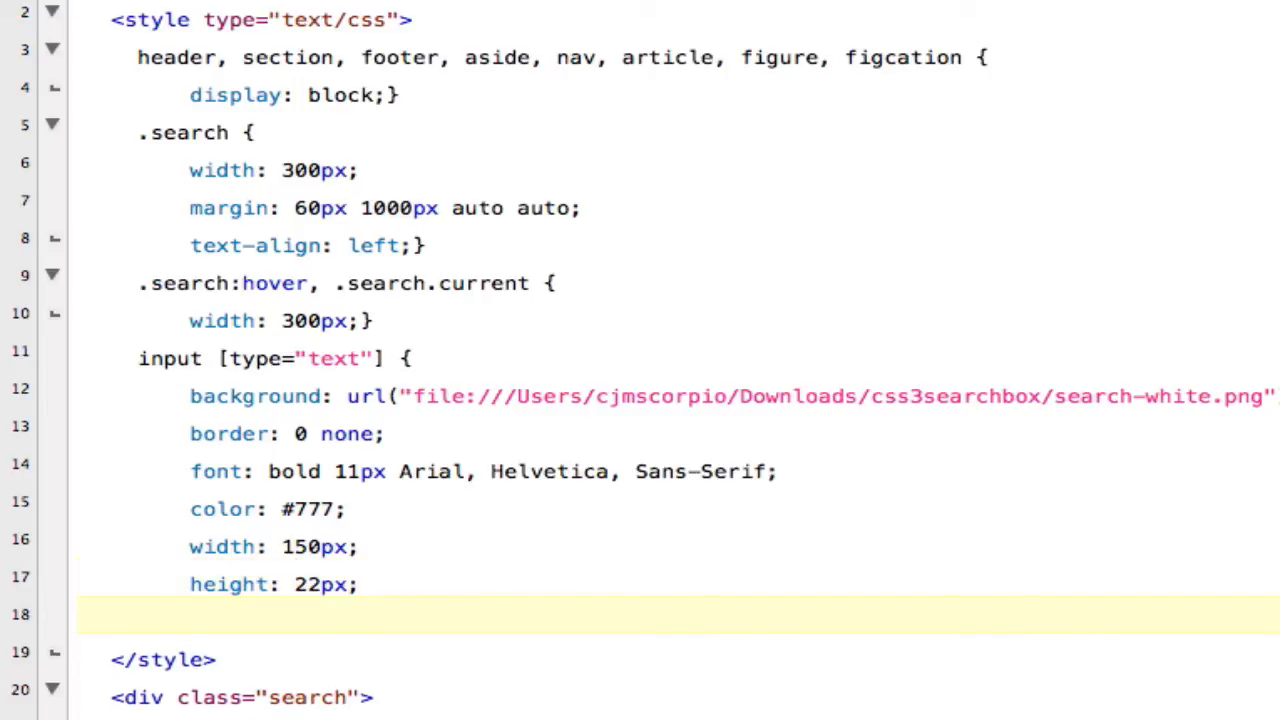
Step: Add padding: 6px 15px 6px 35px; to the text input rule, ending on a fresh line
type("paddin")
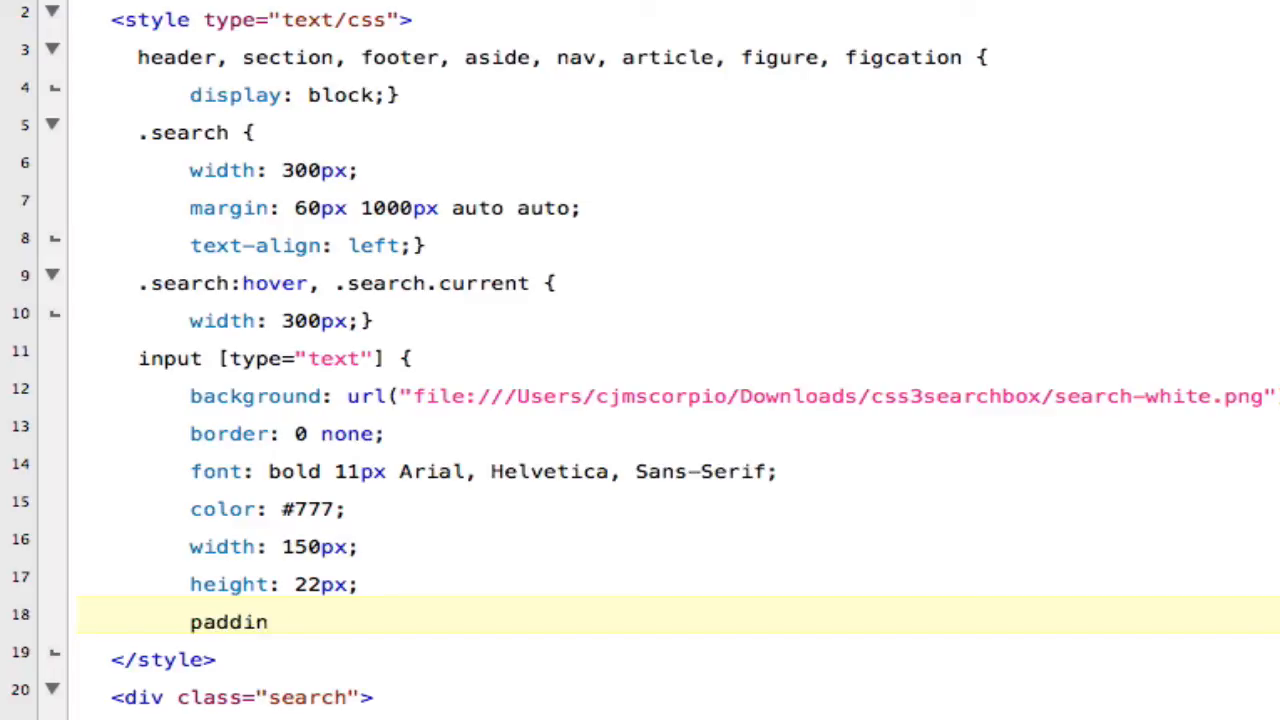
type("g:")
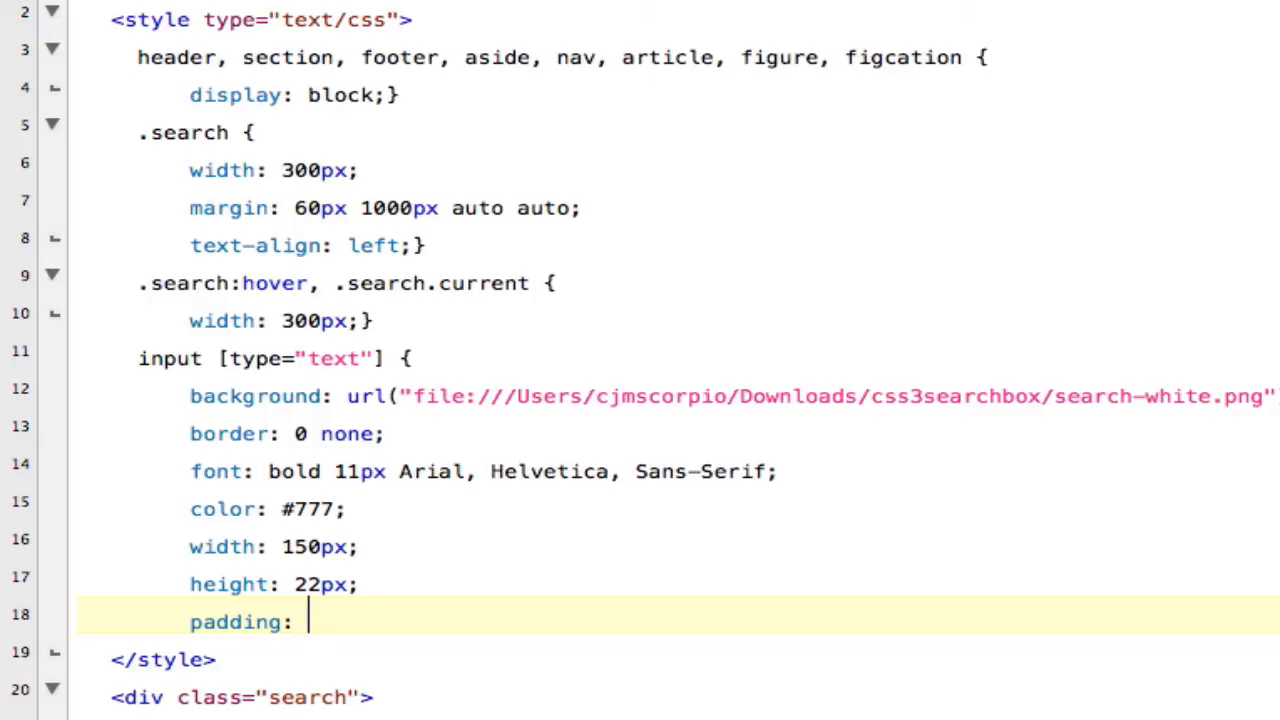
type("6")
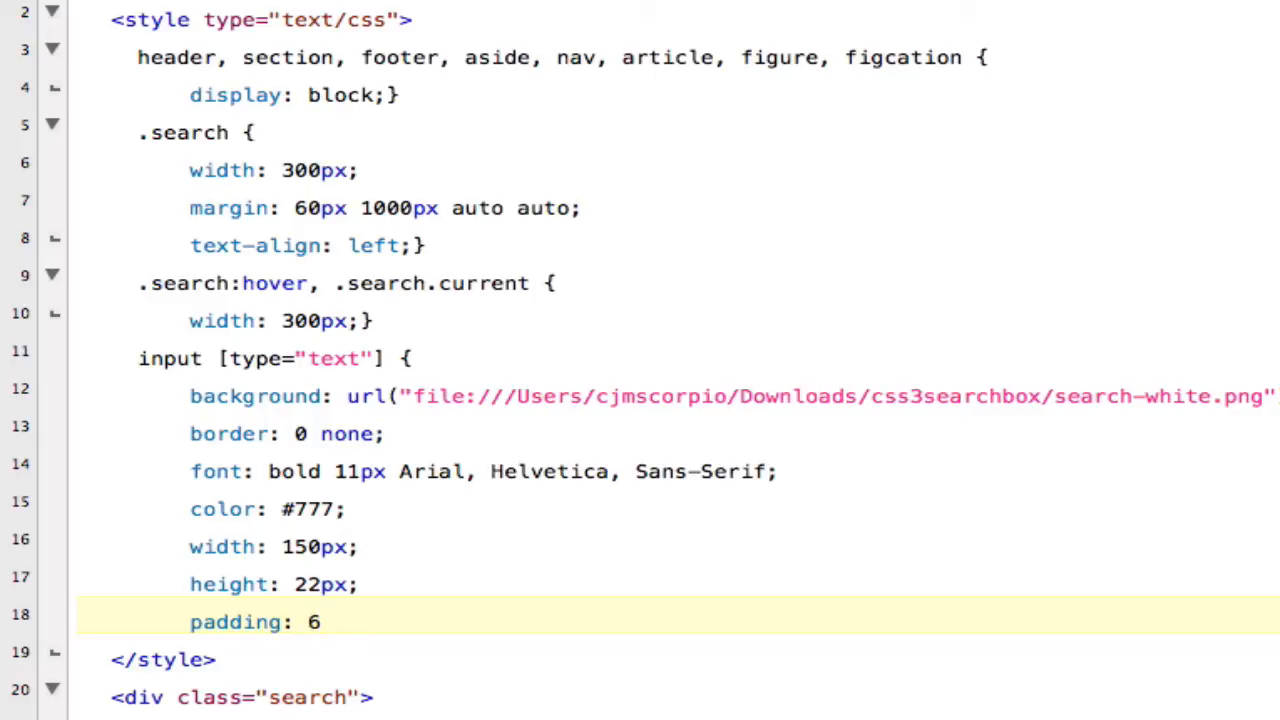
type("px")
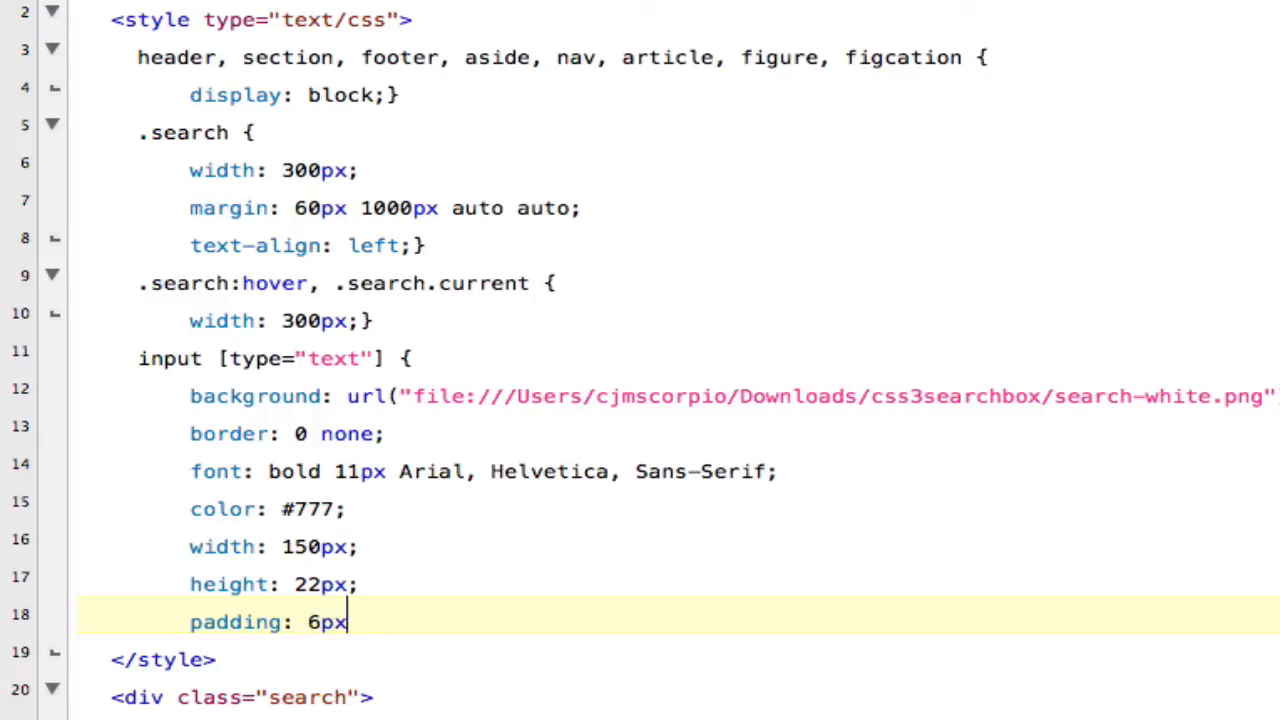
type("1")
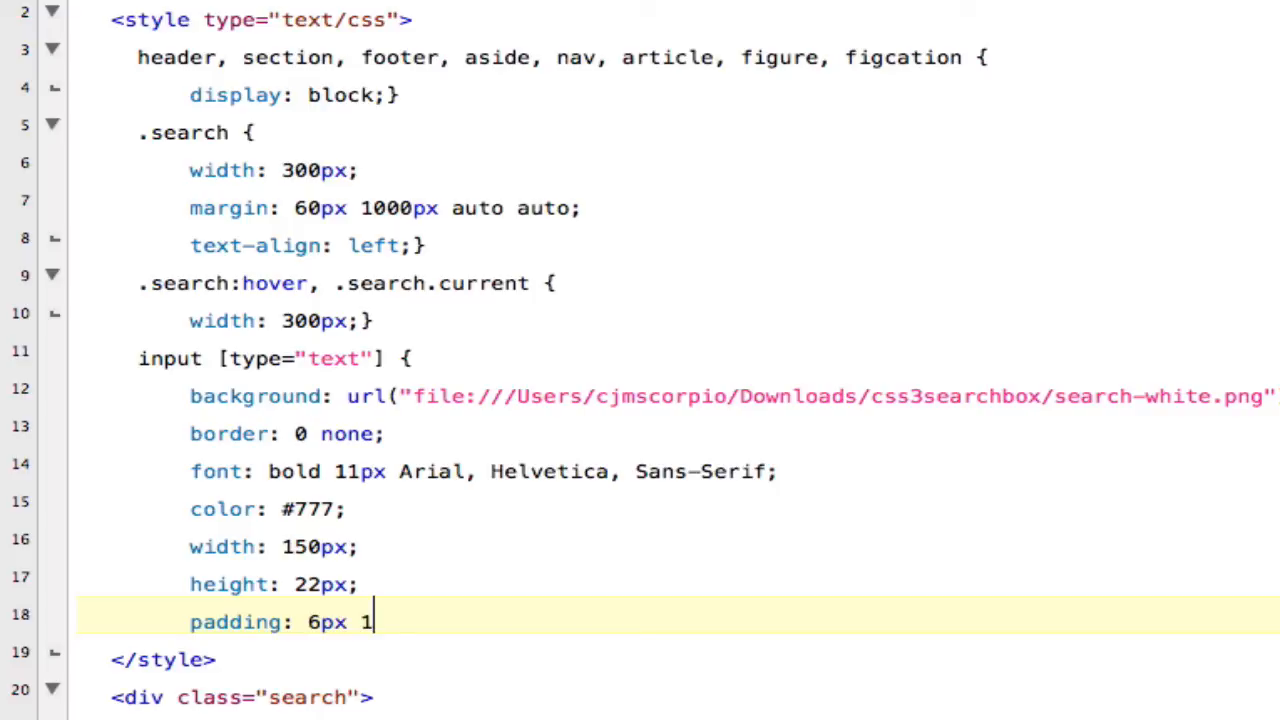
type("5px")
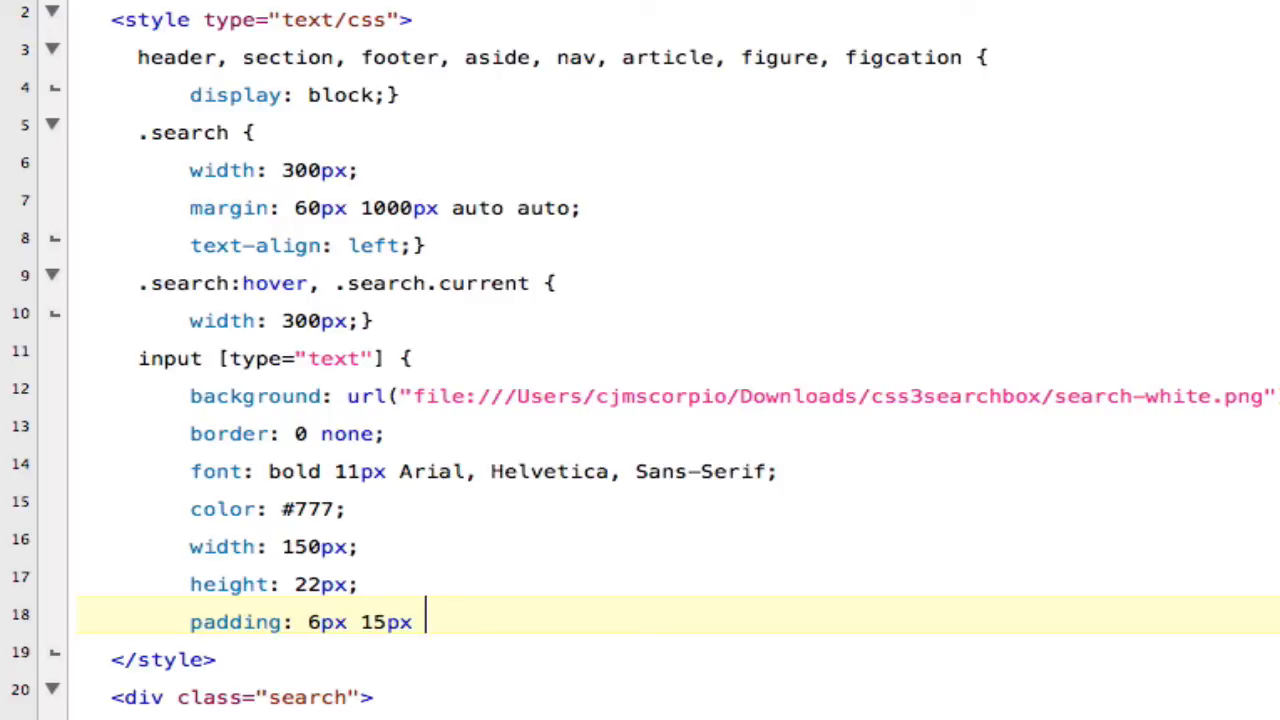
type("6p")
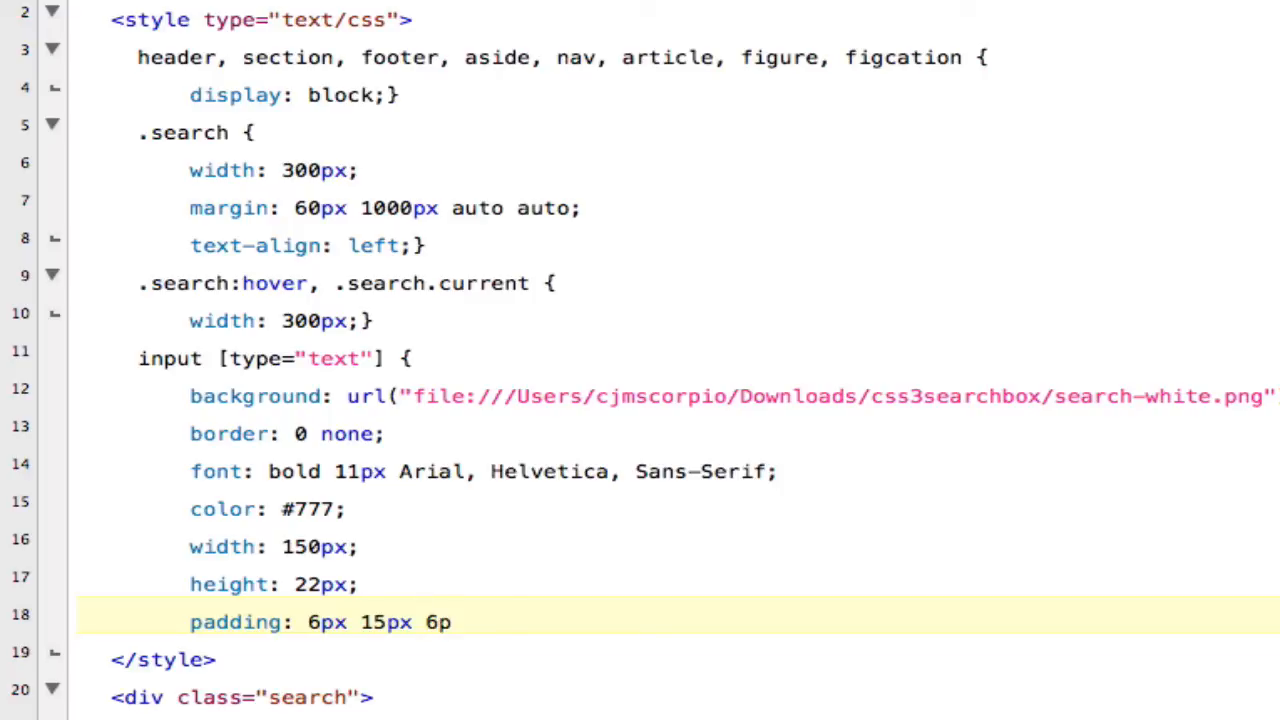
type("x")
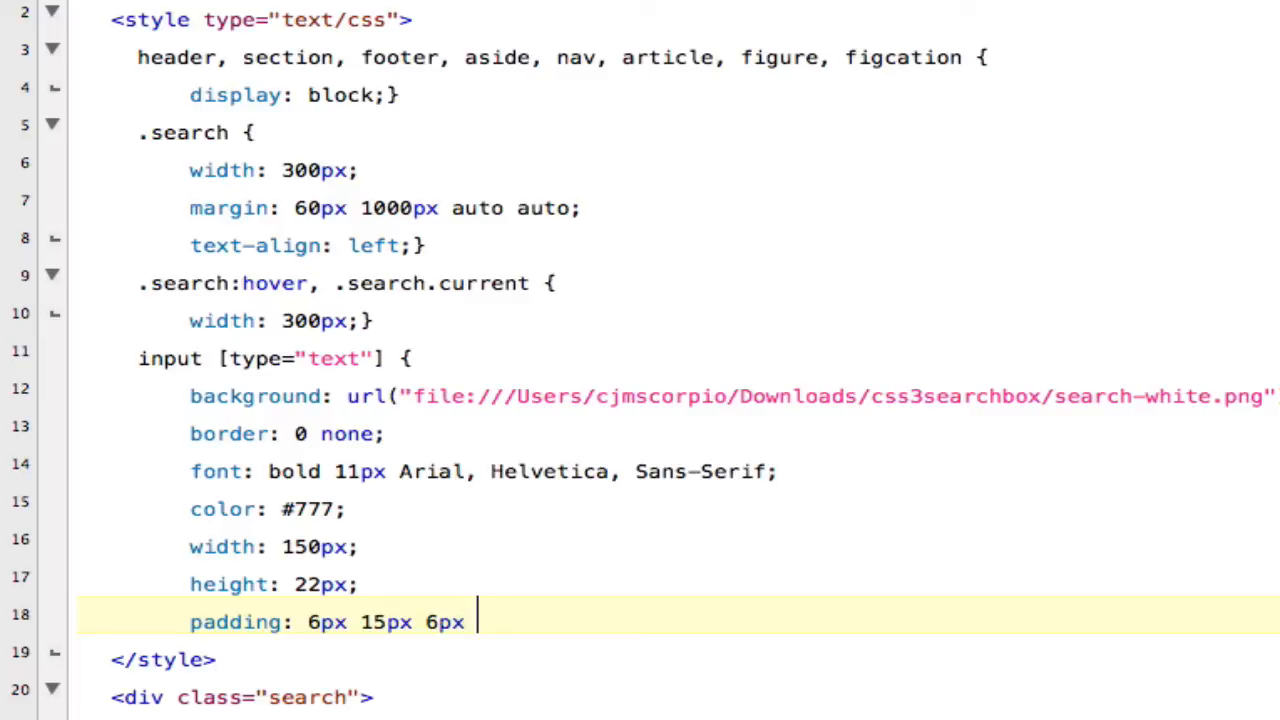
type("35px")
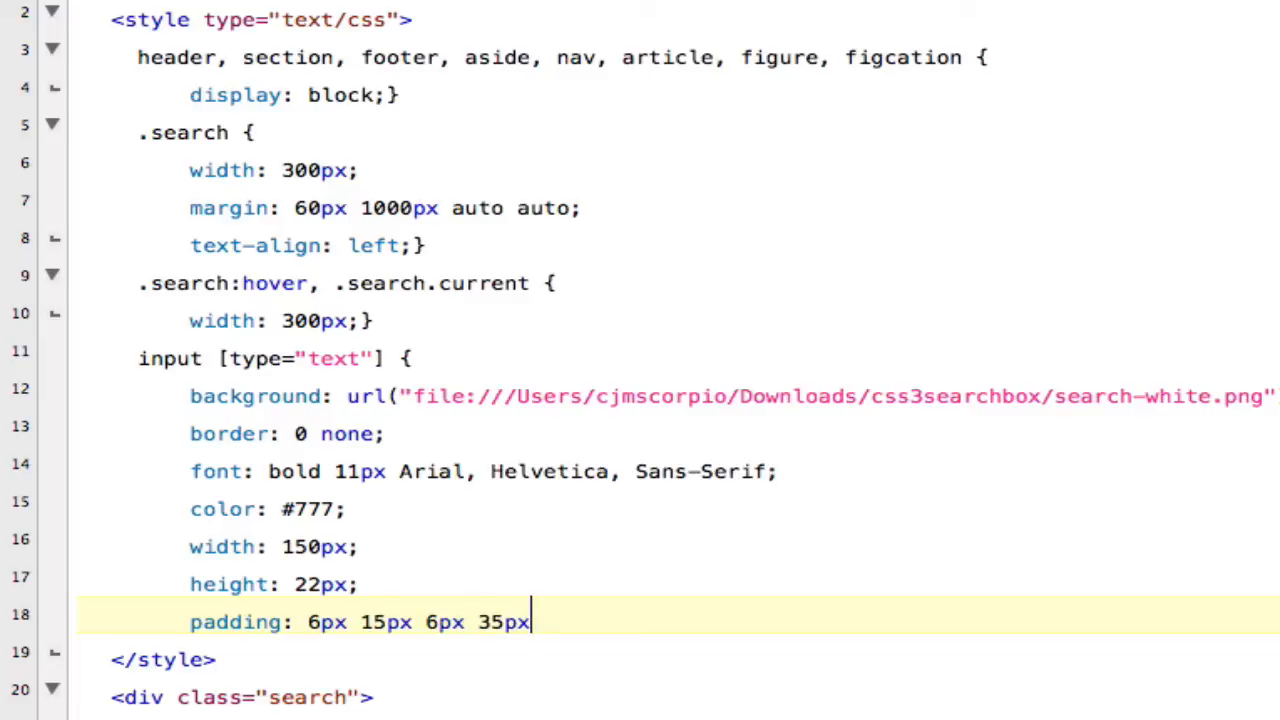
type(";")
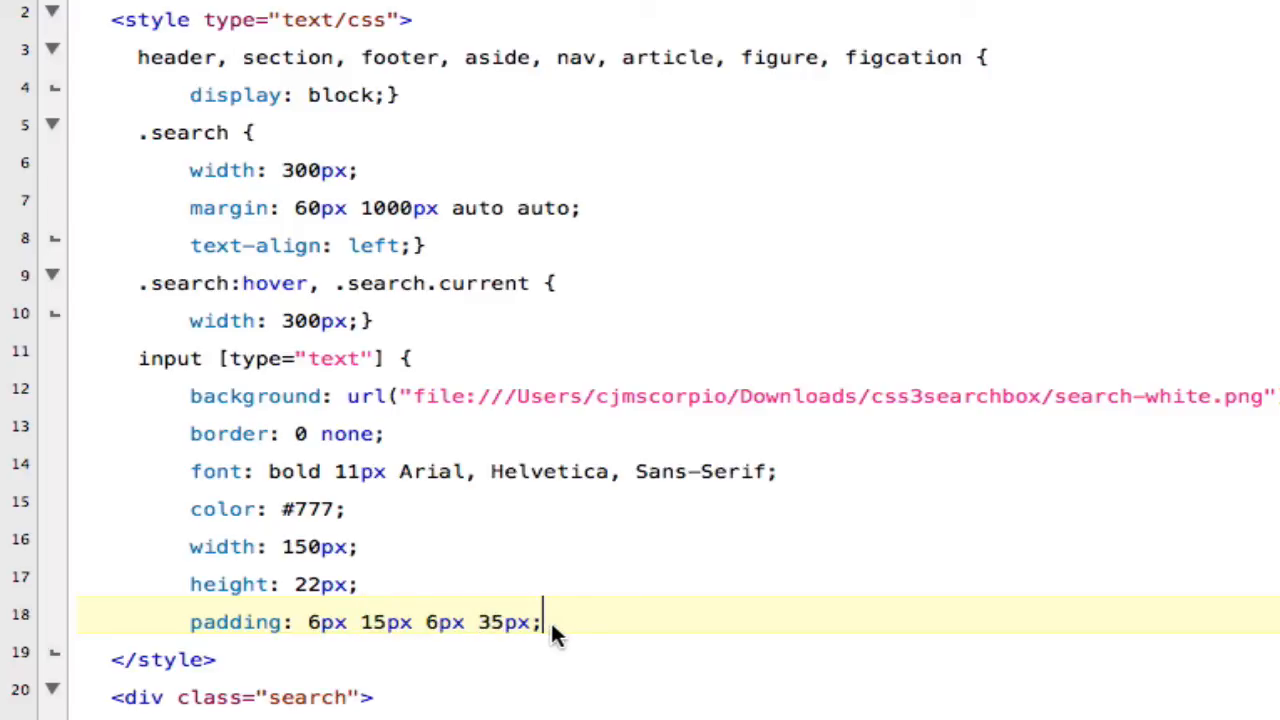
key("enter")
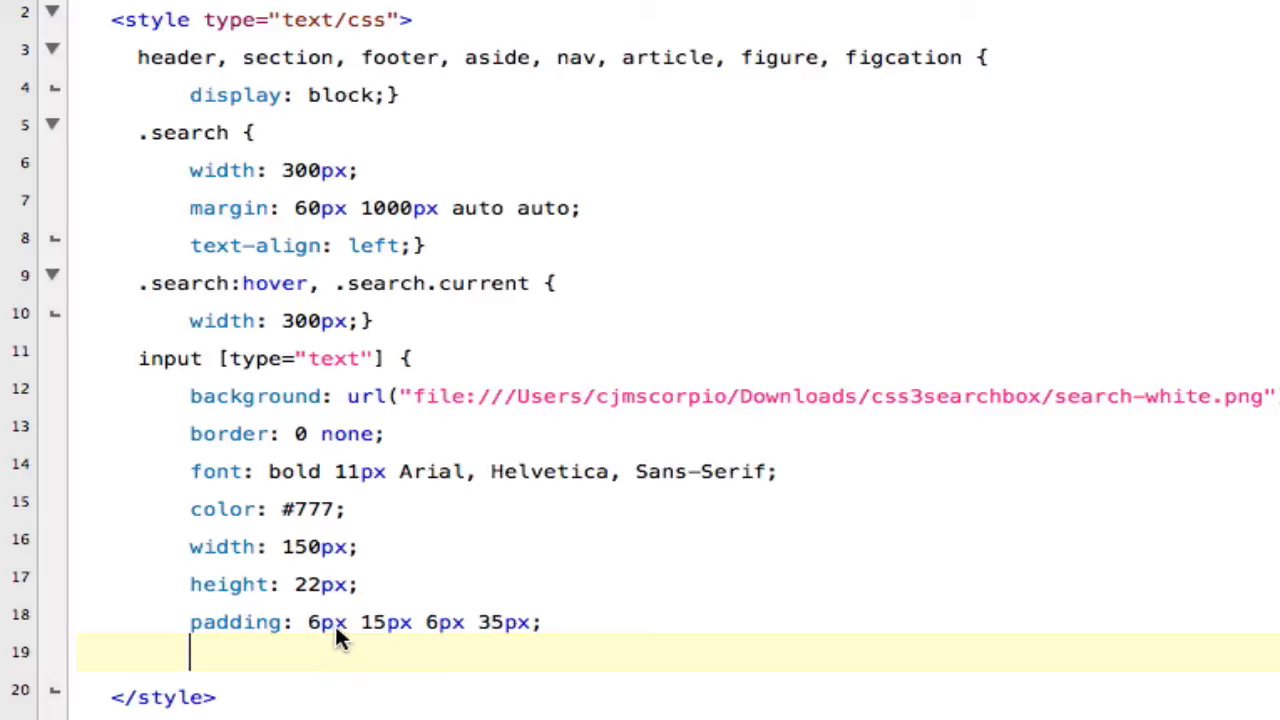
double_click(384, 622)
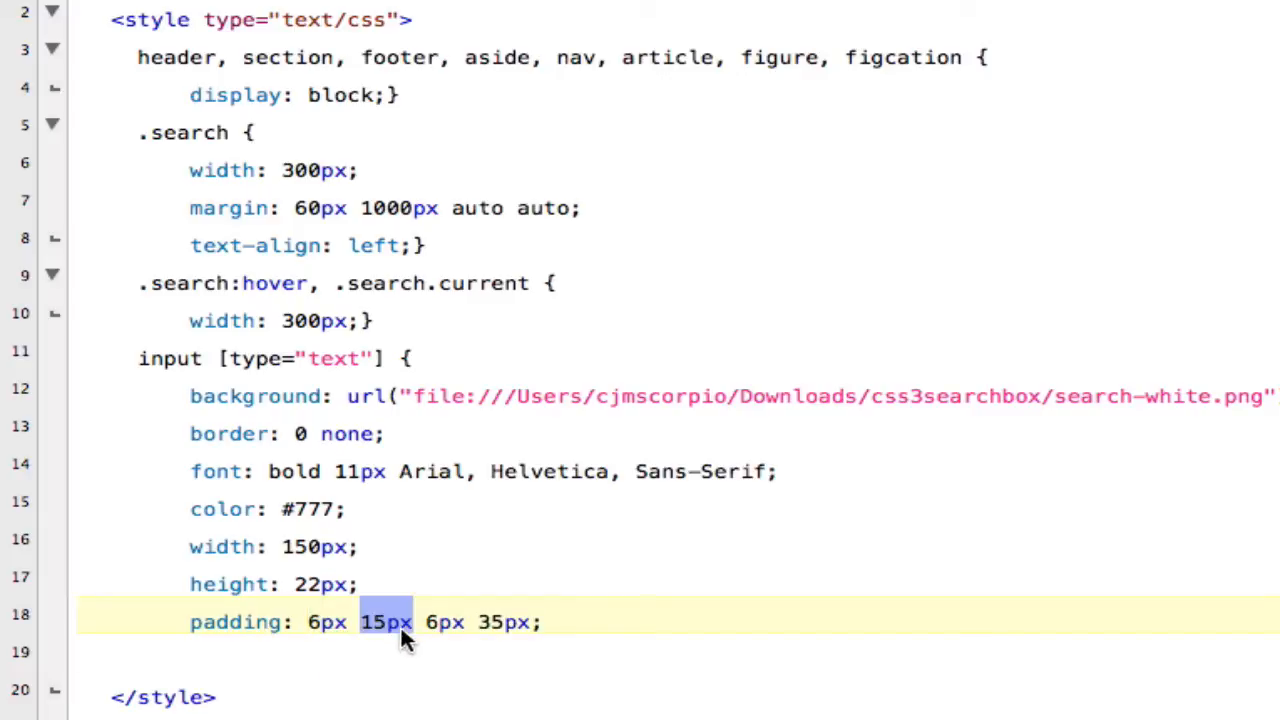